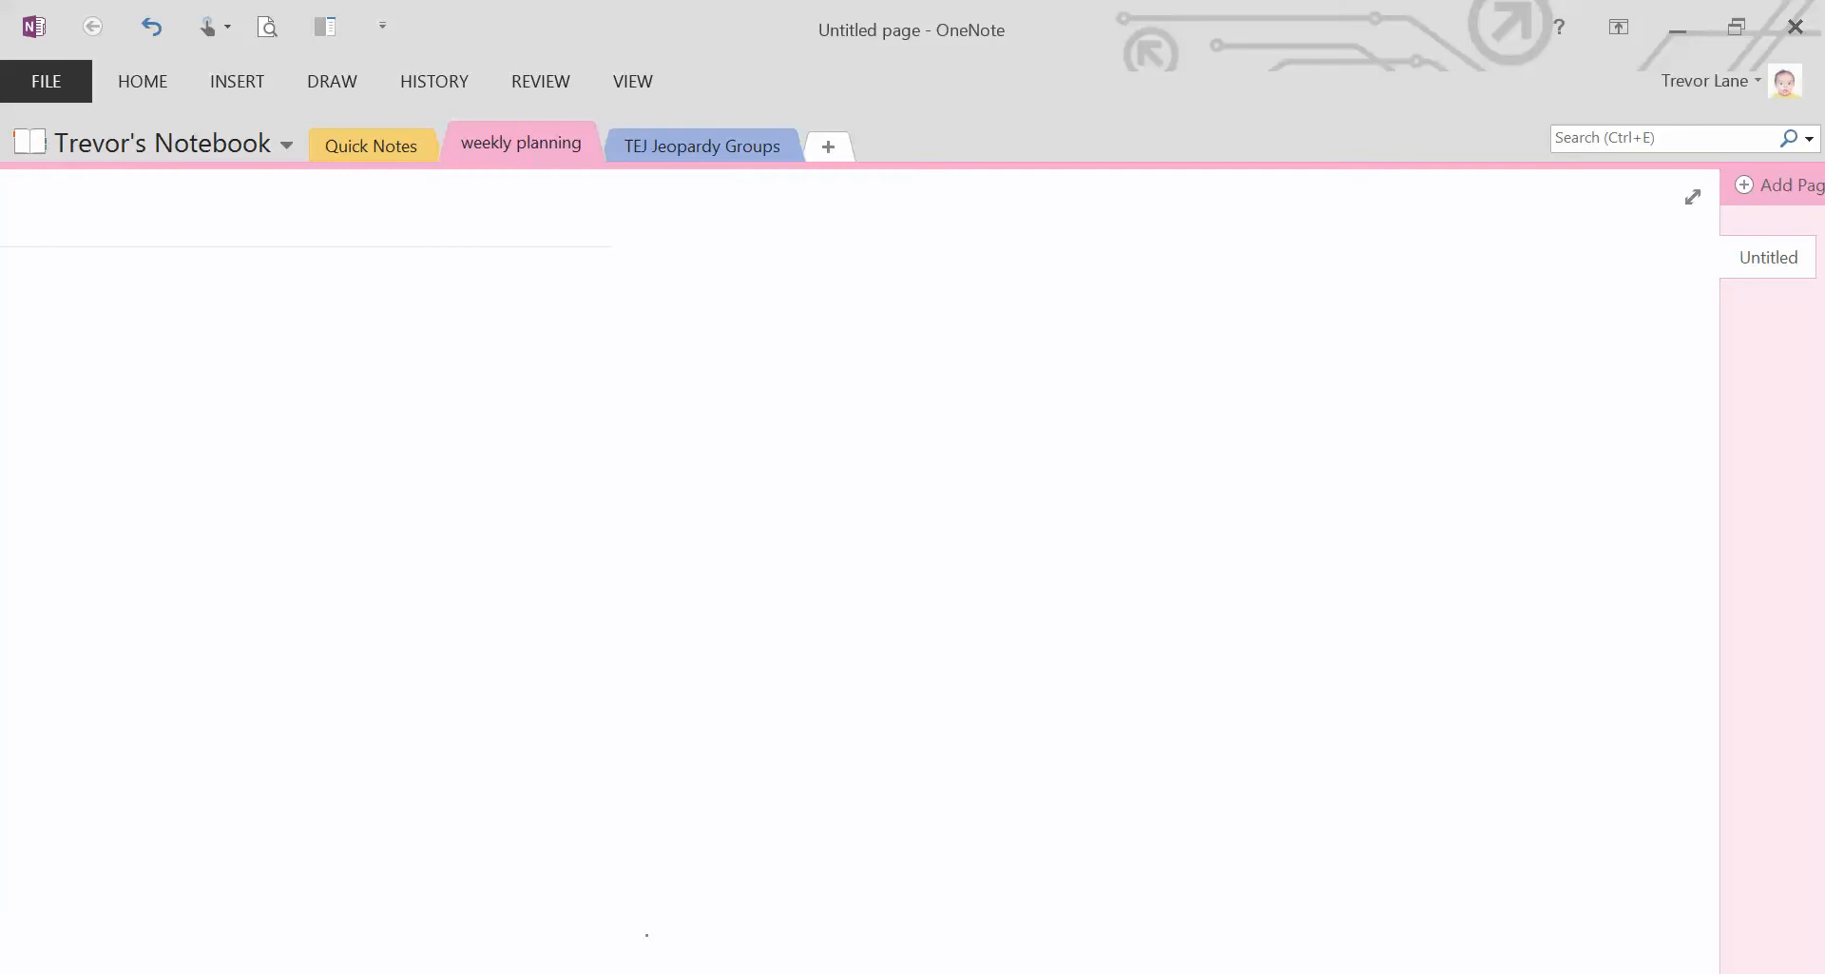
Handwrite circled 1, 'Procedure: a reusable block of code that performs a single task', and underline Procedure
{"action": "left_click_drag", "start_coordinate": [110, 273], "coordinate": [105, 326]}
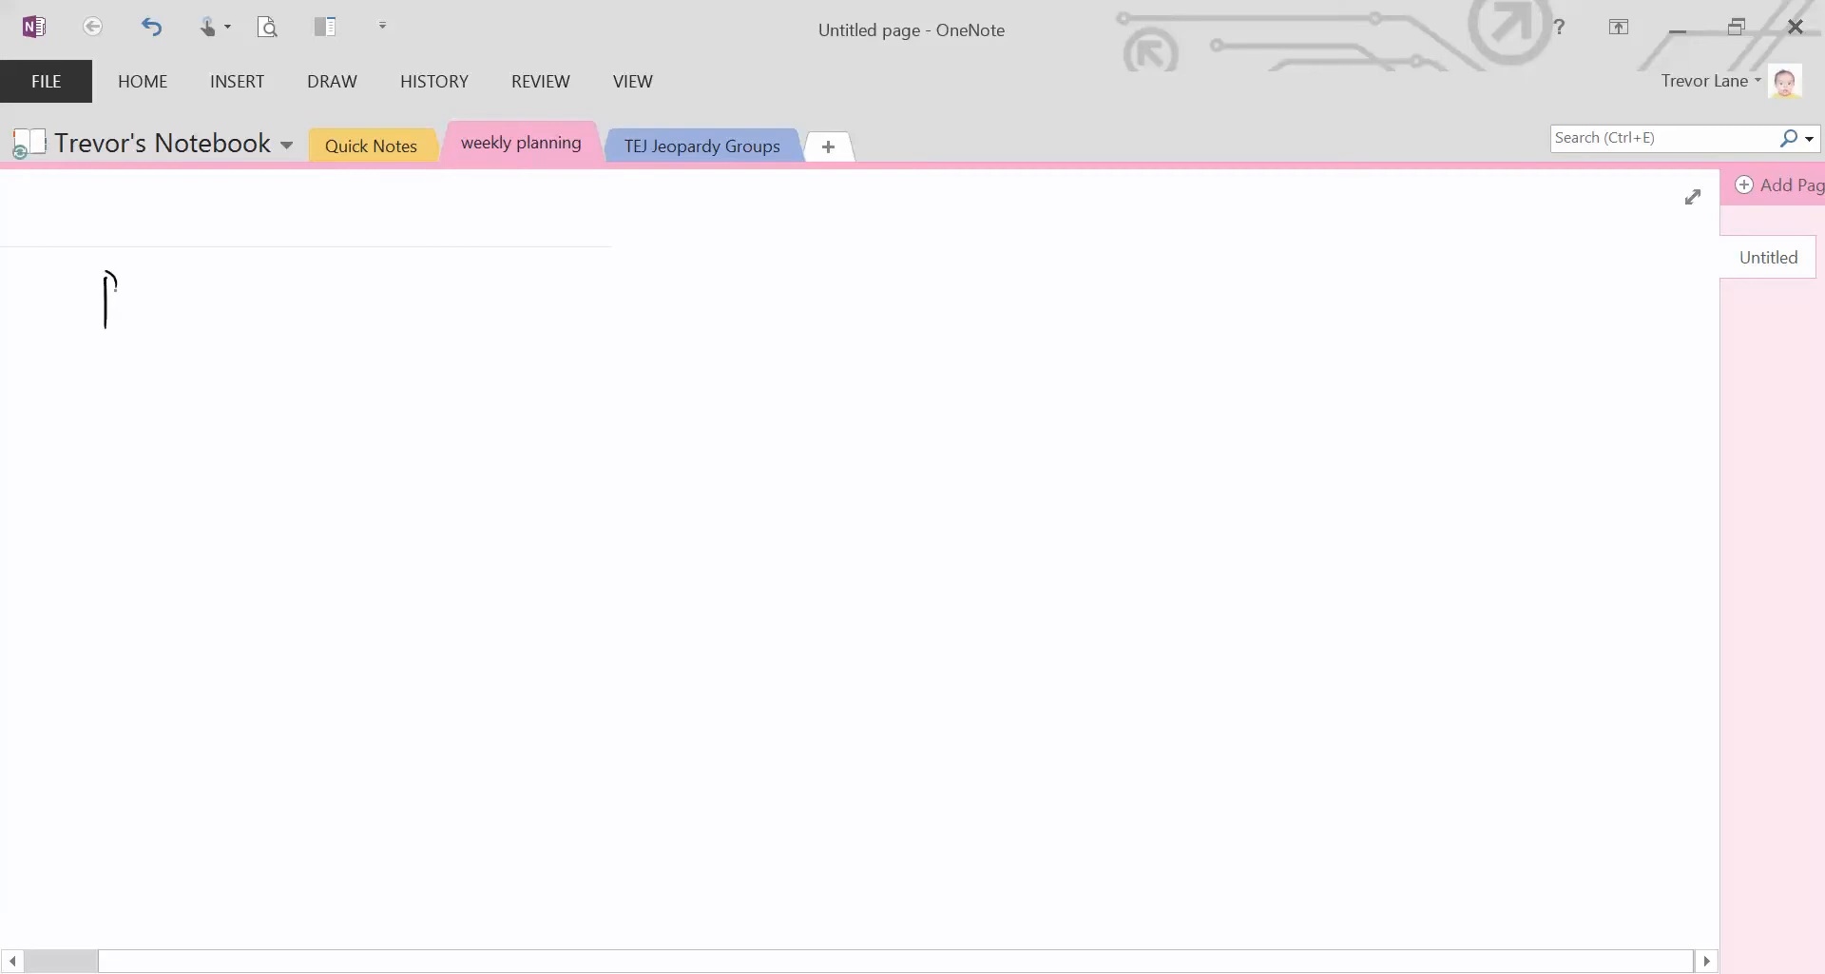
{"action": "left_click_drag", "start_coordinate": [110, 268], "coordinate": [297, 326]}
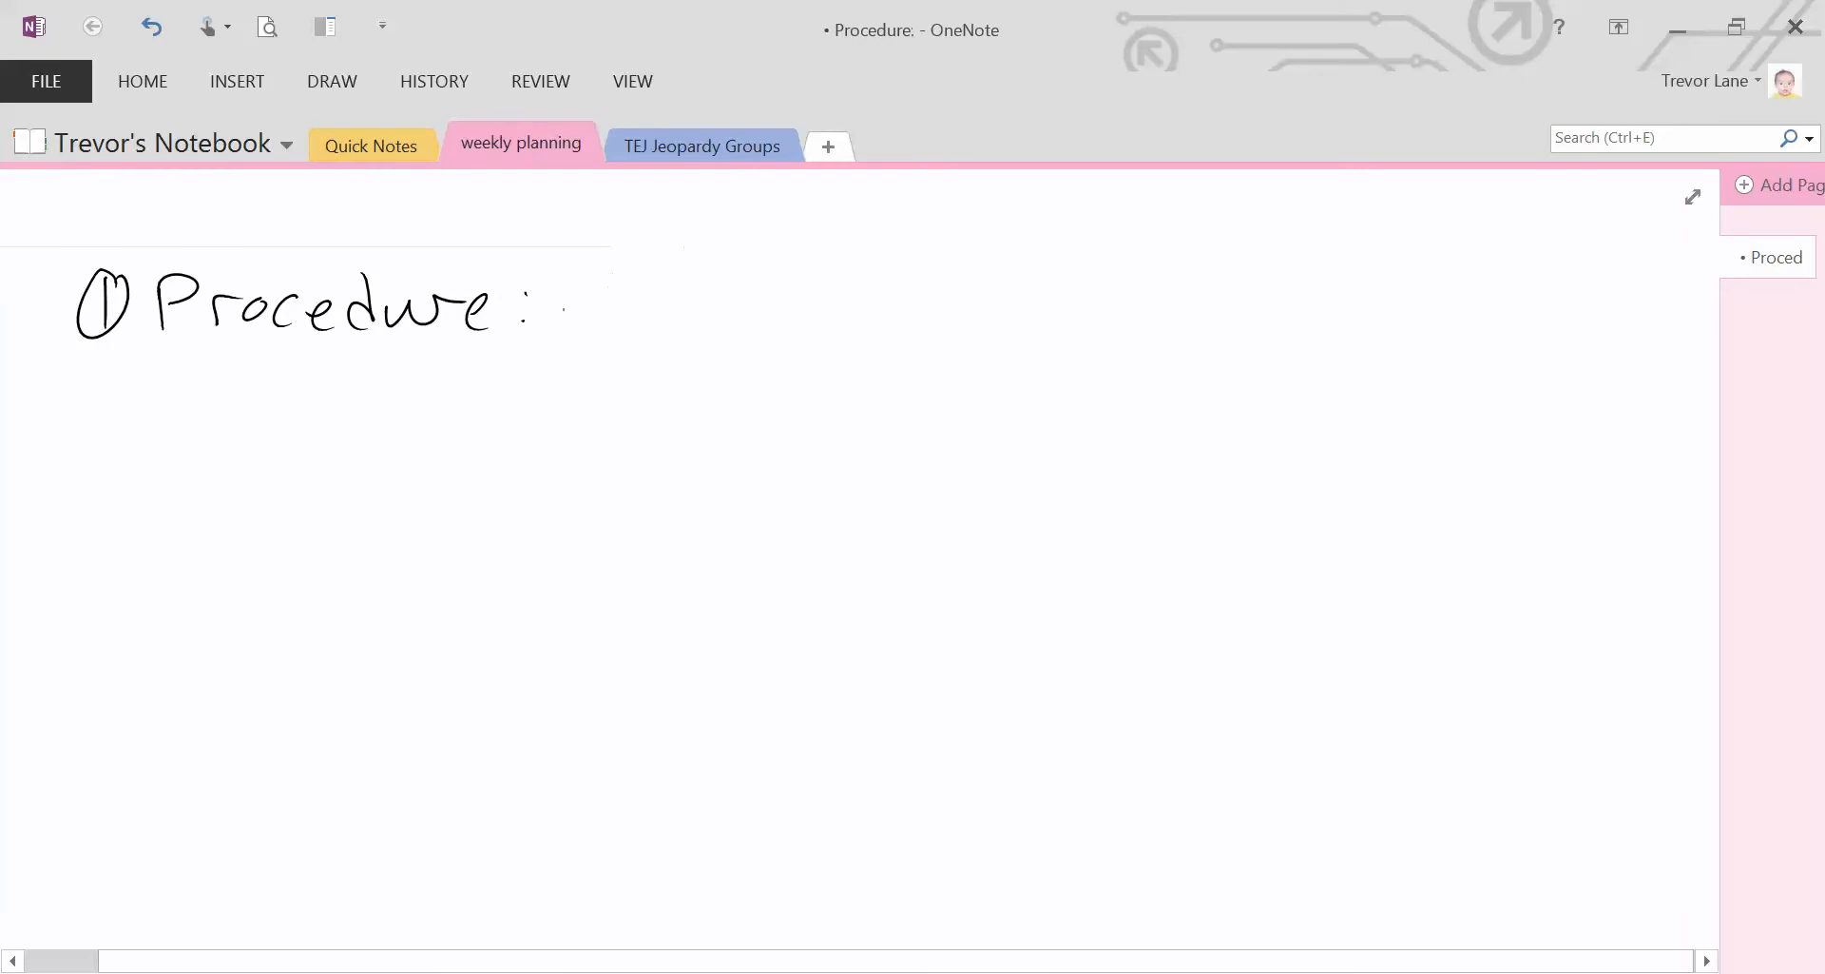
{"action": "left_click_drag", "start_coordinate": [570, 315], "coordinate": [815, 314]}
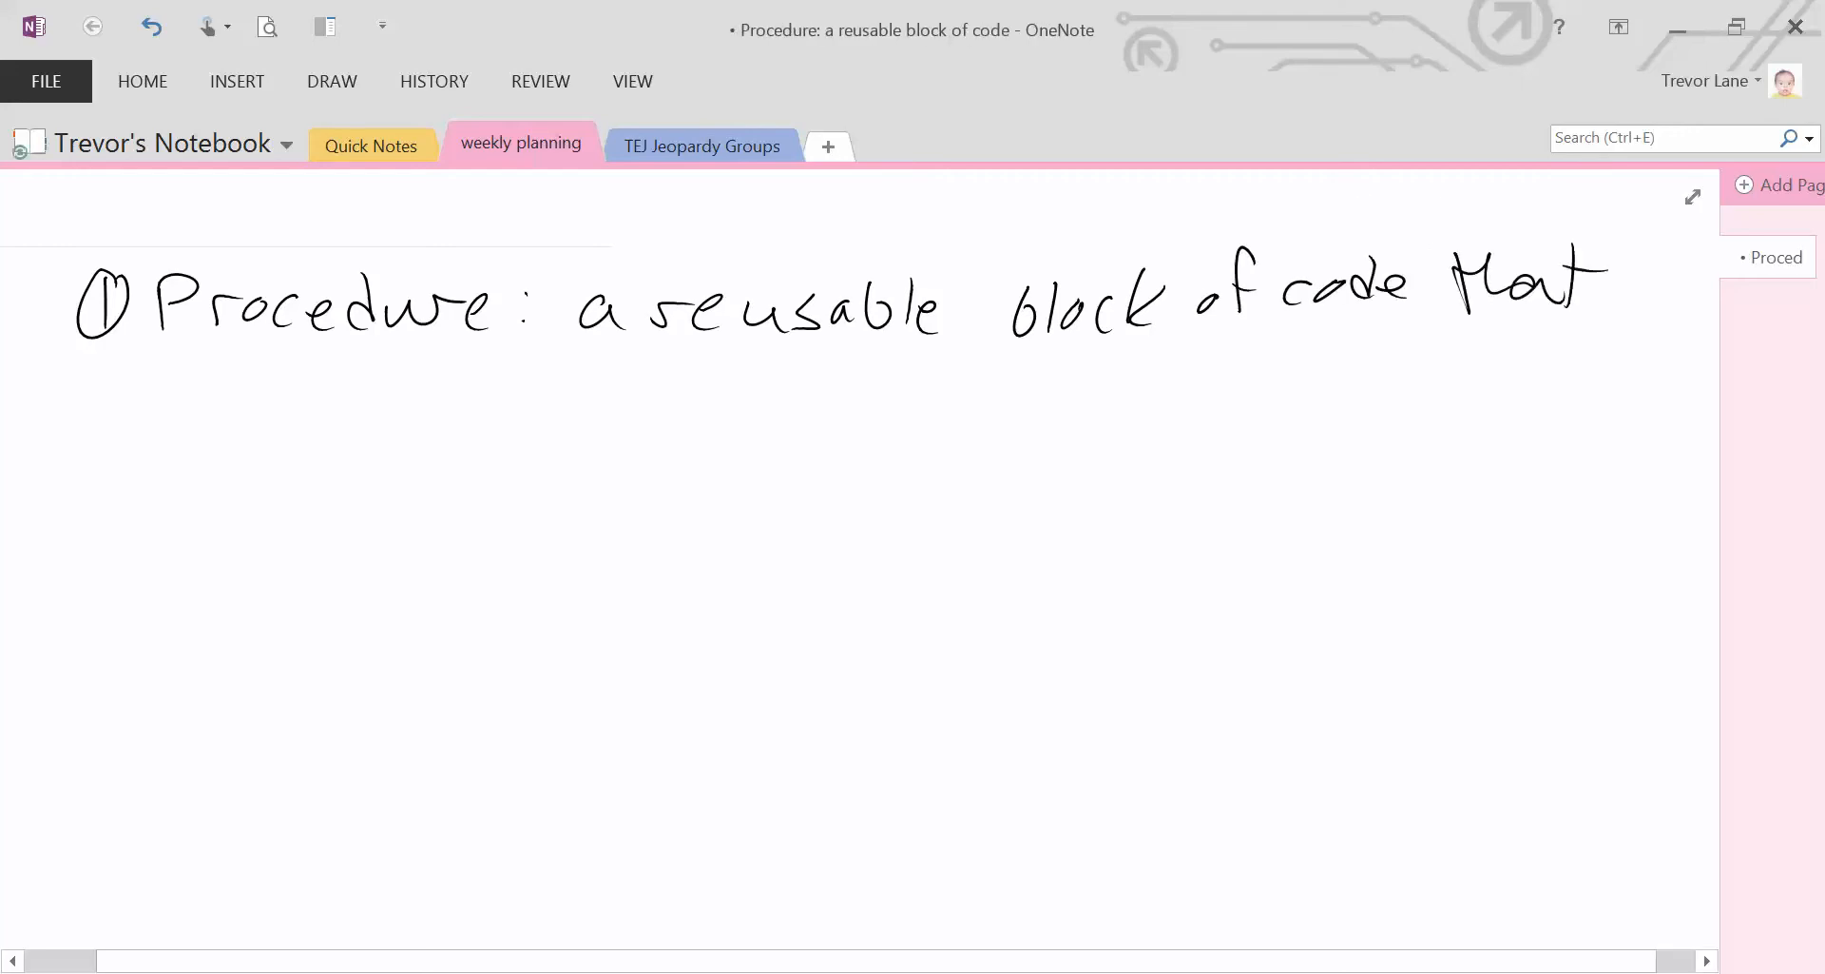
{"action": "left_click_drag", "start_coordinate": [564, 384], "coordinate": [710, 372]}
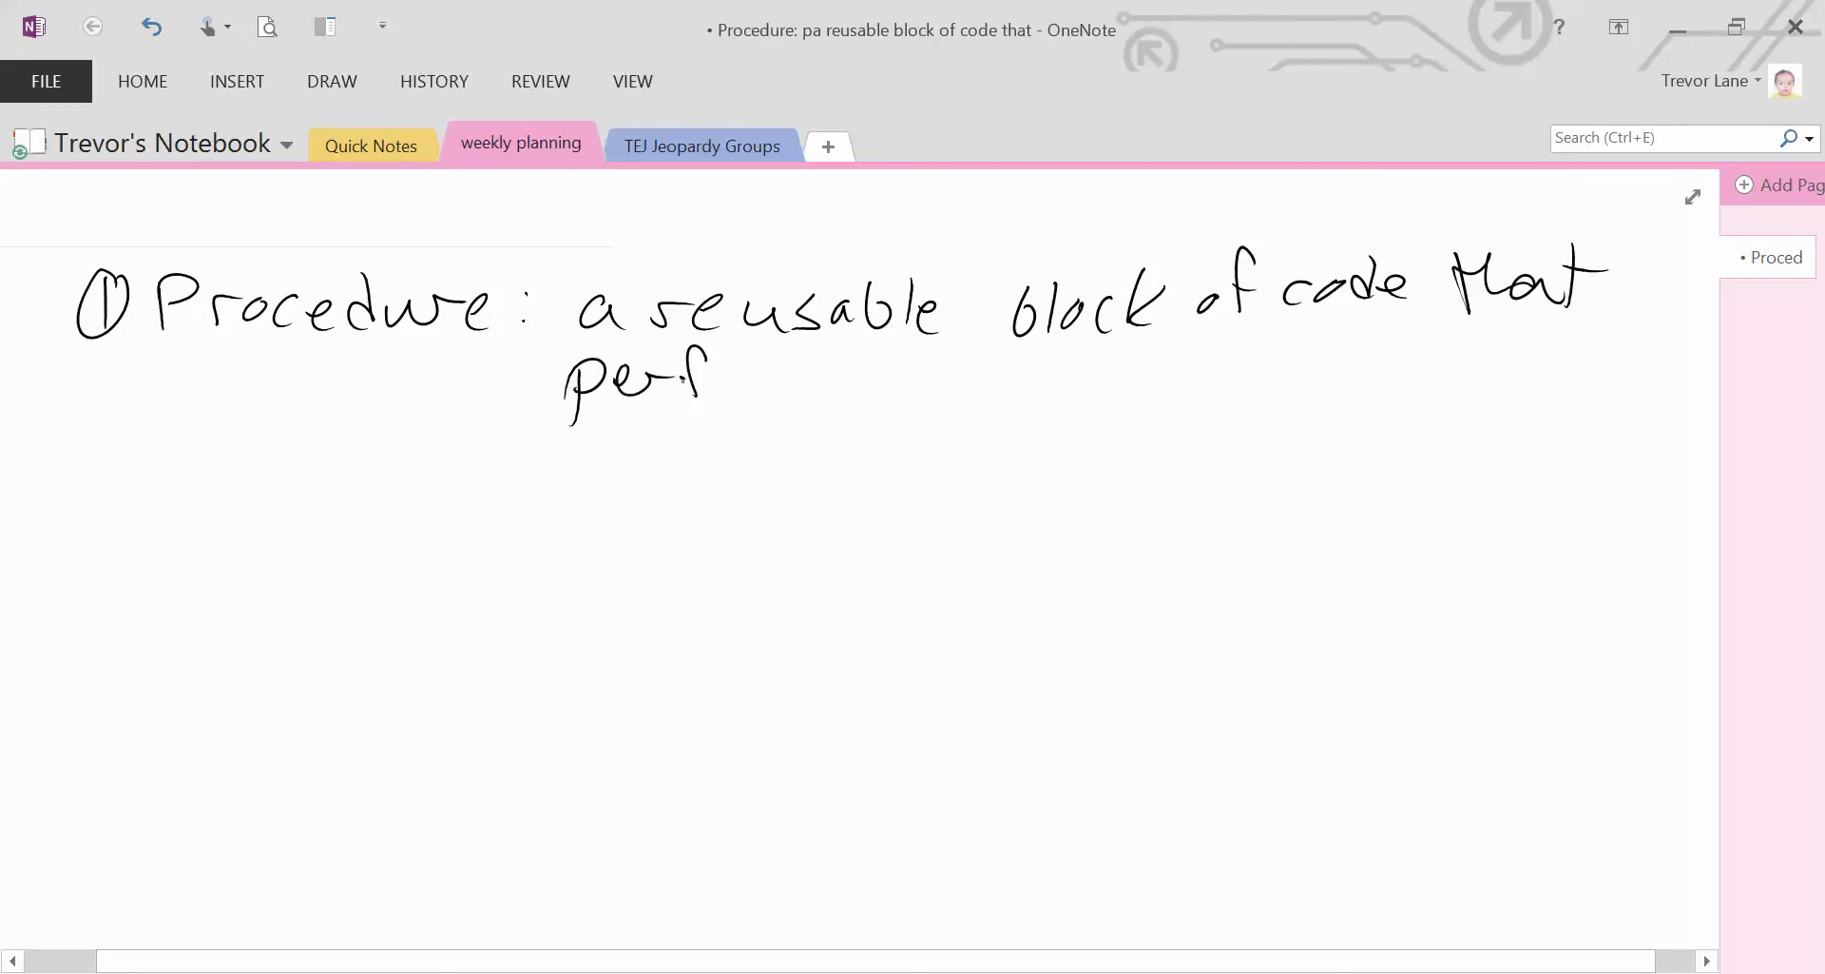
{"action": "left_click_drag", "start_coordinate": [698, 379], "coordinate": [861, 402]}
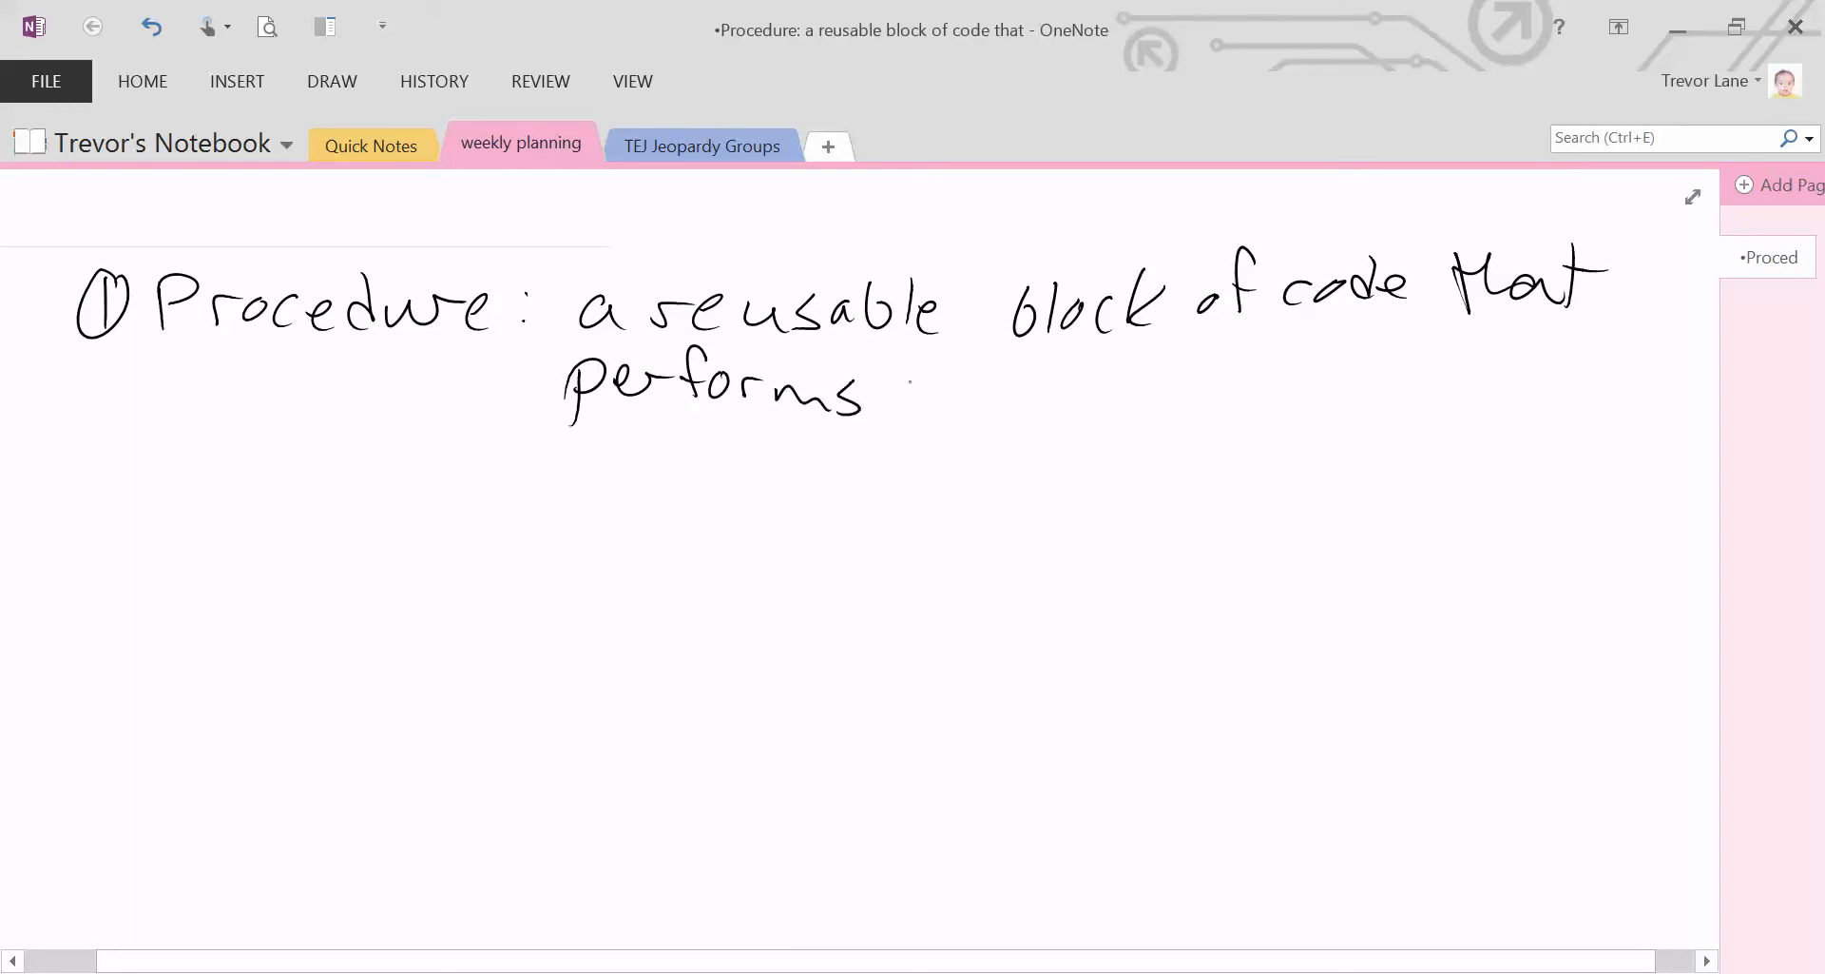
{"action": "left_click_drag", "start_coordinate": [897, 389], "coordinate": [1059, 390]}
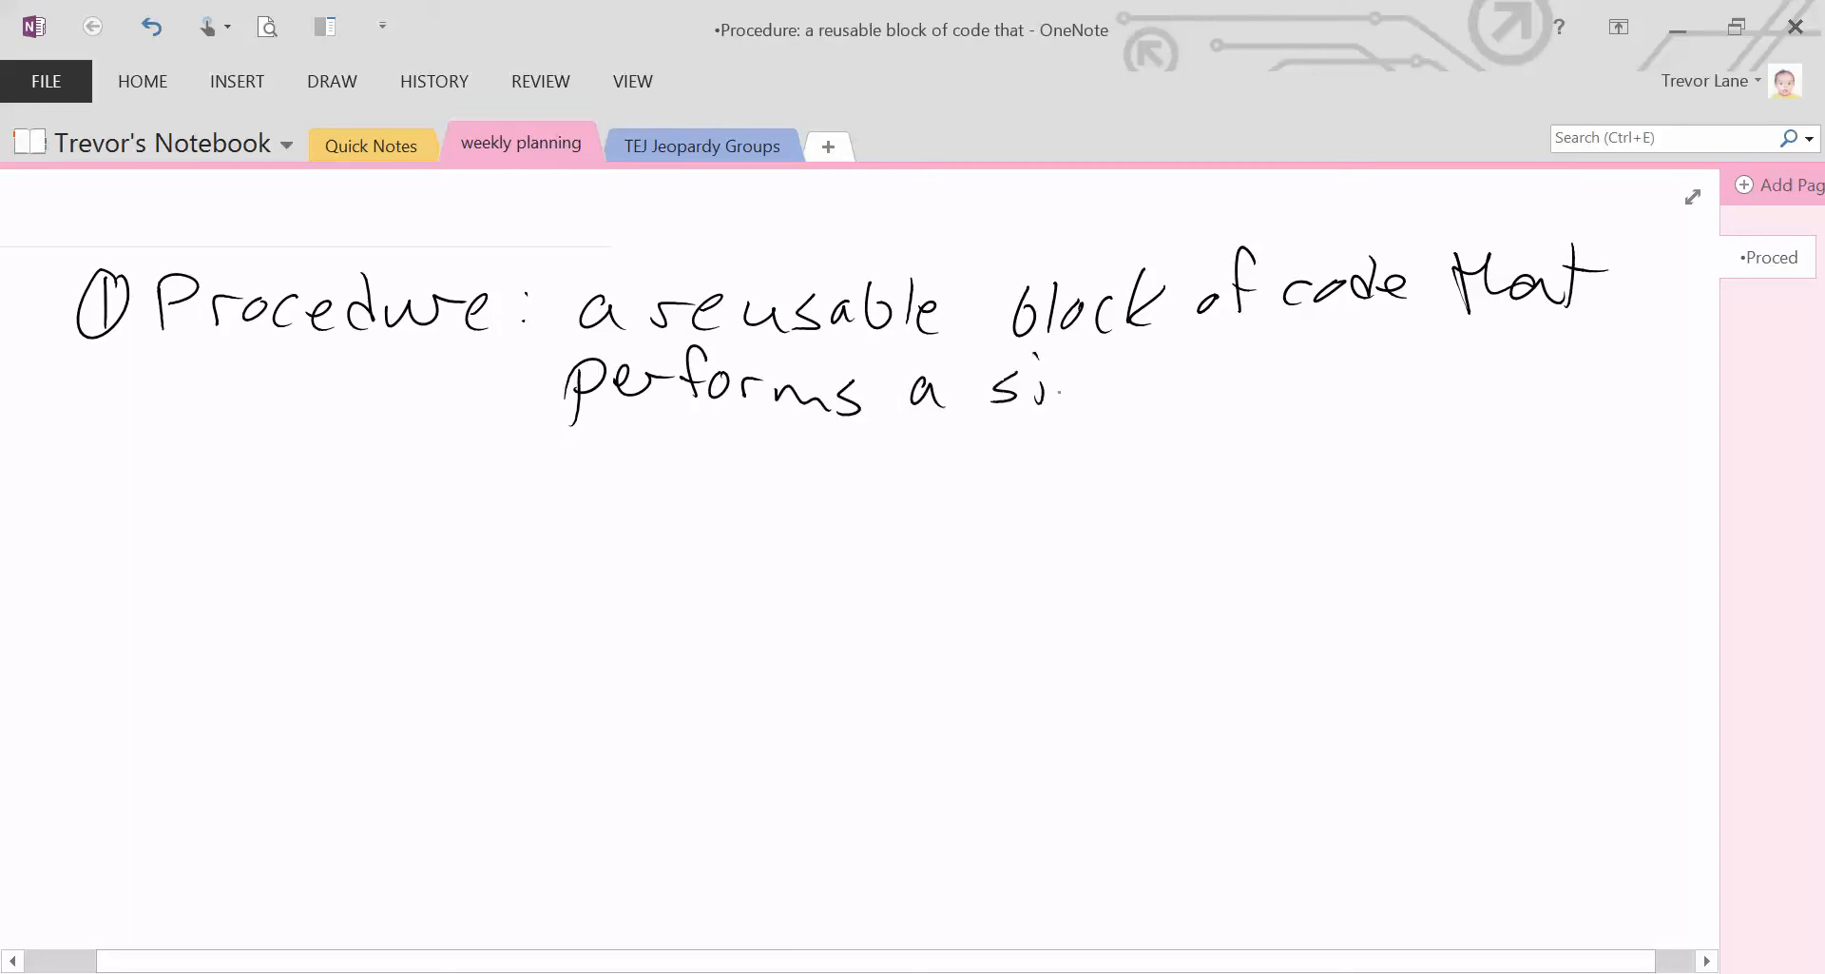
{"action": "left_click_drag", "start_coordinate": [1053, 384], "coordinate": [1153, 395]}
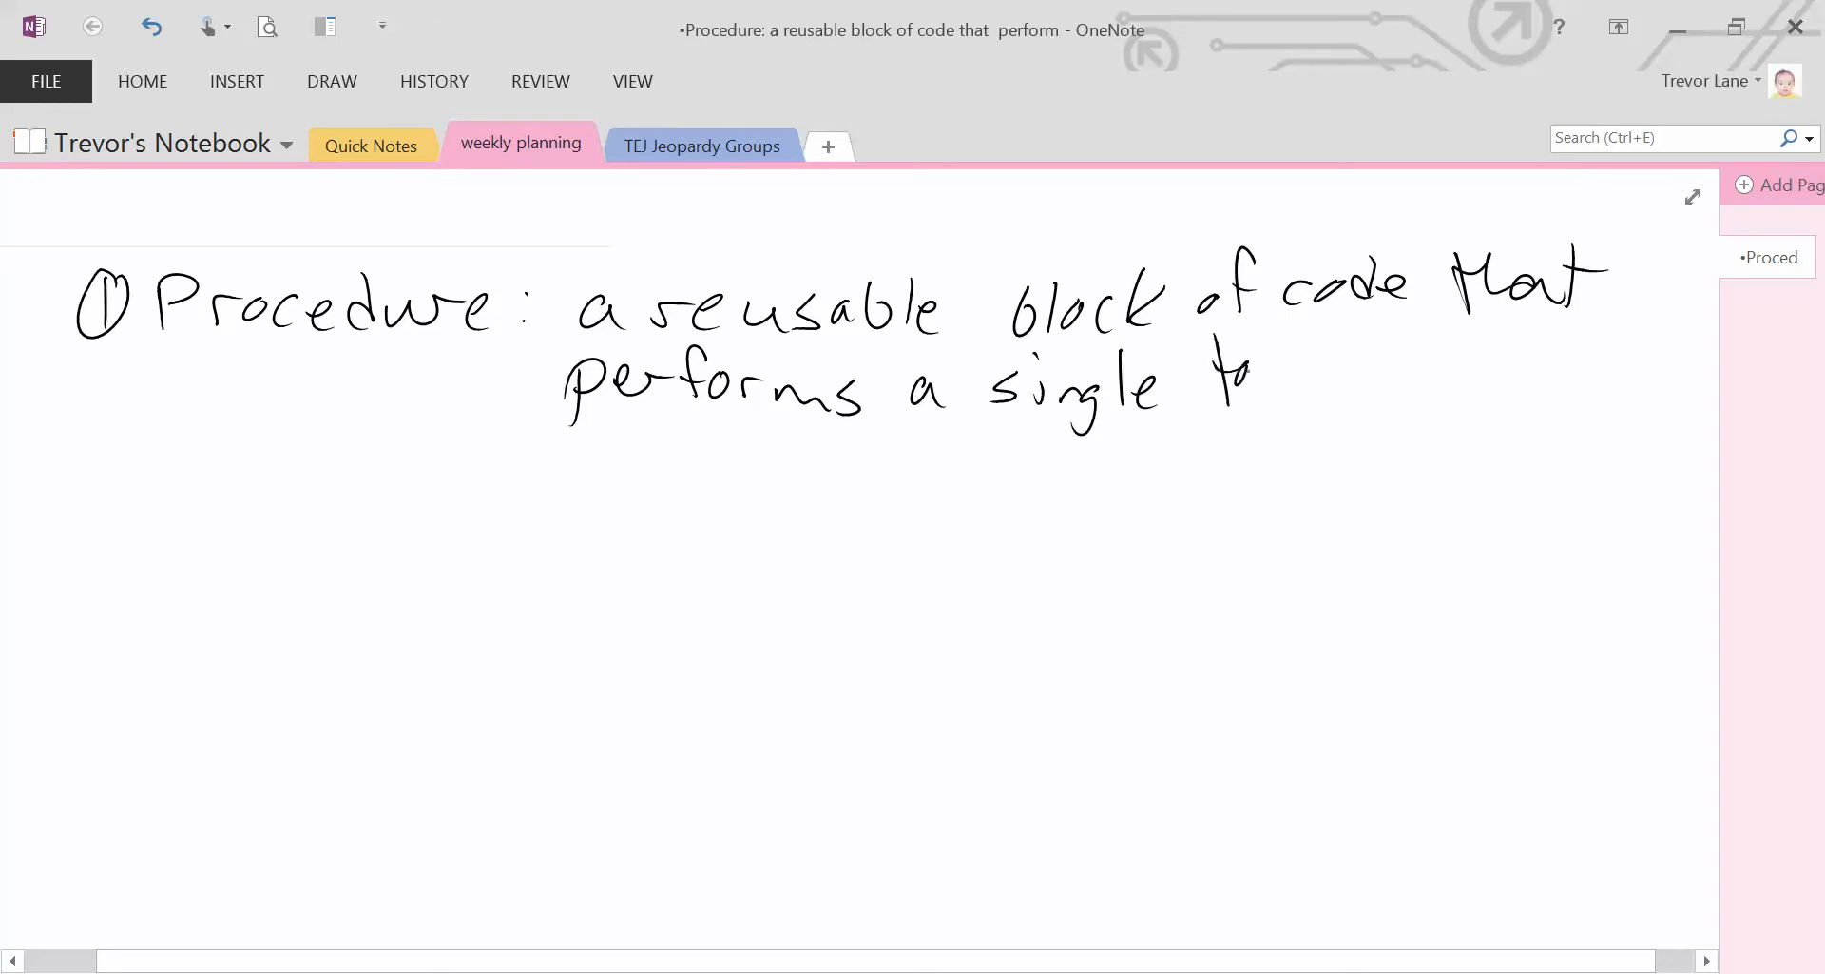
{"action": "left_click_drag", "start_coordinate": [1217, 395], "coordinate": [1327, 372]}
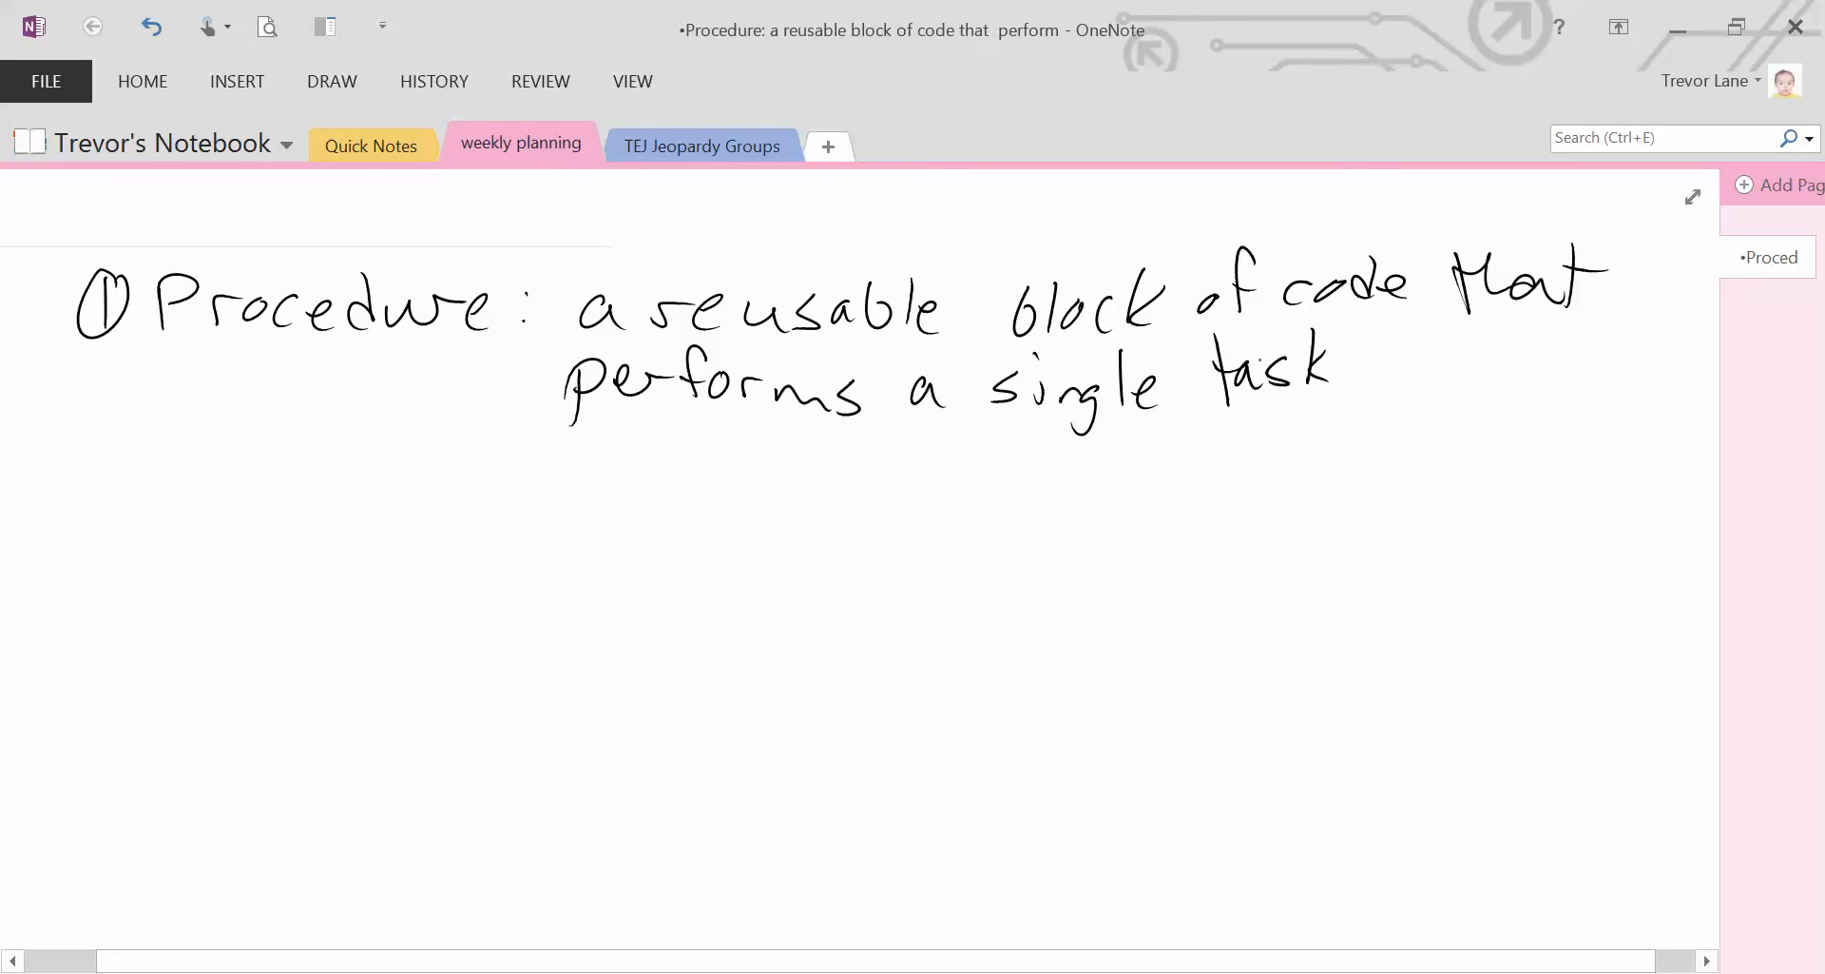
{"action": "left_click_drag", "start_coordinate": [175, 352], "coordinate": [472, 356]}
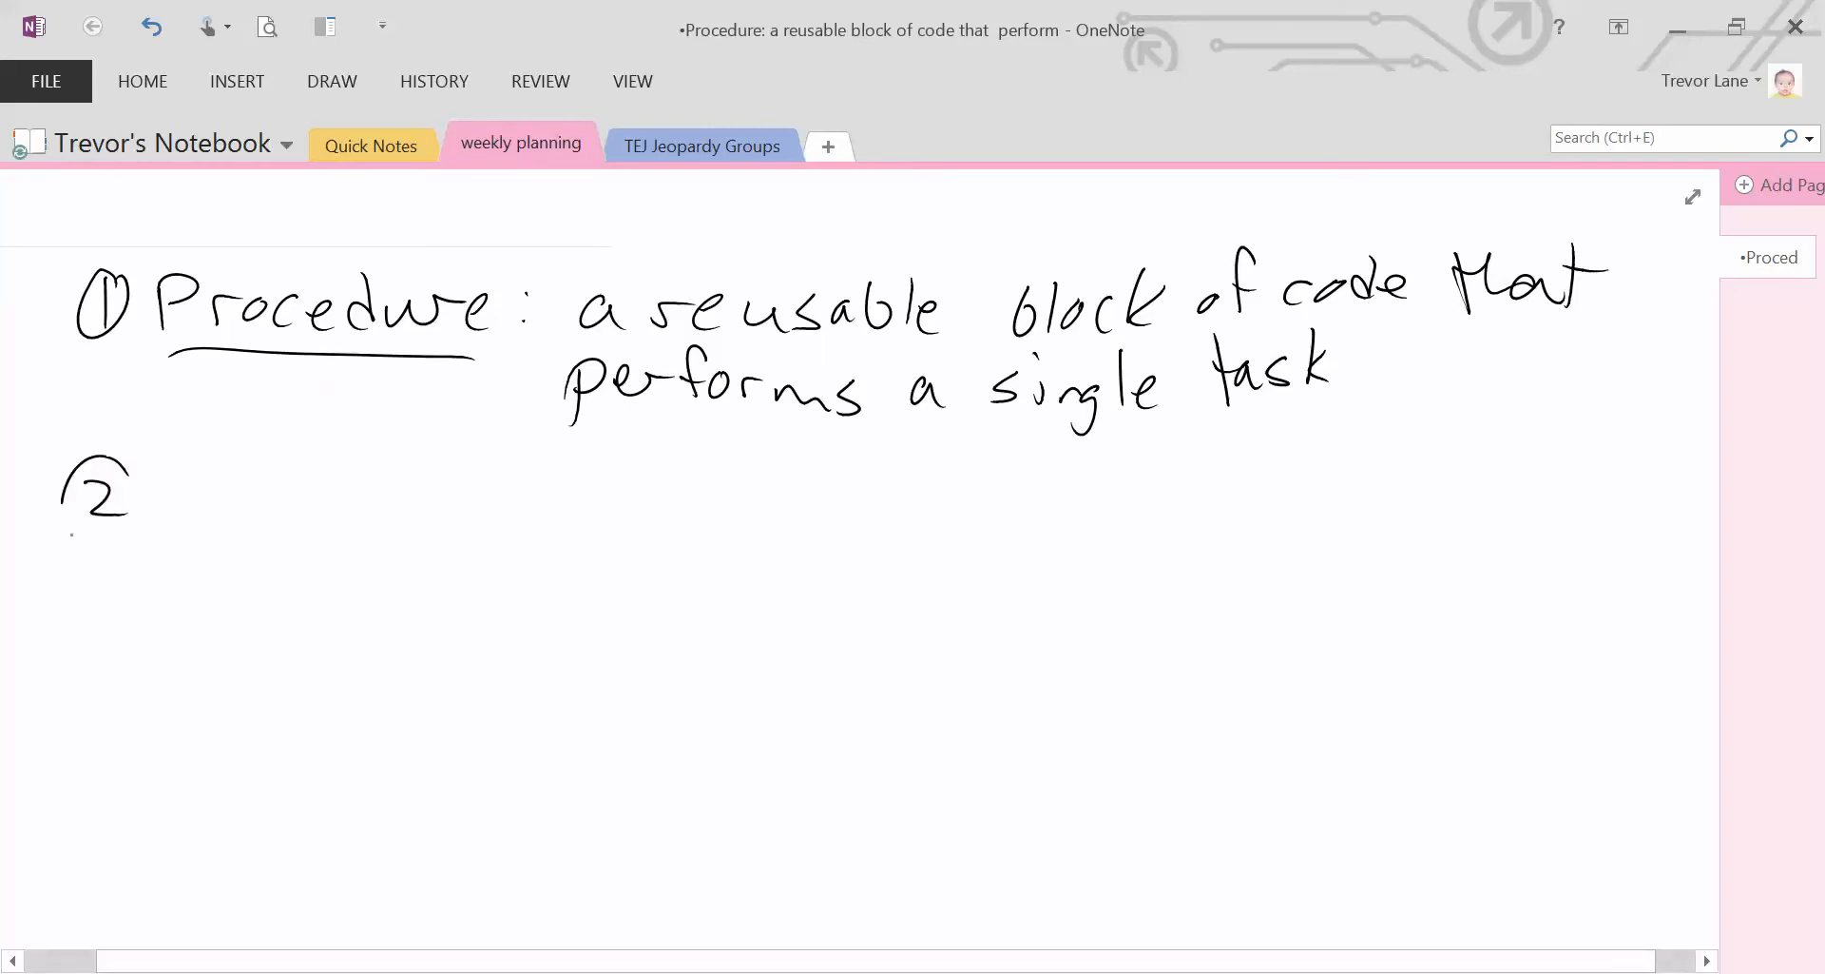
Handwrite circled 2 and the word Function with a colon, underlined
{"action": "left_click_drag", "start_coordinate": [175, 489], "coordinate": [291, 518]}
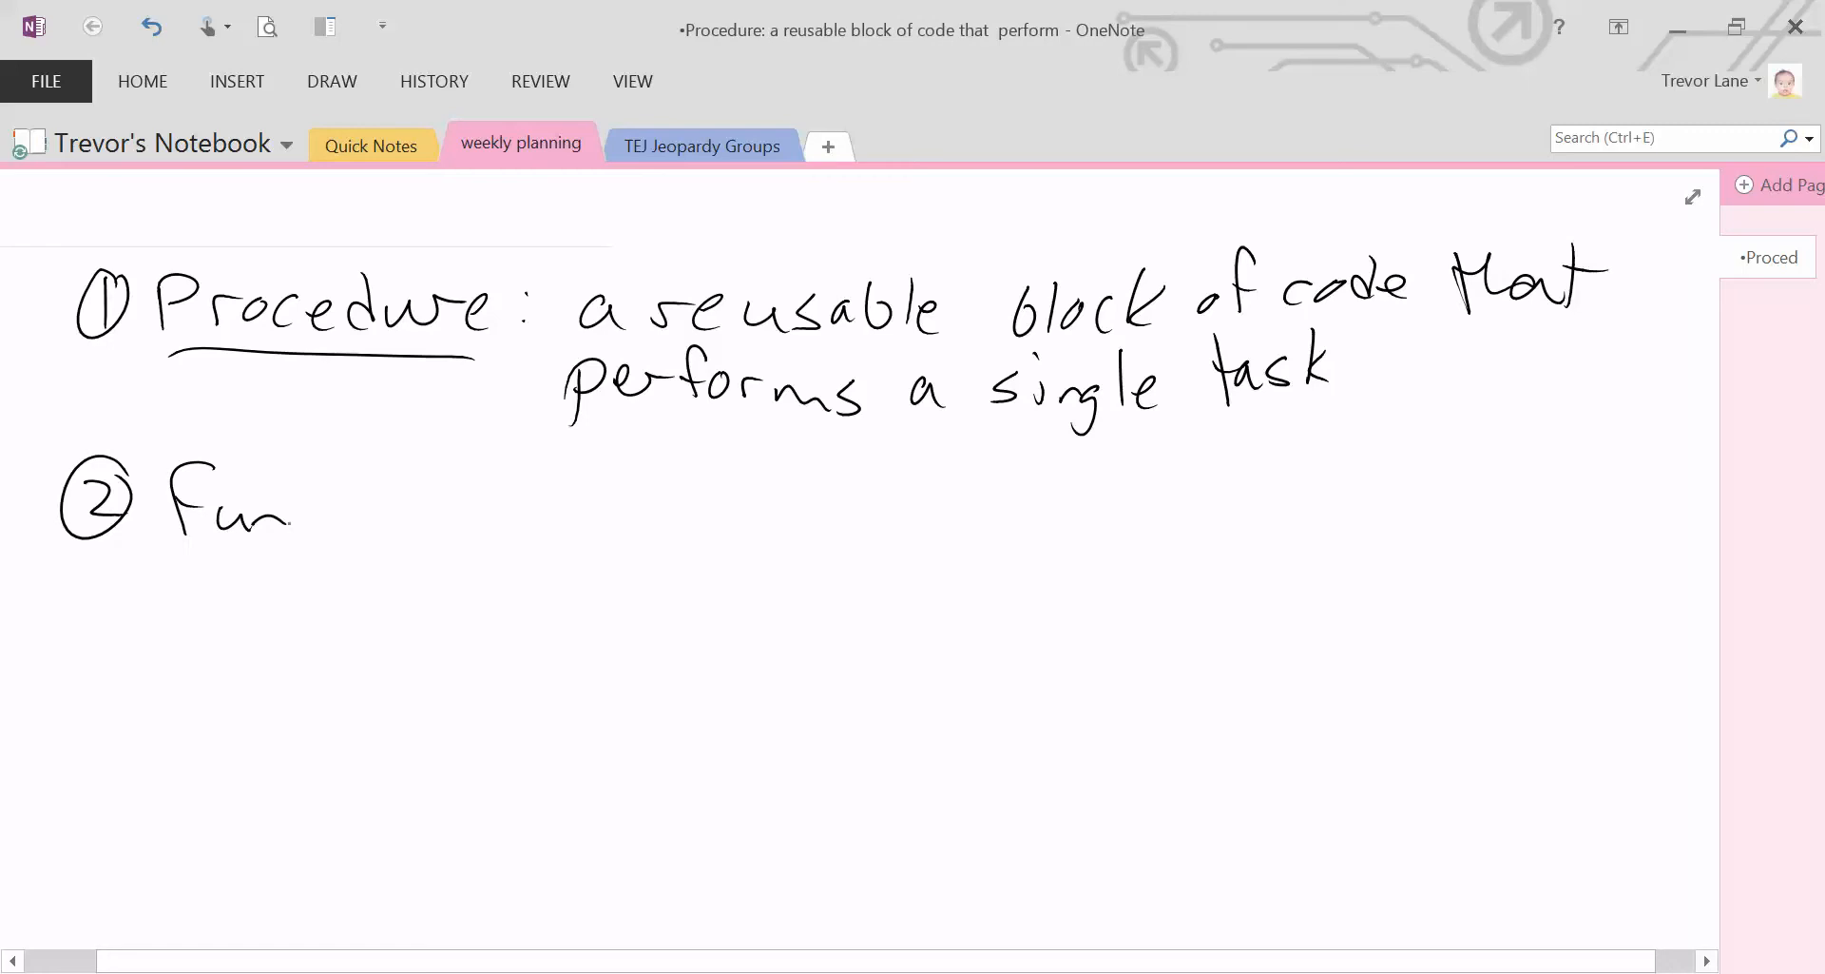
{"action": "left_click_drag", "start_coordinate": [291, 506], "coordinate": [466, 506]}
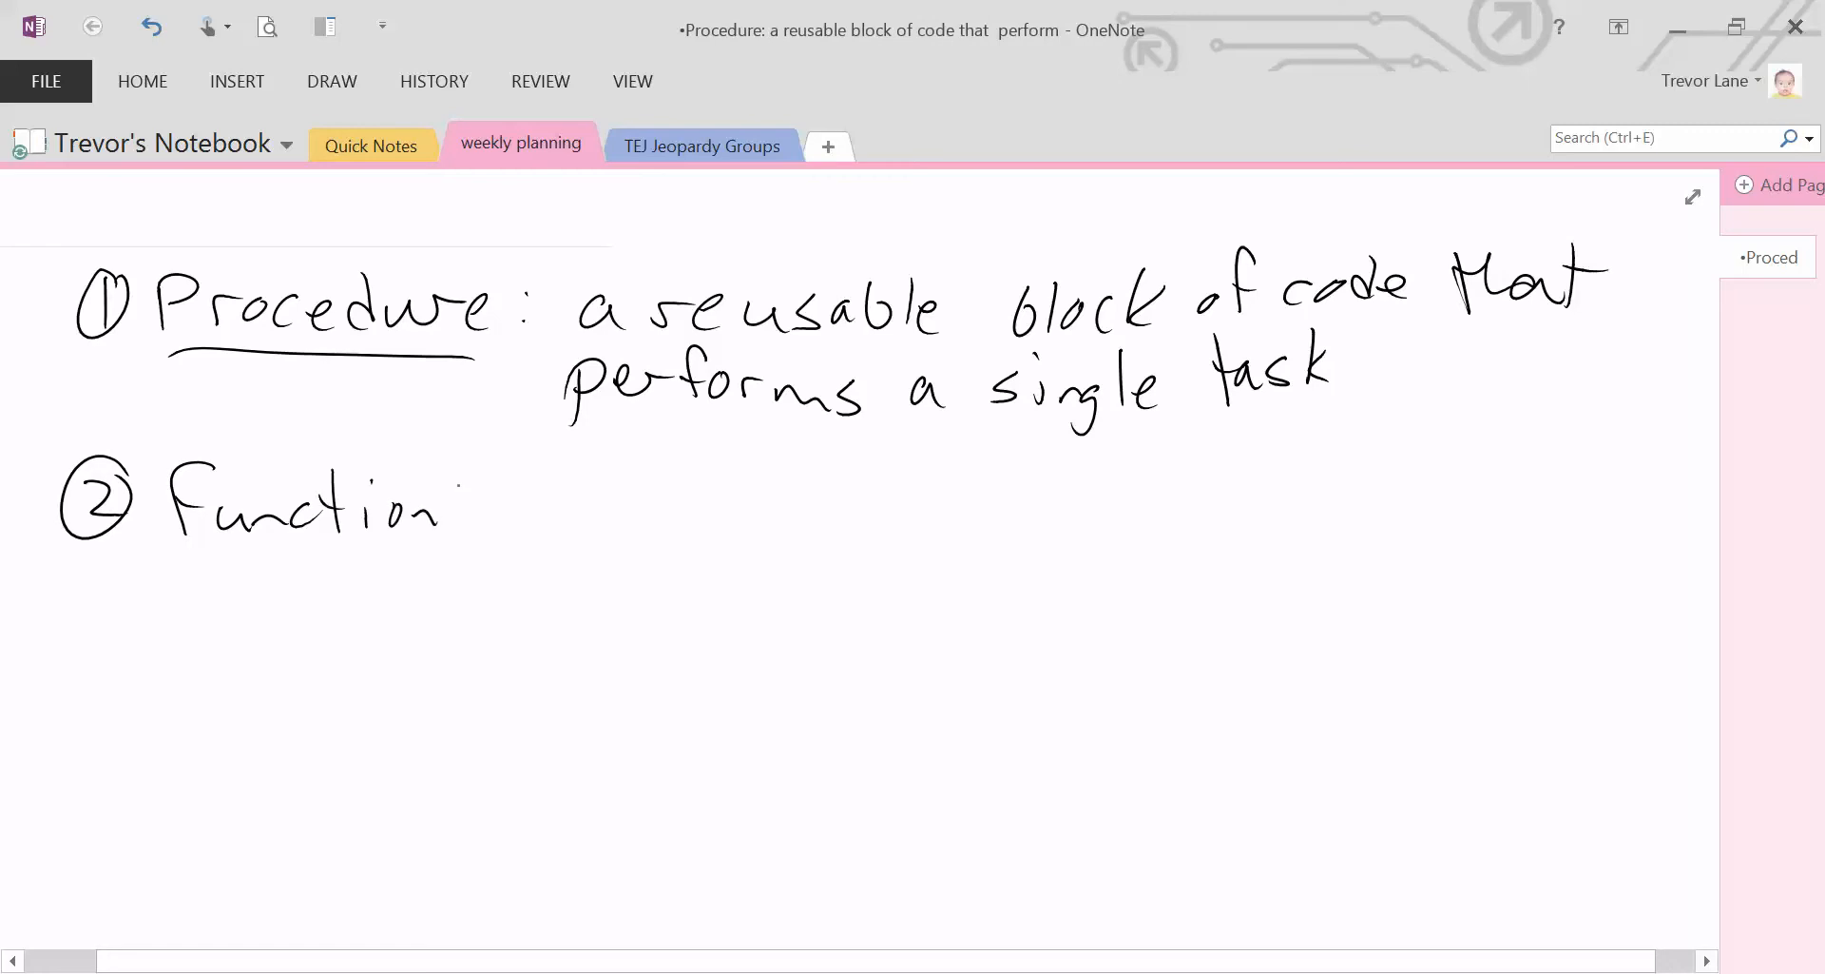
{"action": "left_click_drag", "start_coordinate": [175, 548], "coordinate": [466, 545]}
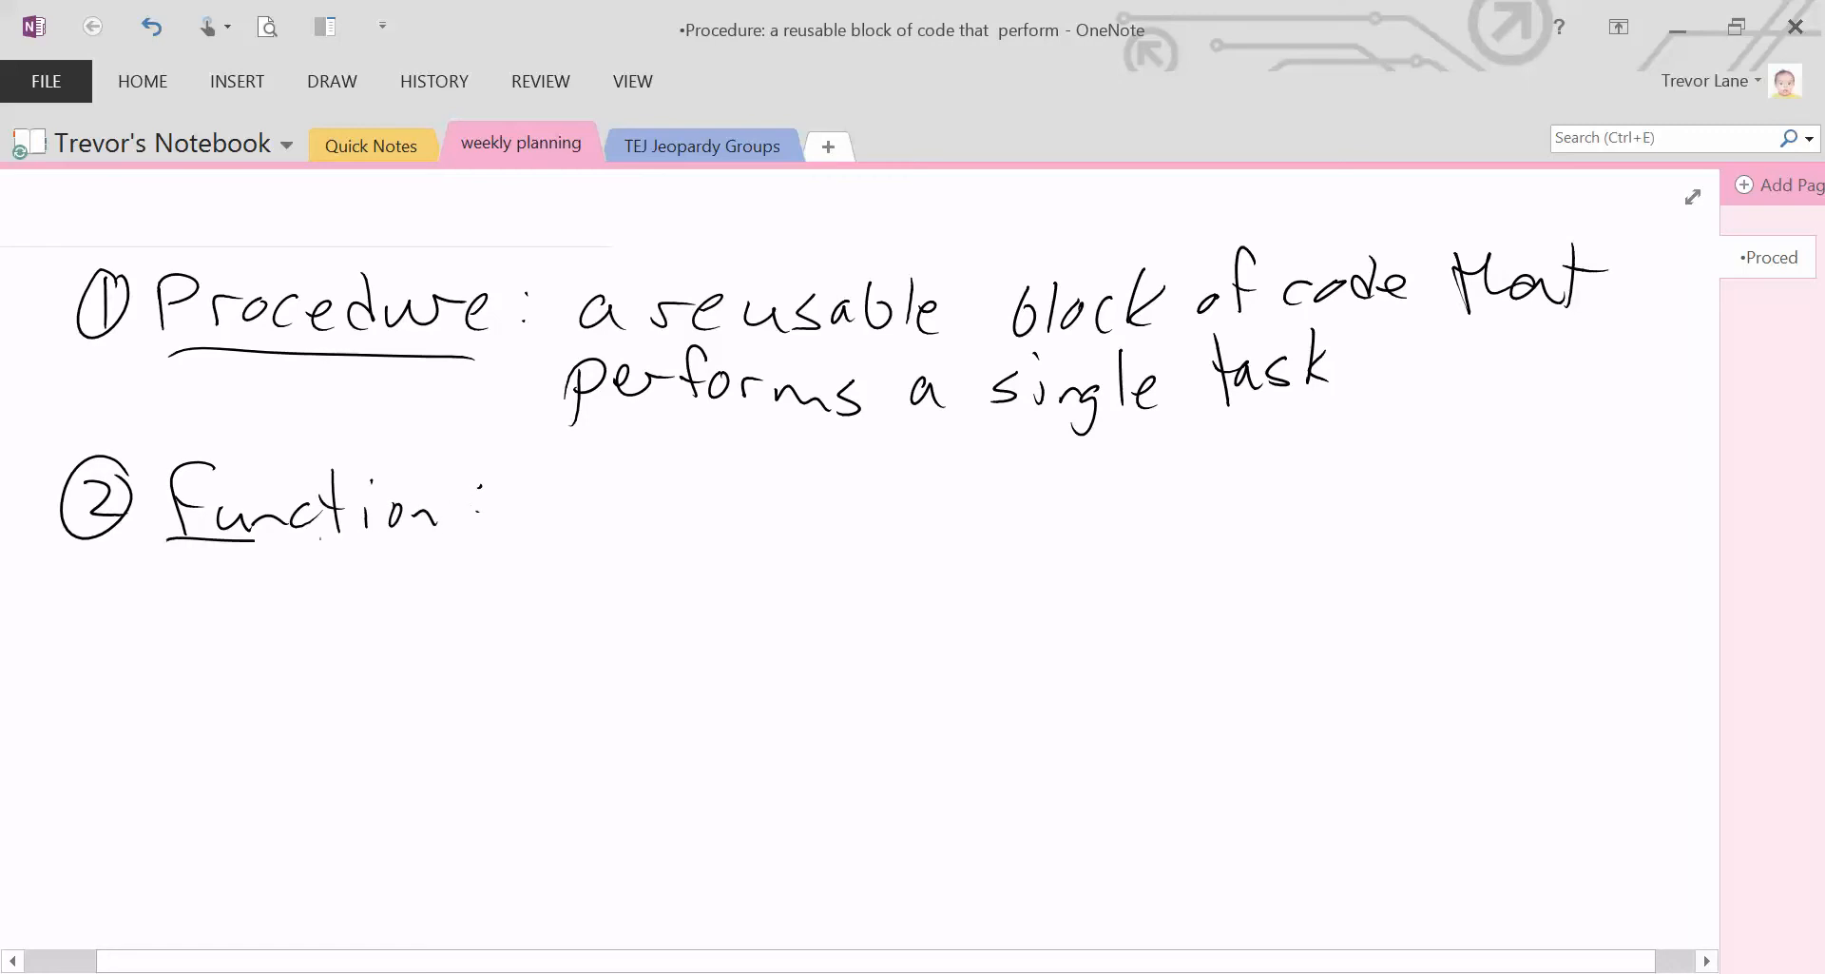
{"action": "left_click_drag", "start_coordinate": [169, 543], "coordinate": [465, 542]}
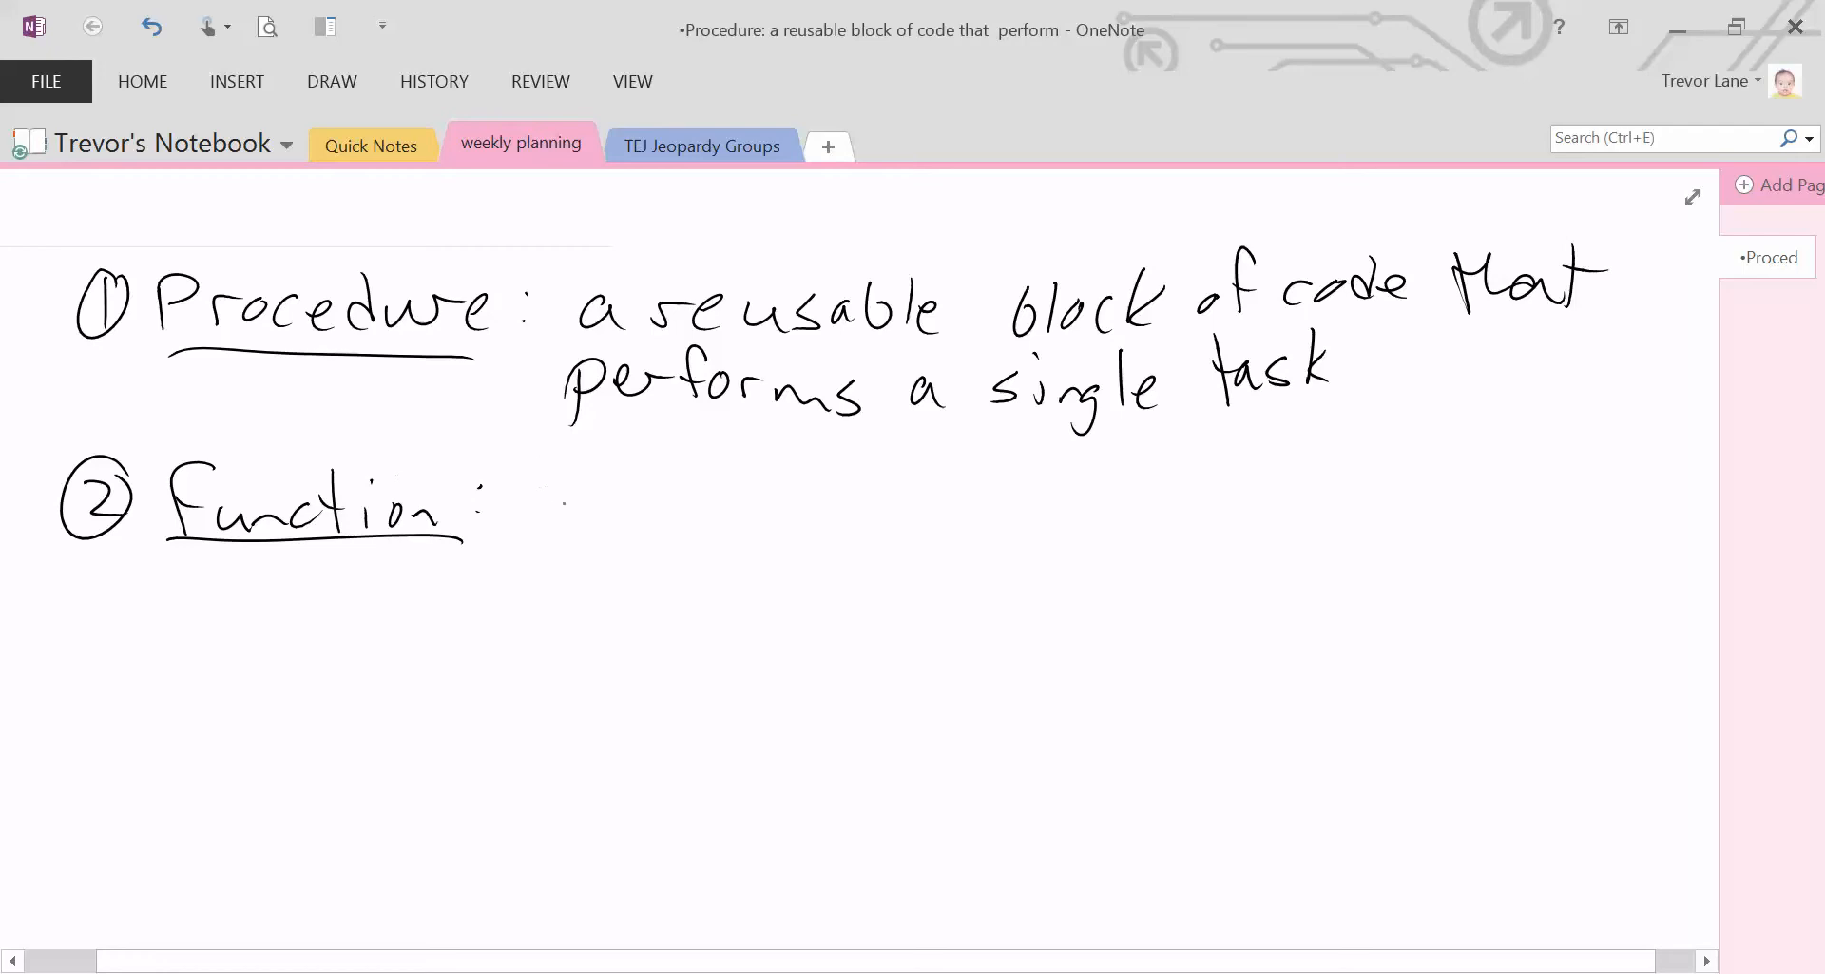
Handwrite the Function definition: reusable single-task code that returns a result to the programmer
{"action": "left_click_drag", "start_coordinate": [529, 507], "coordinate": [699, 507]}
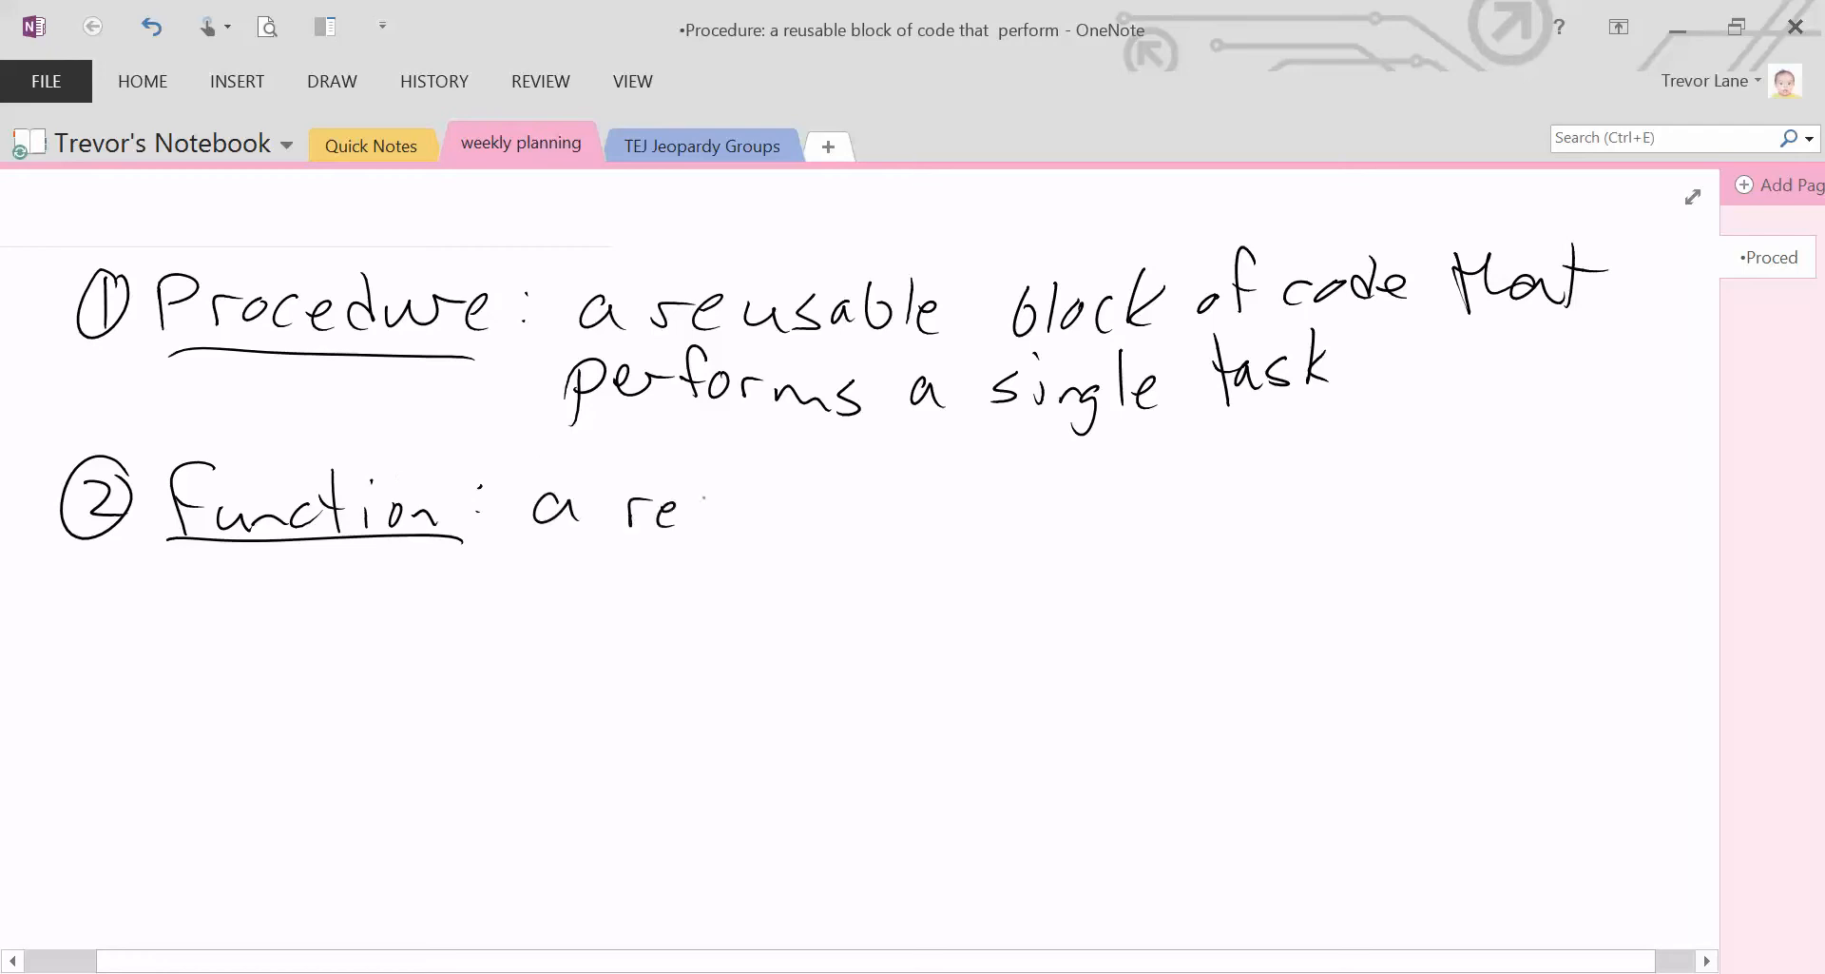
{"action": "left_click_drag", "start_coordinate": [699, 512], "coordinate": [855, 512]}
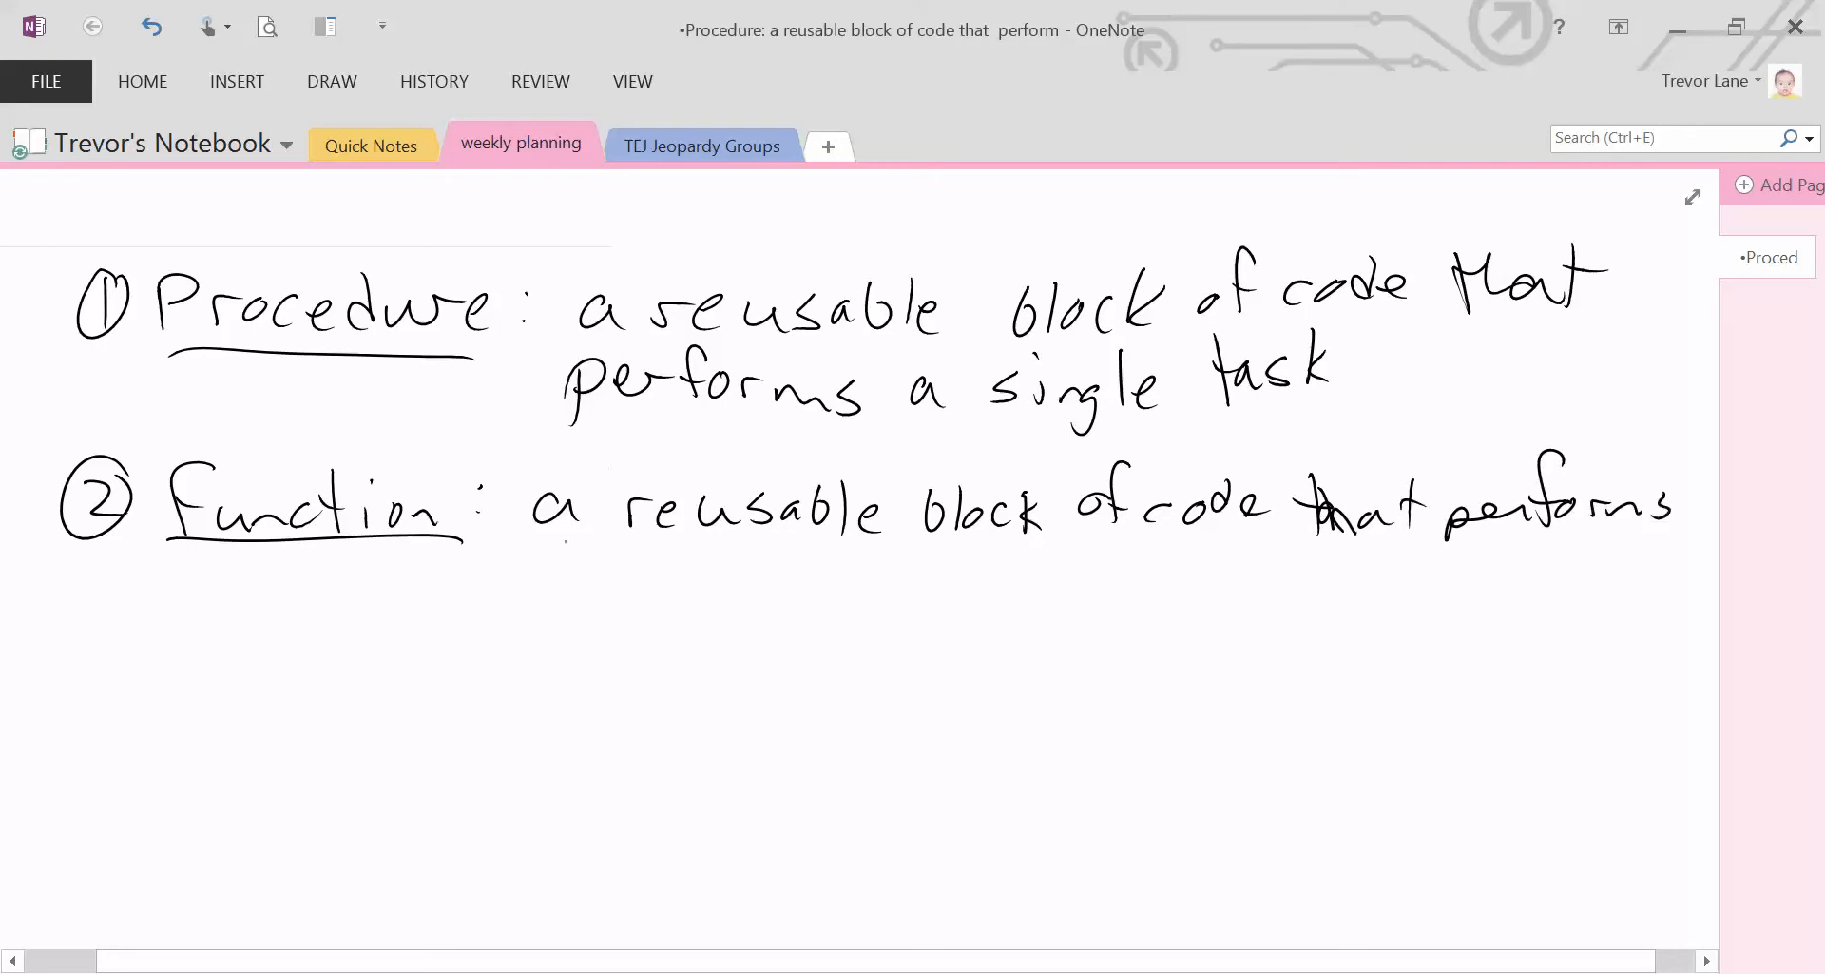
{"action": "left_click_drag", "start_coordinate": [530, 570], "coordinate": [699, 611]}
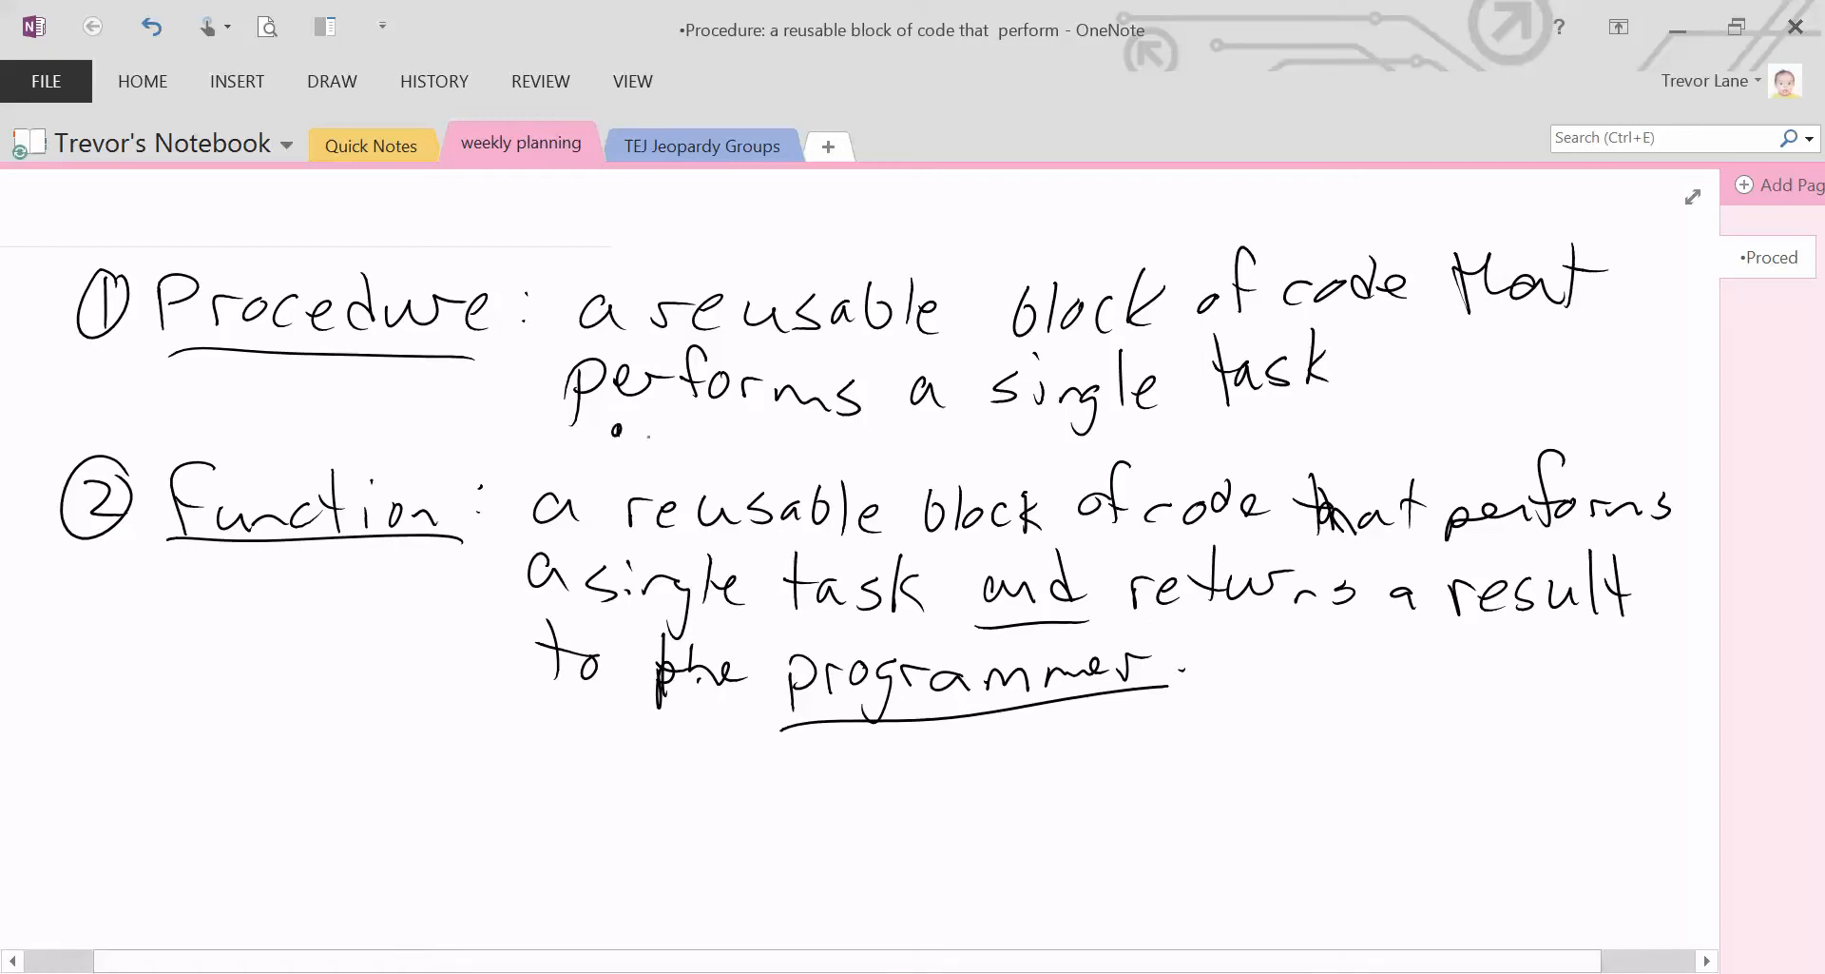
Handwrite examples Console.WriteLine(text); under Procedure and Console.ReadLine() under Function
{"action": "type", "text": "Cons:"}
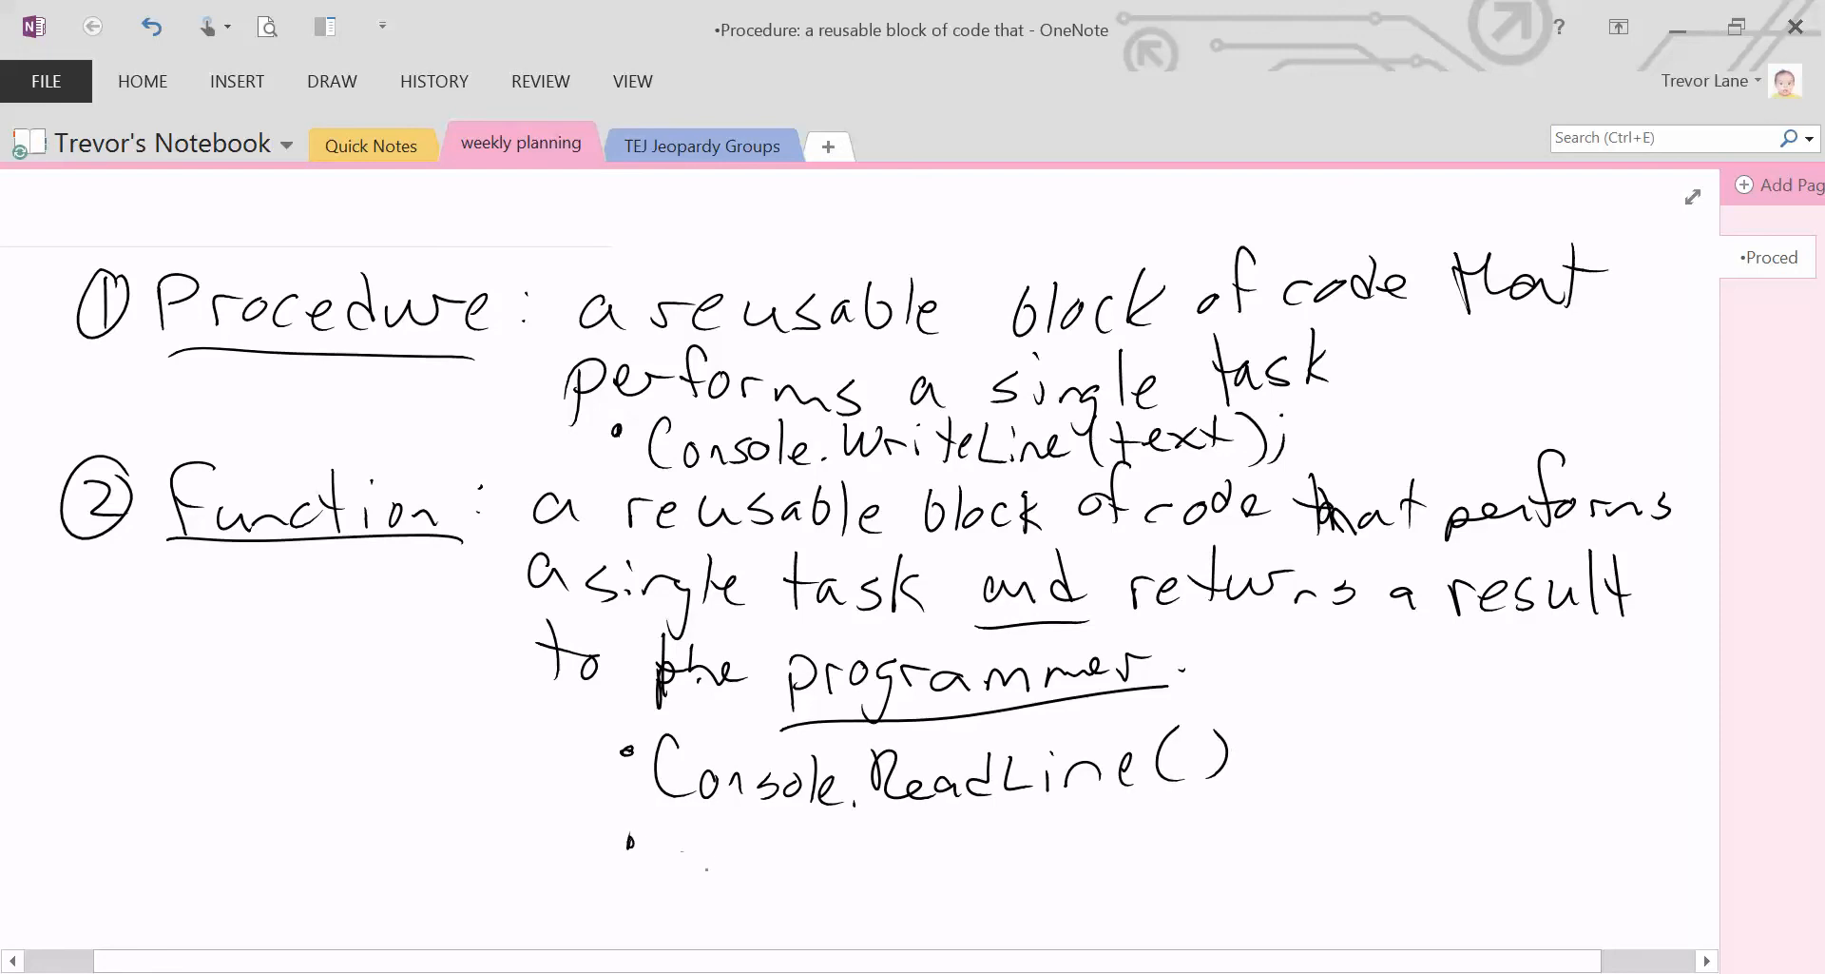
{"action": "type", "text": "Ma"}
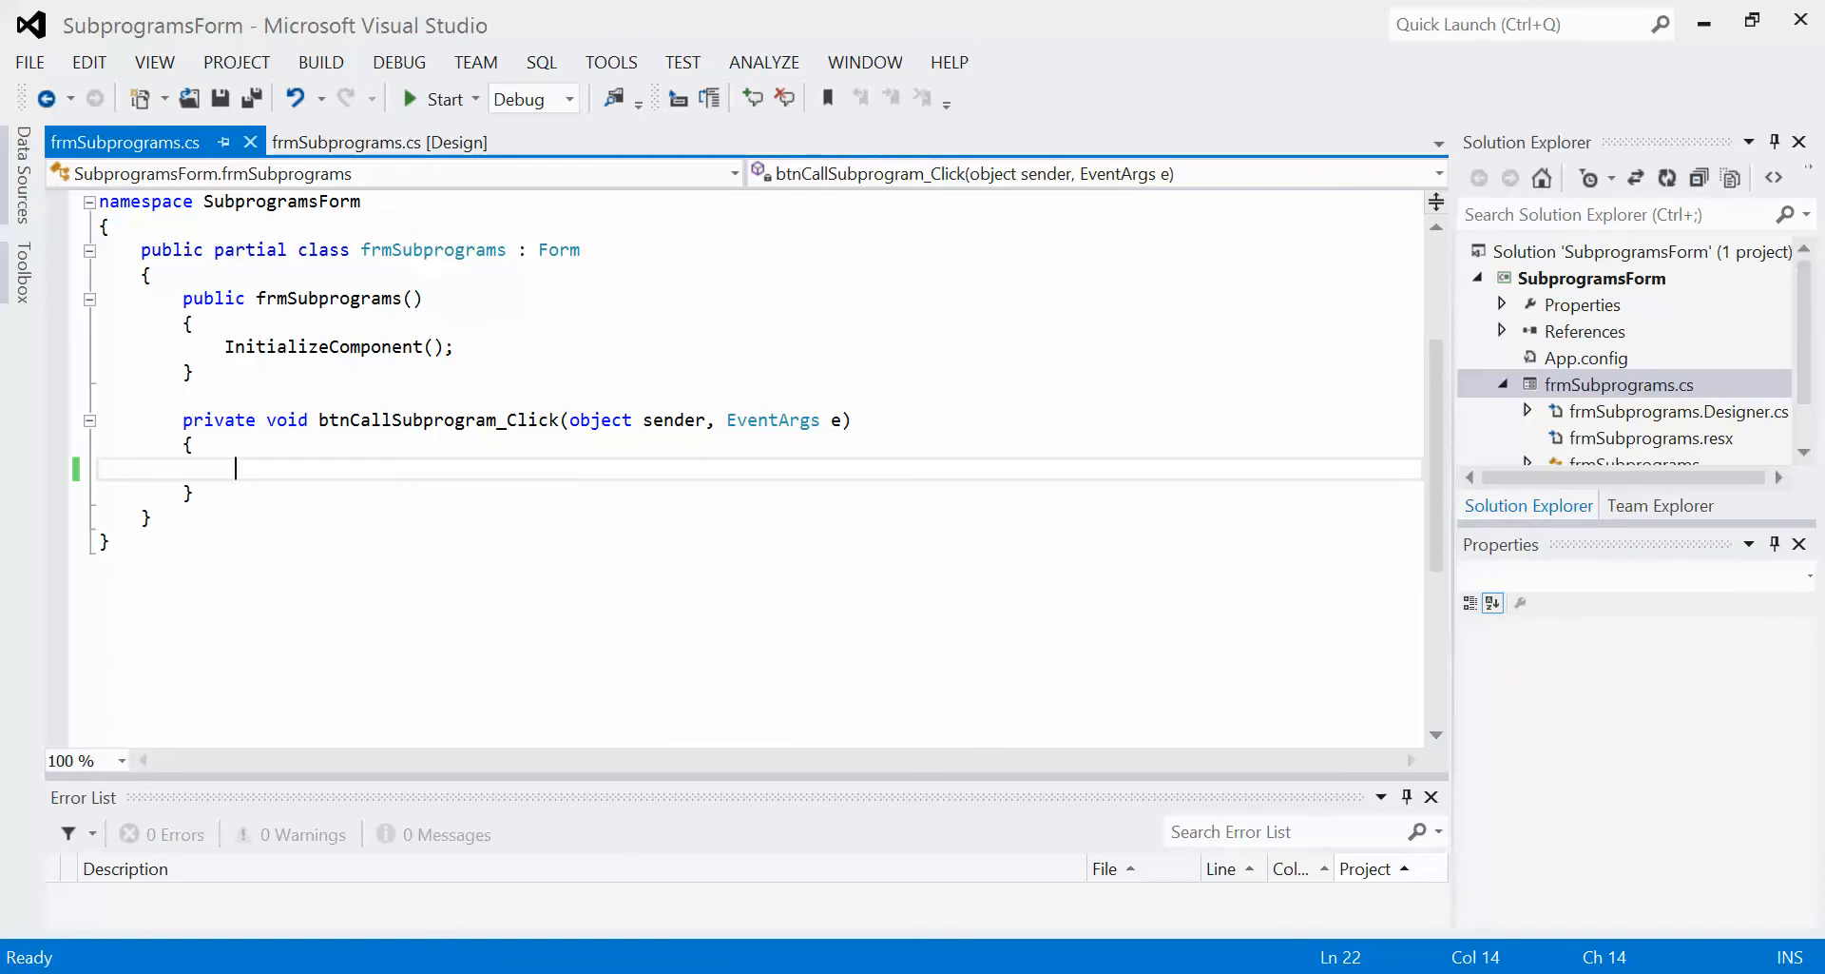
{"action": "mouse_move", "coordinate": [422, 483]}
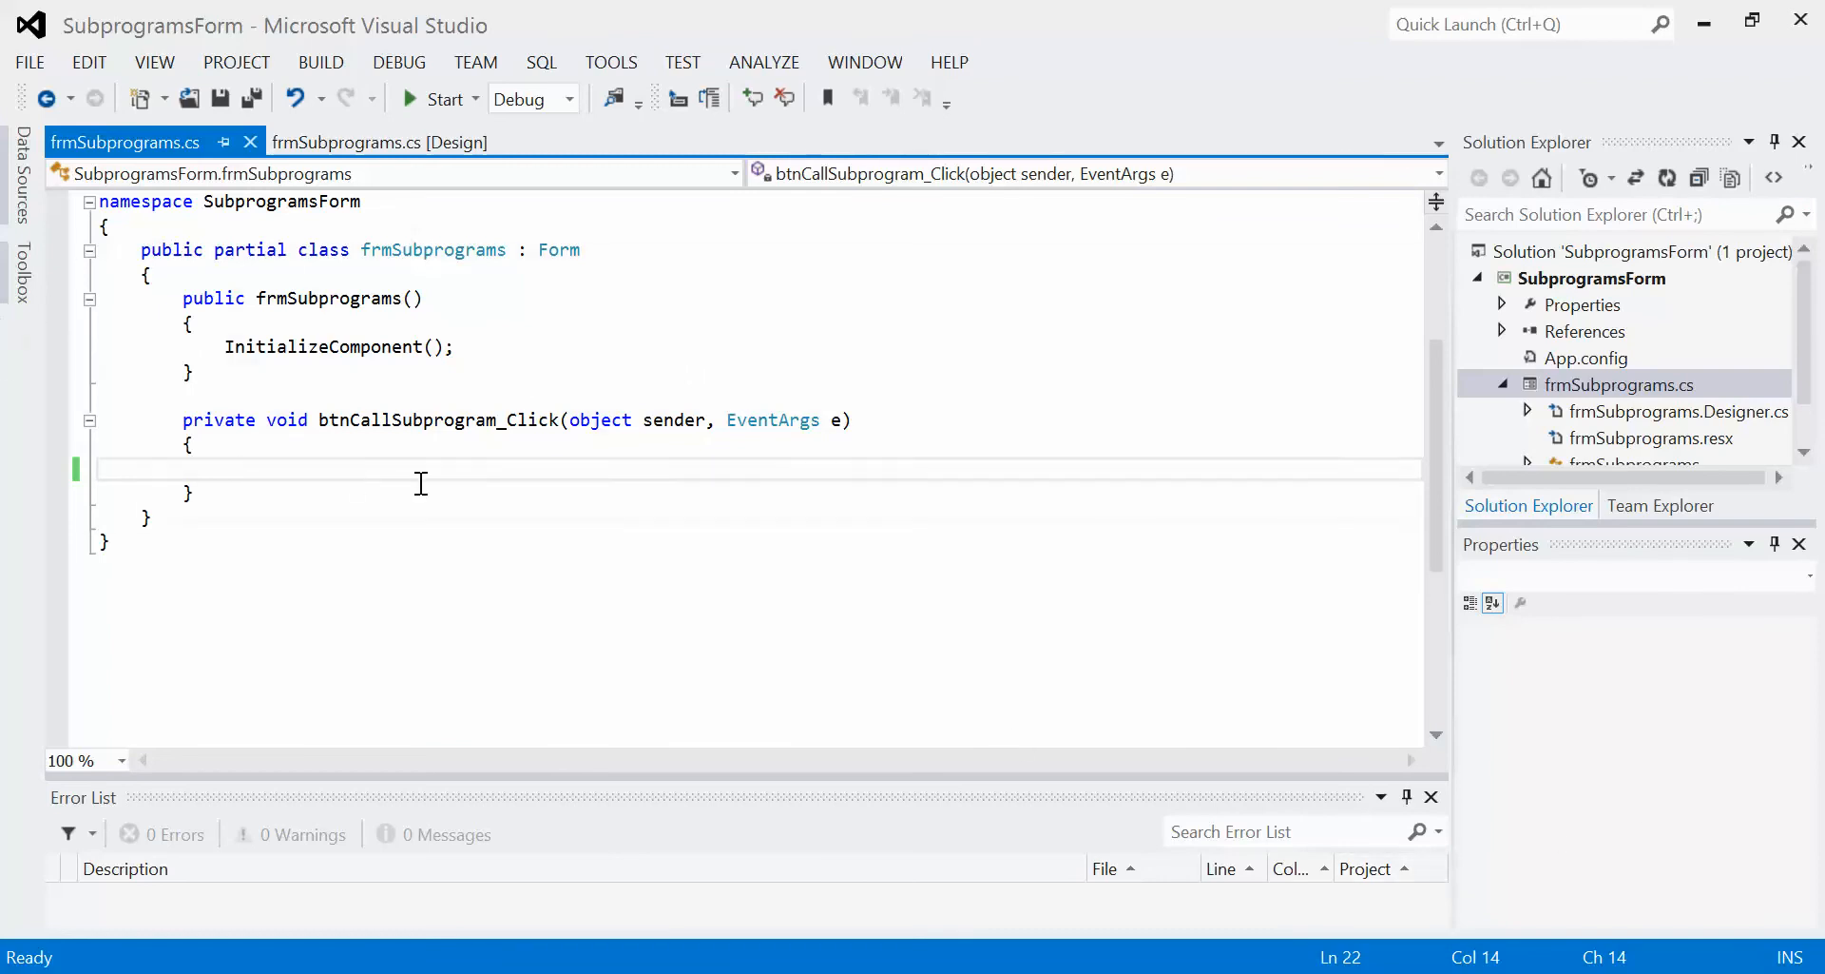
{"action": "mouse_move", "coordinate": [232, 491]}
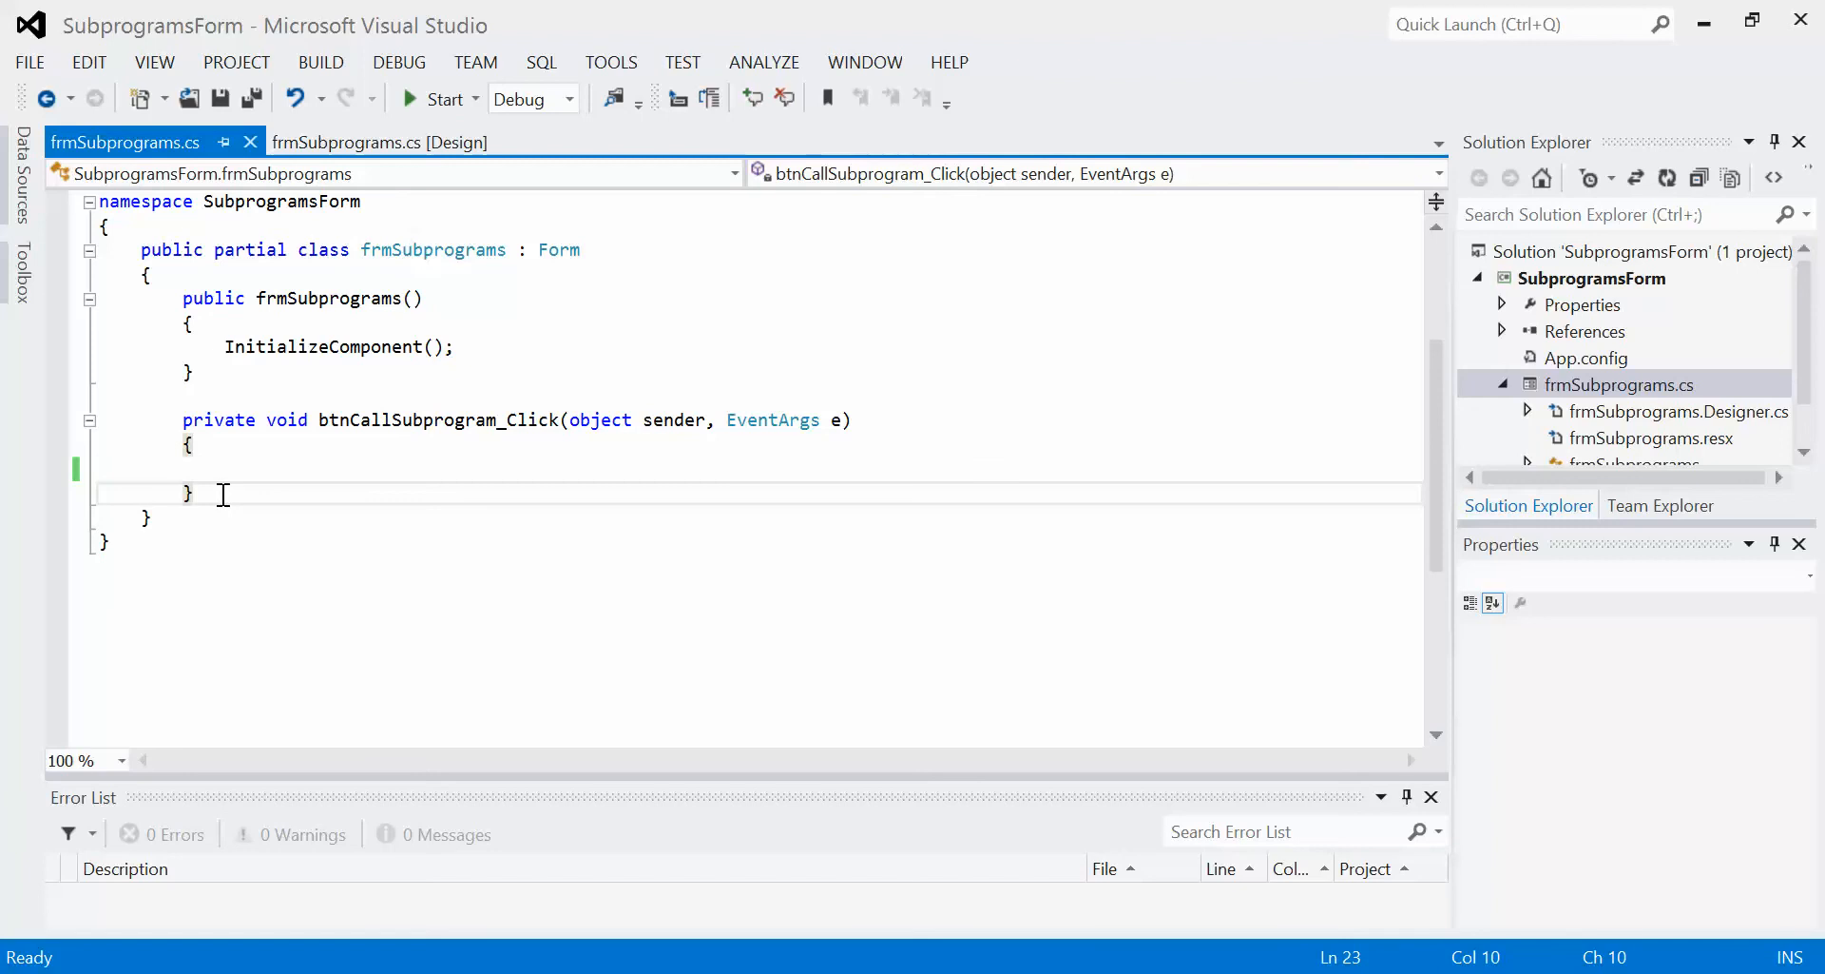
Add blank lines after the click handler's closing brace and place the cursor there
{"action": "key", "text": "enter"}
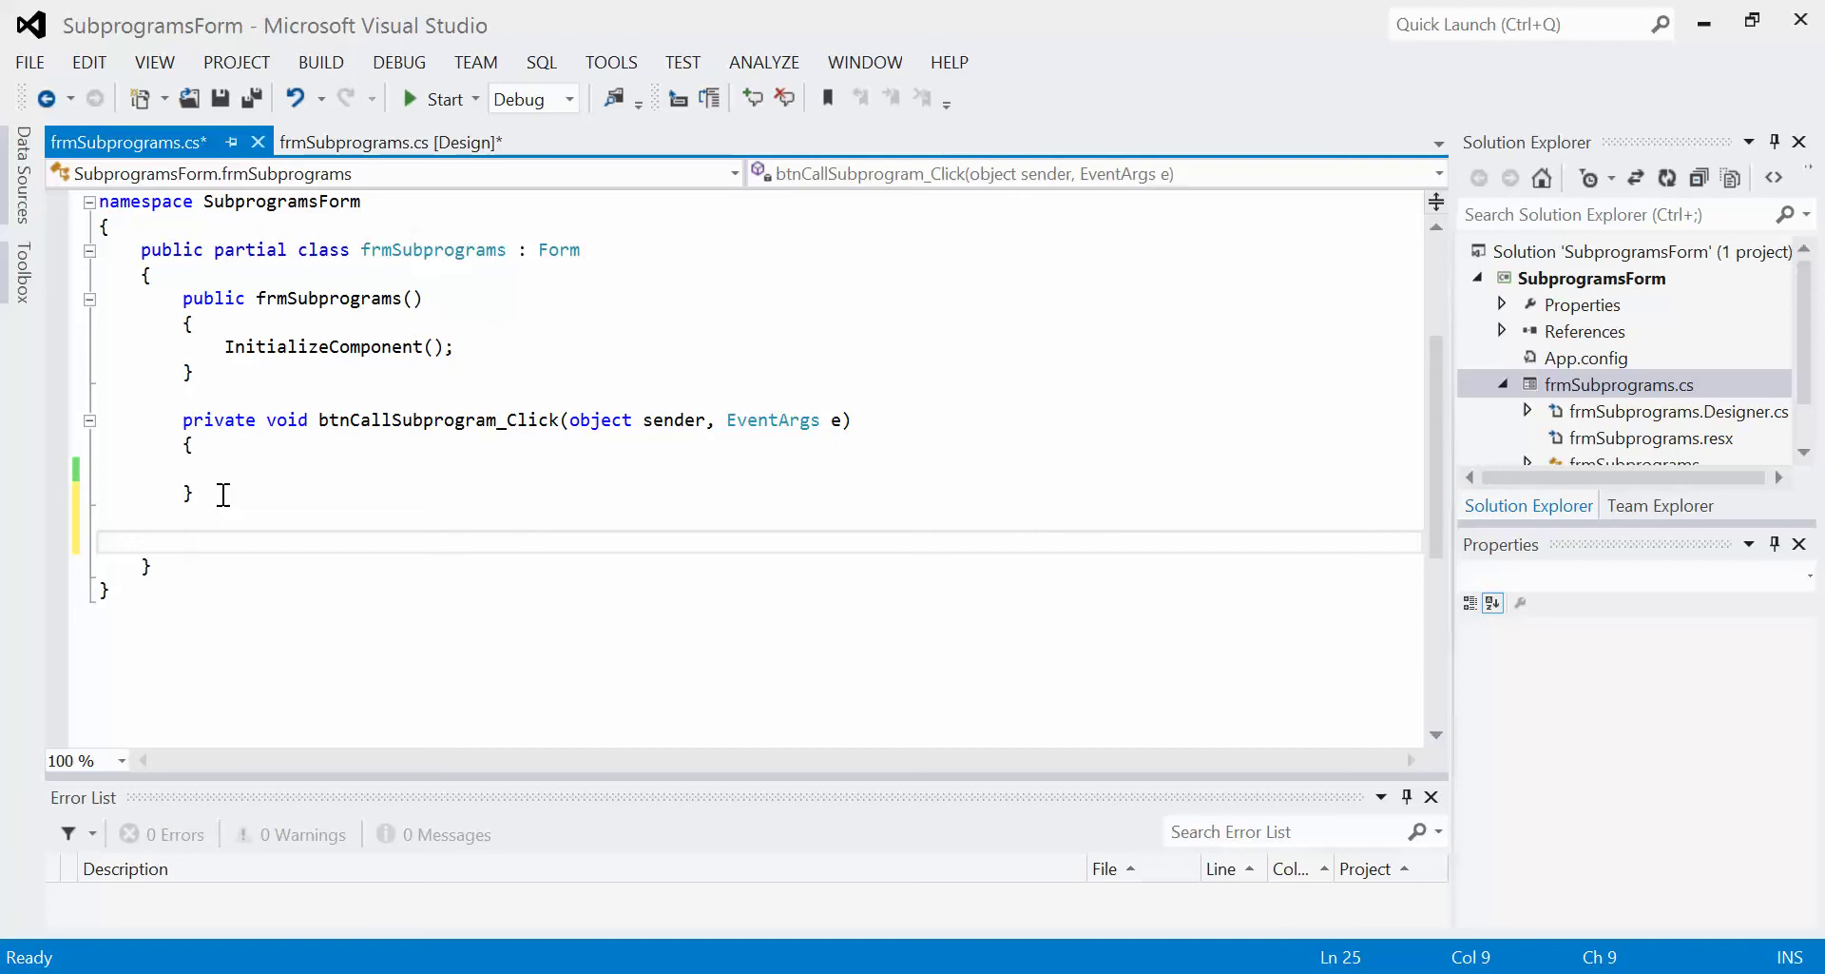
{"action": "left_click", "coordinate": [213, 298]}
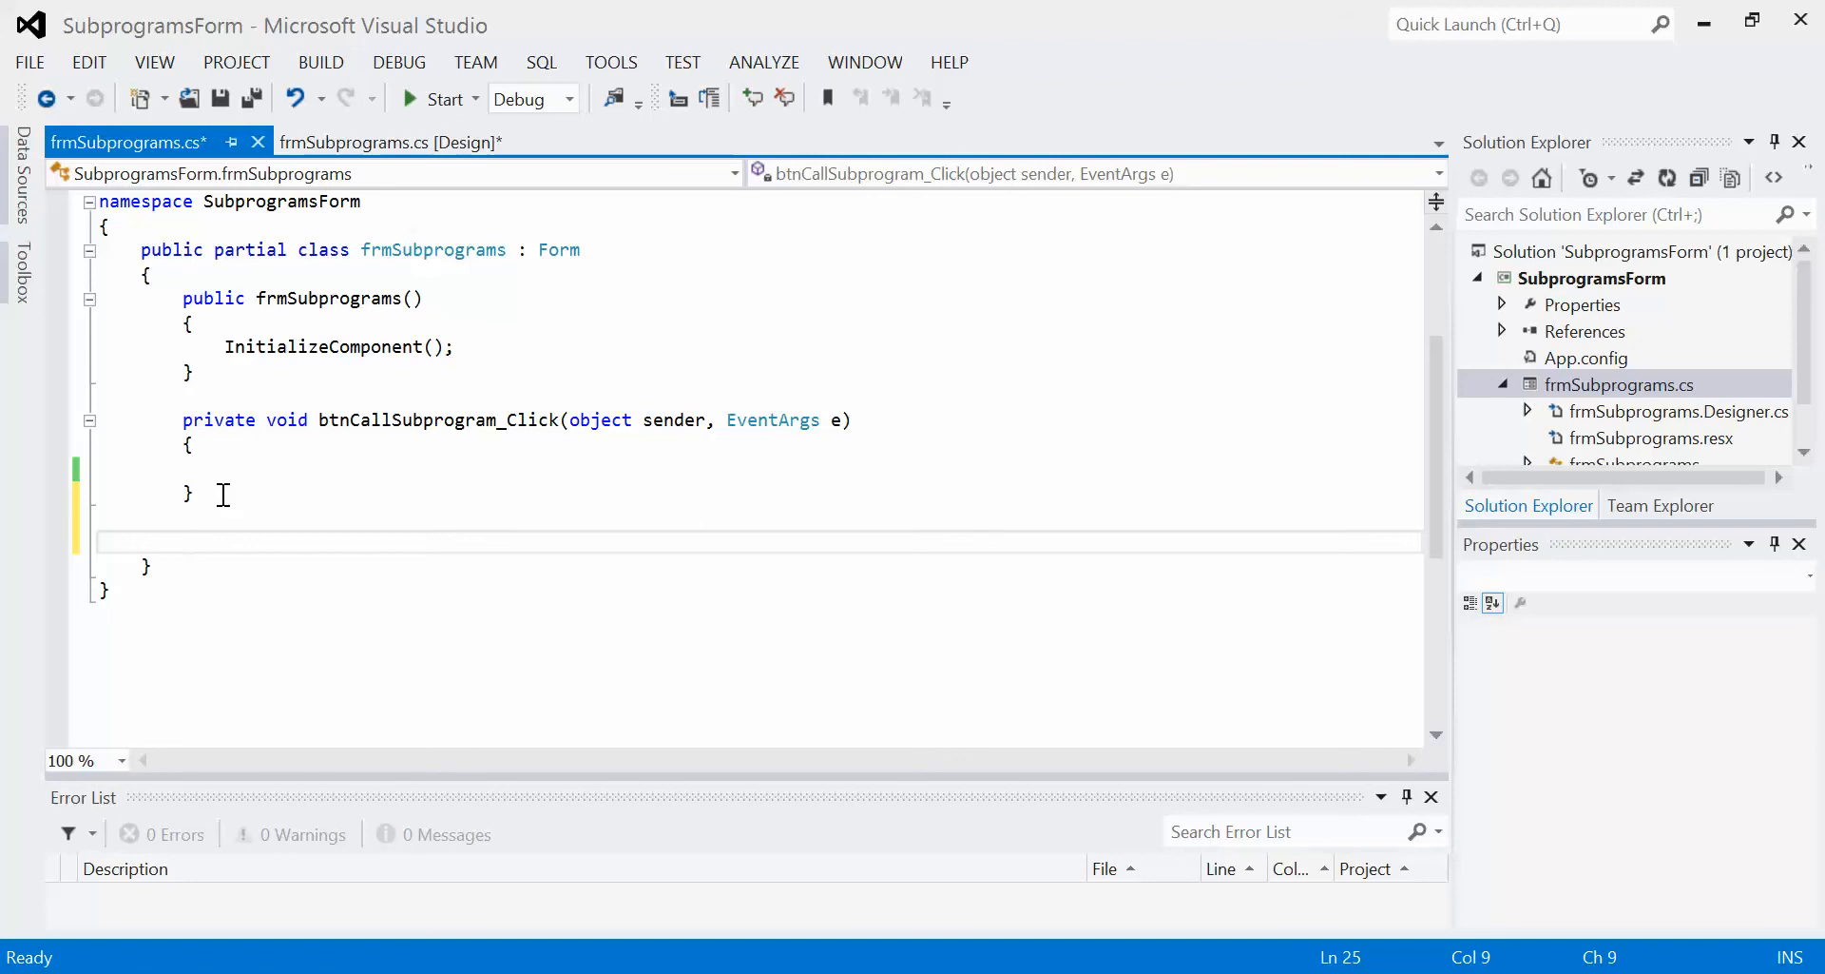
{"action": "mouse_move", "coordinate": [151, 270]}
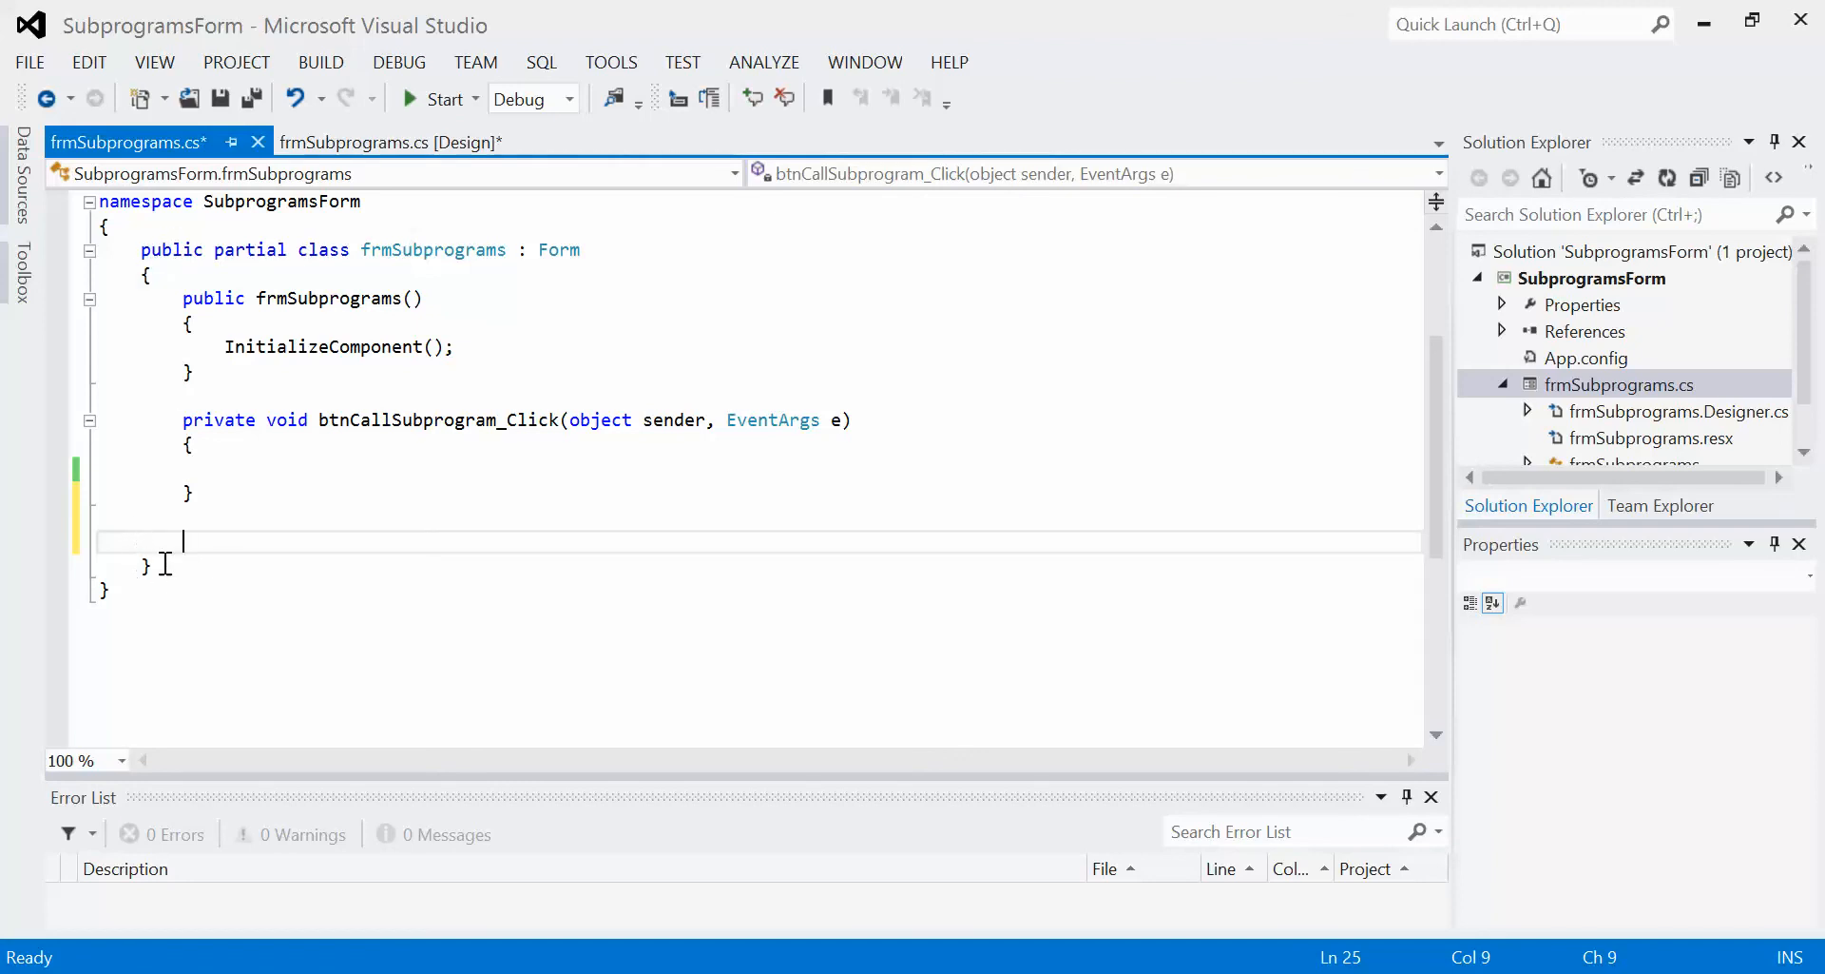
{"action": "mouse_move", "coordinate": [169, 271]}
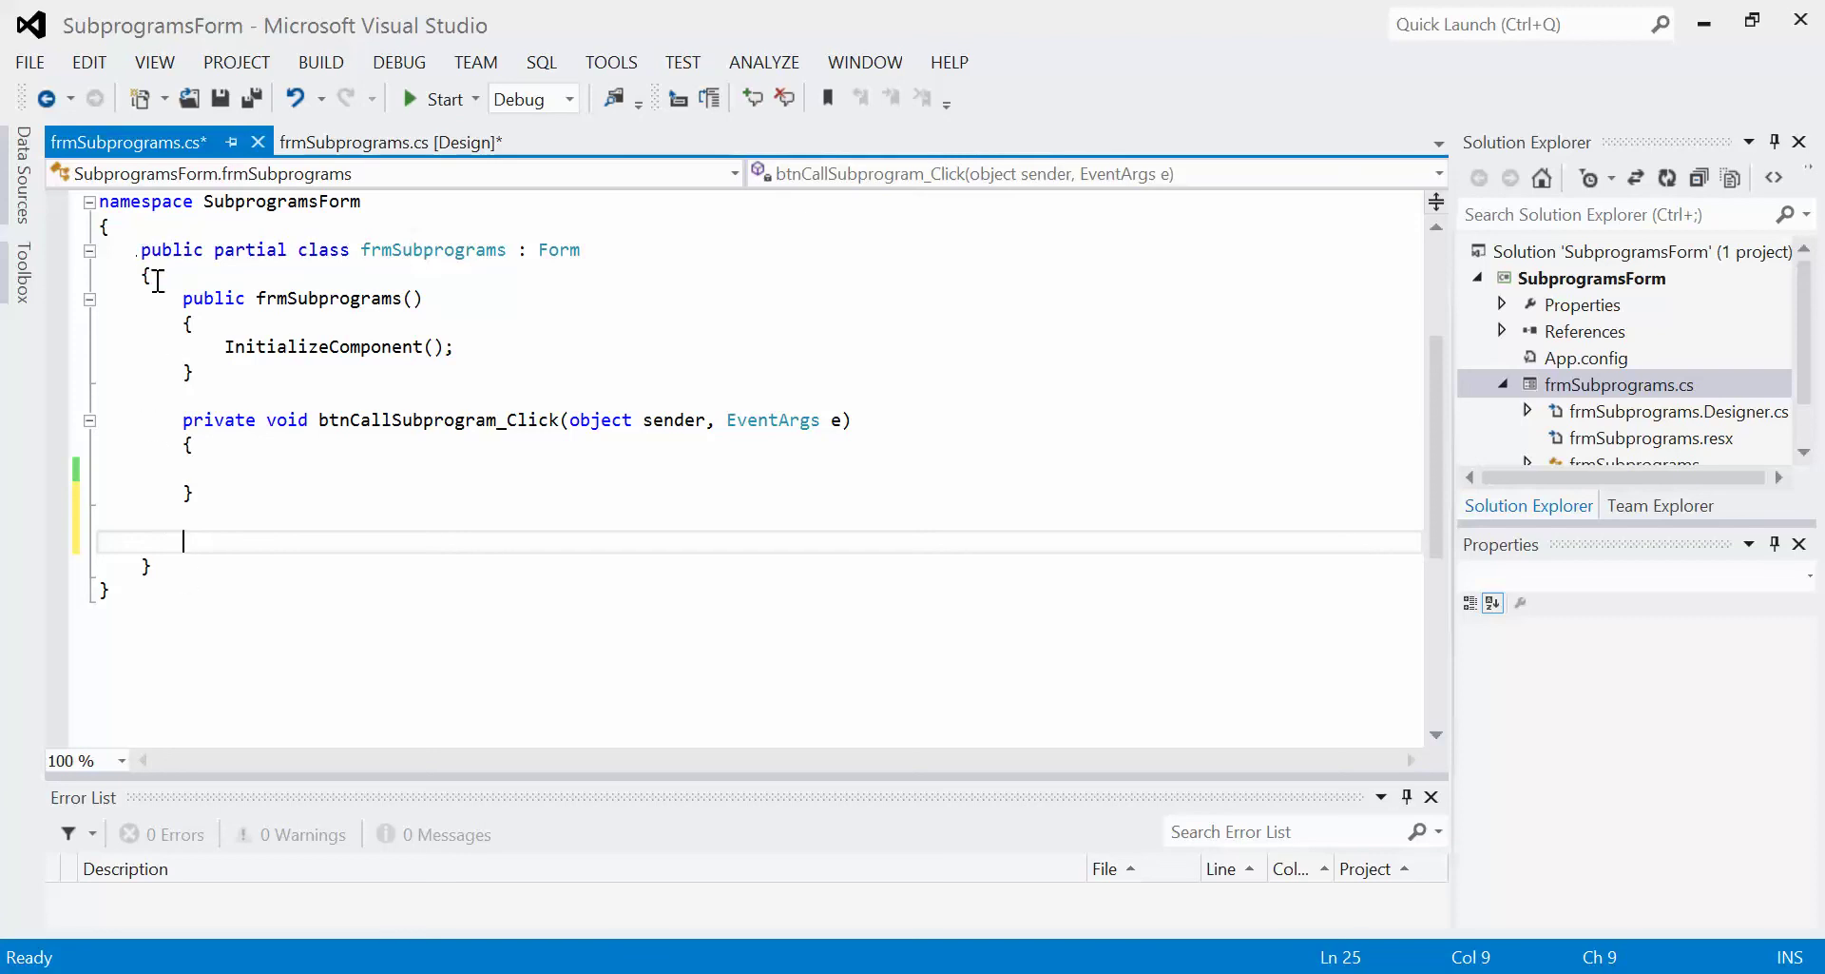
{"action": "mouse_move", "coordinate": [153, 428]}
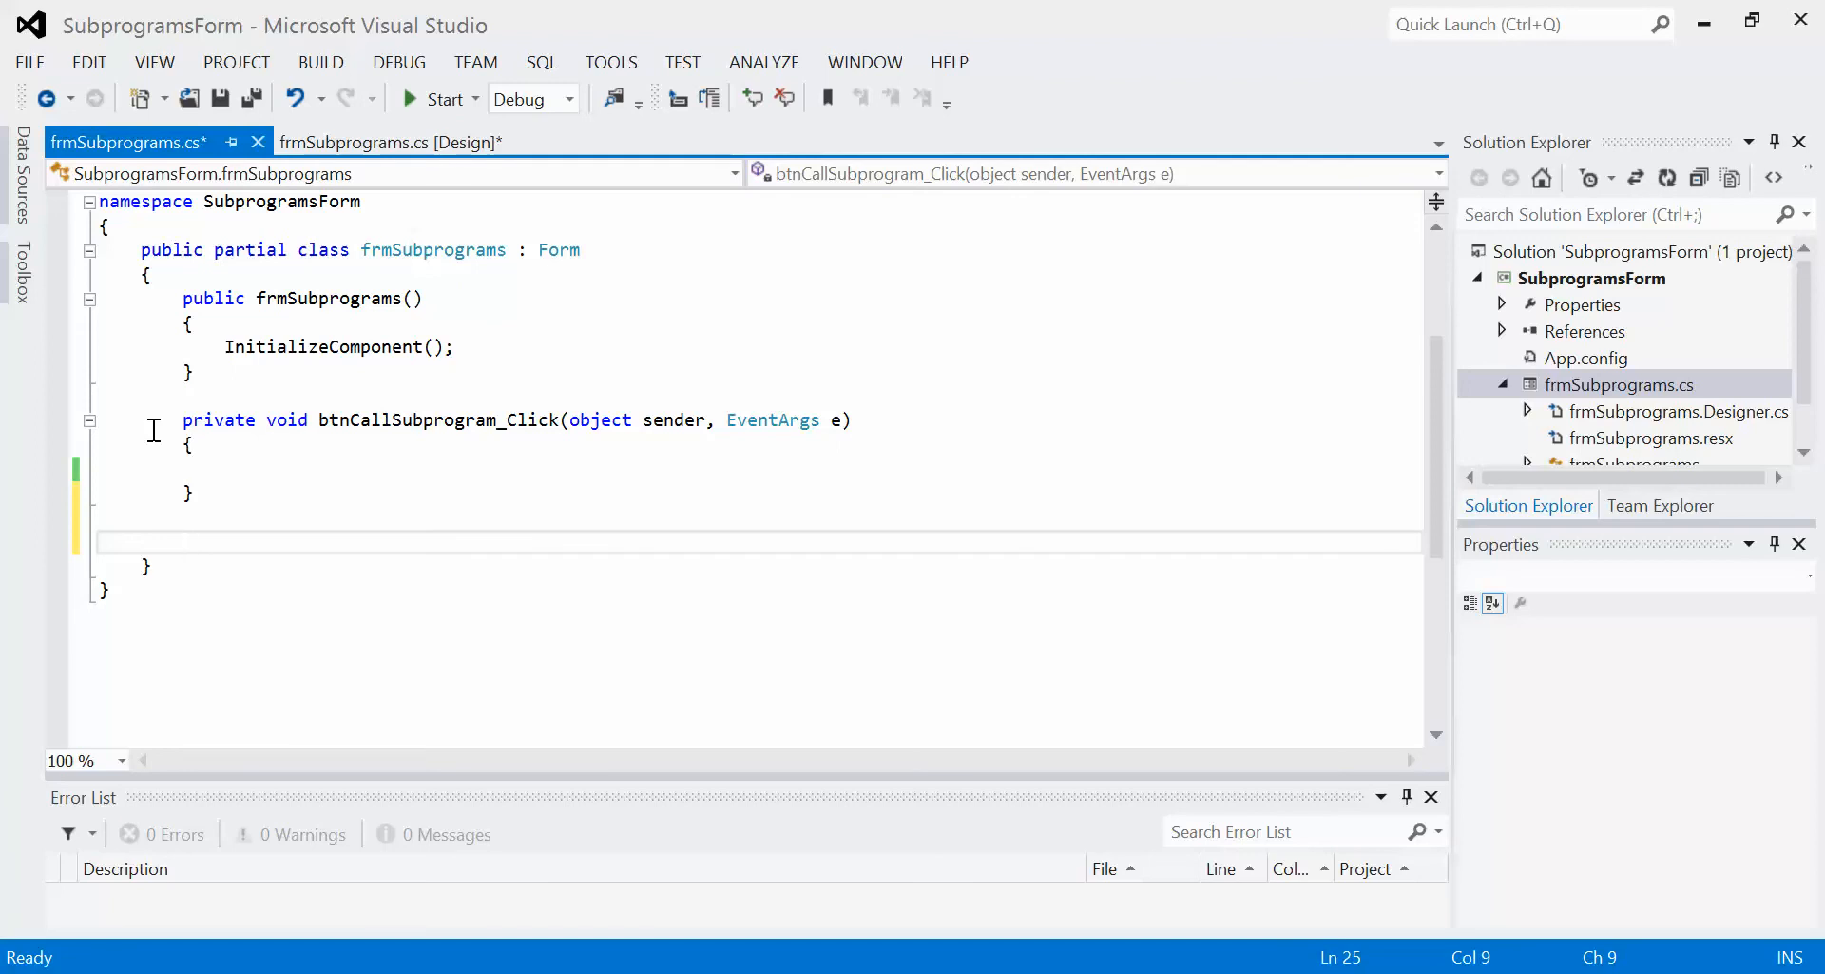
Declare public void DisplayInfo() with braces and a //code placeholder comment inside
{"action": "type", "text": "public void"}
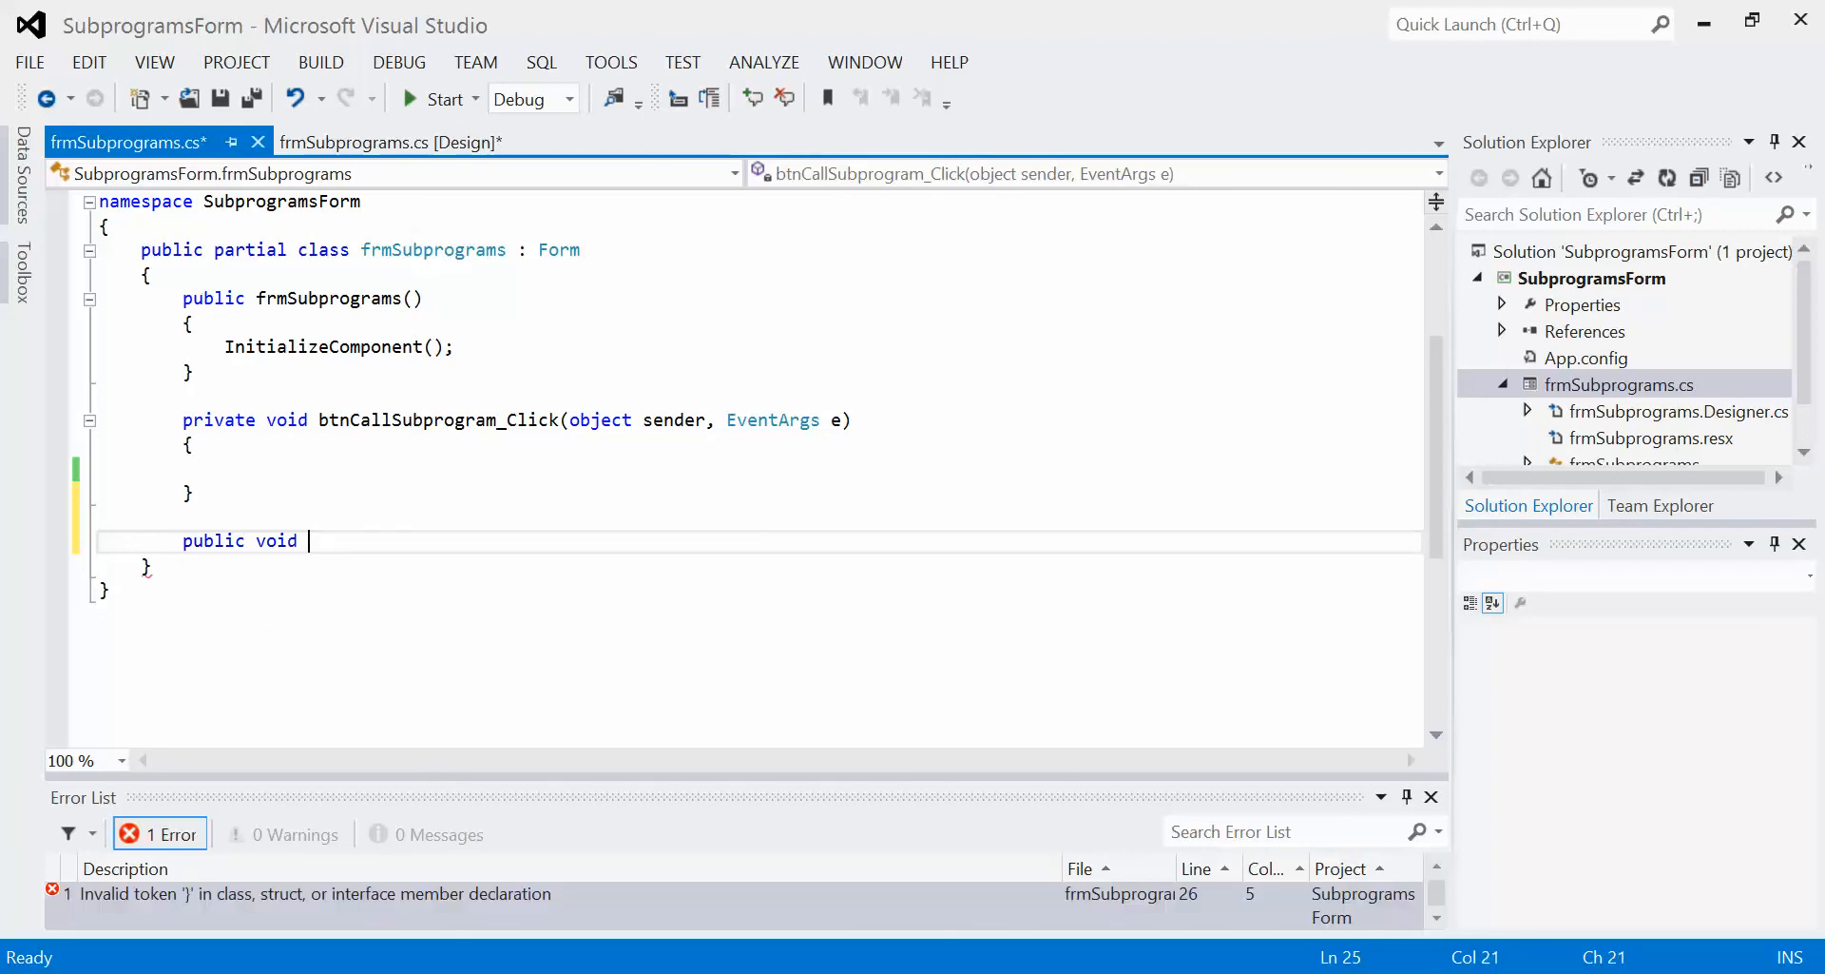
{"action": "type", "text": "Display"}
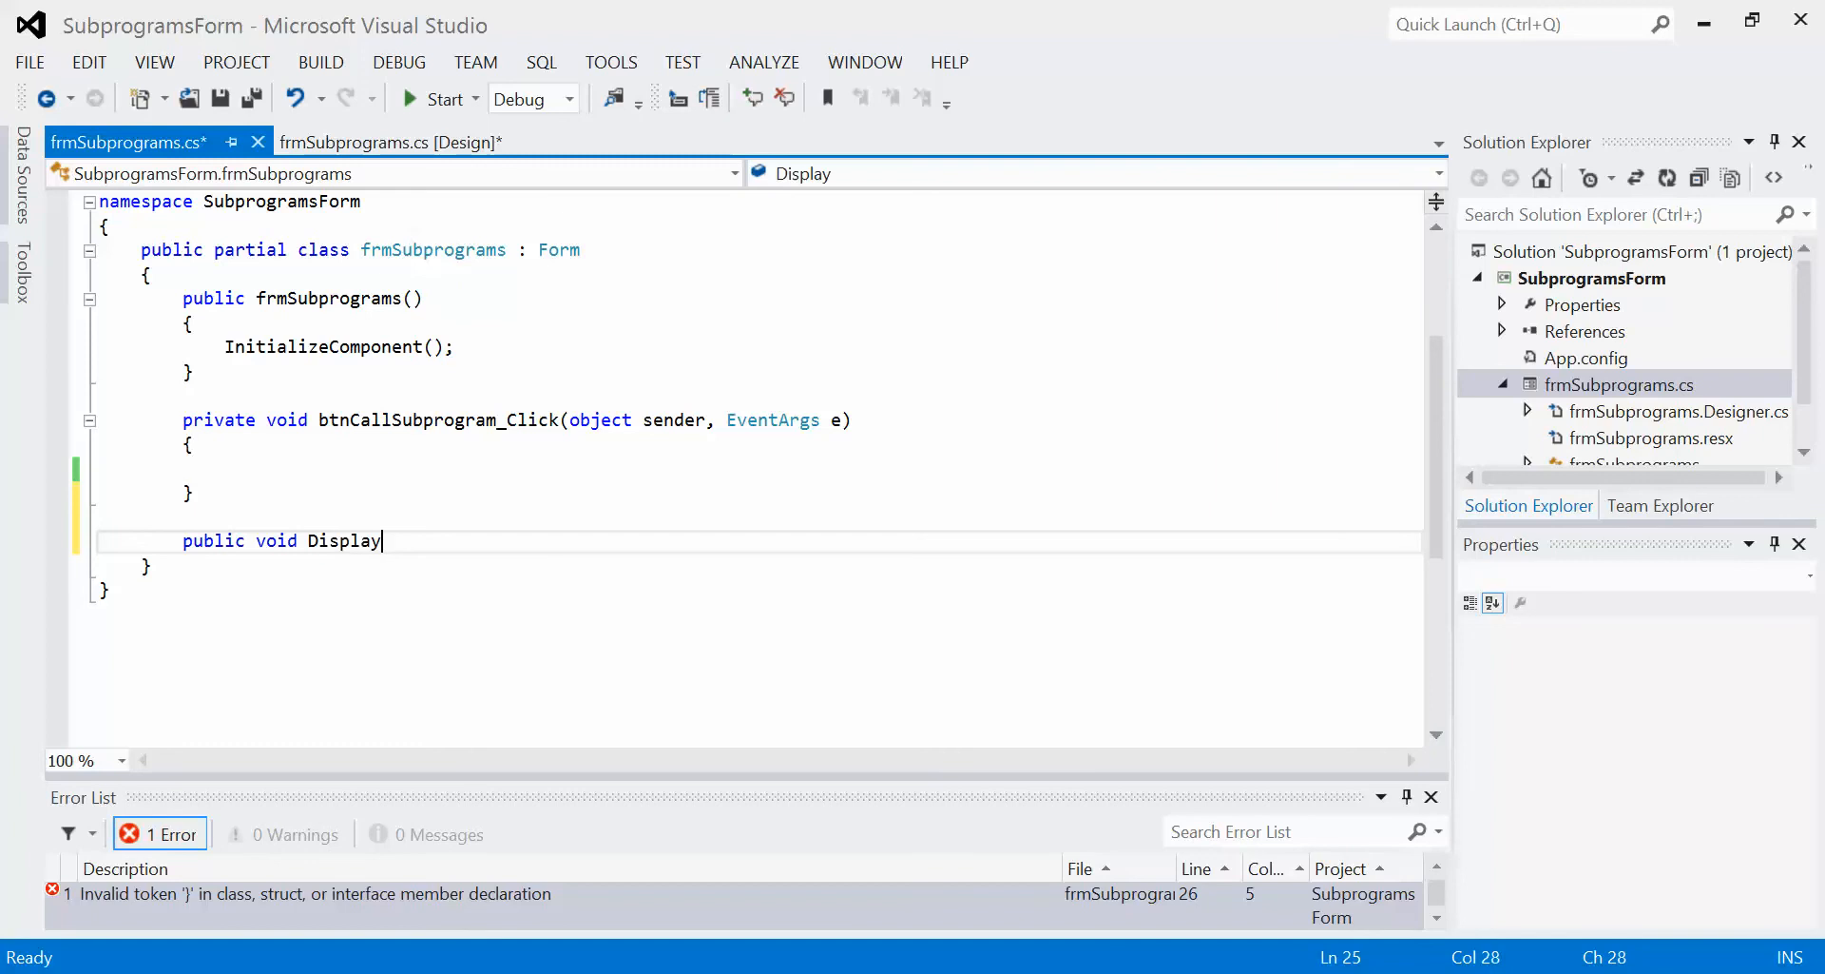
{"action": "type", "text": "Info"}
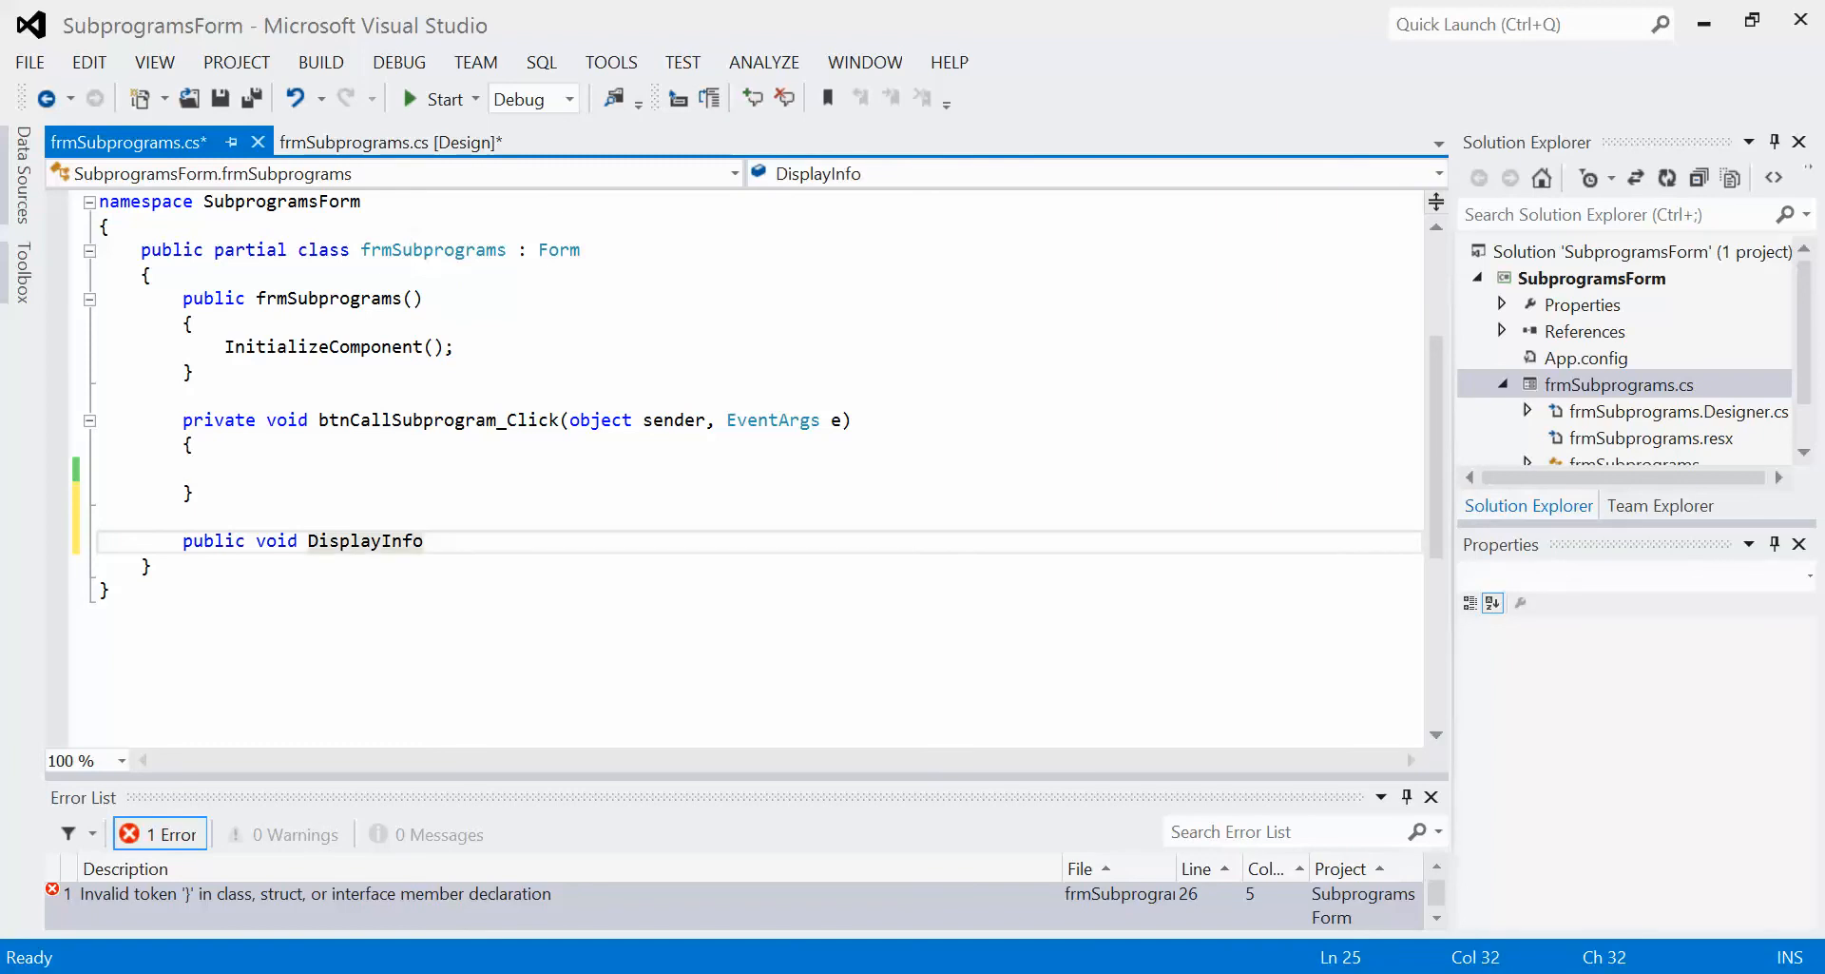
{"action": "type", "text": "(){"}
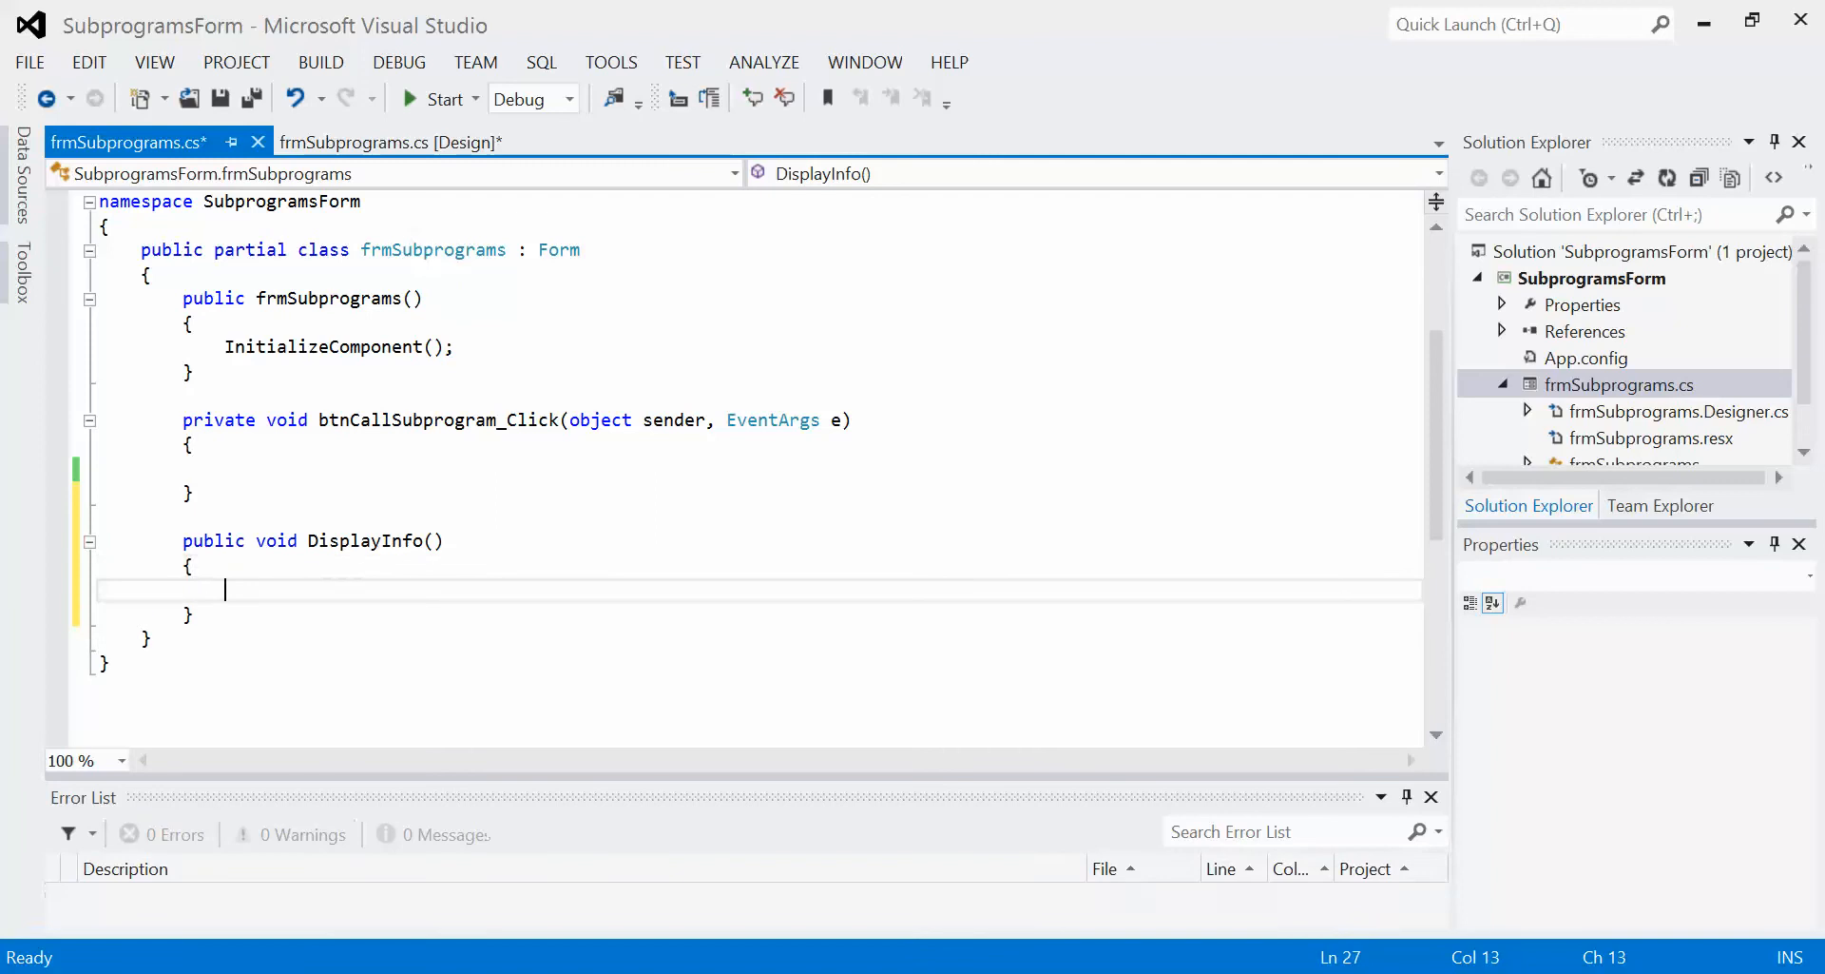
{"action": "type", "text": "//code"}
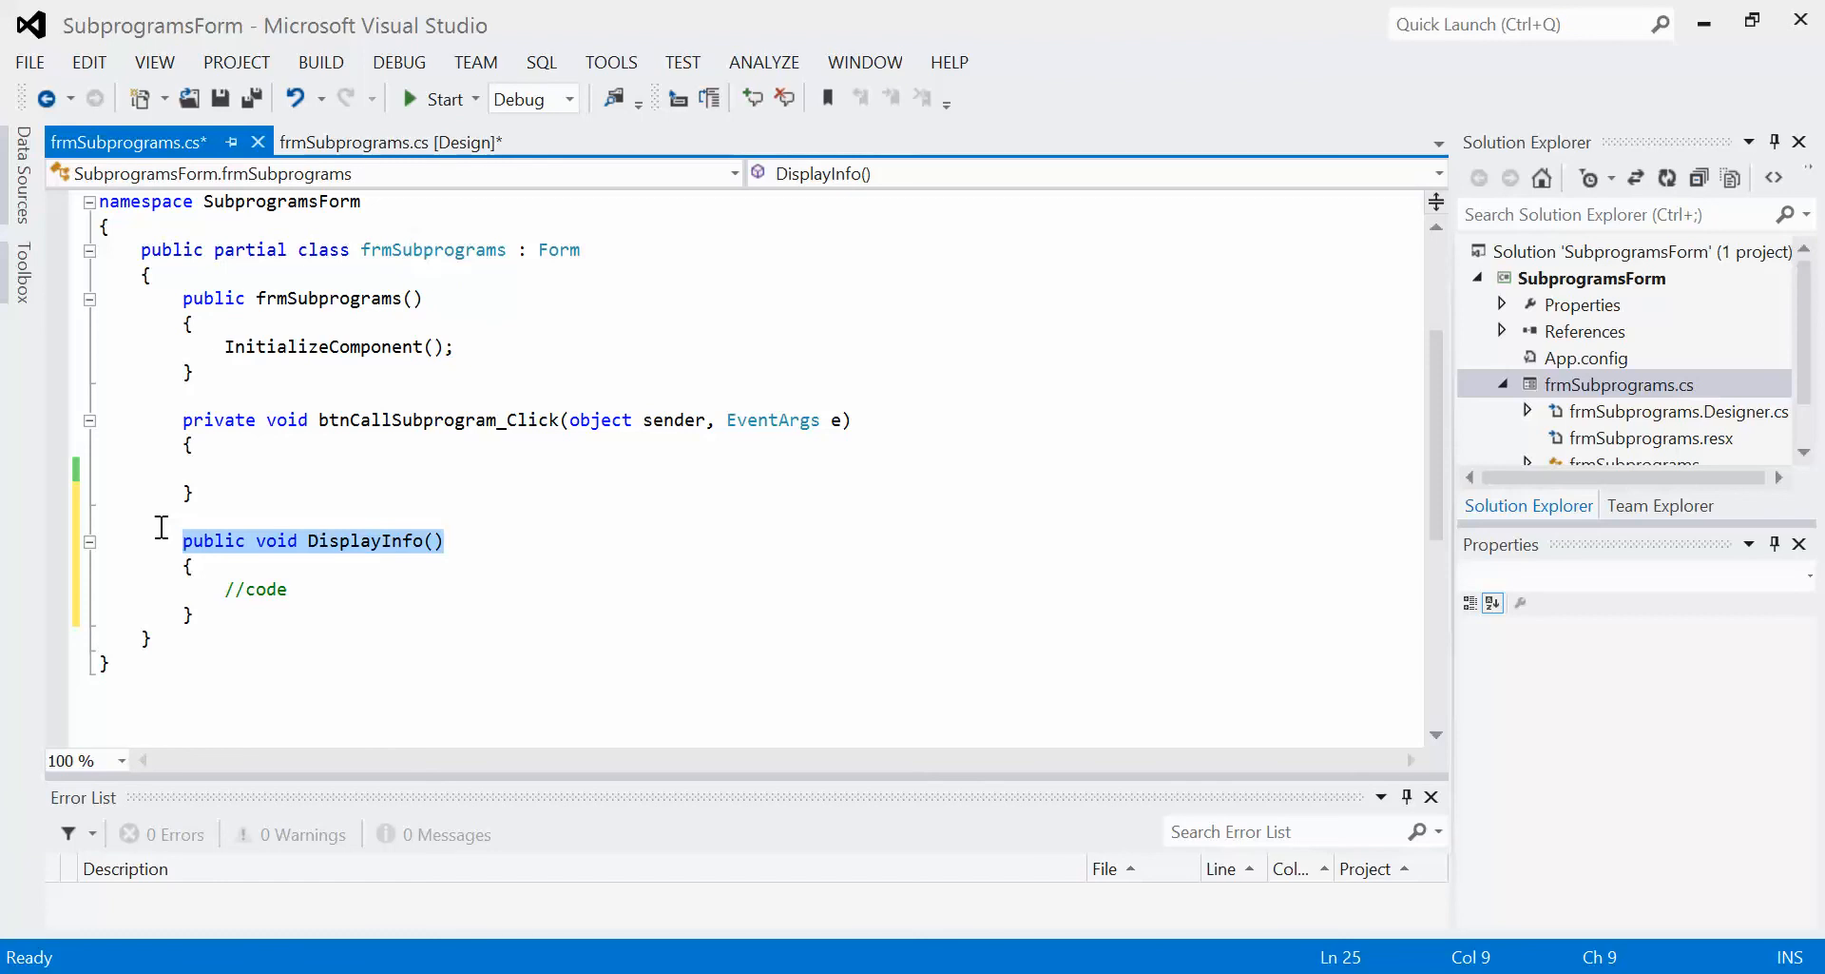
{"action": "mouse_move", "coordinate": [327, 550]}
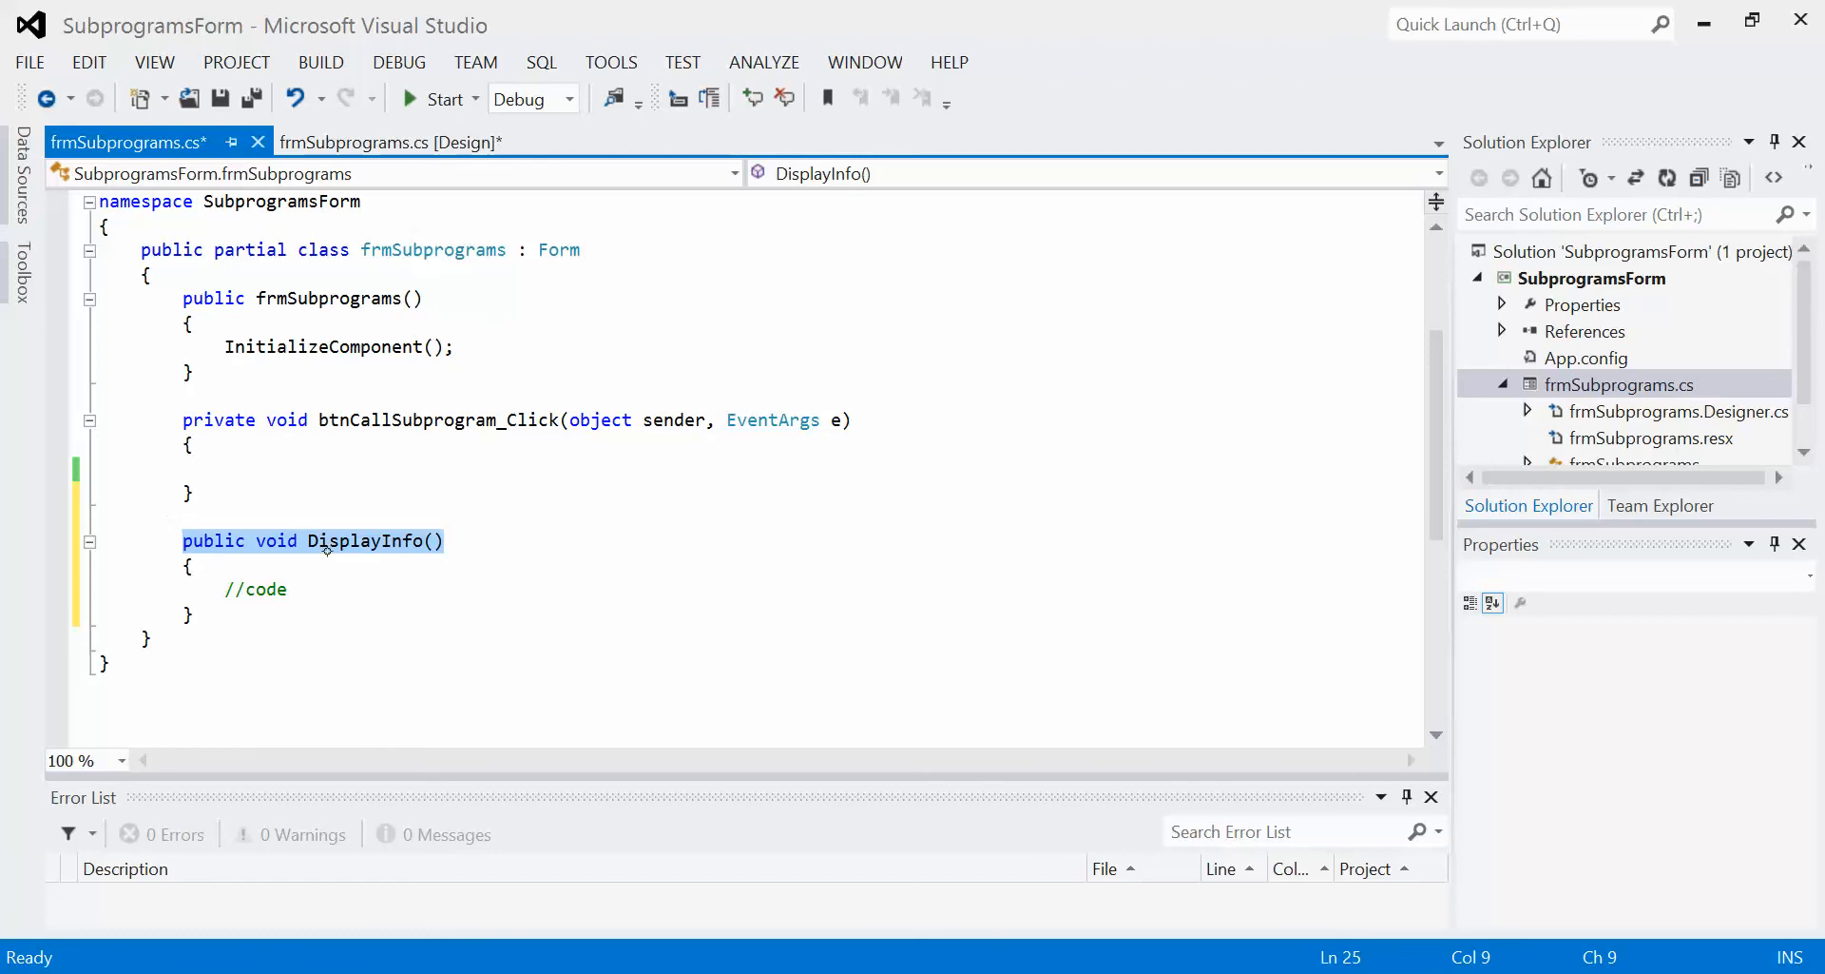
{"action": "left_click", "coordinate": [286, 589]}
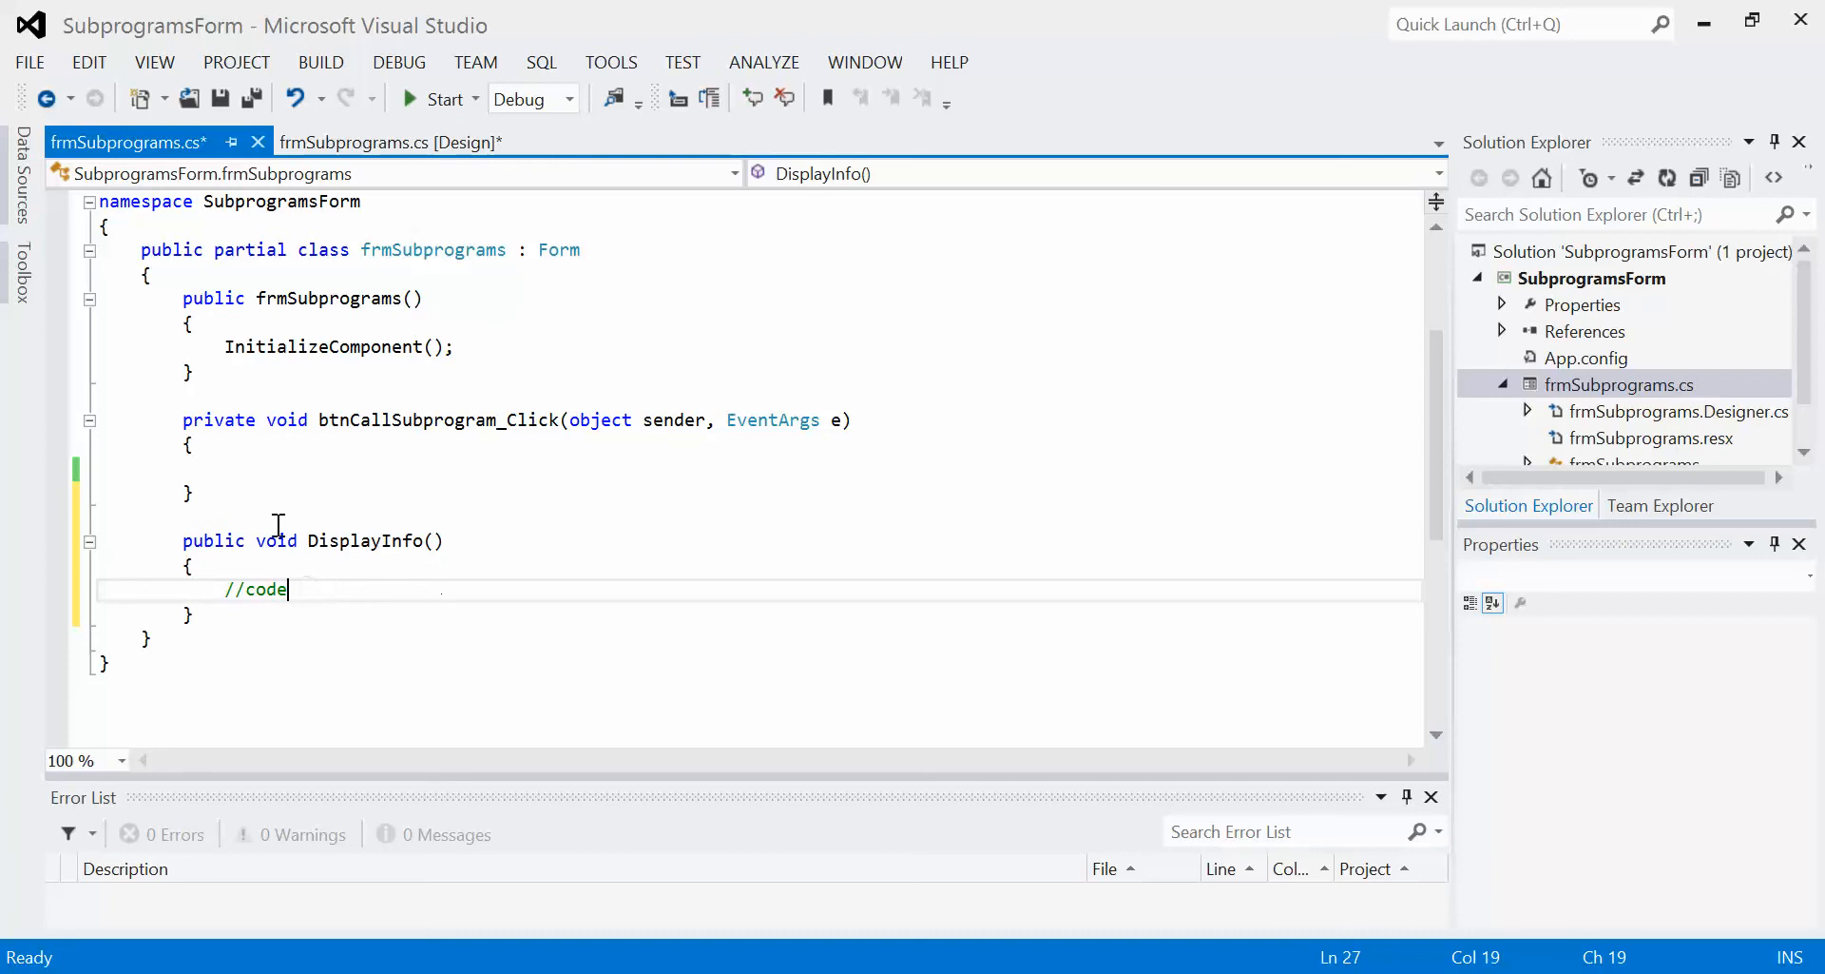
{"action": "mouse_move", "coordinate": [276, 539]}
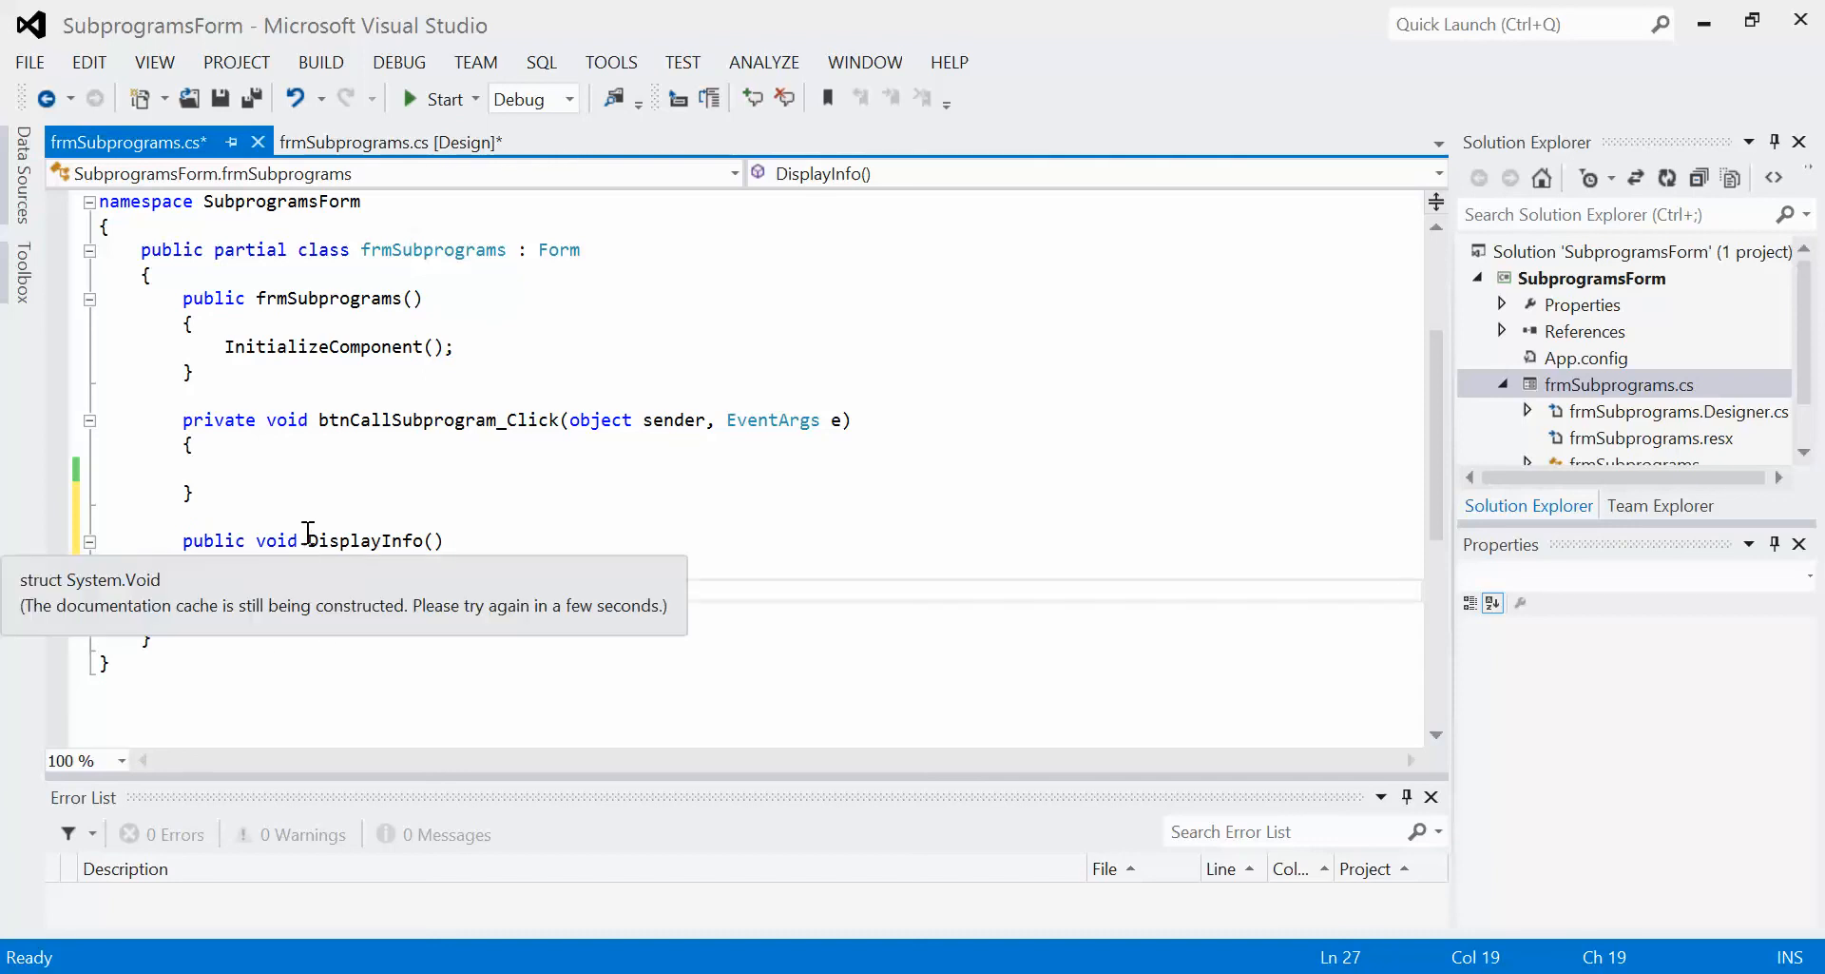
{"action": "left_click", "coordinate": [426, 539]}
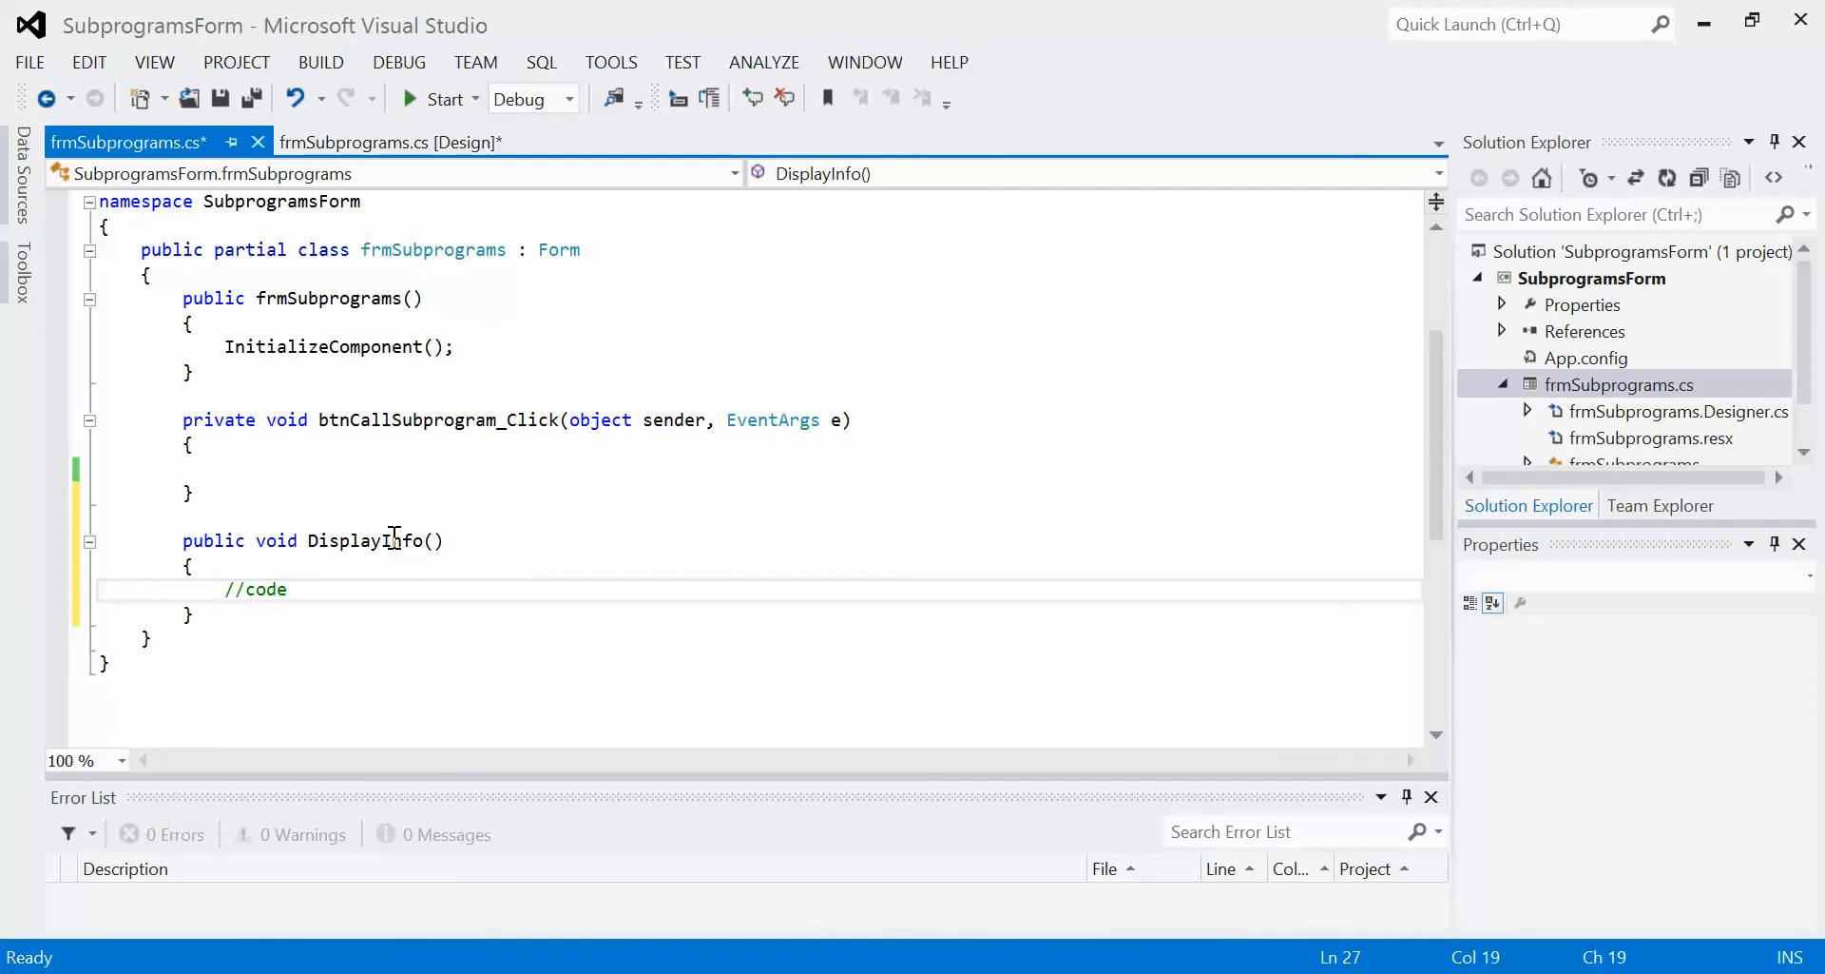
{"action": "left_click", "coordinate": [290, 590]}
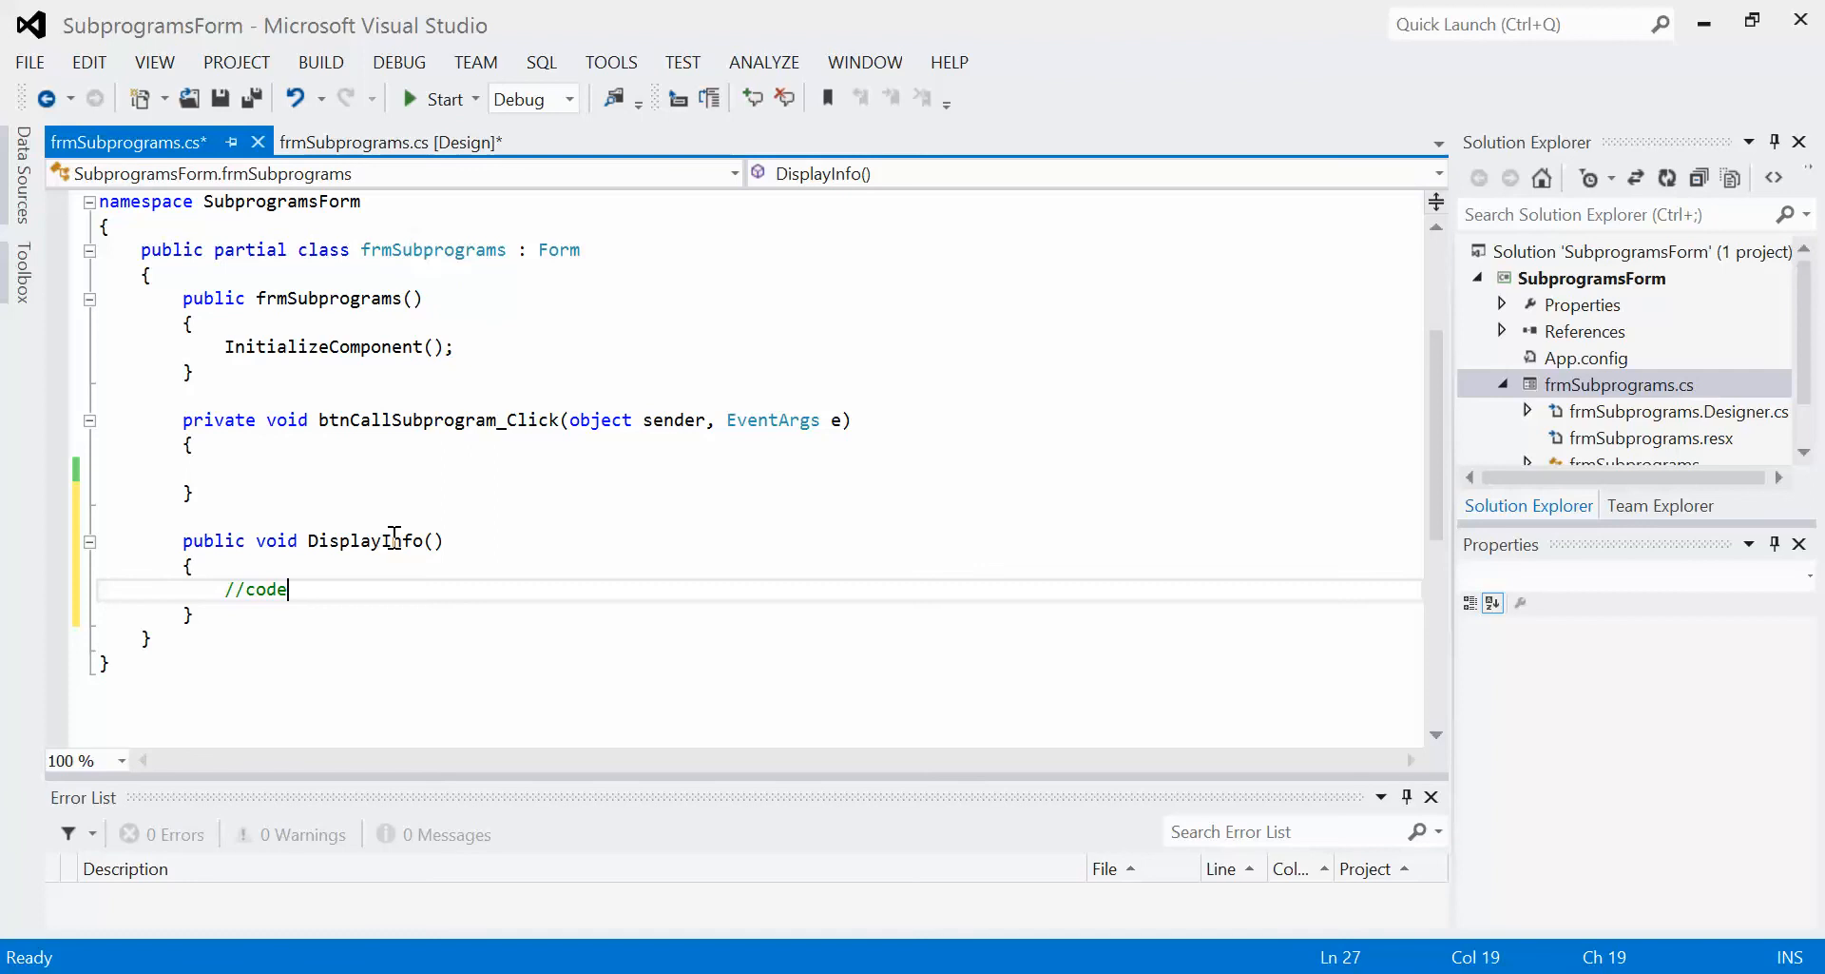
{"action": "mouse_move", "coordinate": [489, 498]}
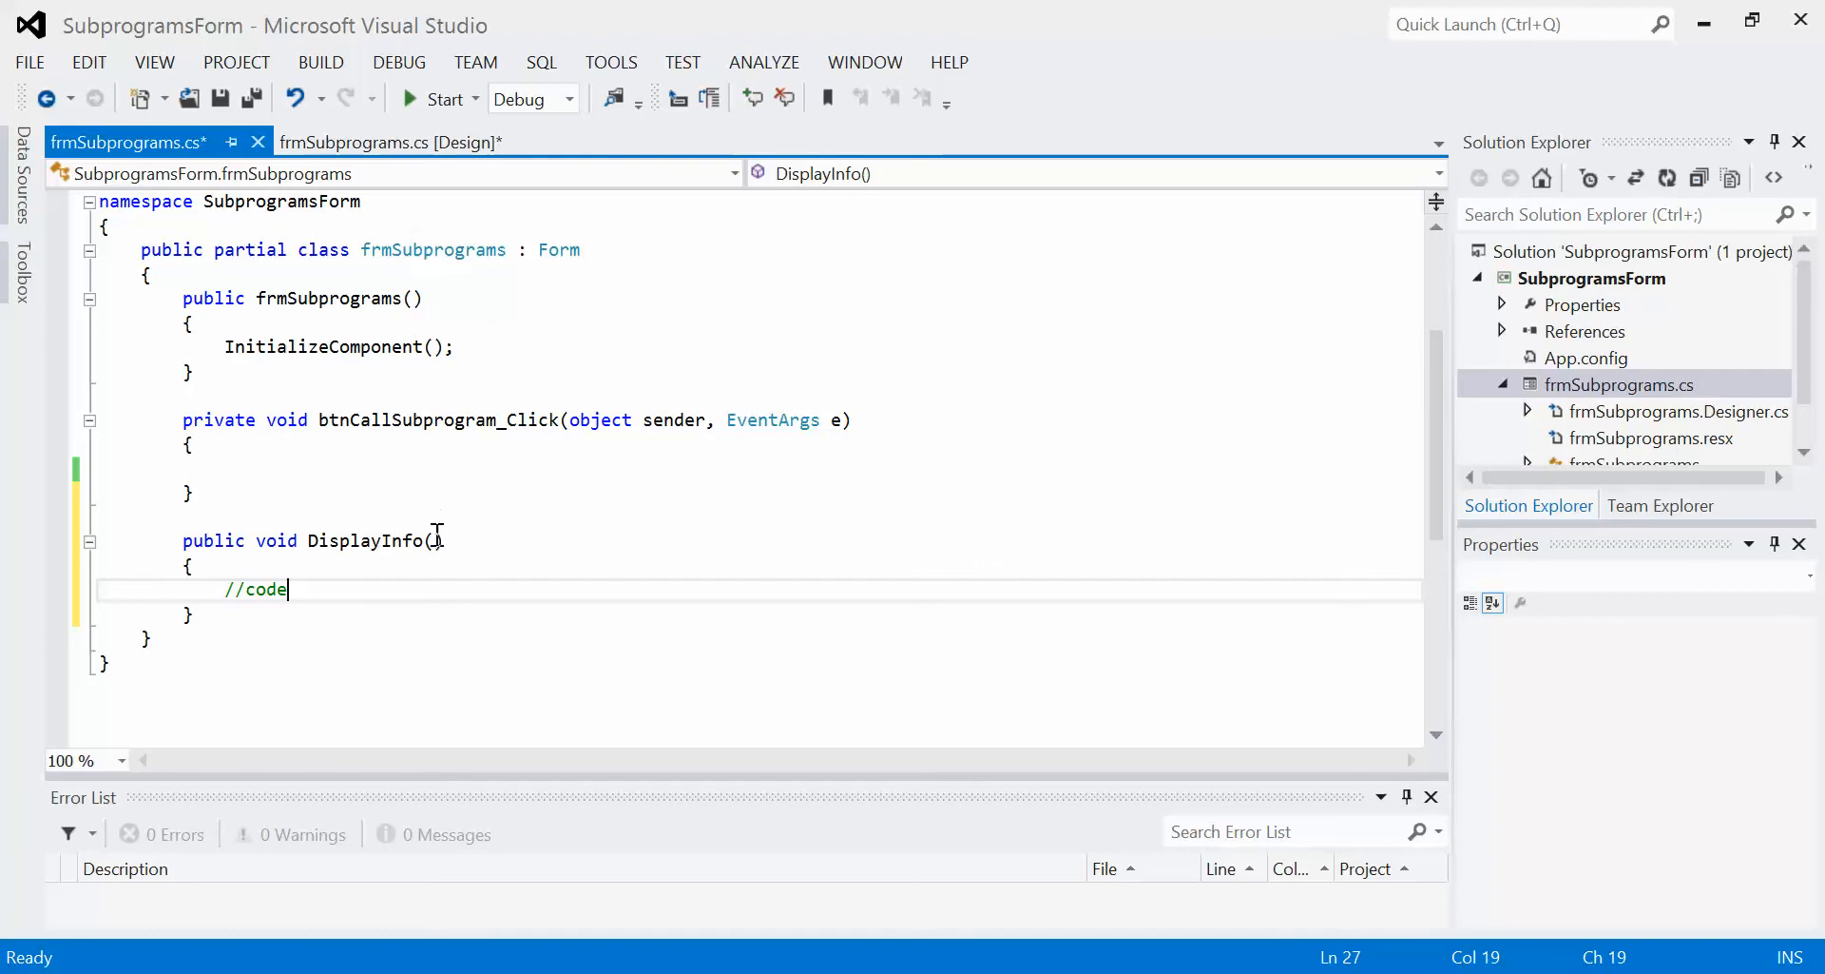
{"action": "mouse_move", "coordinate": [421, 575]}
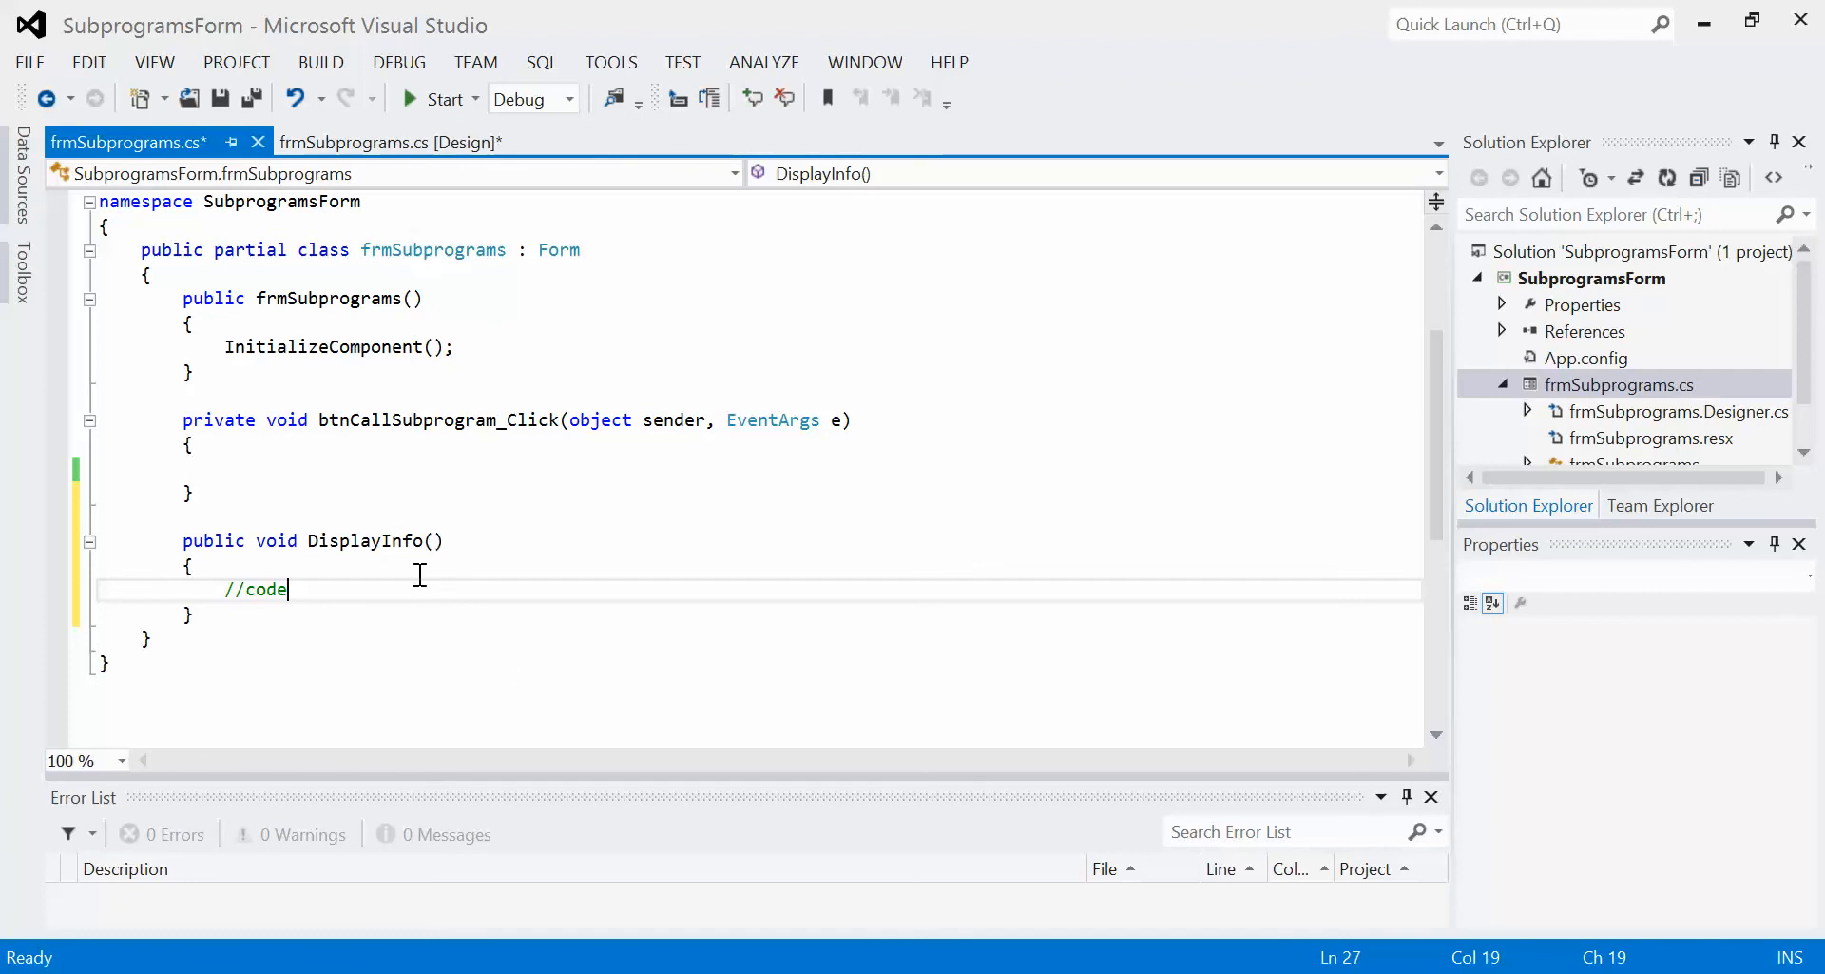
{"action": "mouse_move", "coordinate": [349, 682]}
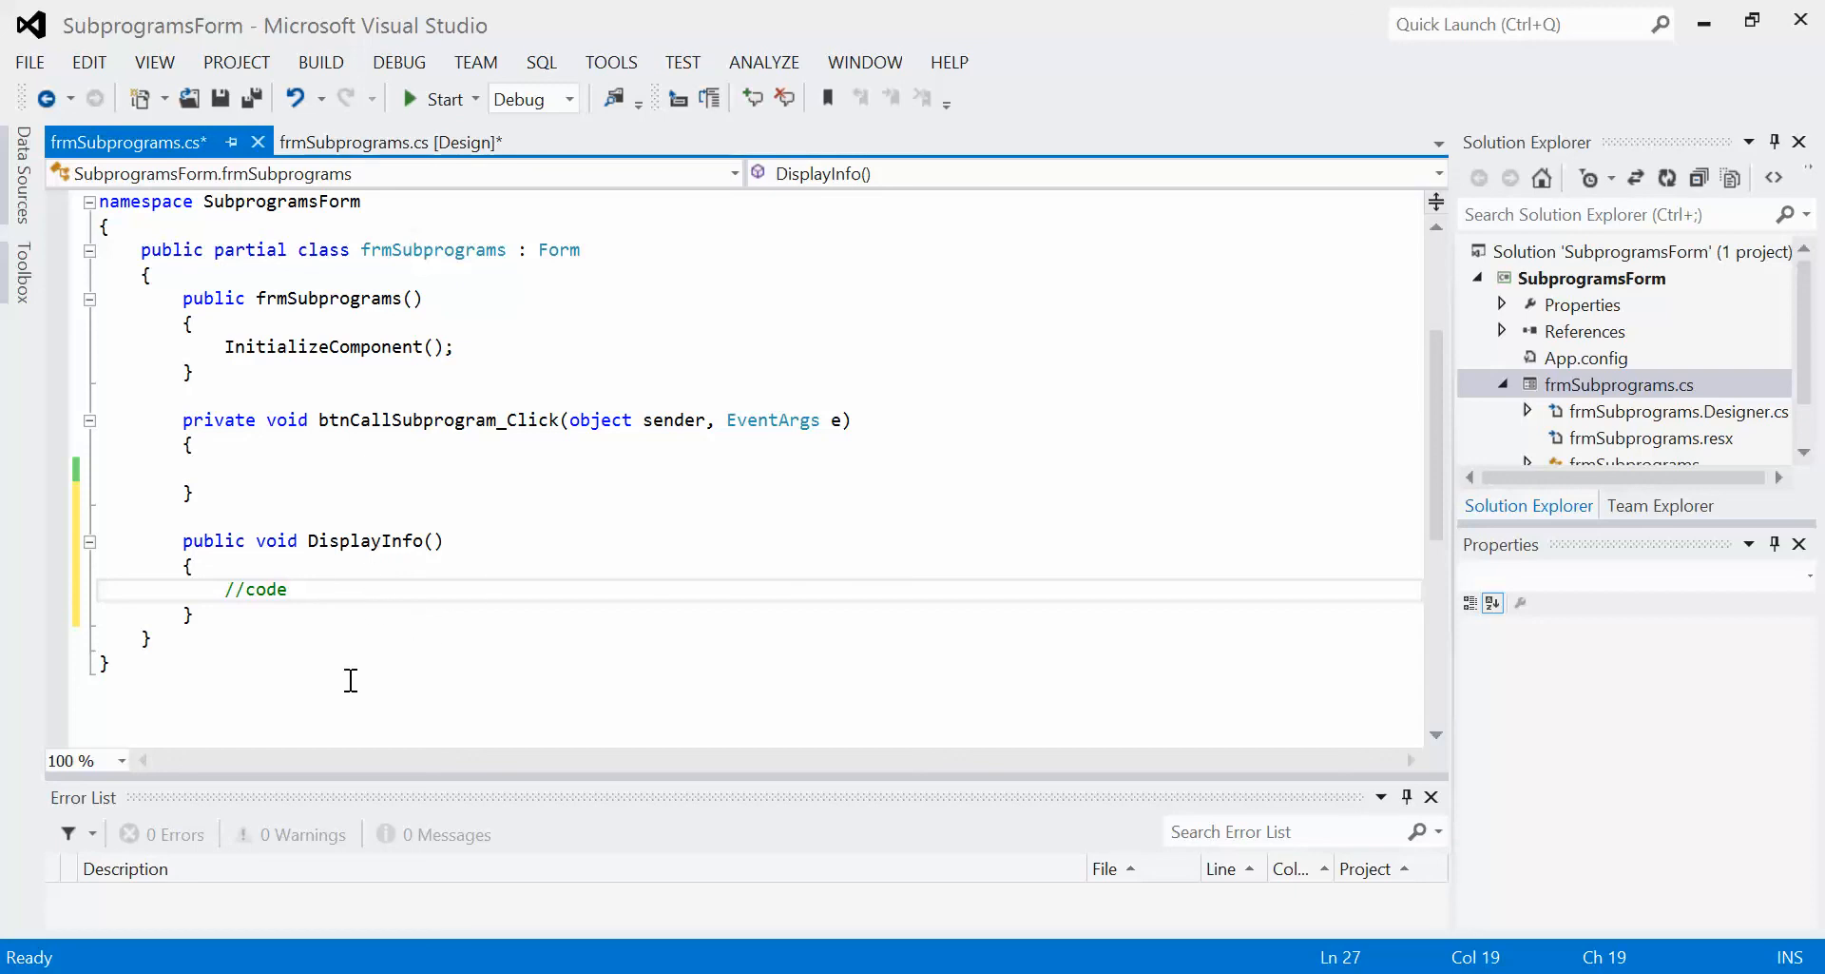
{"action": "mouse_move", "coordinate": [408, 629]}
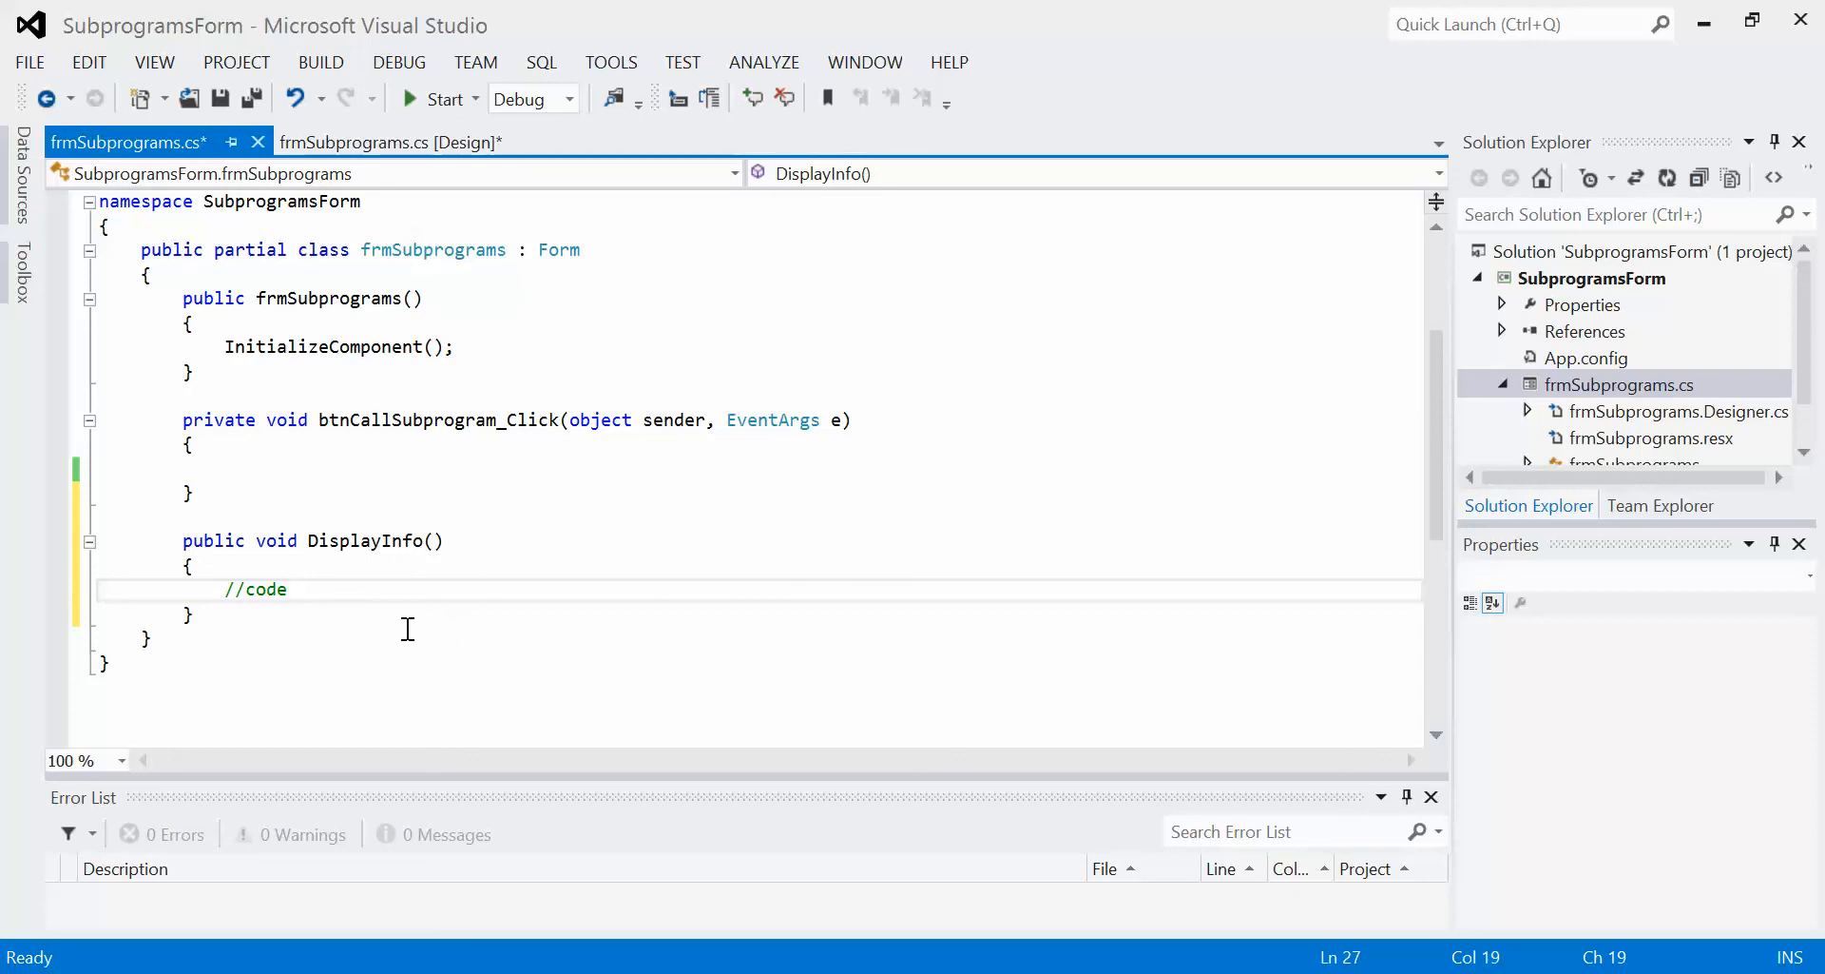
{"action": "mouse_move", "coordinate": [364, 524]}
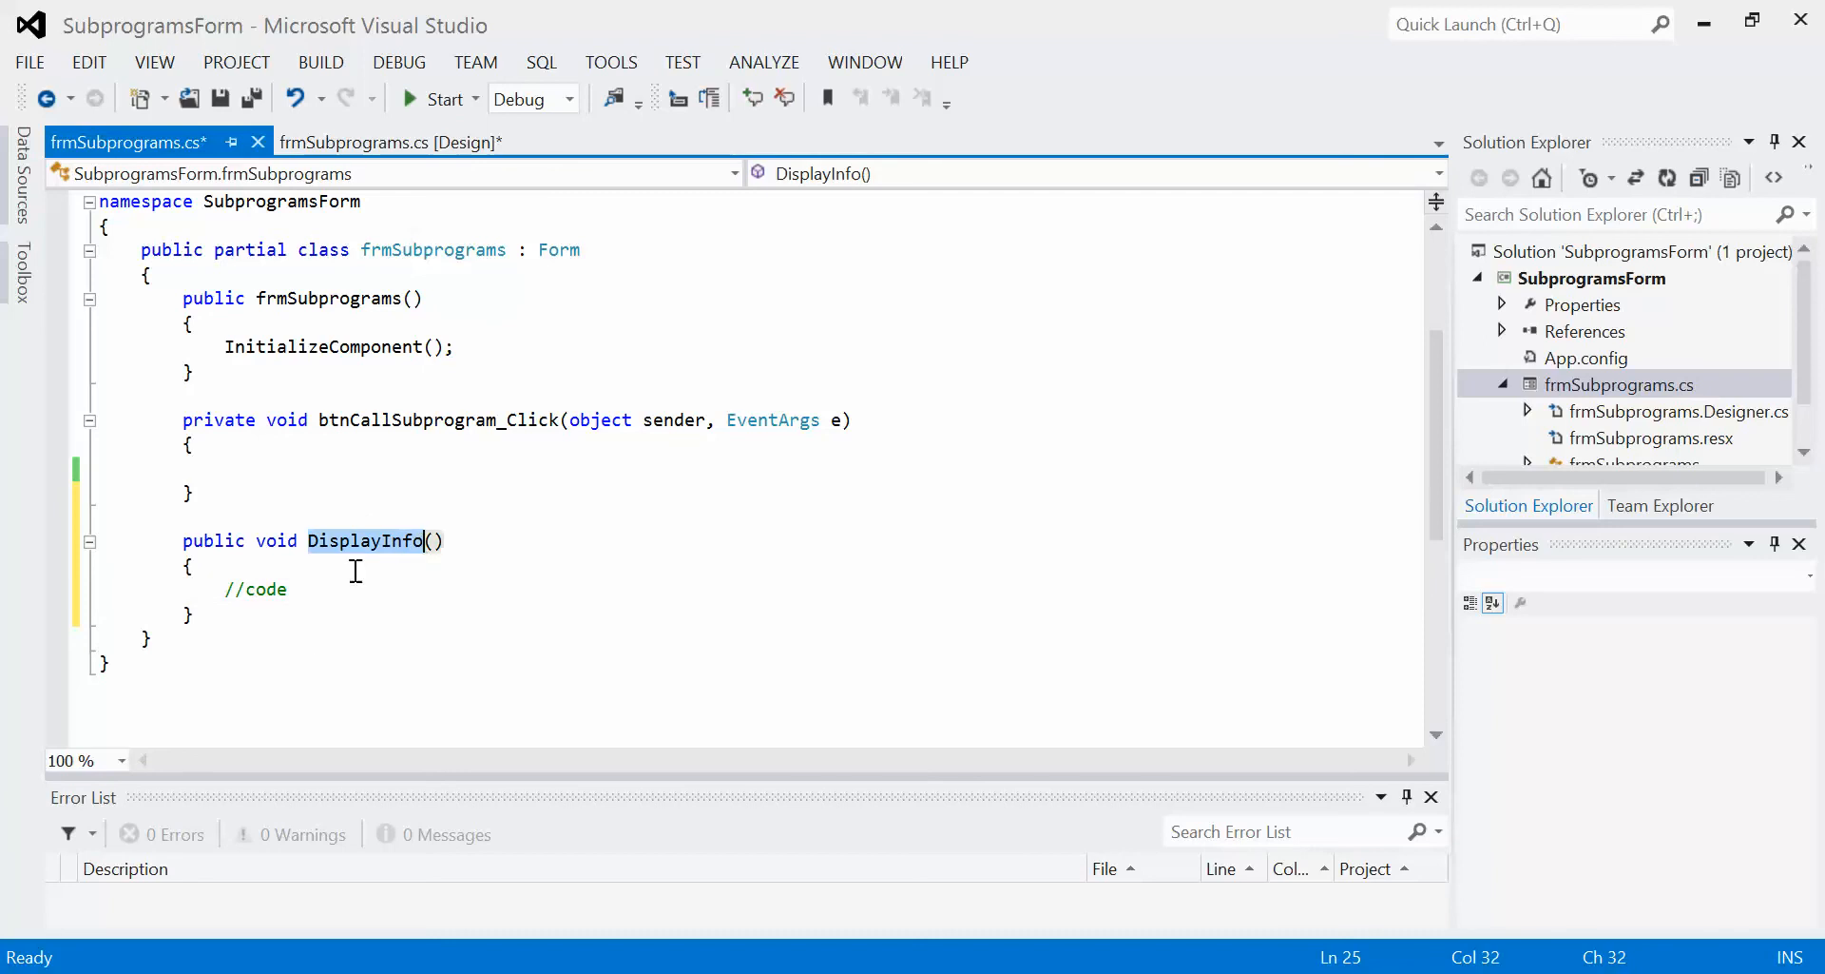
{"action": "mouse_move", "coordinate": [291, 739]}
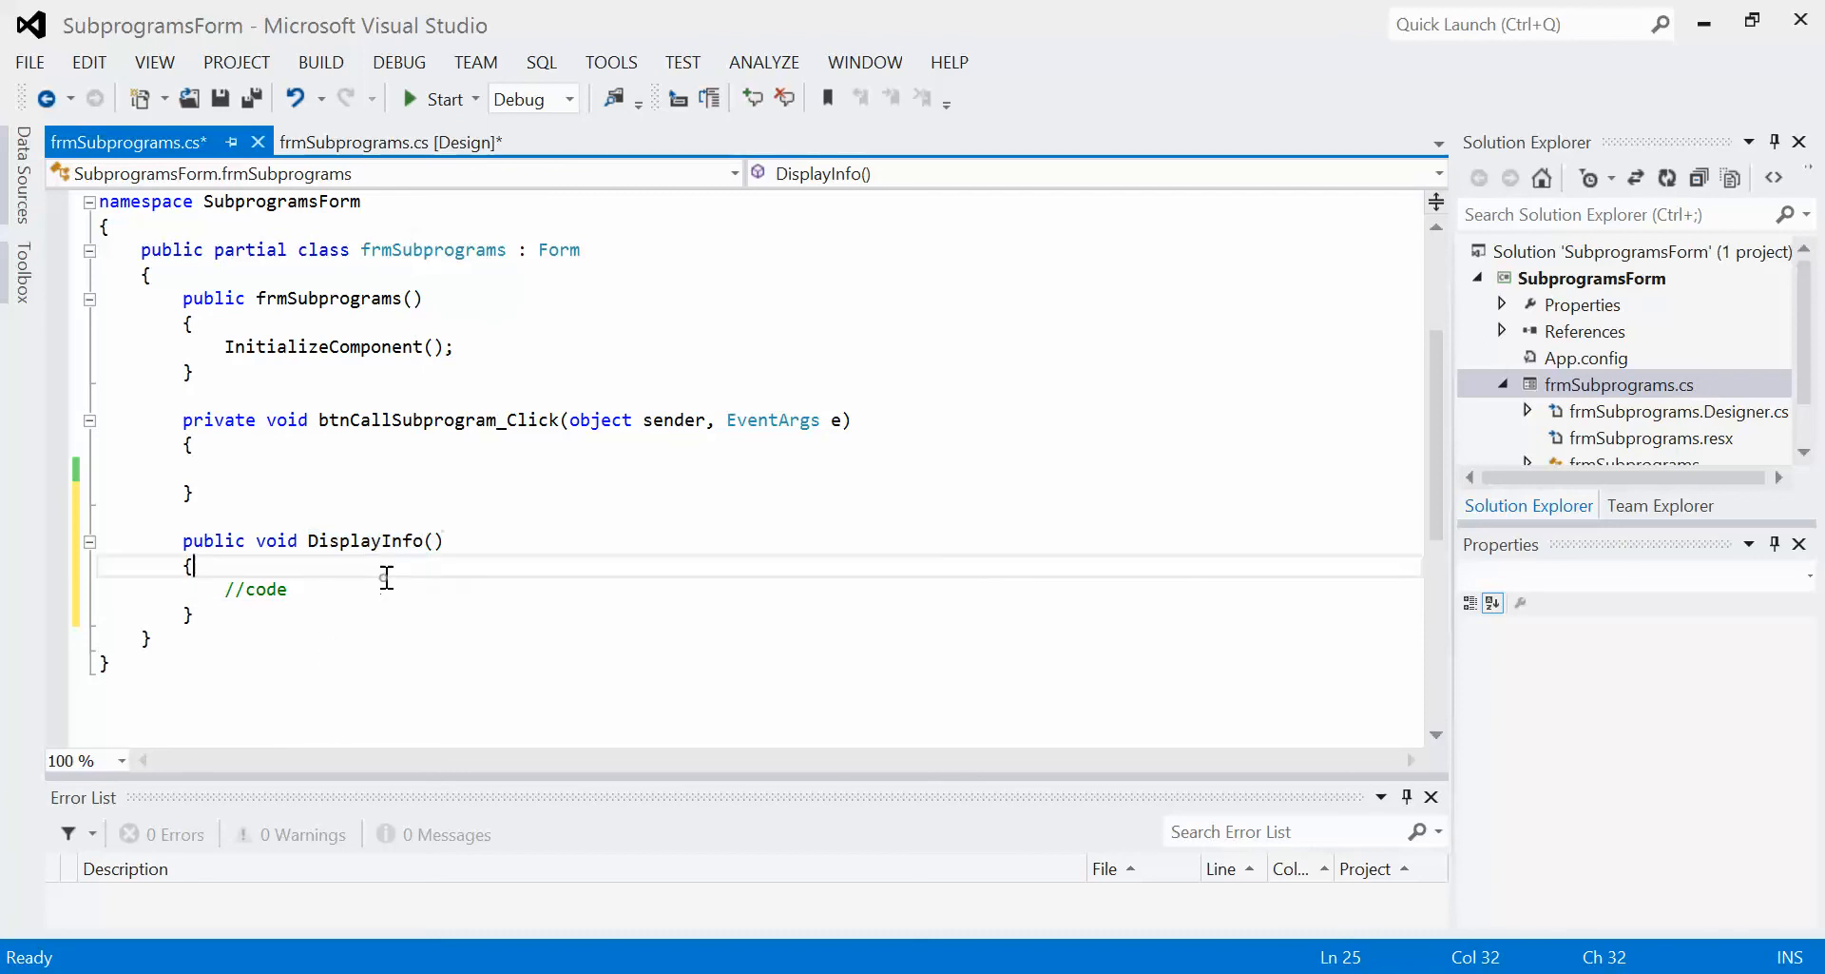
{"action": "left_click", "coordinate": [319, 588]}
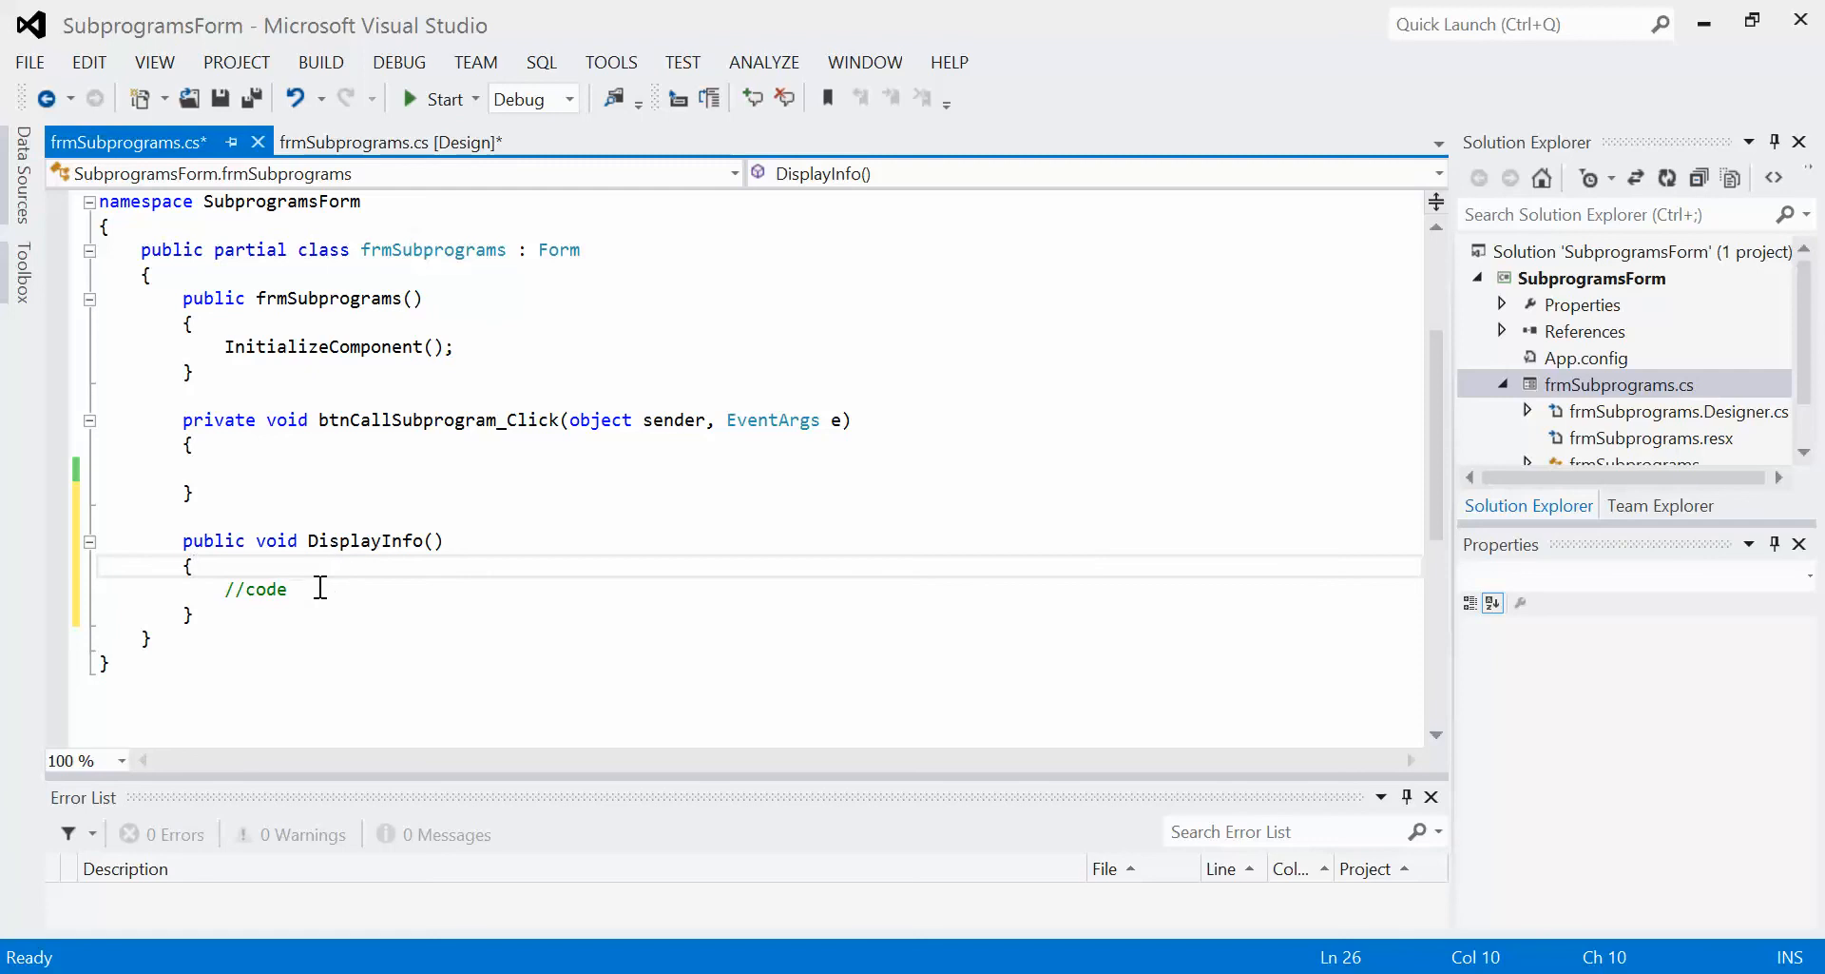
{"action": "mouse_move", "coordinate": [479, 599]}
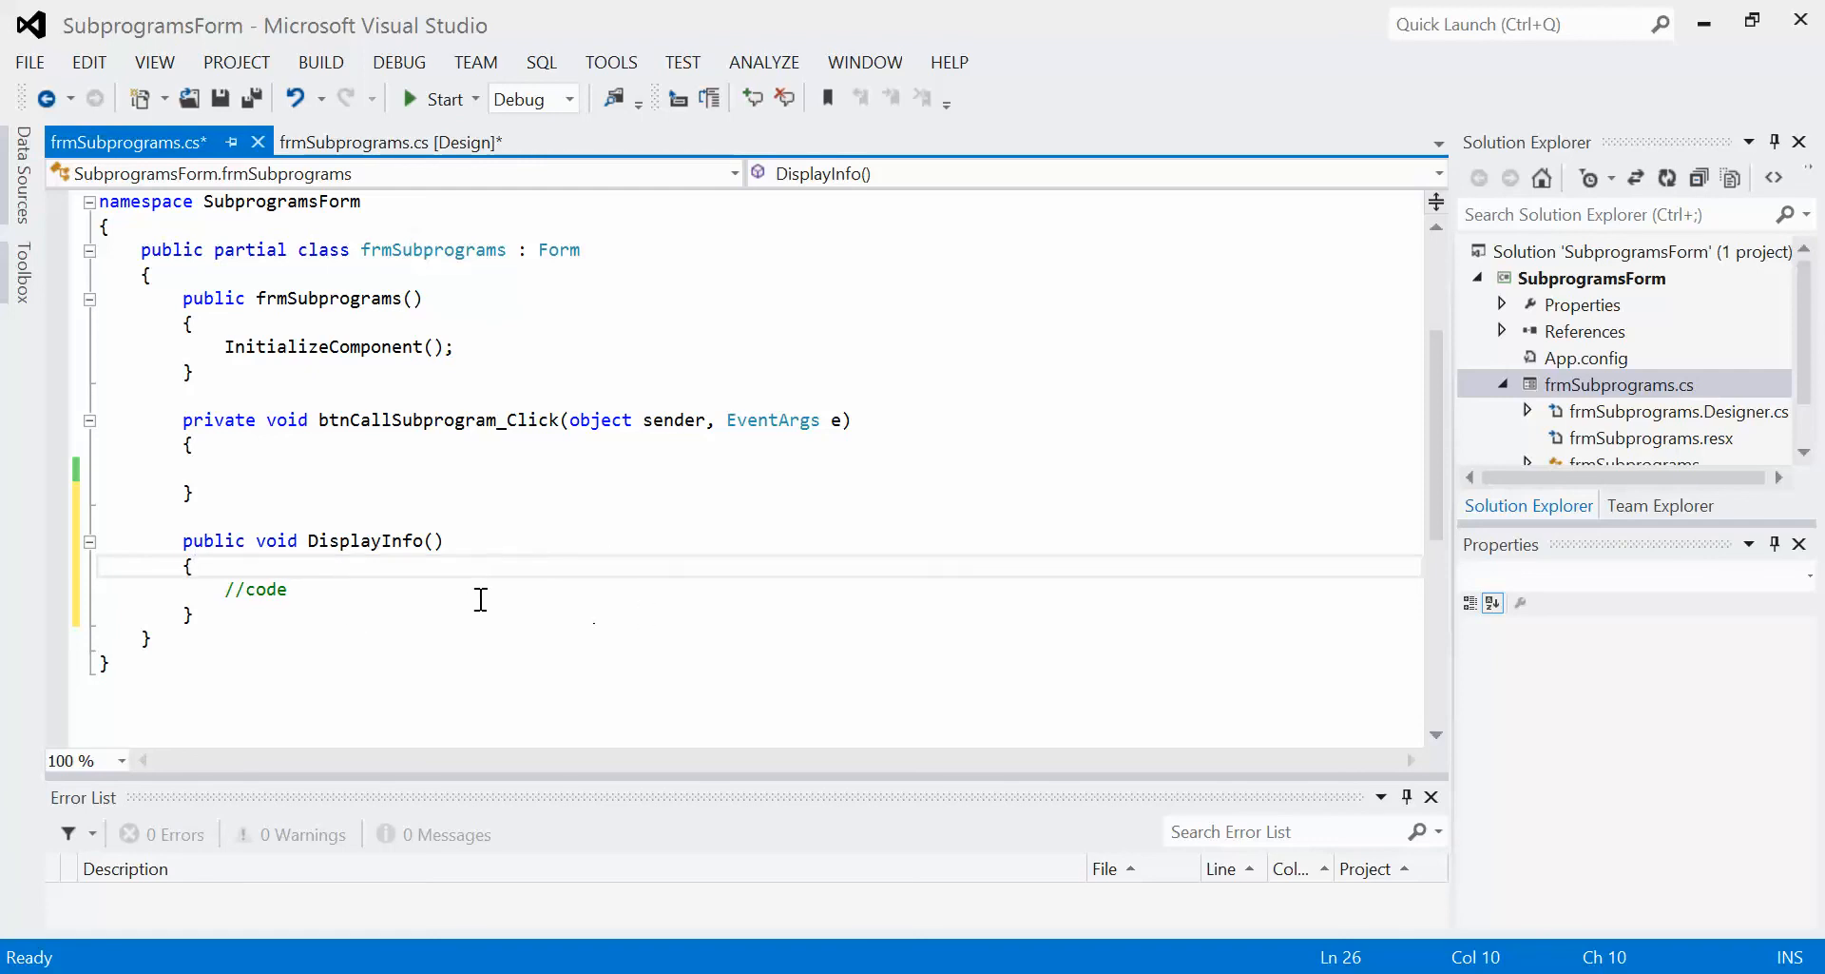
{"action": "mouse_move", "coordinate": [461, 681]}
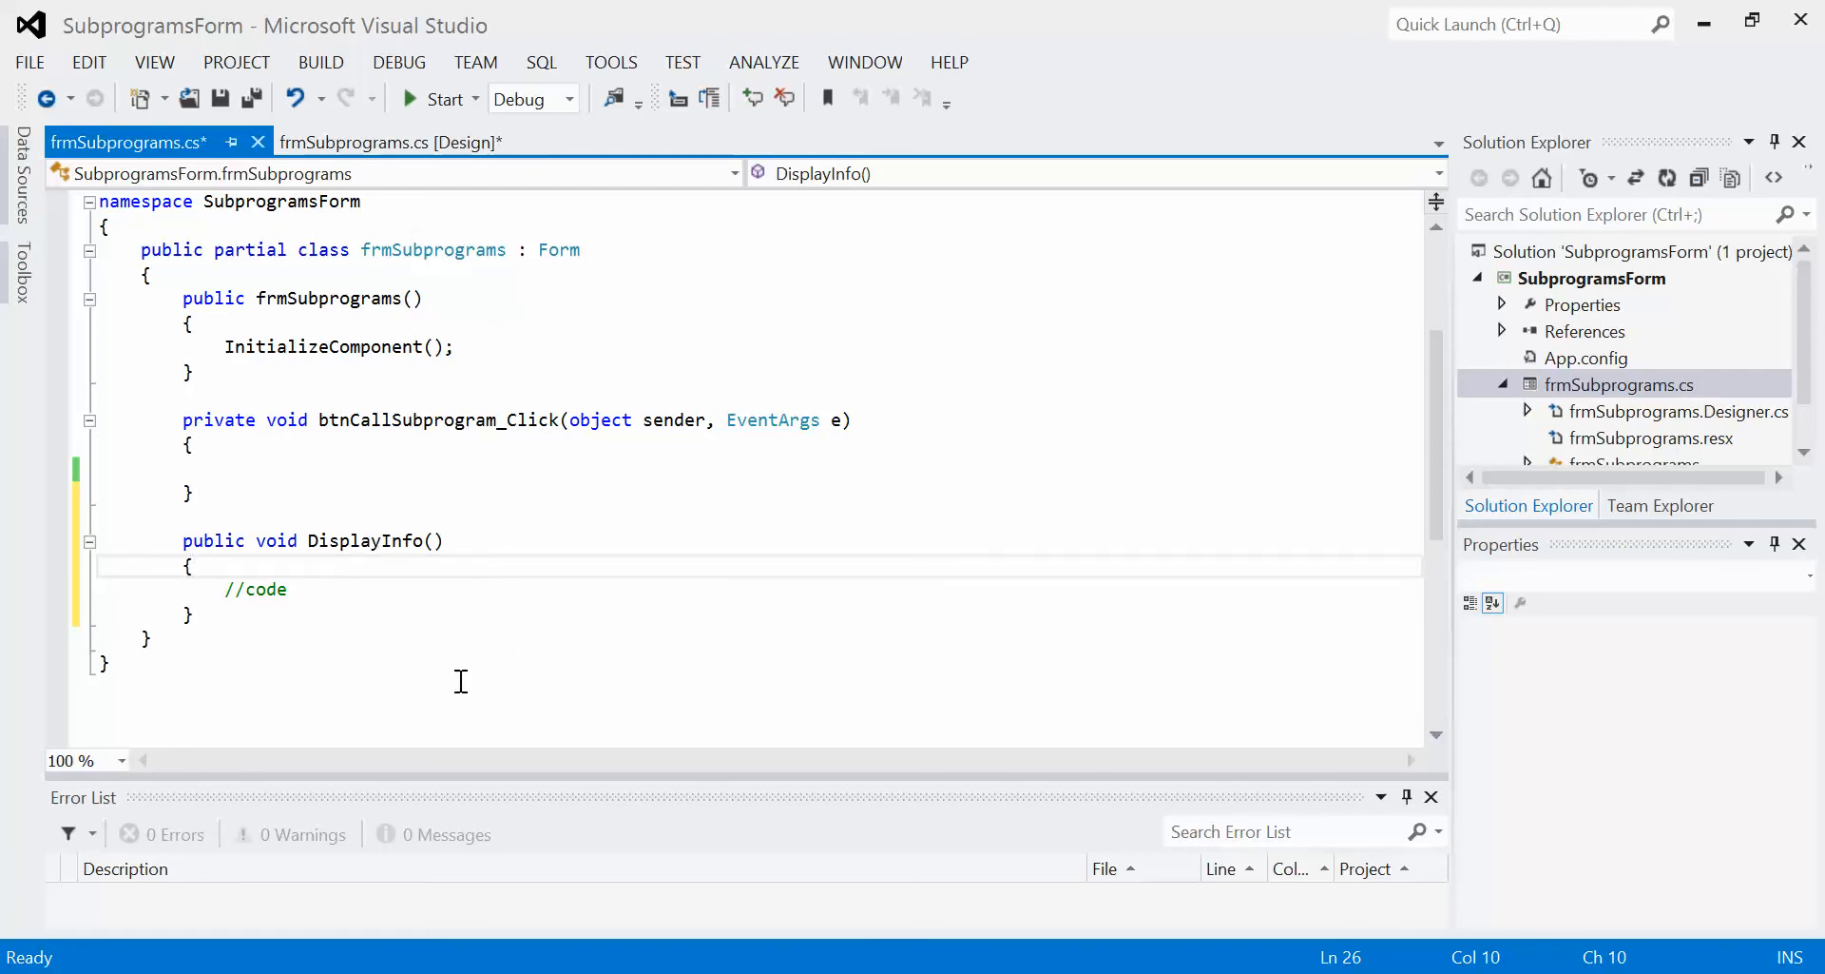
{"action": "mouse_move", "coordinate": [548, 643]}
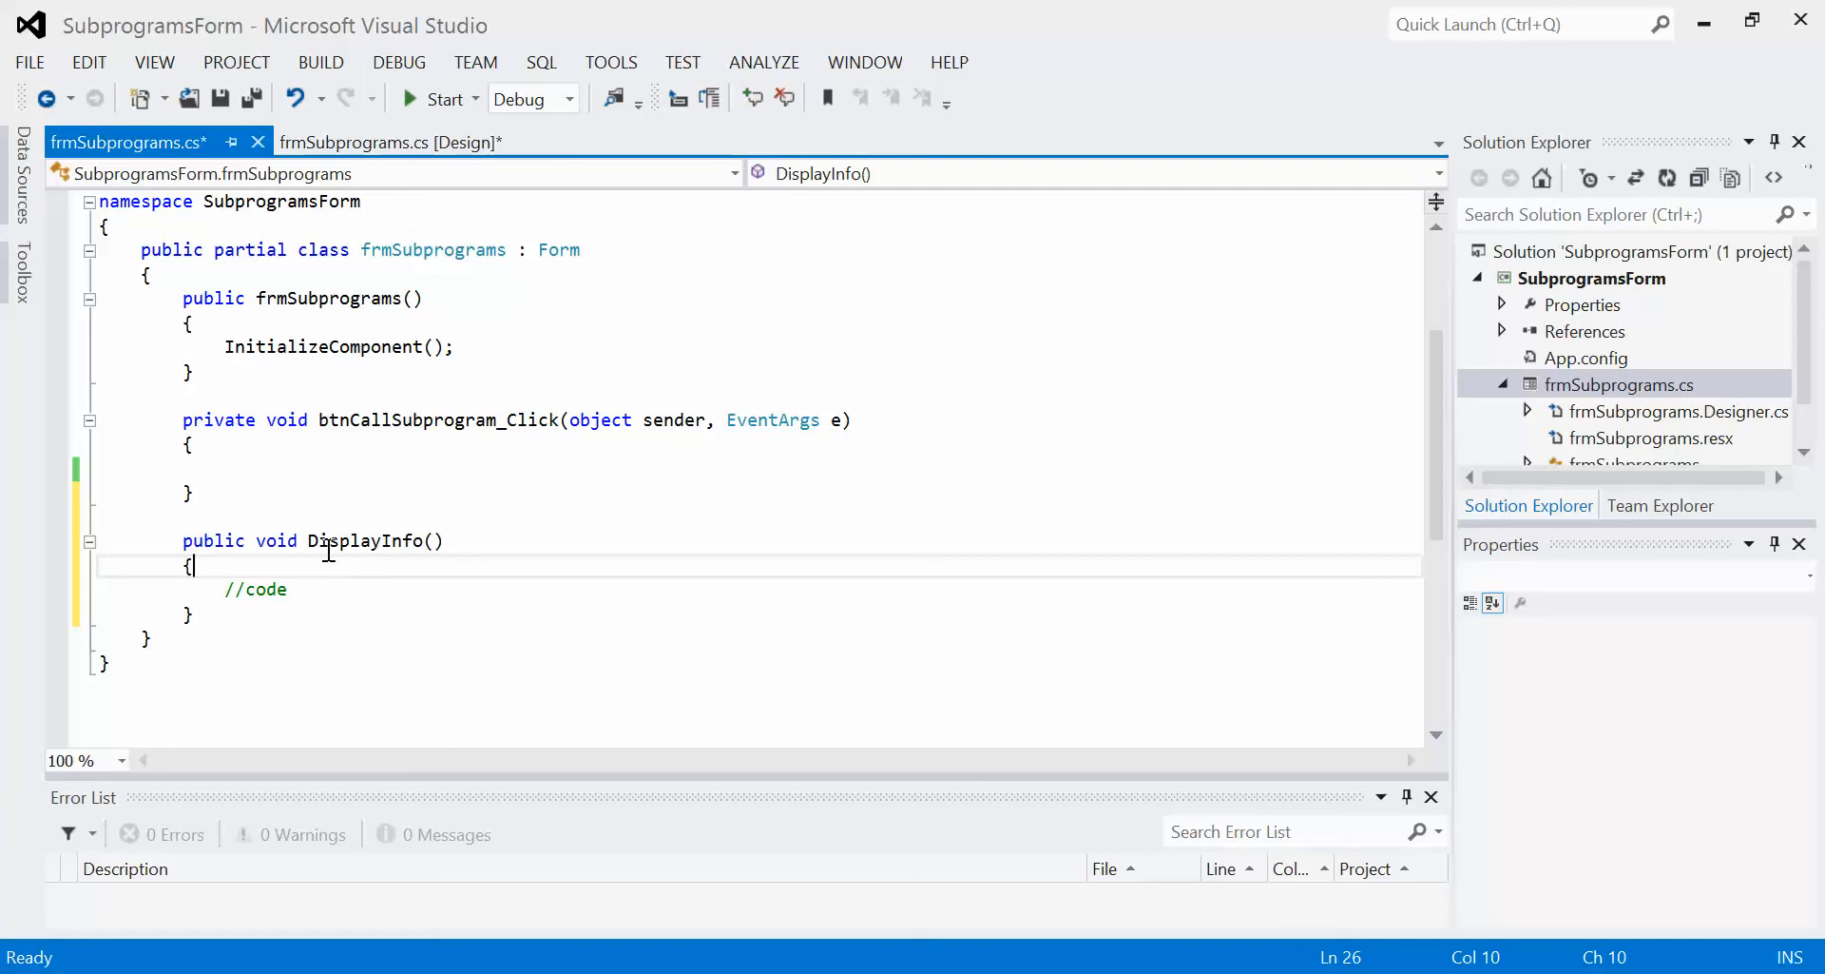
{"action": "mouse_move", "coordinate": [182, 539]}
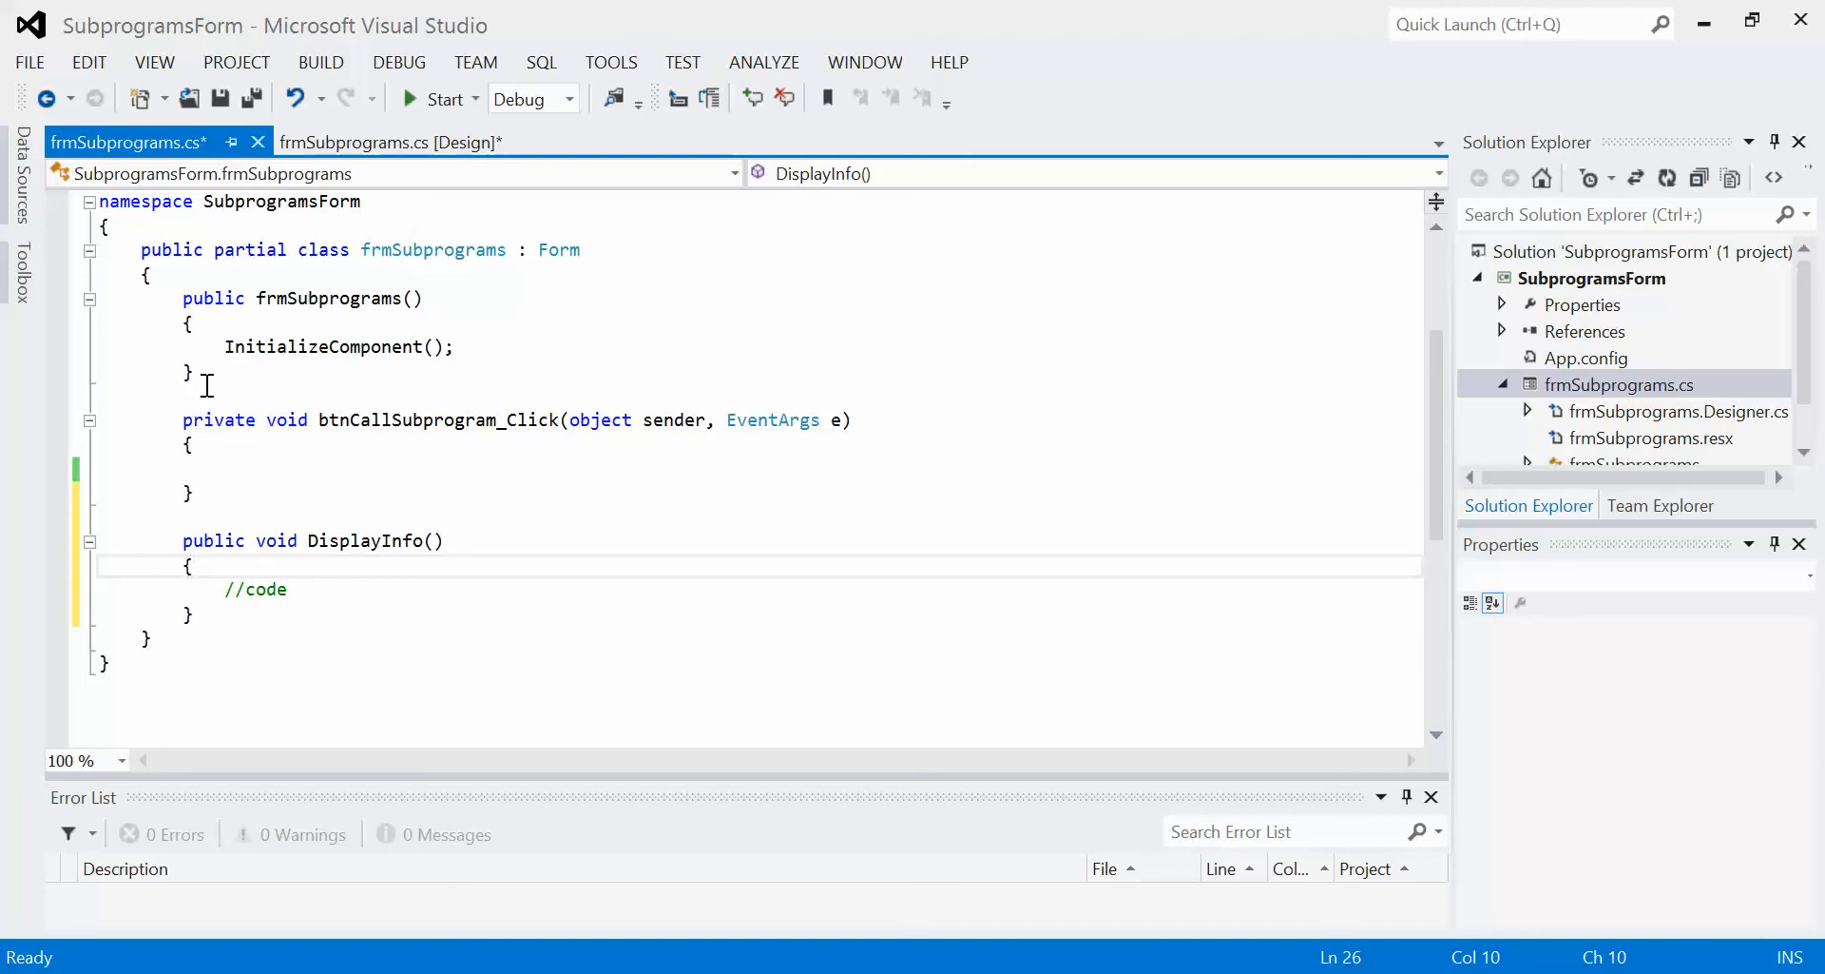
{"action": "mouse_move", "coordinate": [183, 528]}
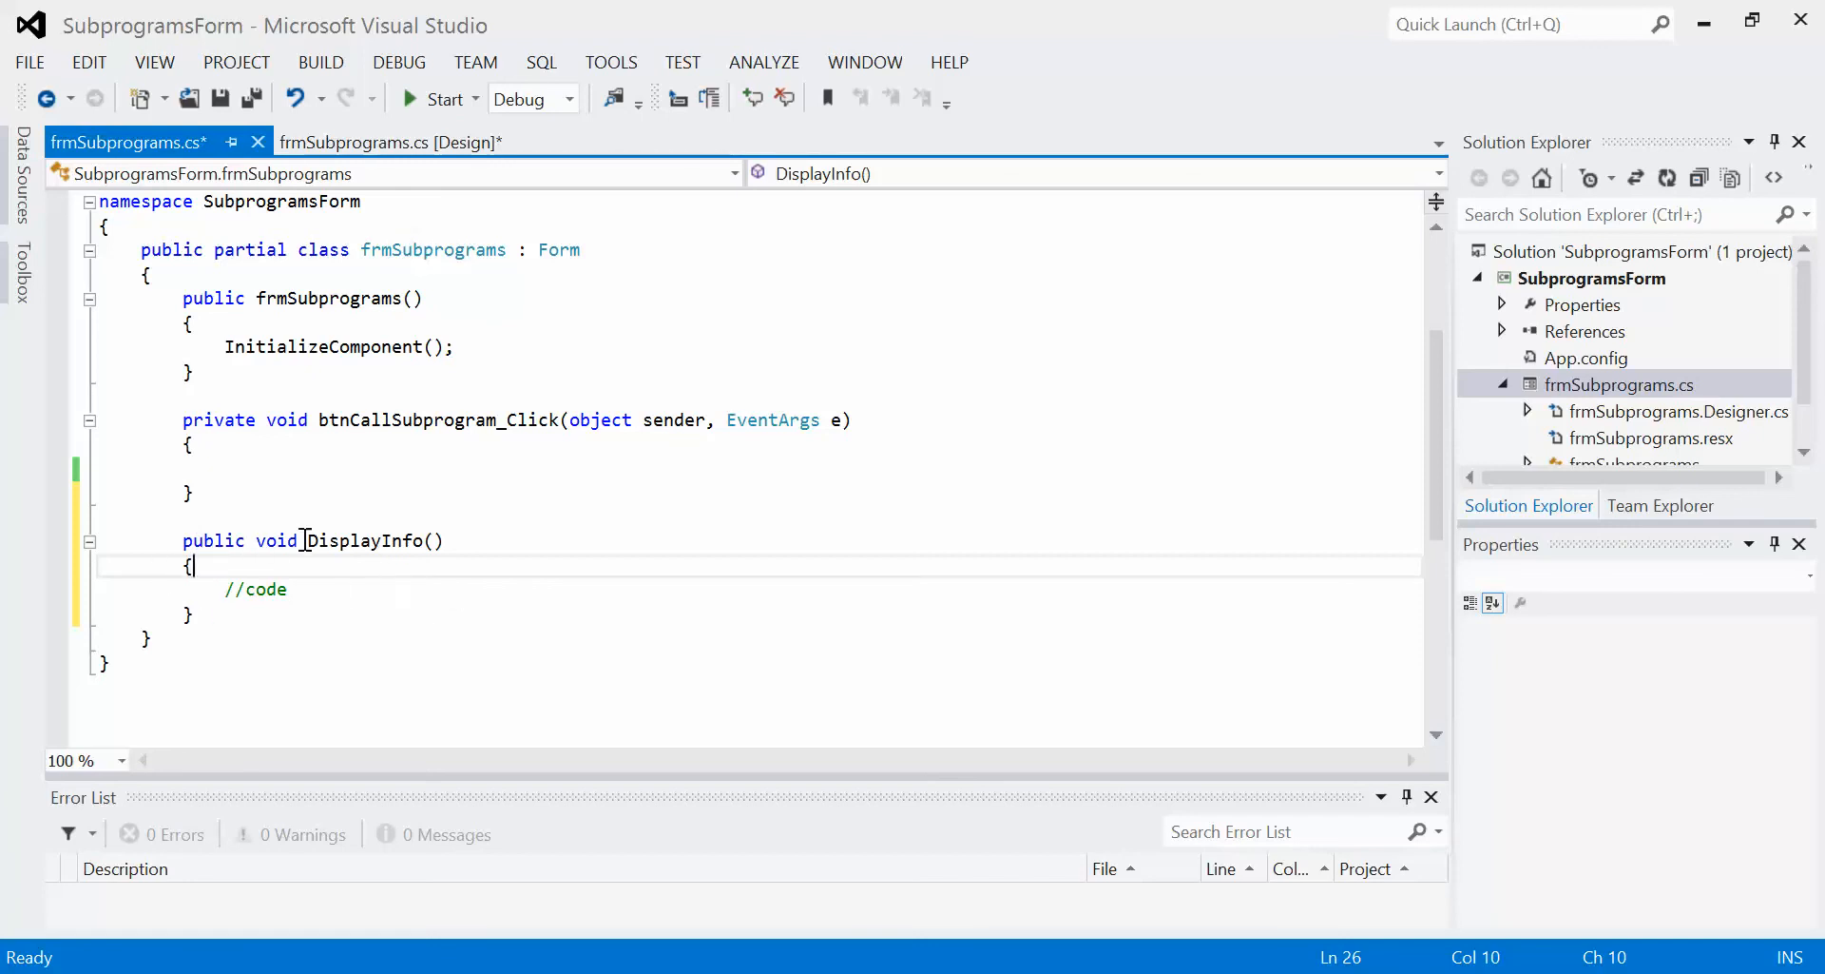
{"action": "mouse_move", "coordinate": [258, 515]}
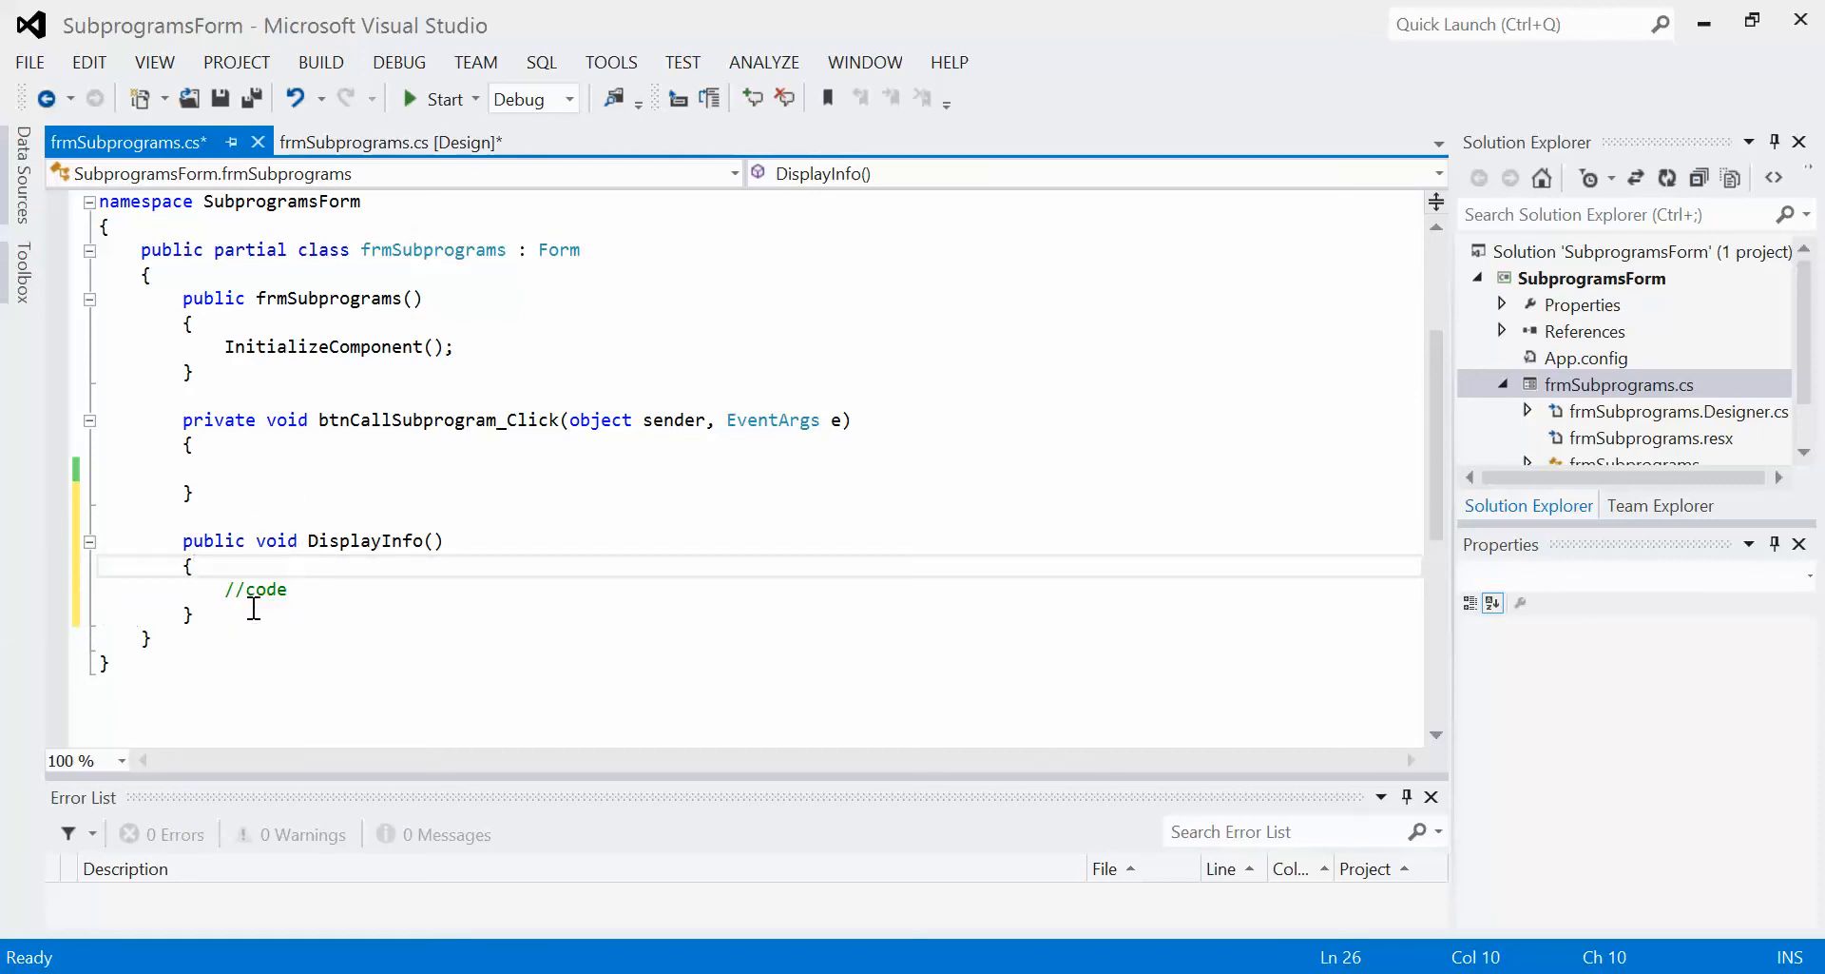
{"action": "mouse_move", "coordinate": [331, 544]}
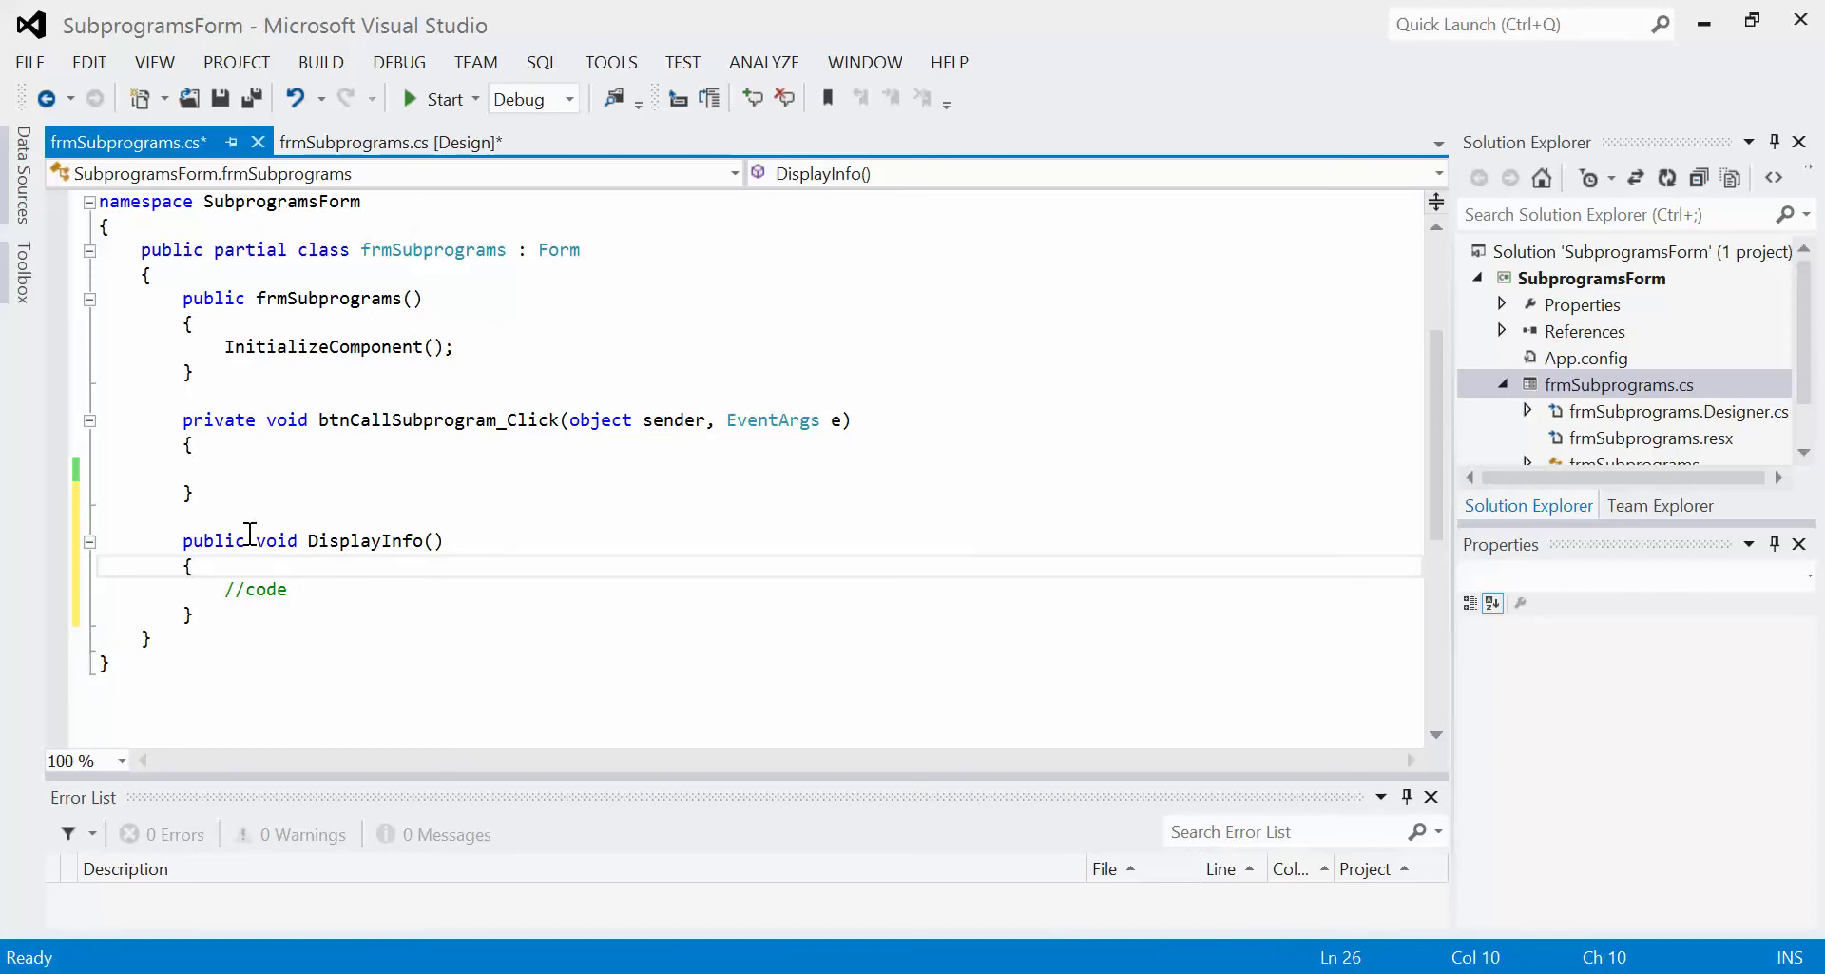
{"action": "double_click", "coordinate": [276, 540]}
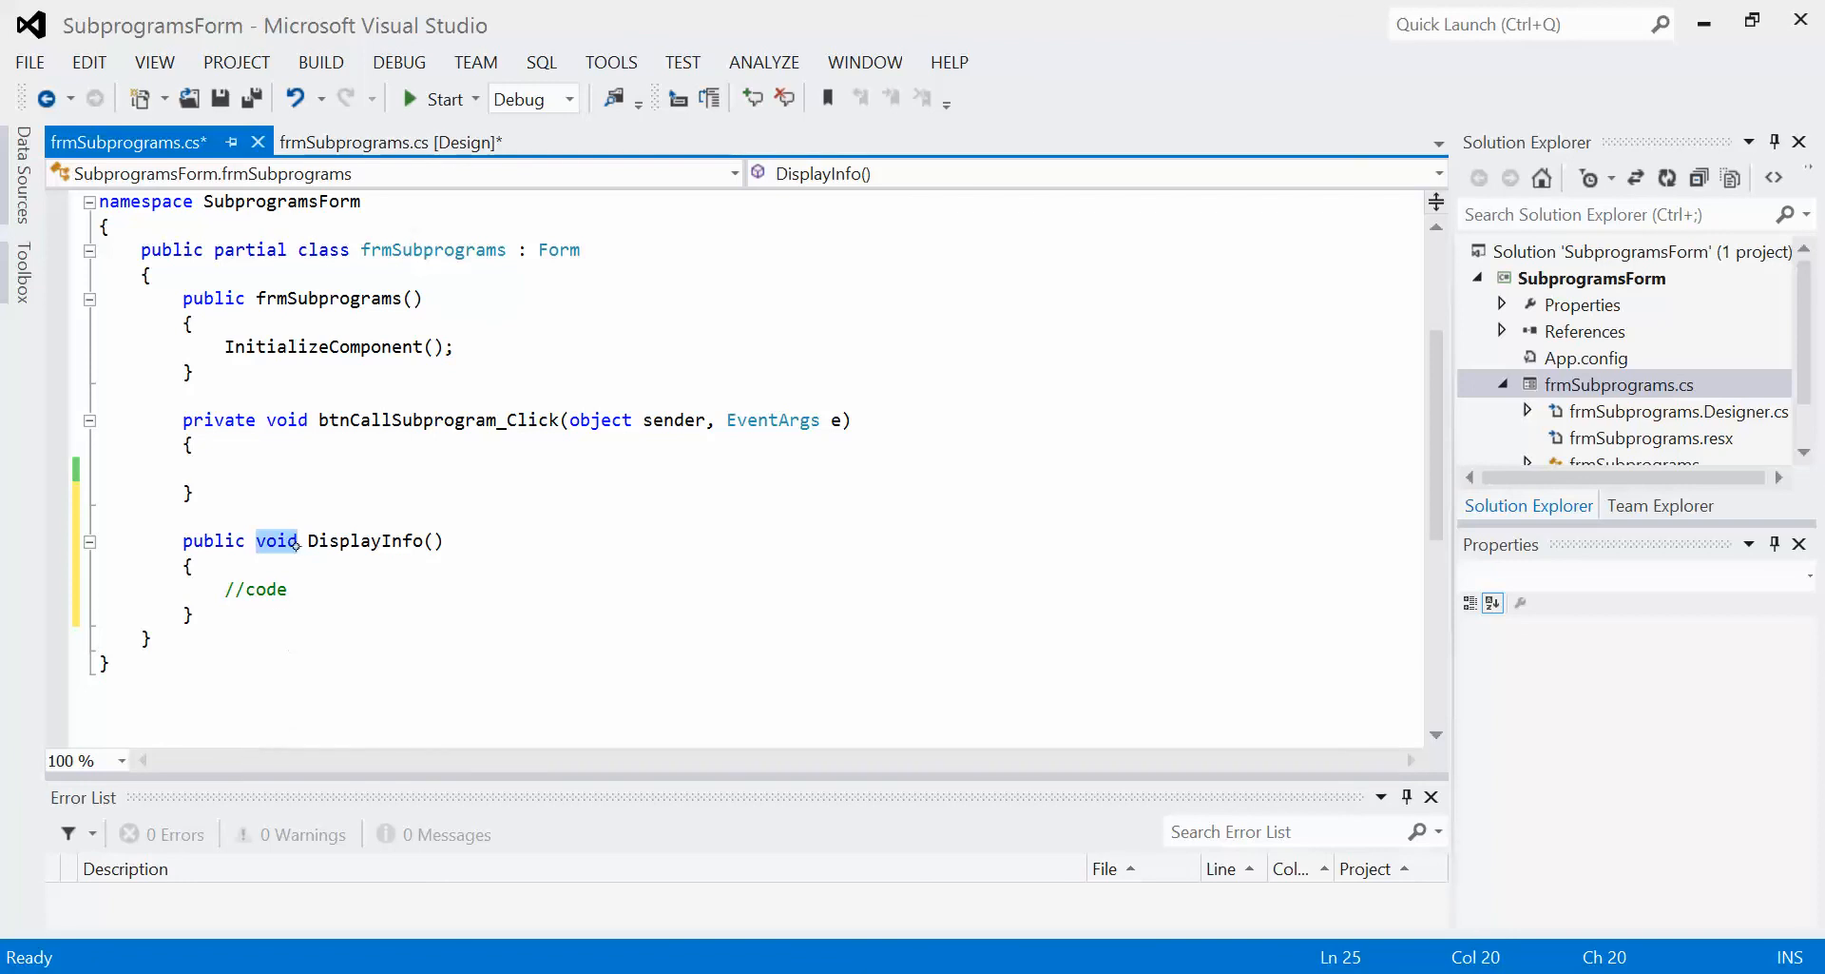
{"action": "left_click", "coordinate": [290, 588]}
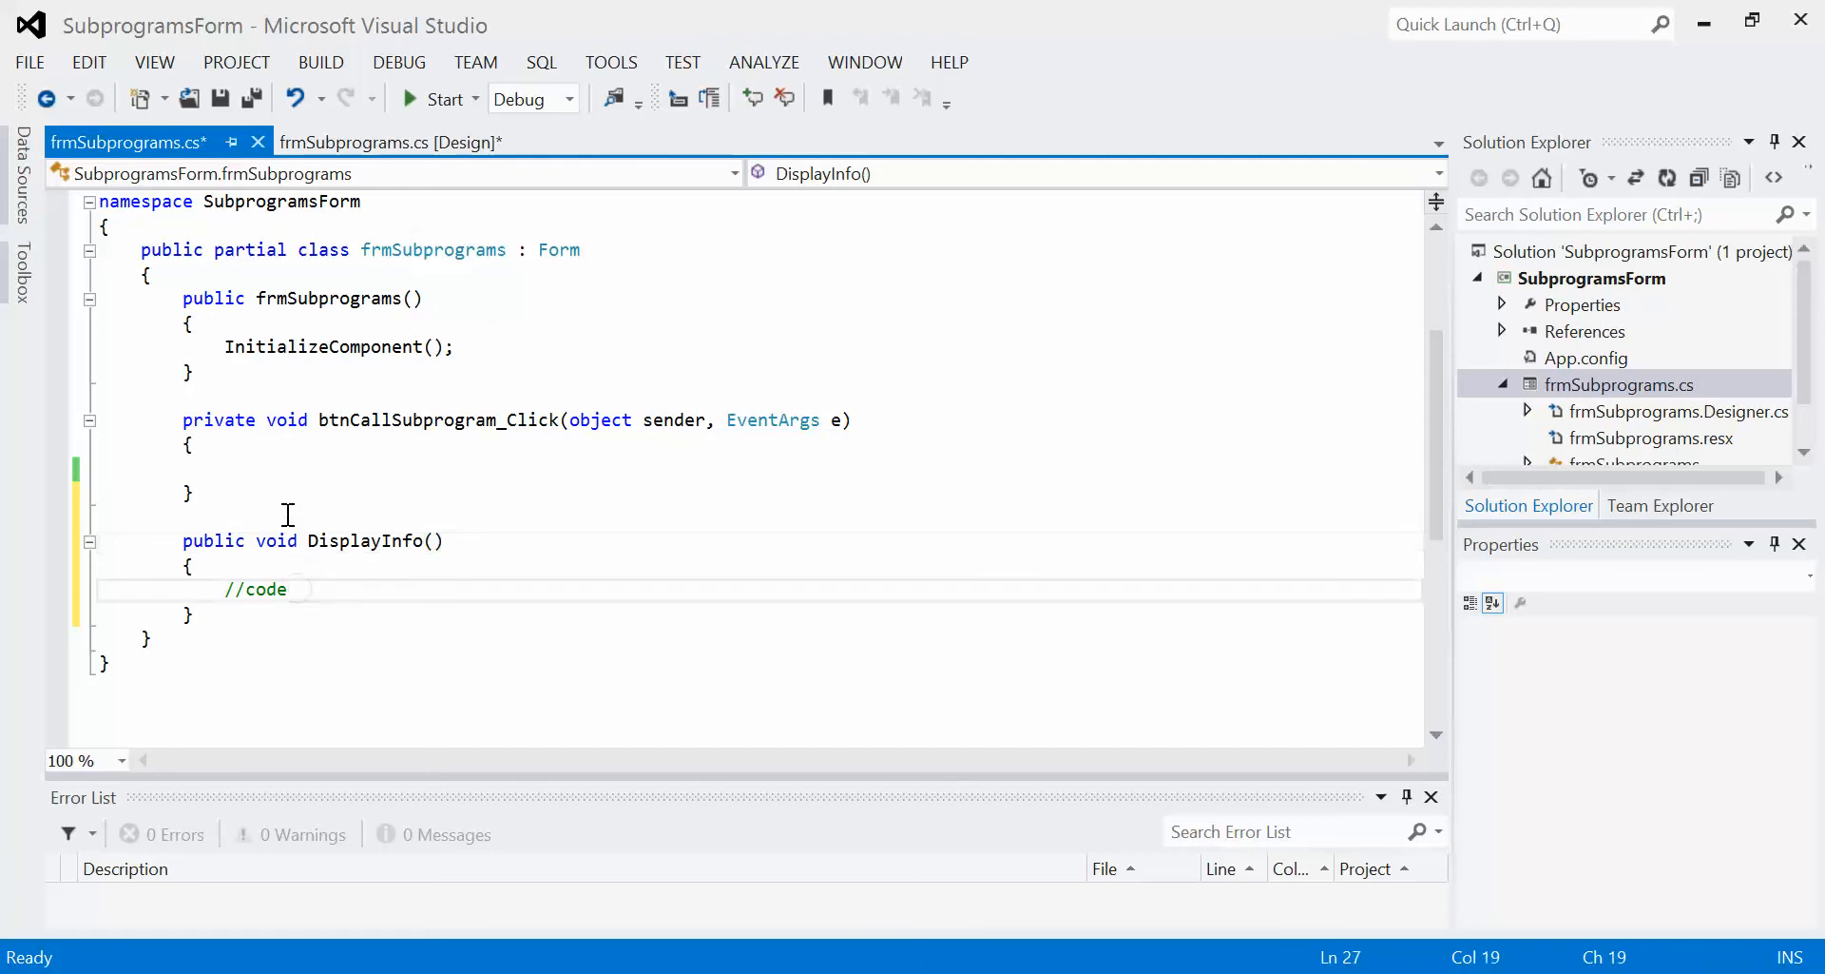
{"action": "mouse_move", "coordinate": [288, 502]}
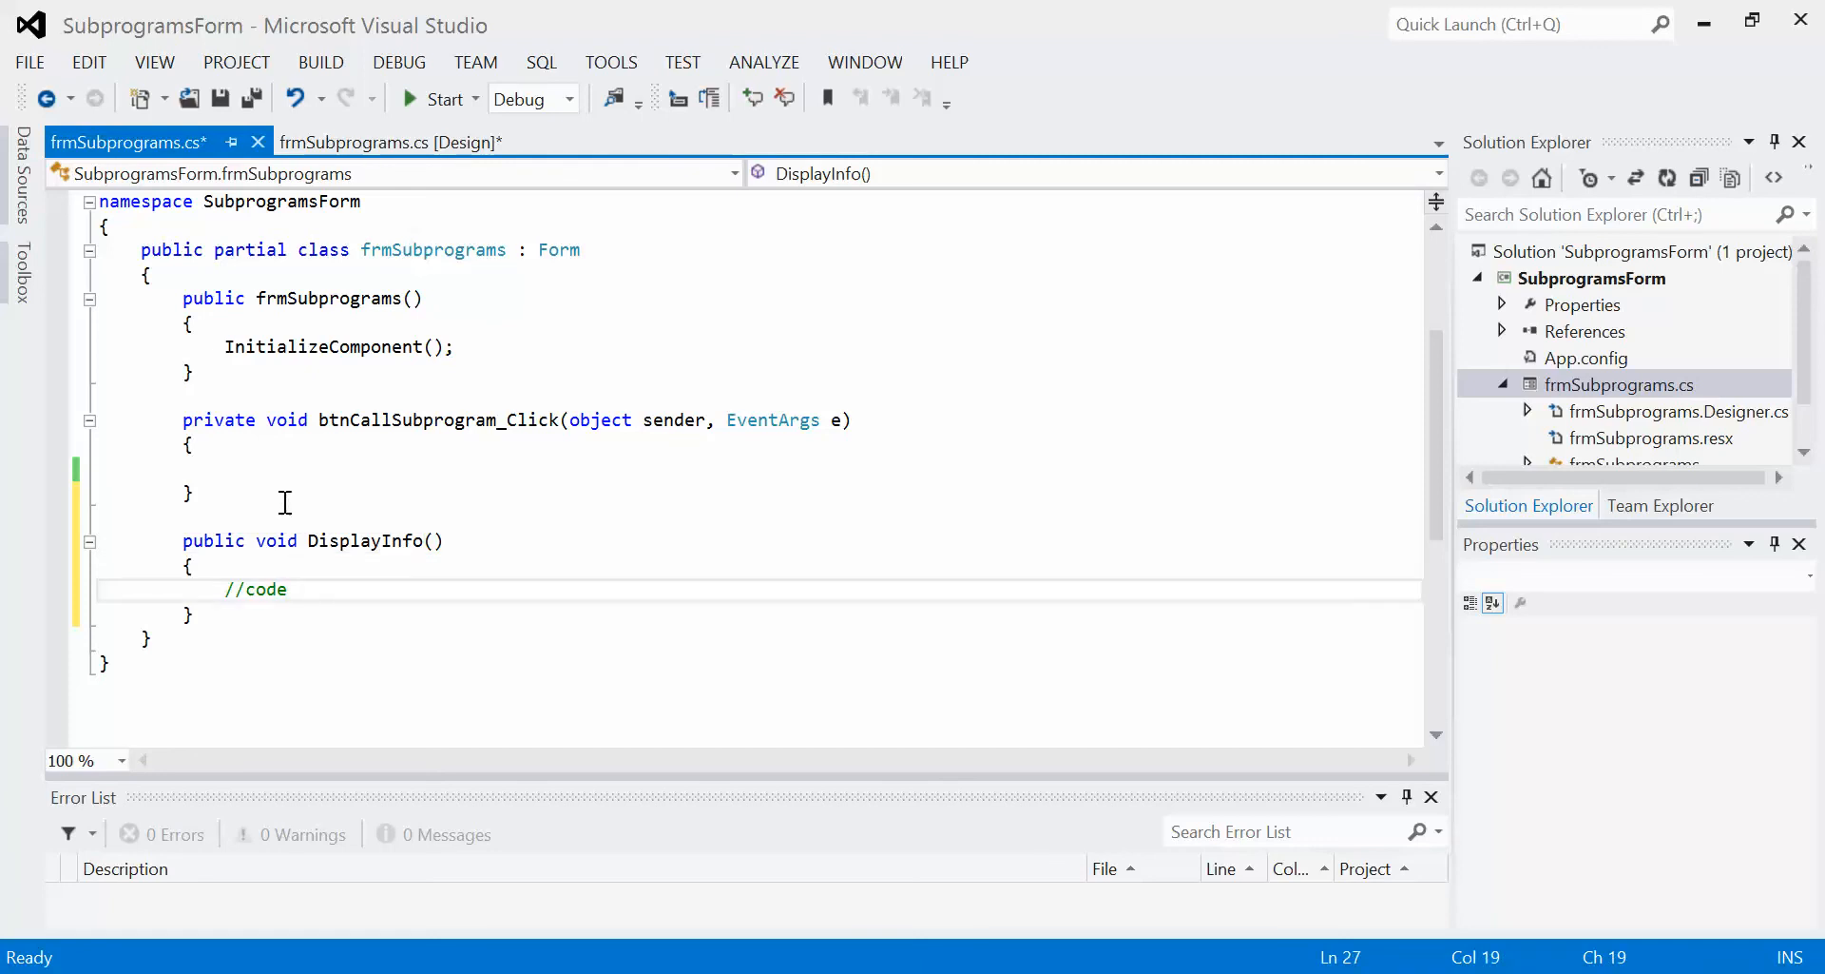
{"action": "left_click", "coordinate": [287, 589]}
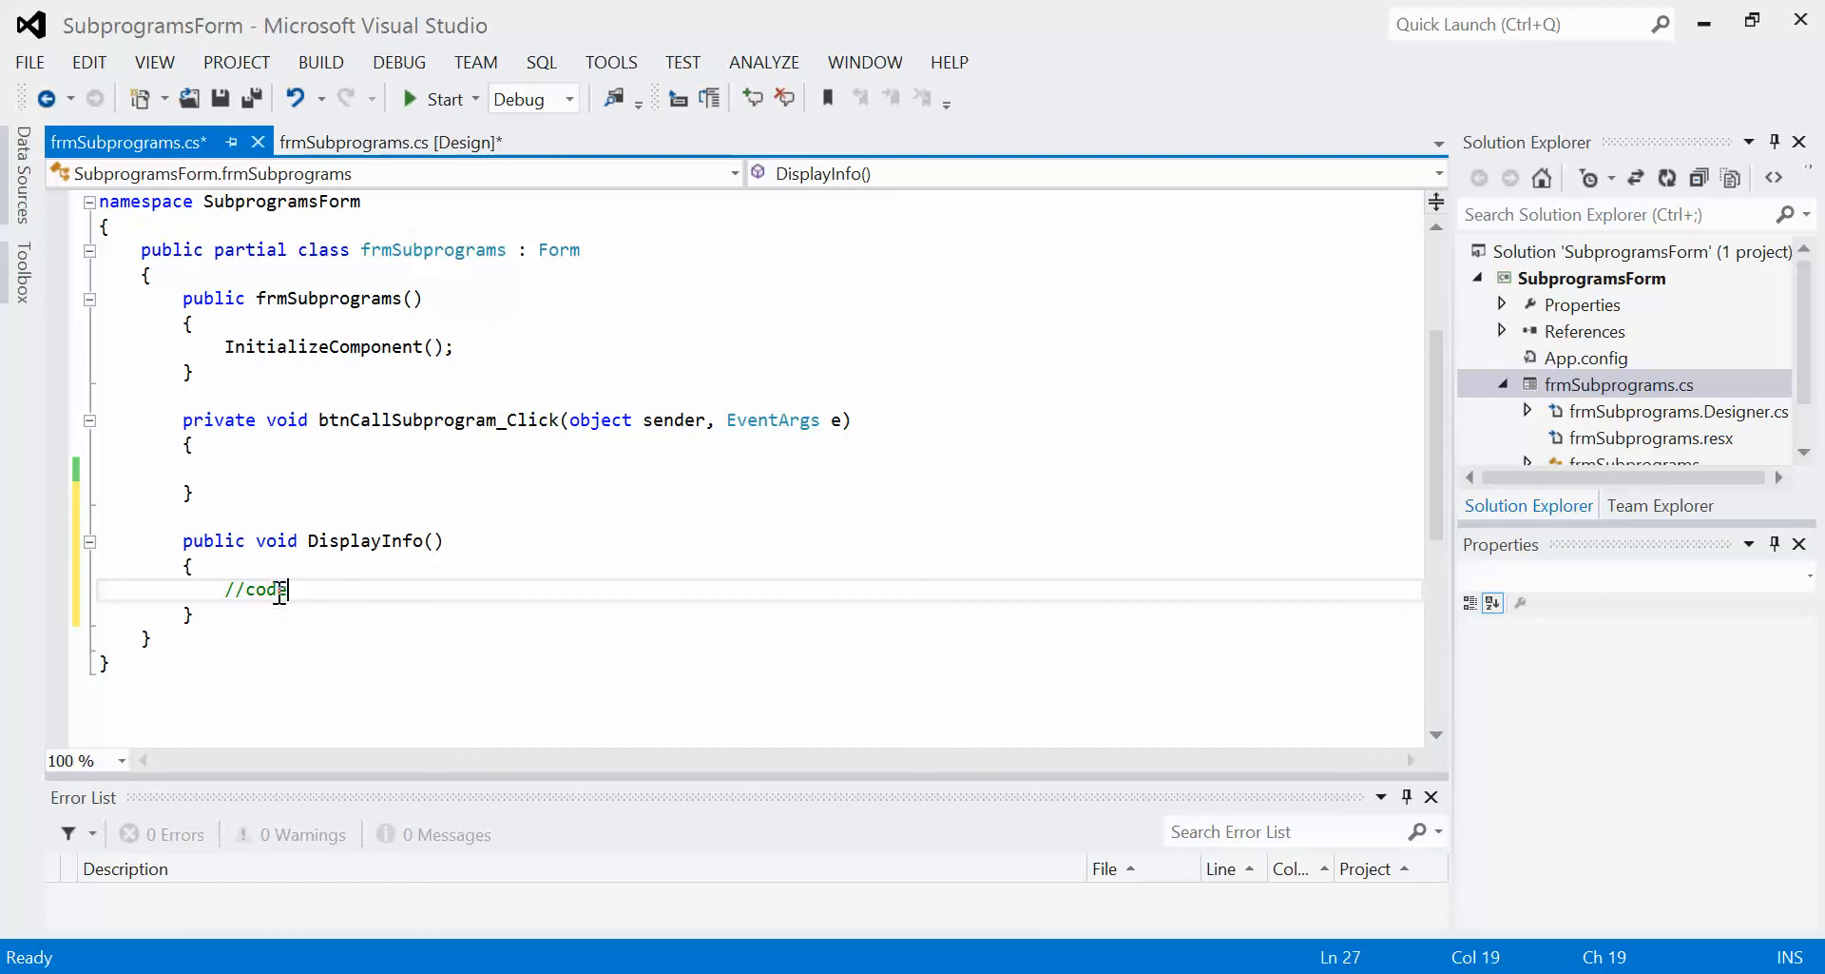
Replace the //code comment with MessageBox.Show("Name: Mr. Lane" in DisplayInfo()
{"action": "key", "text": "BackSpace"}
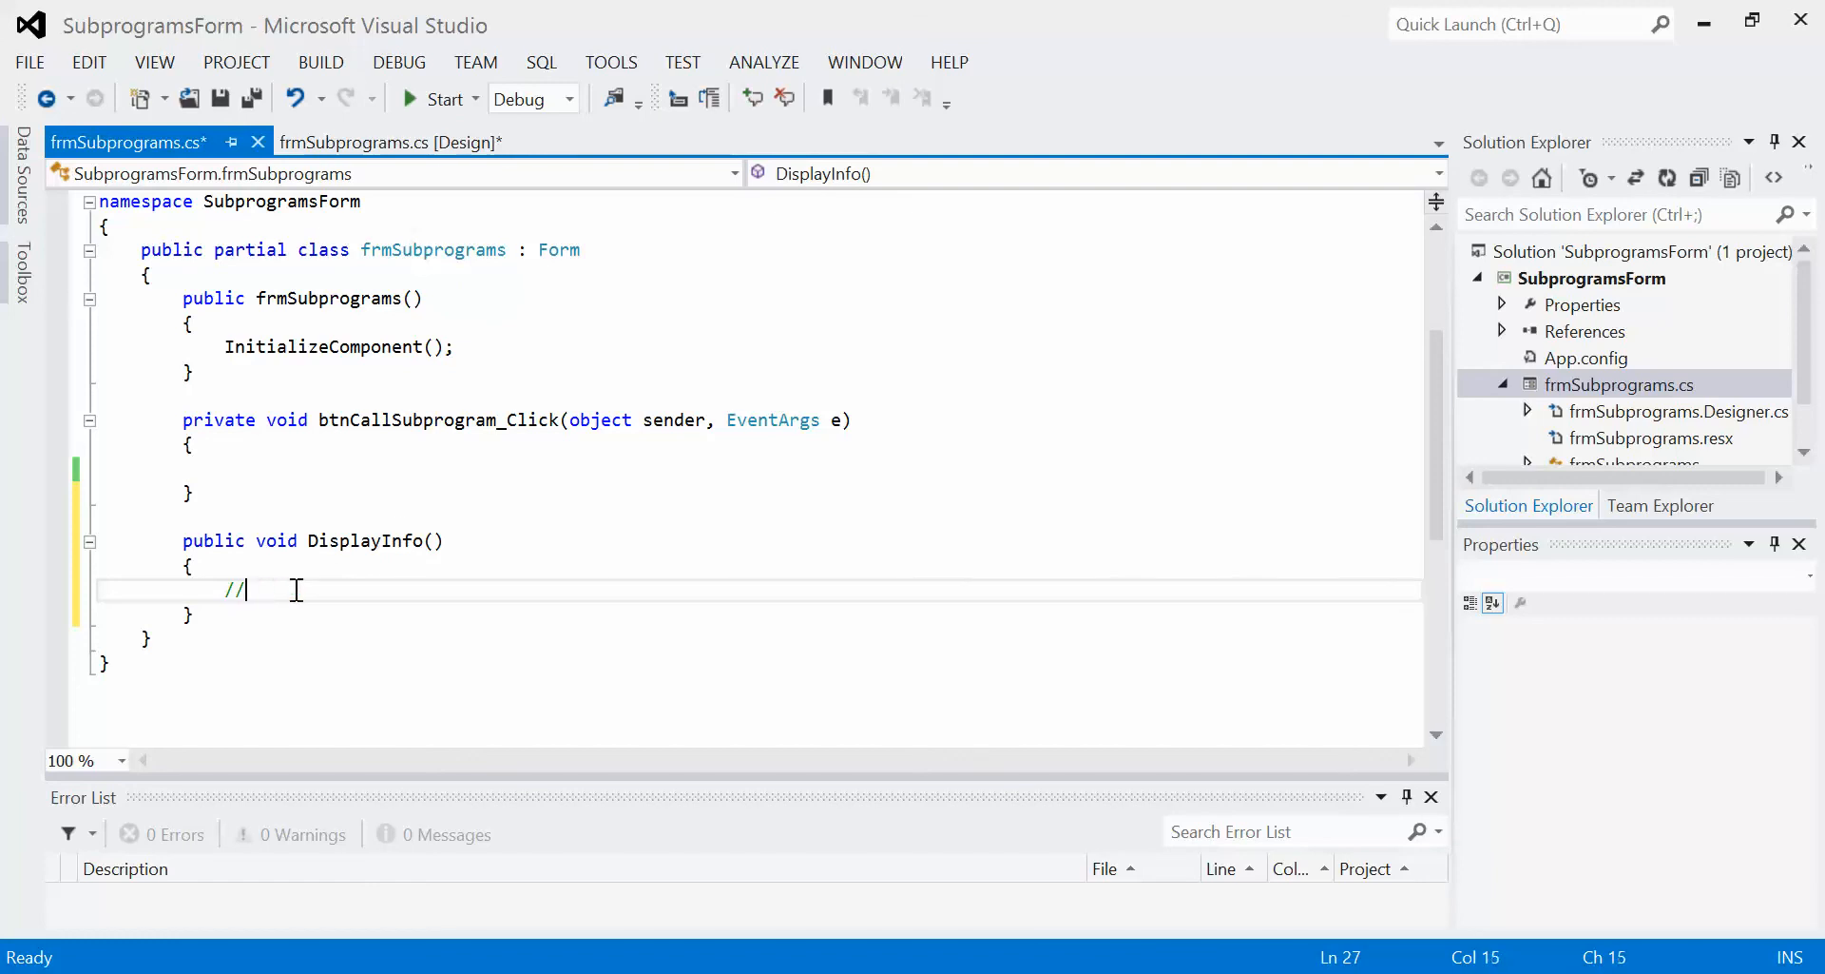
{"action": "key", "text": "BackSpace"}
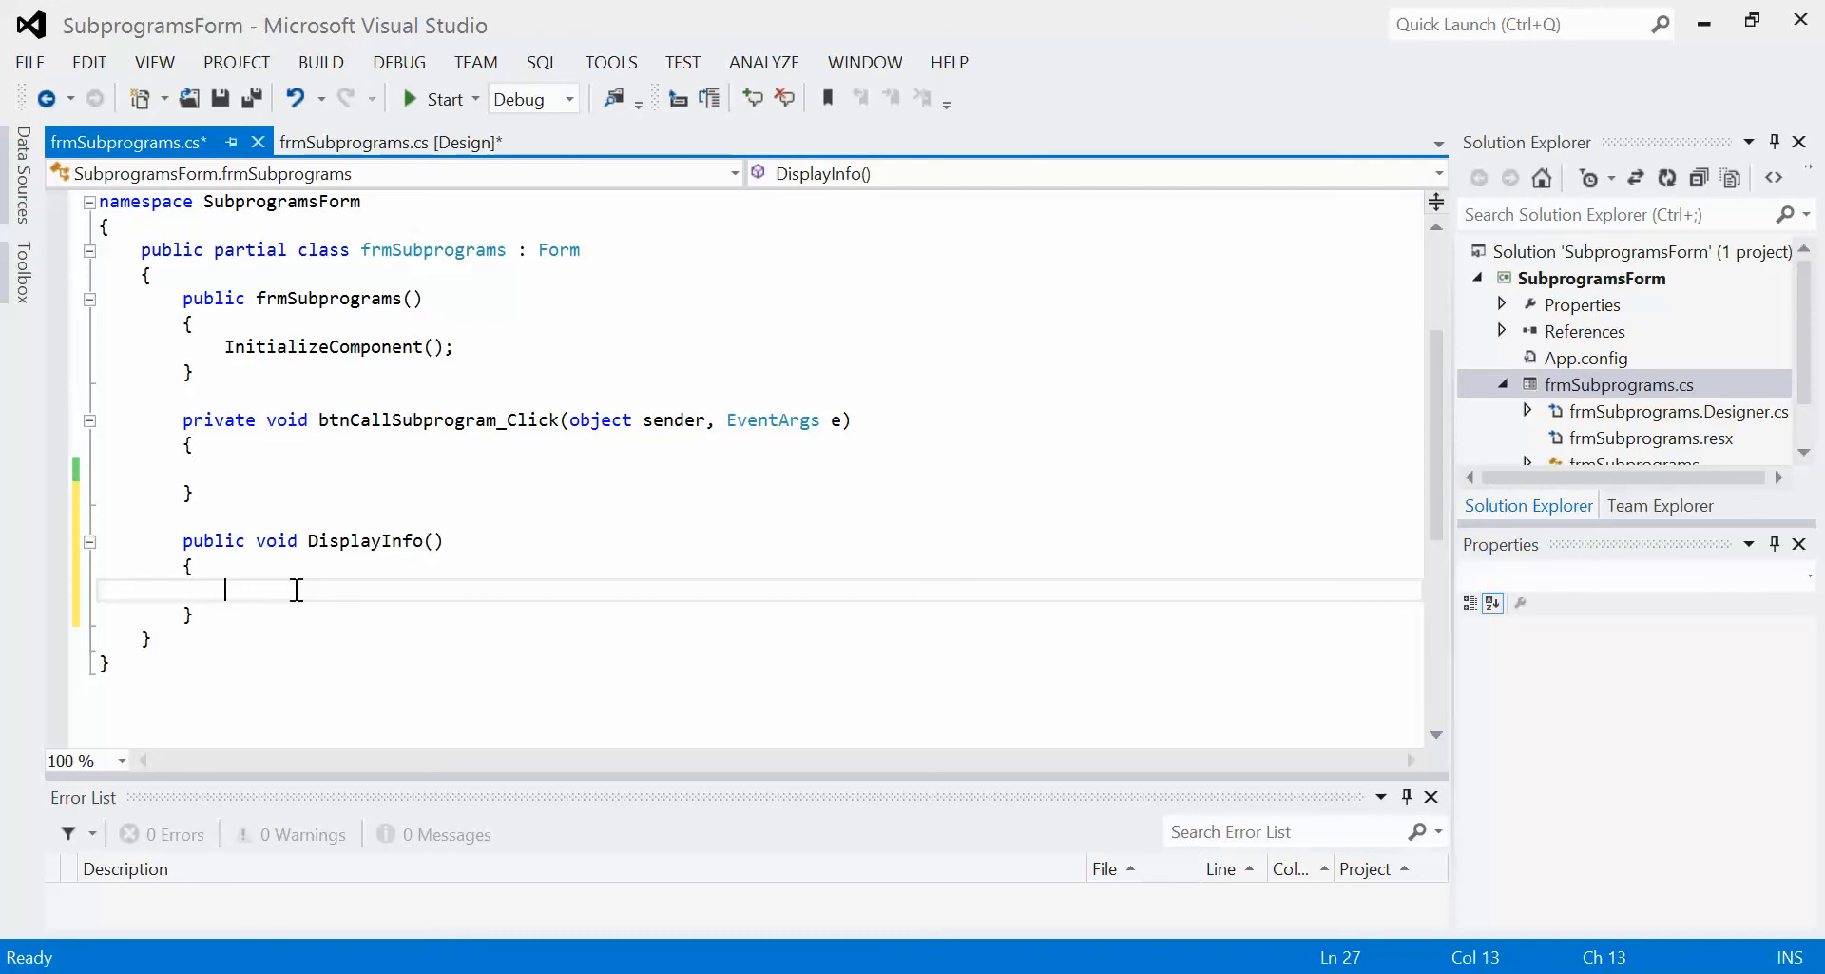
{"action": "type", "text": "MessageB"}
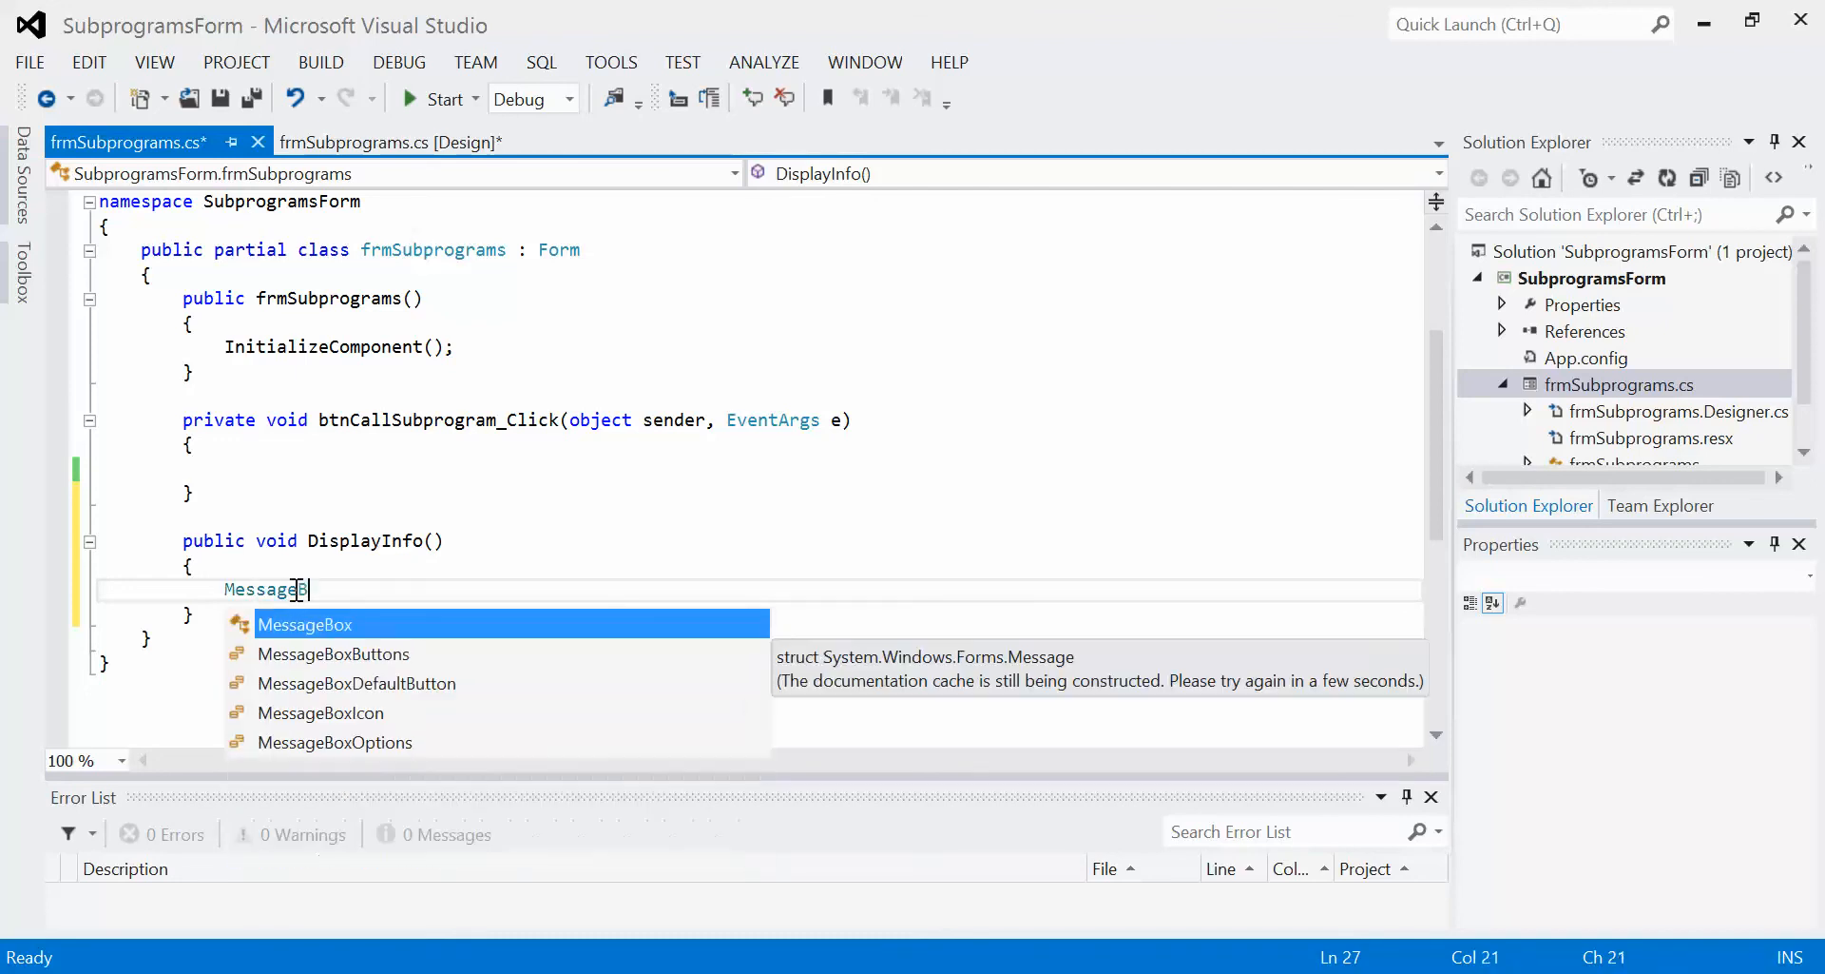
{"action": "type", "text": ".Show("}
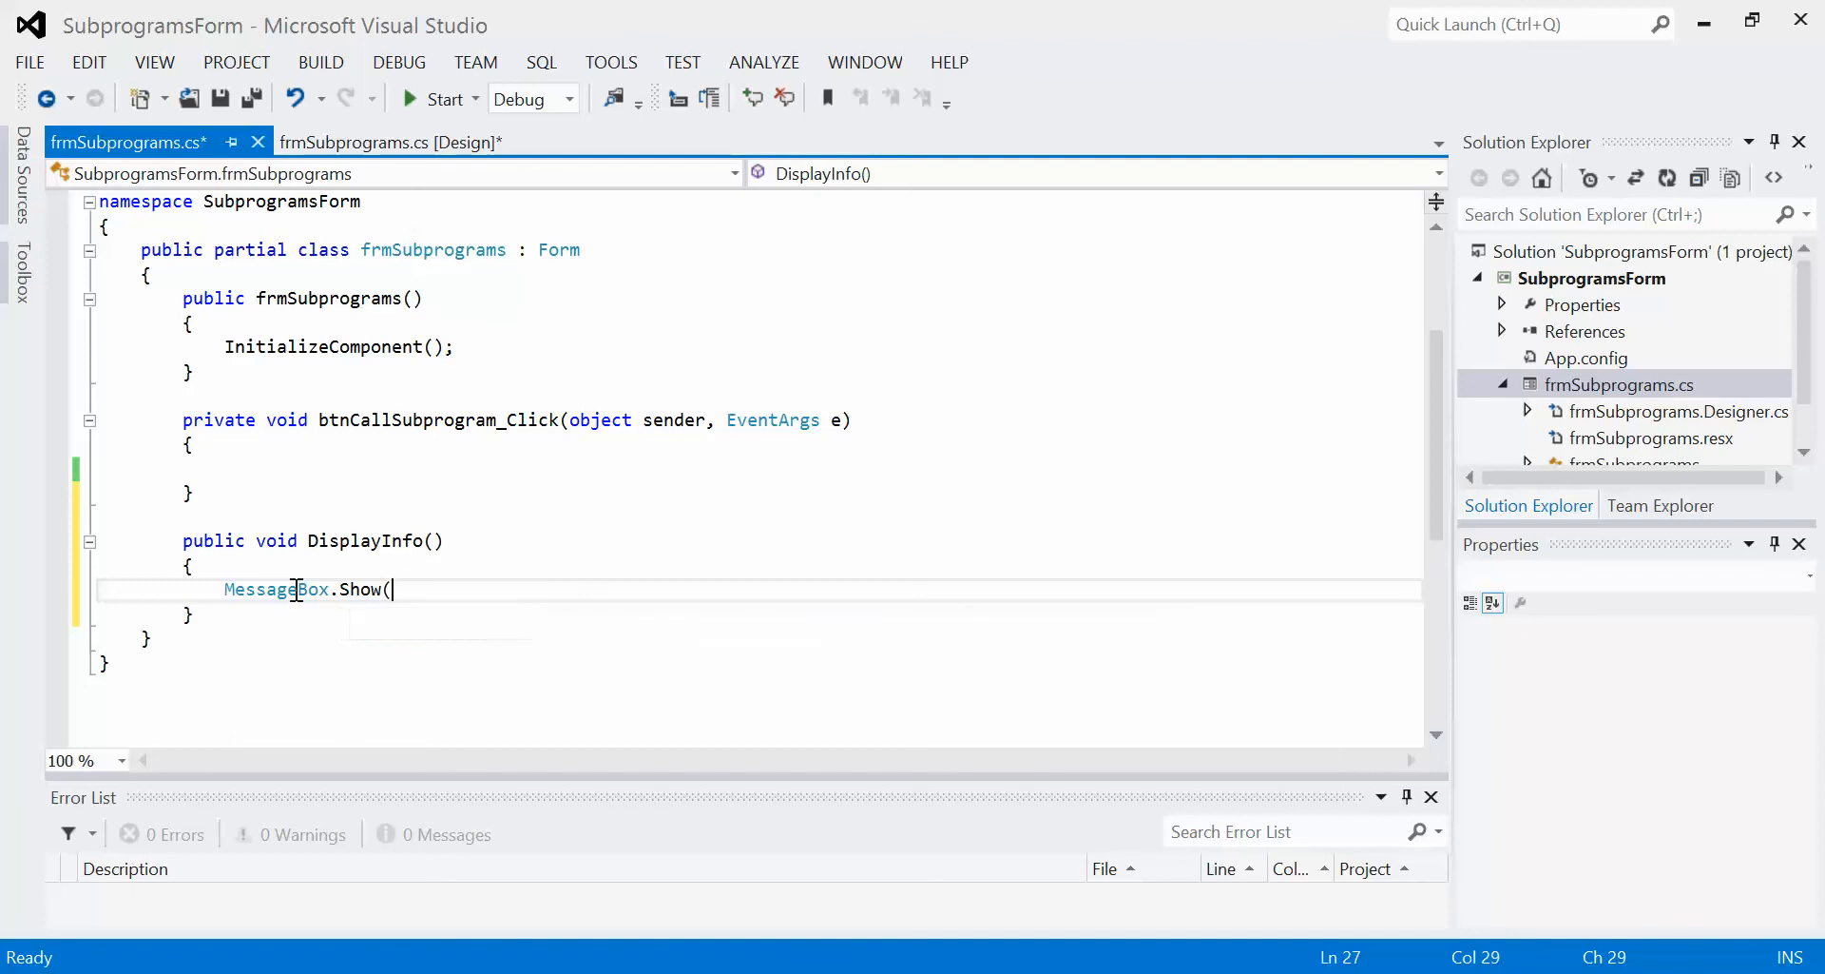
{"action": "type", "text": "\"Nma"}
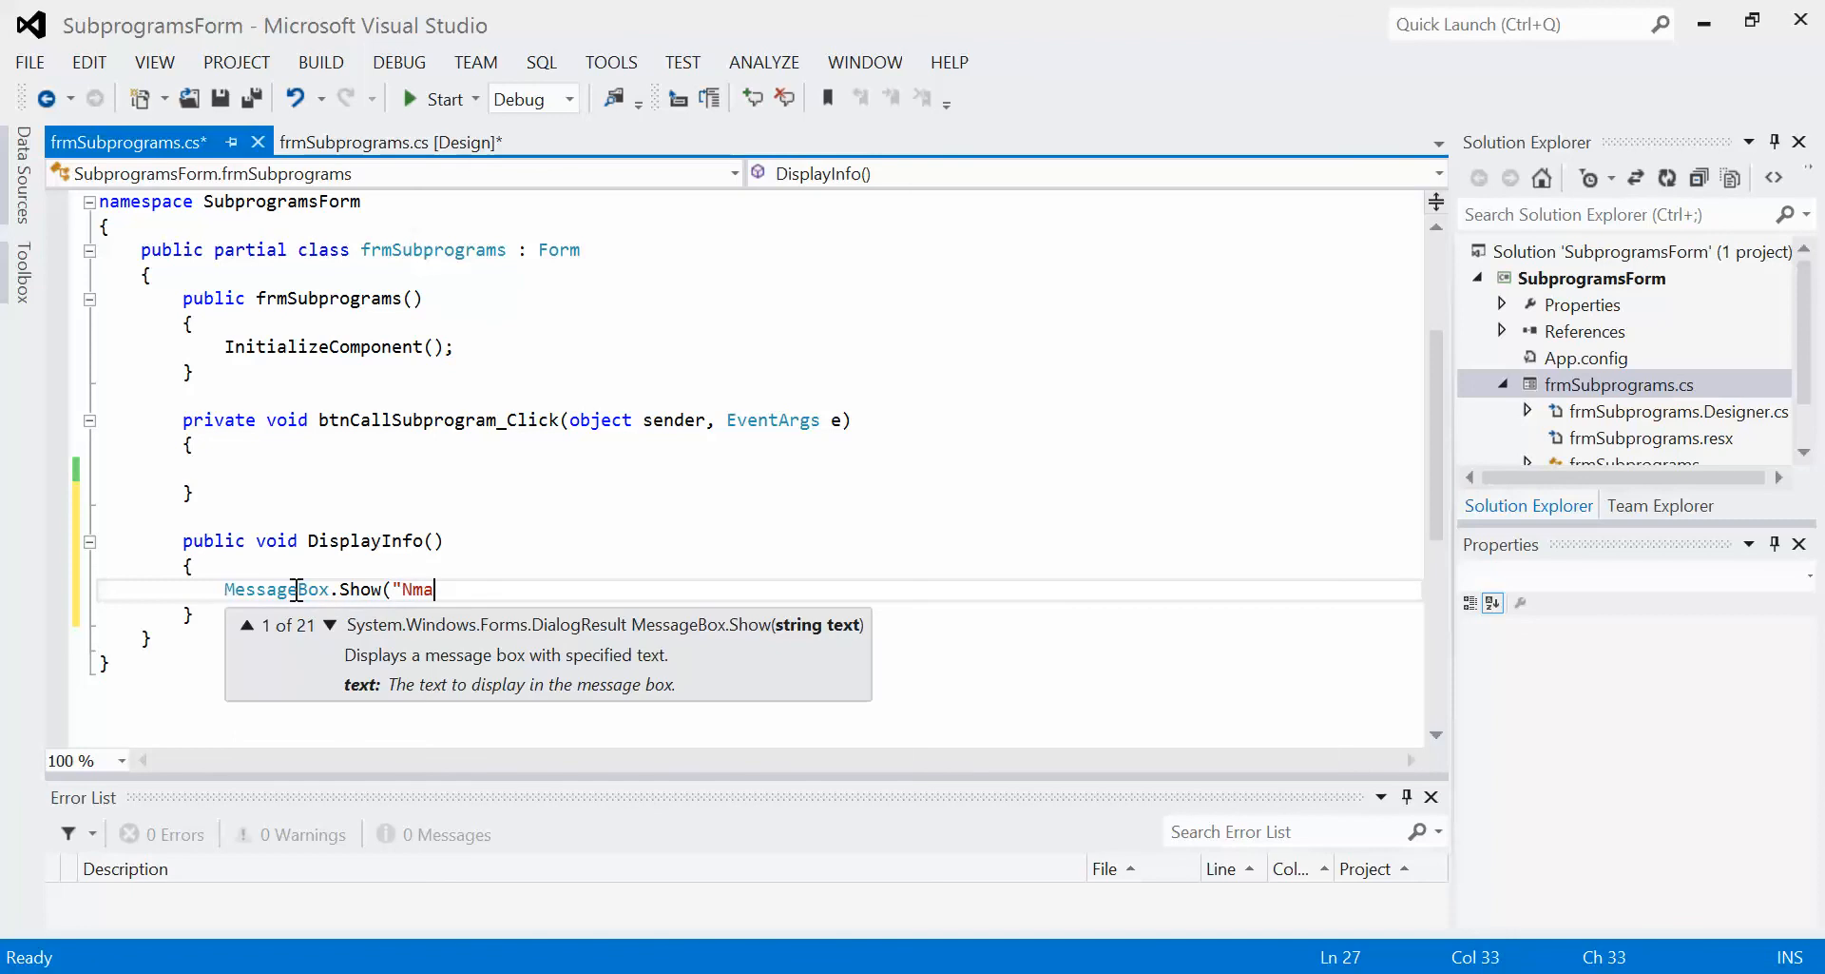
{"action": "type", "text": "me"}
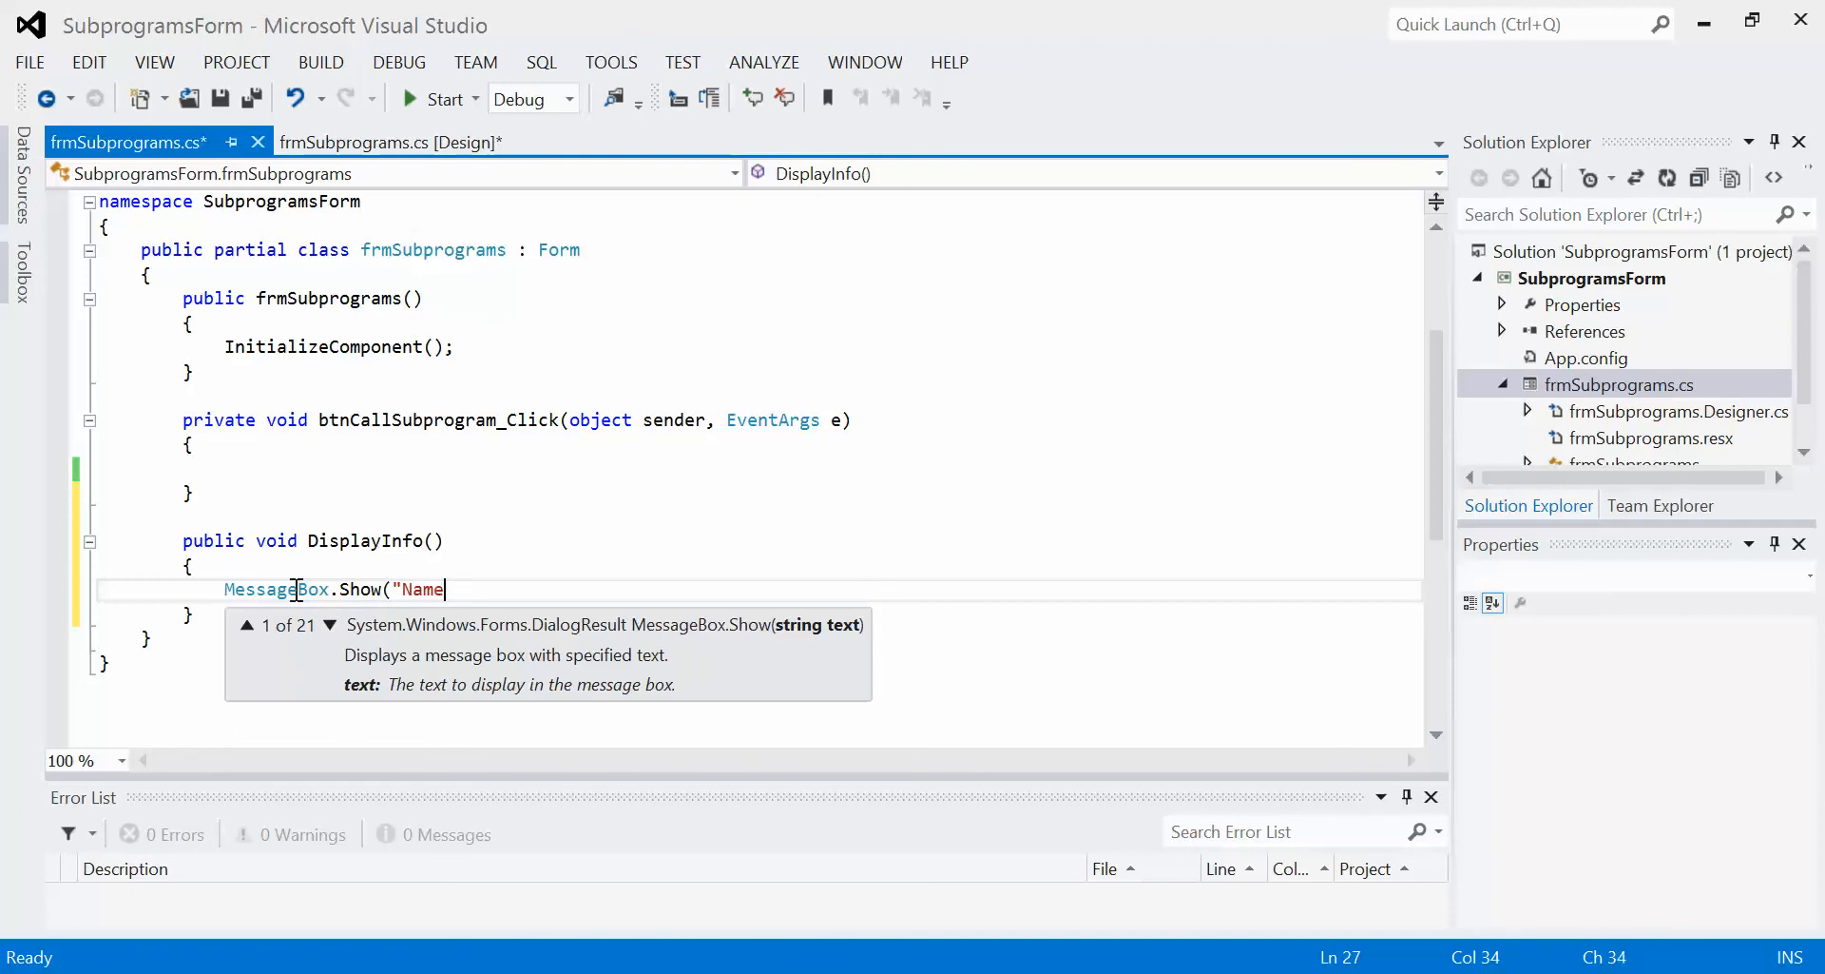
{"action": "type", "text": ":"}
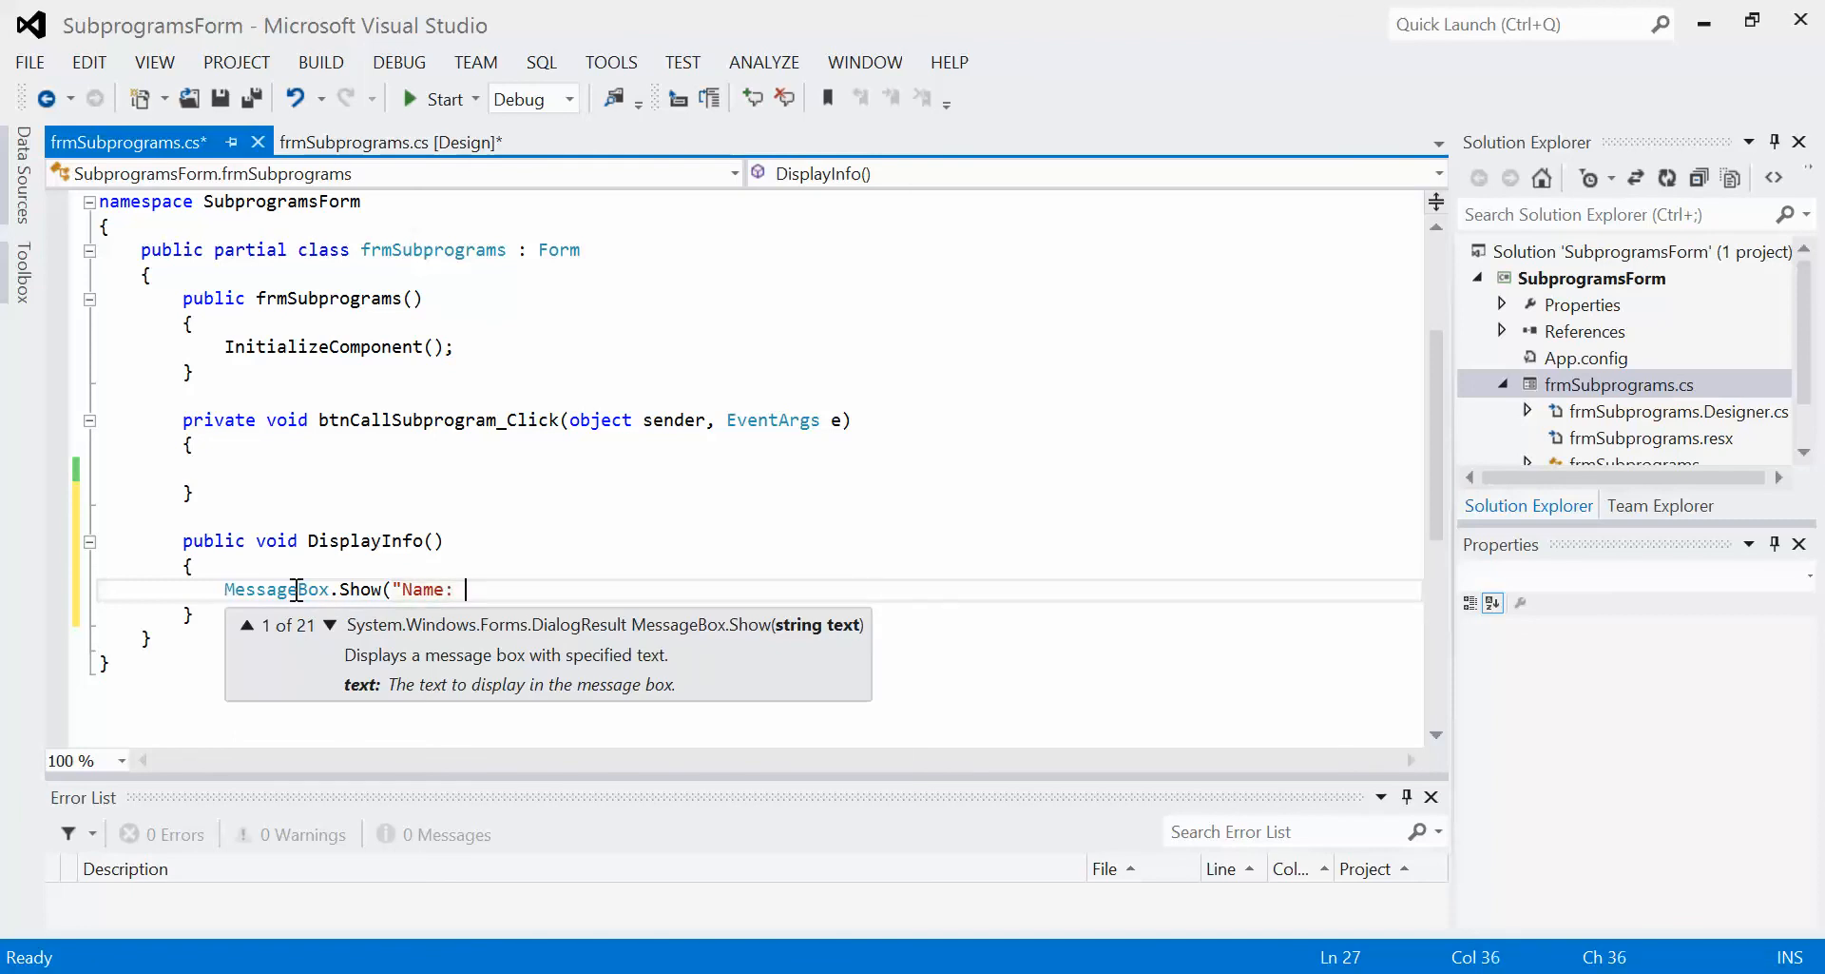
{"action": "type", "text": "Mr. Lane"}
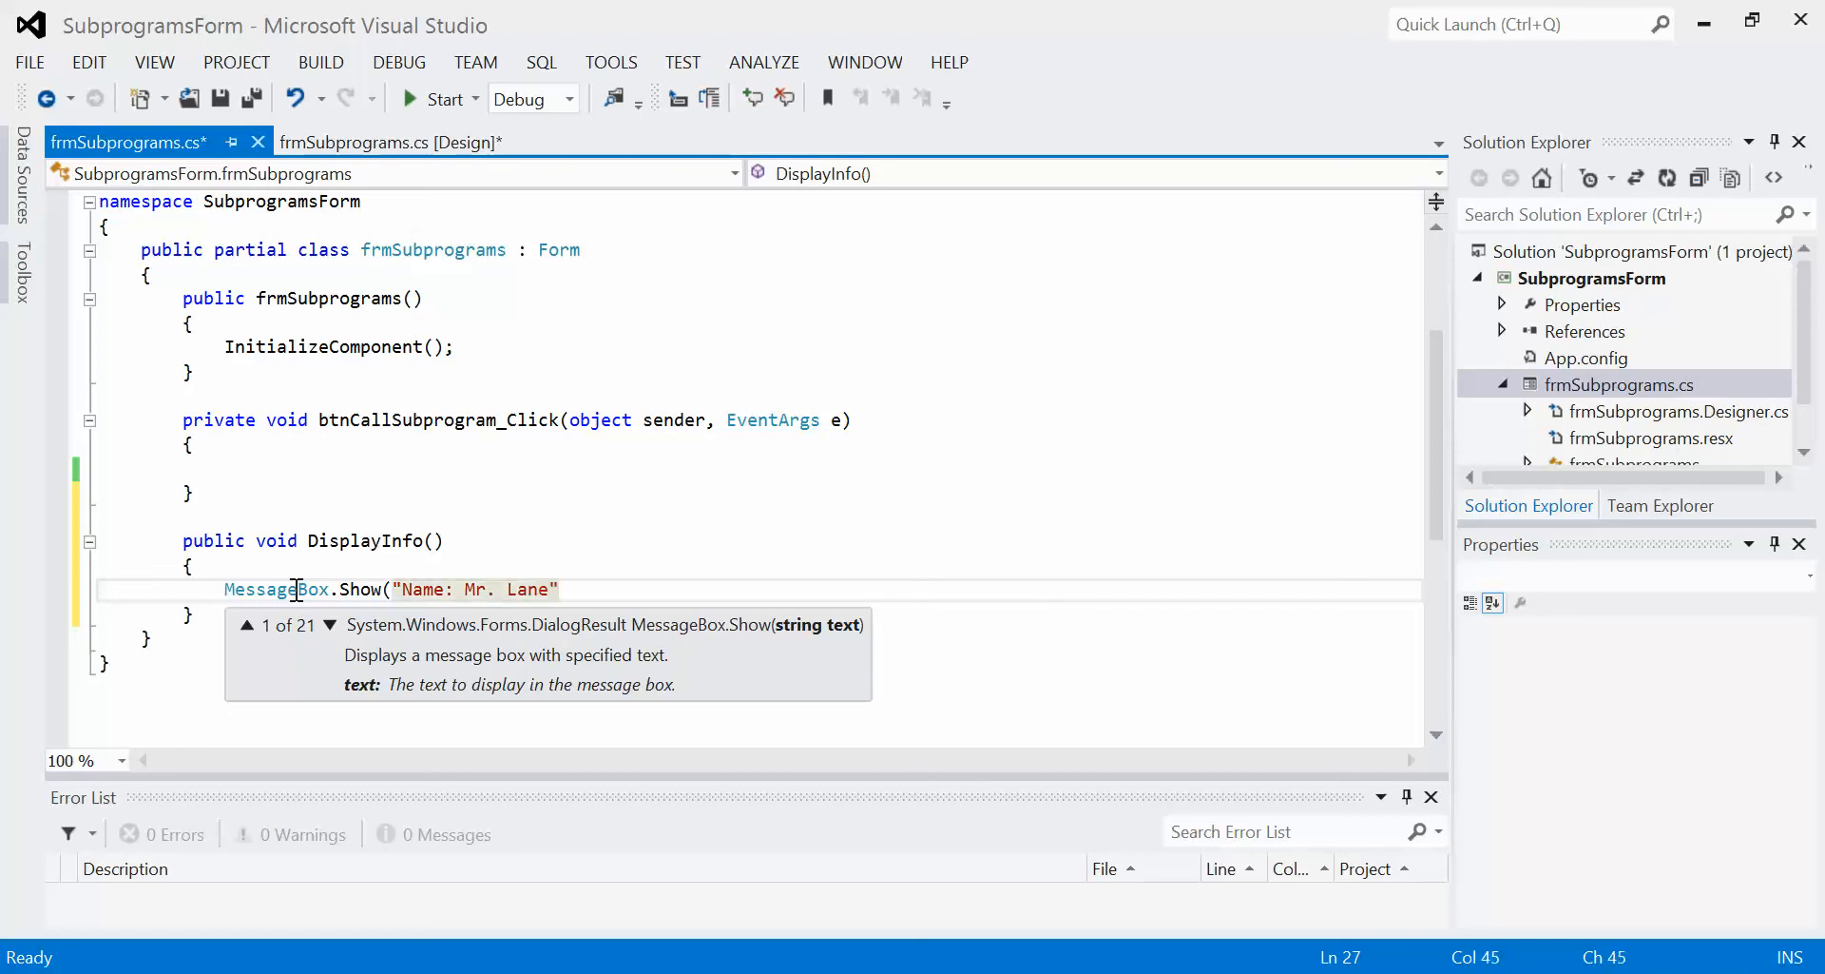
Add MessageBox.Show("Profession: Teacher"); and close the Name statement with a semicolon
{"action": "type", "text": "M"}
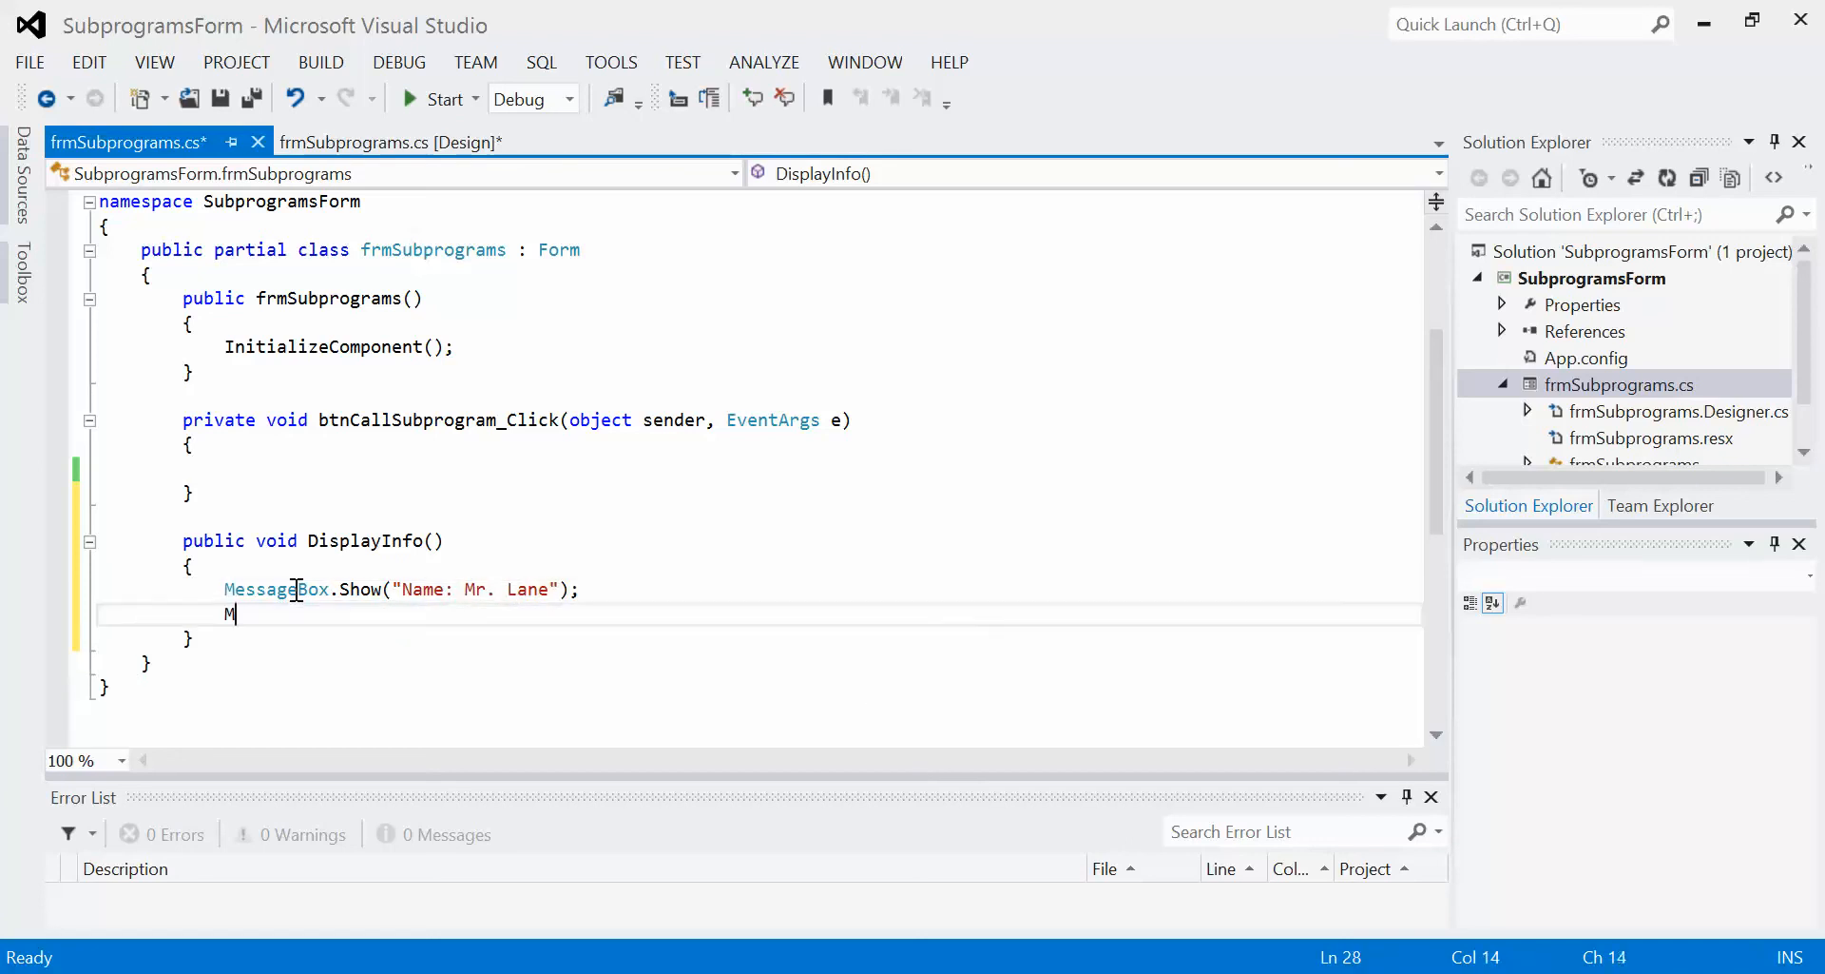
{"action": "type", "text": "essageBox.Show("}
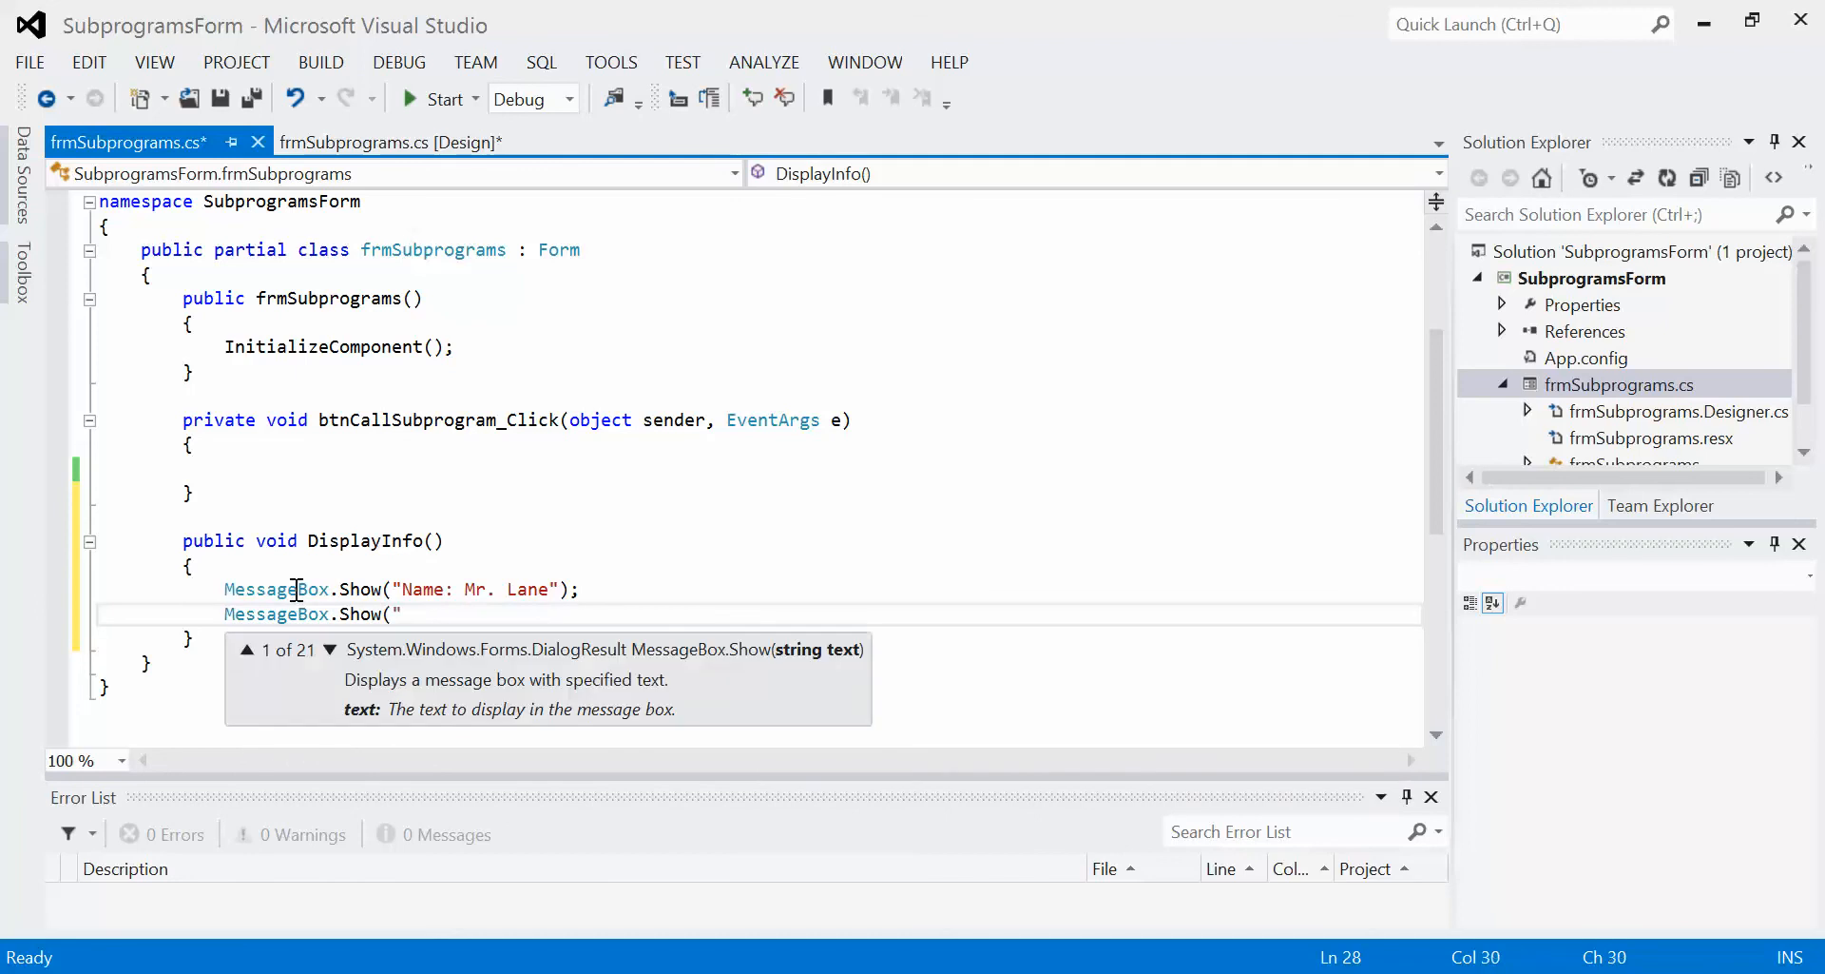
{"action": "type", "text": "Pr"}
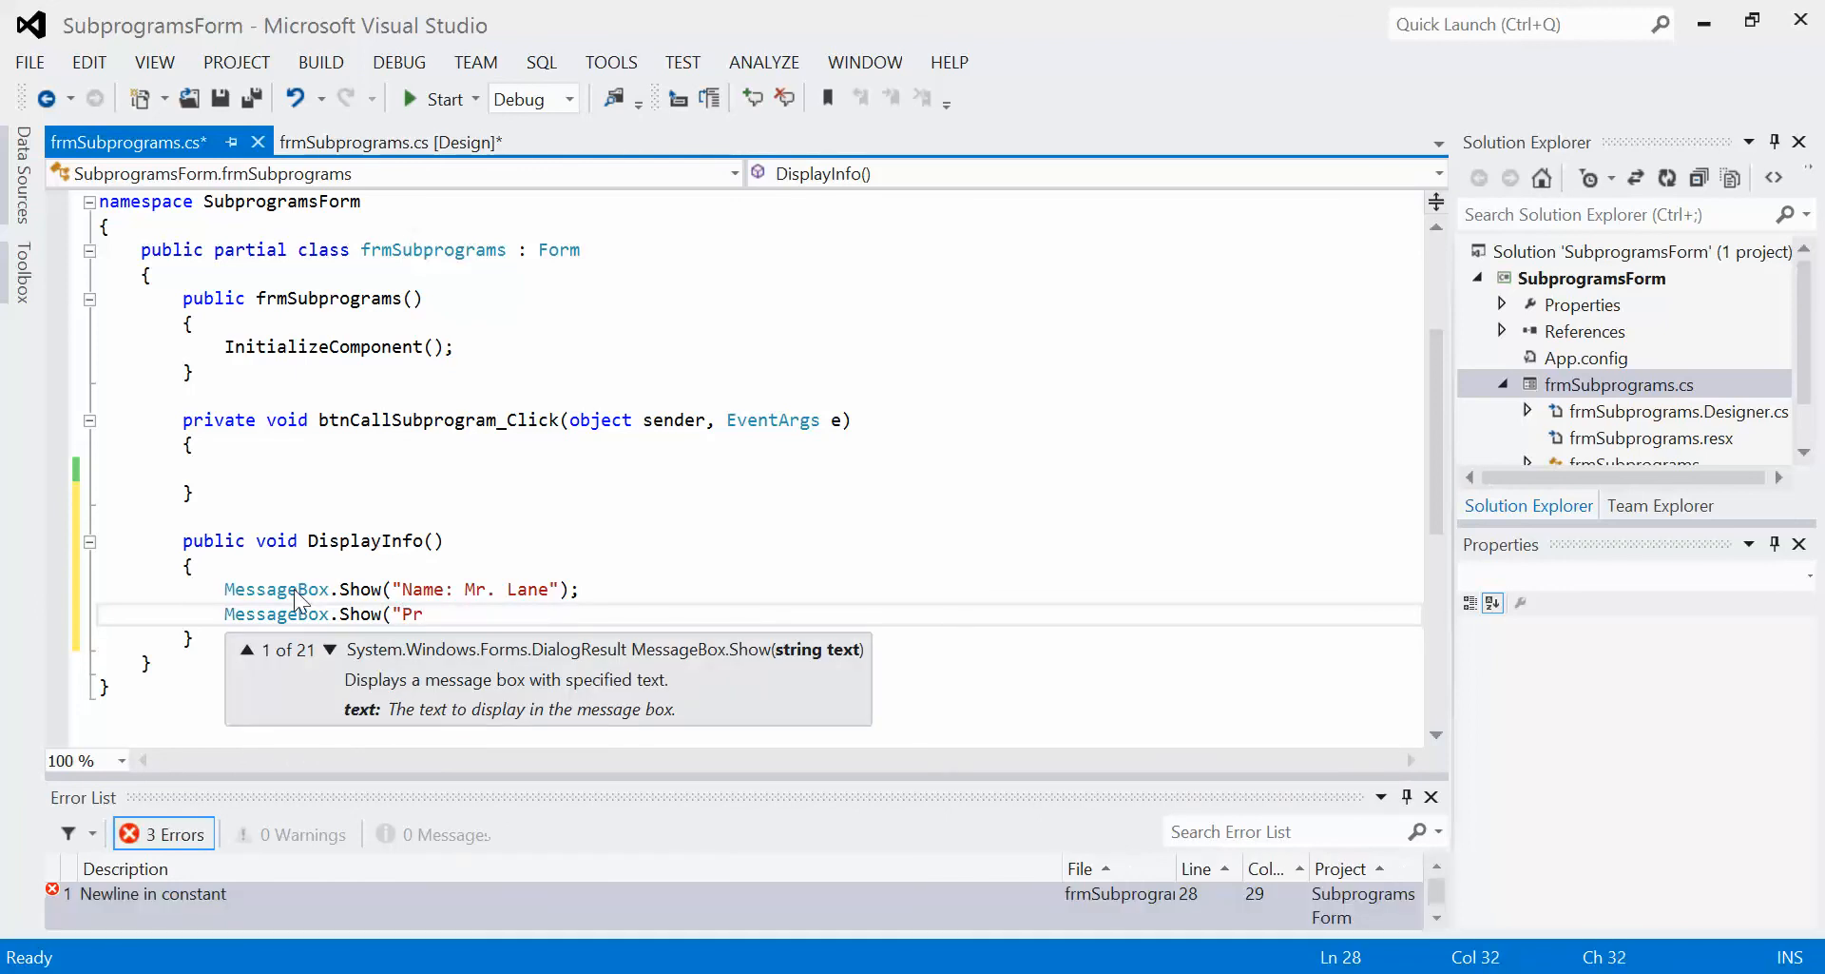
{"action": "type", "text": "ofession:"}
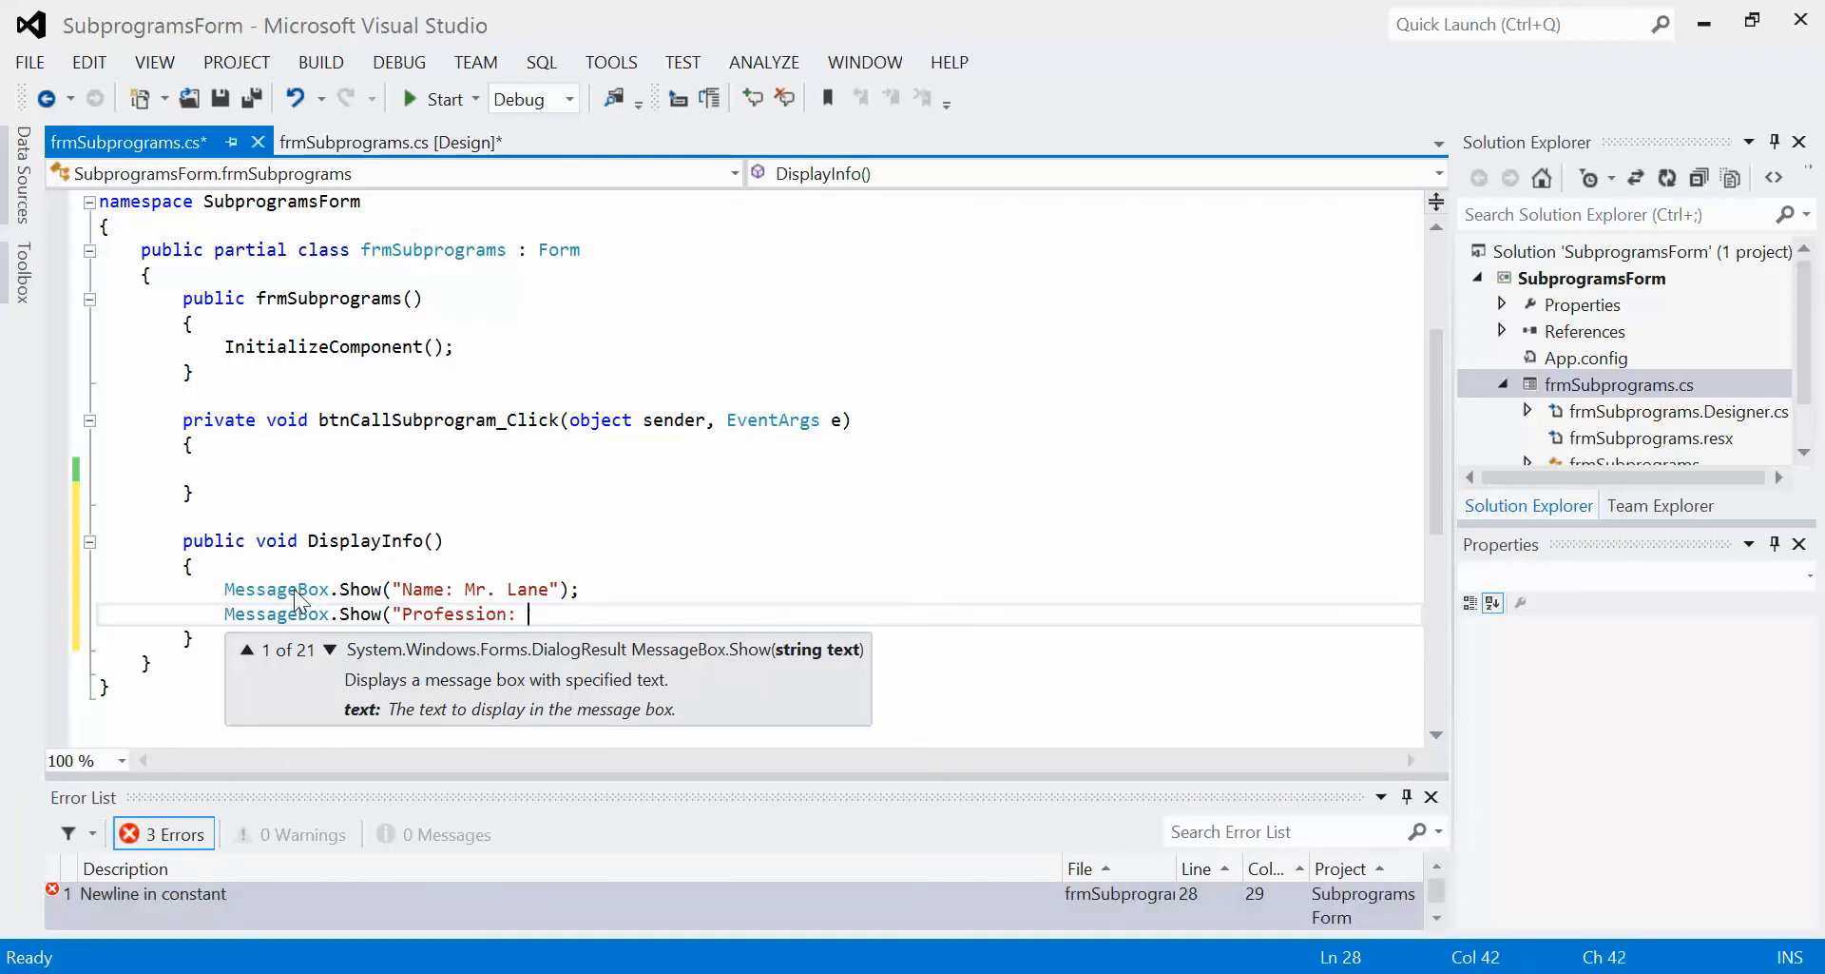
{"action": "type", "text": "Tea"}
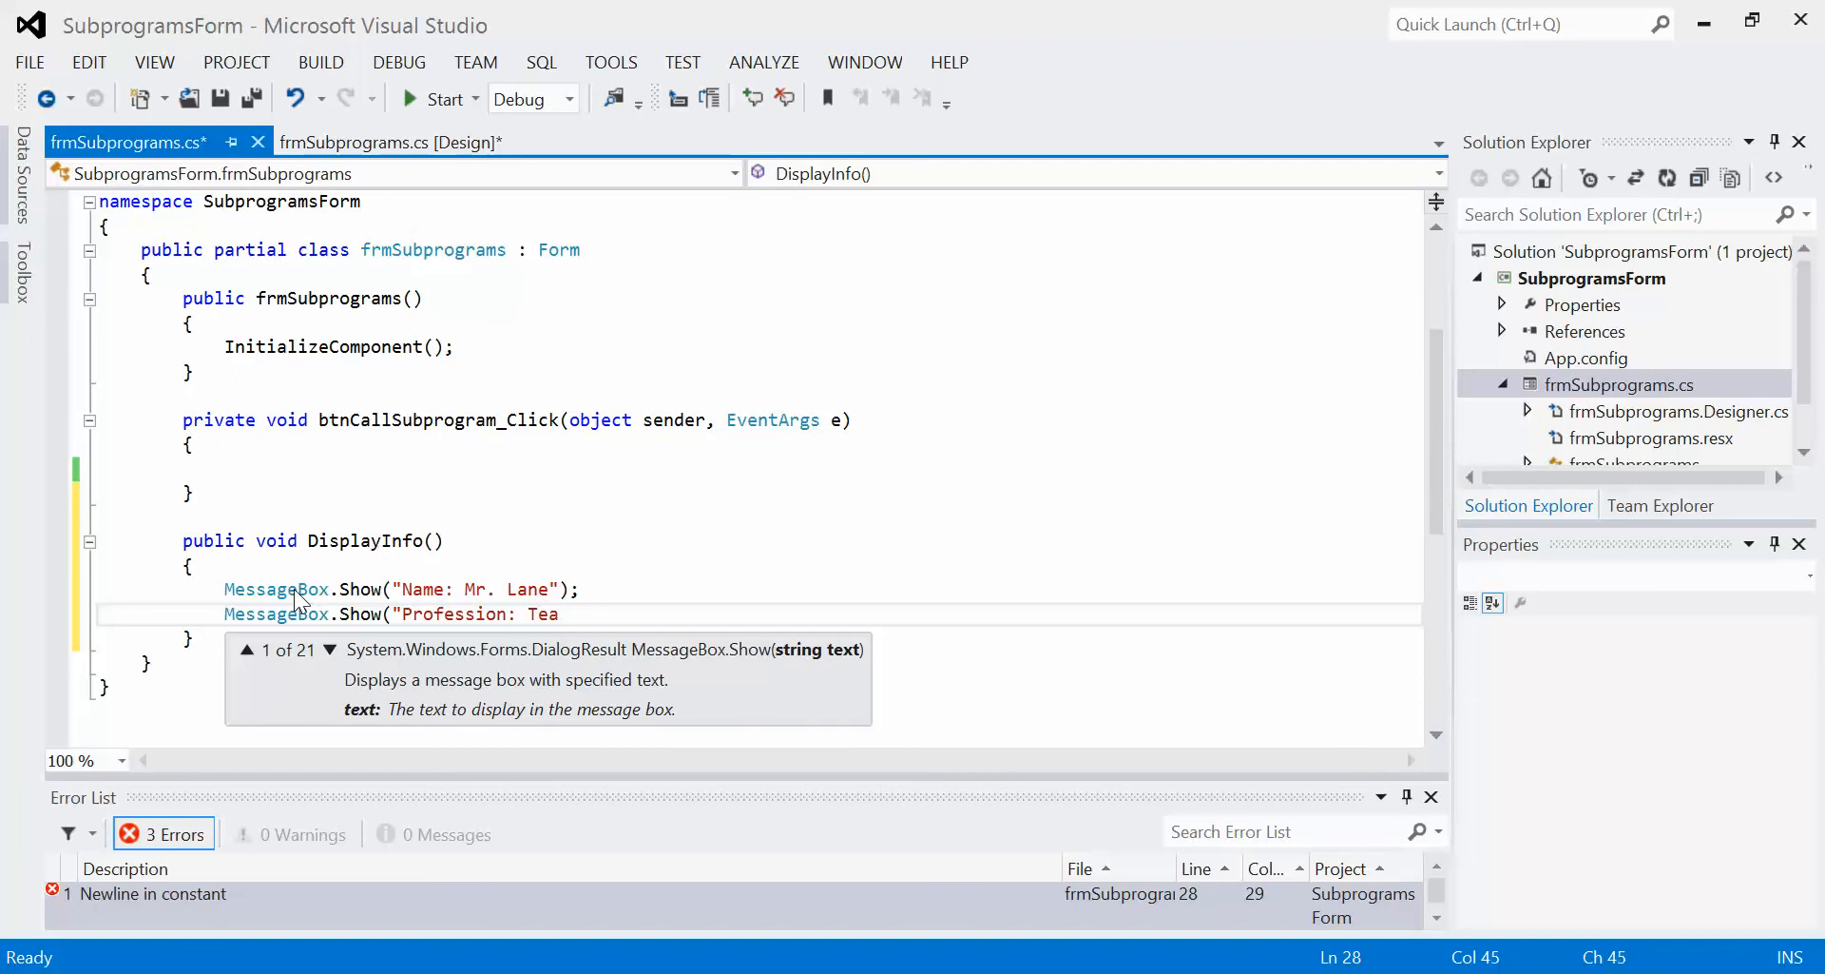
{"action": "type", "text": "cher\");"}
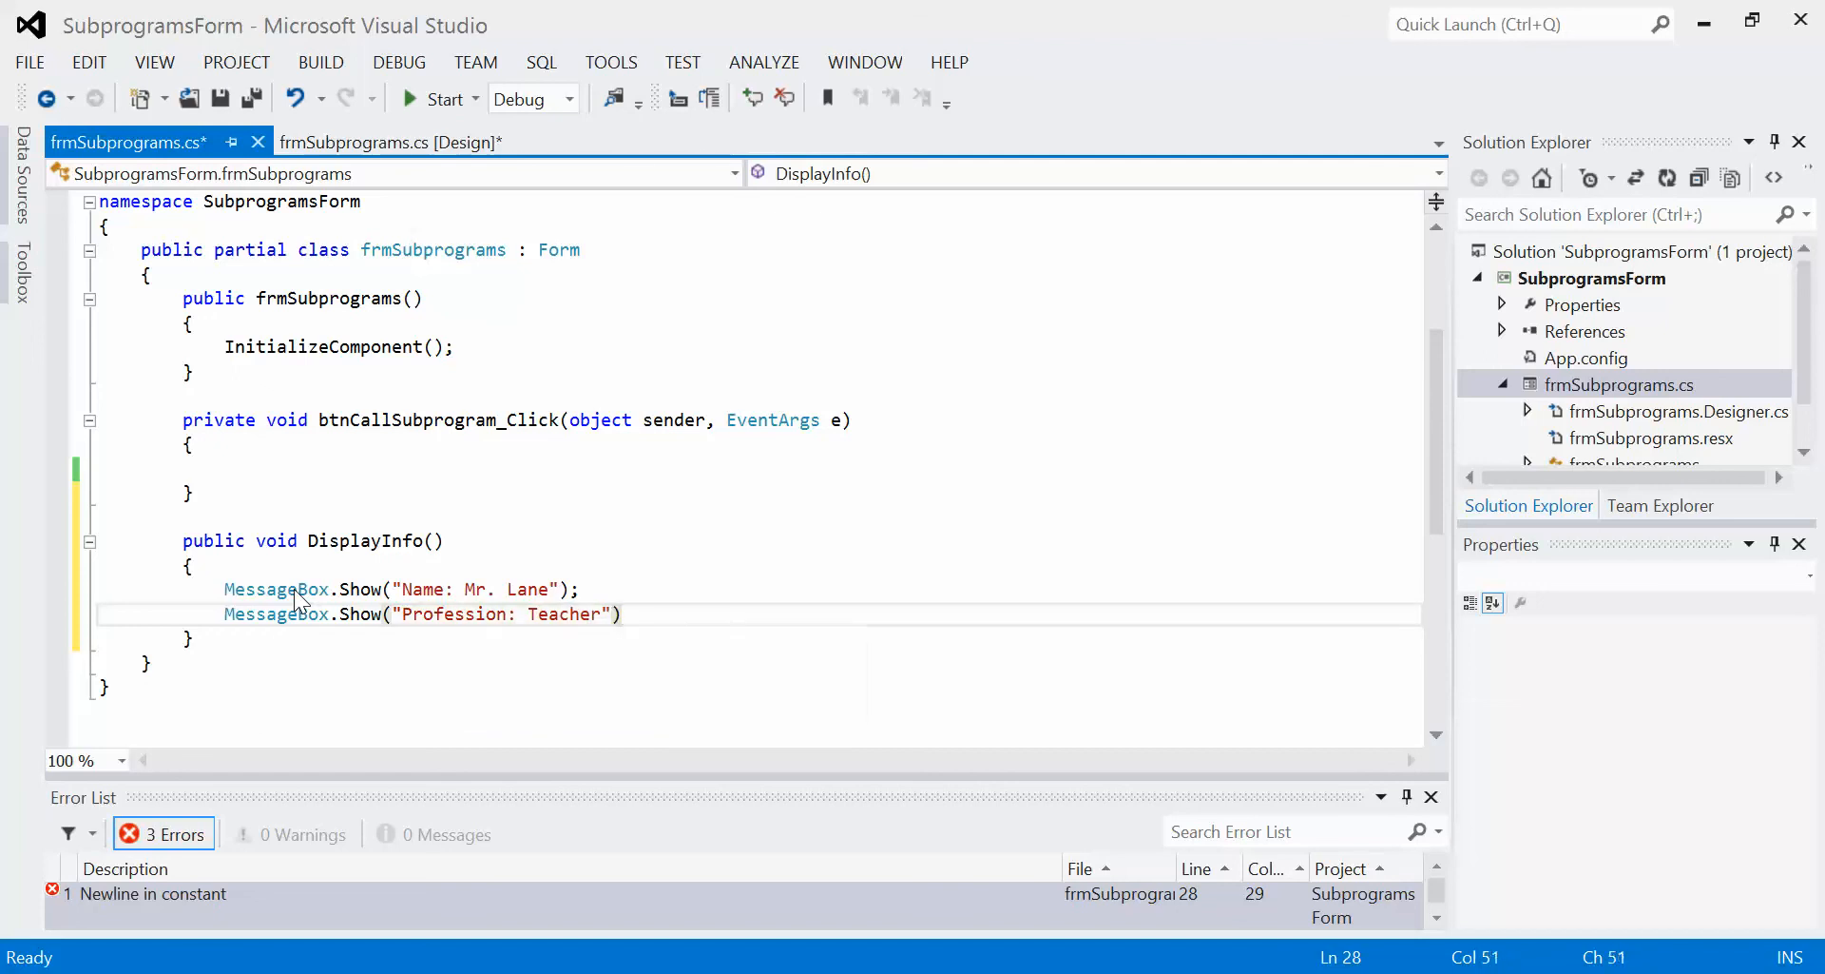
{"action": "type", "text": ";"}
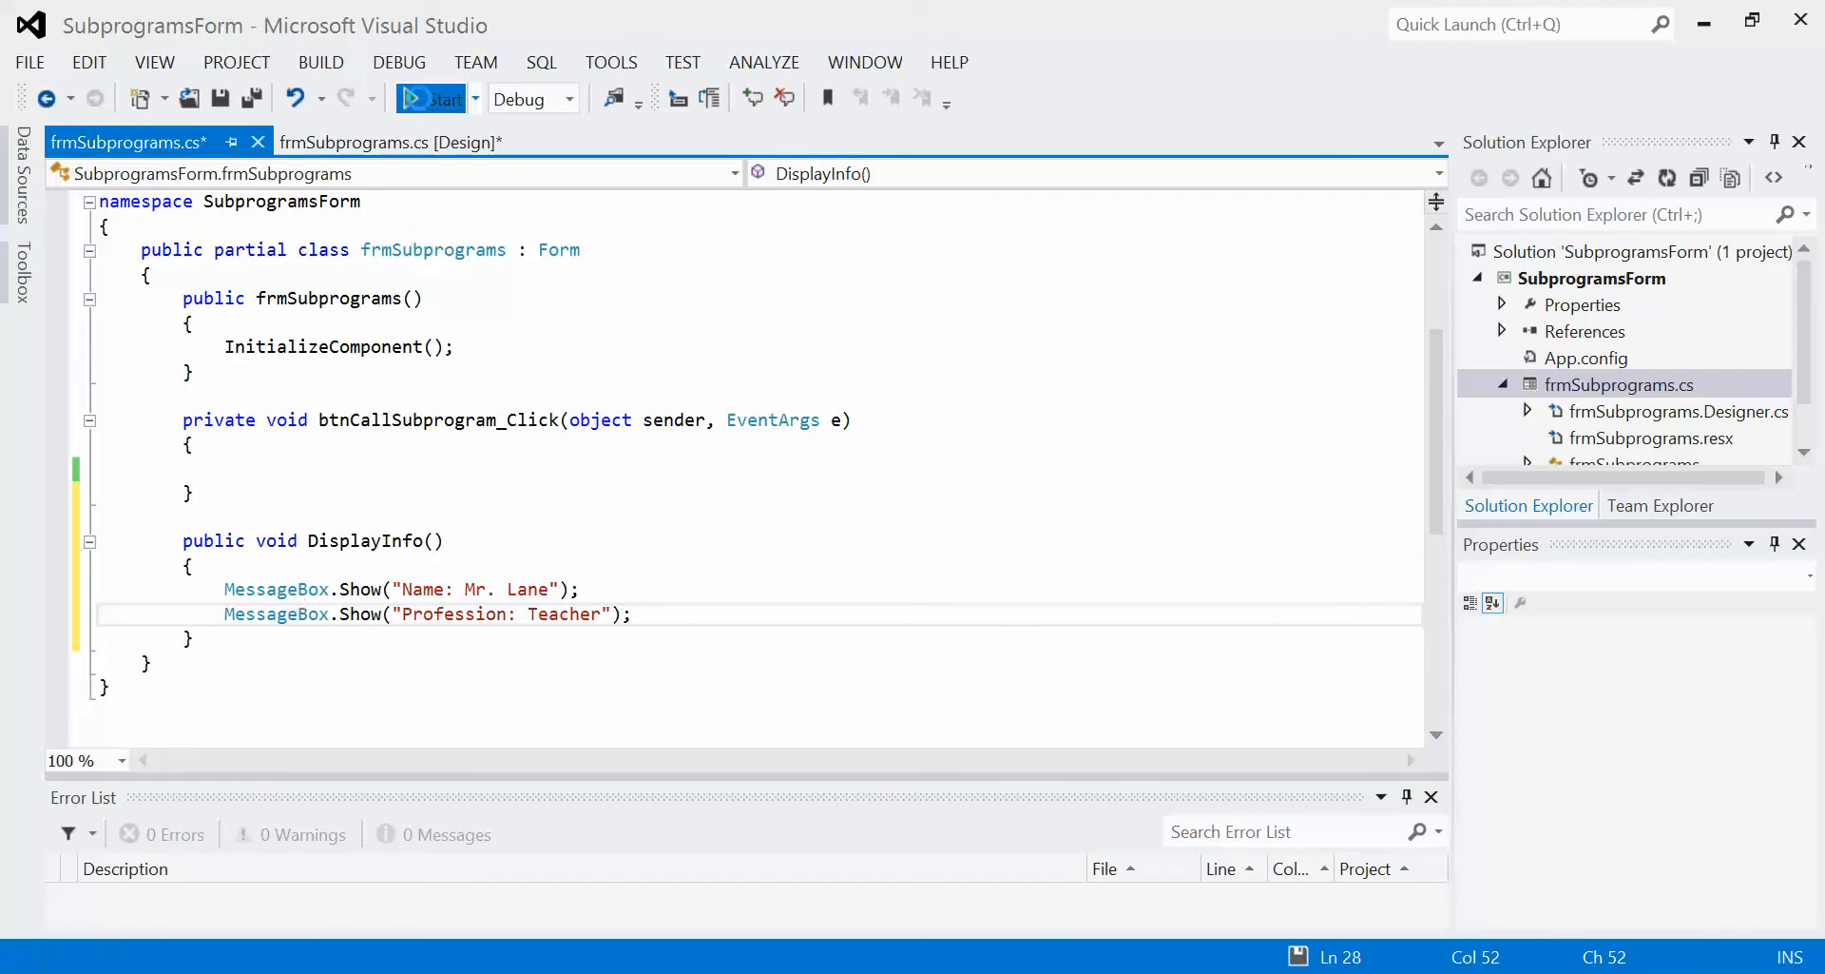
{"action": "left_click", "coordinate": [431, 98]}
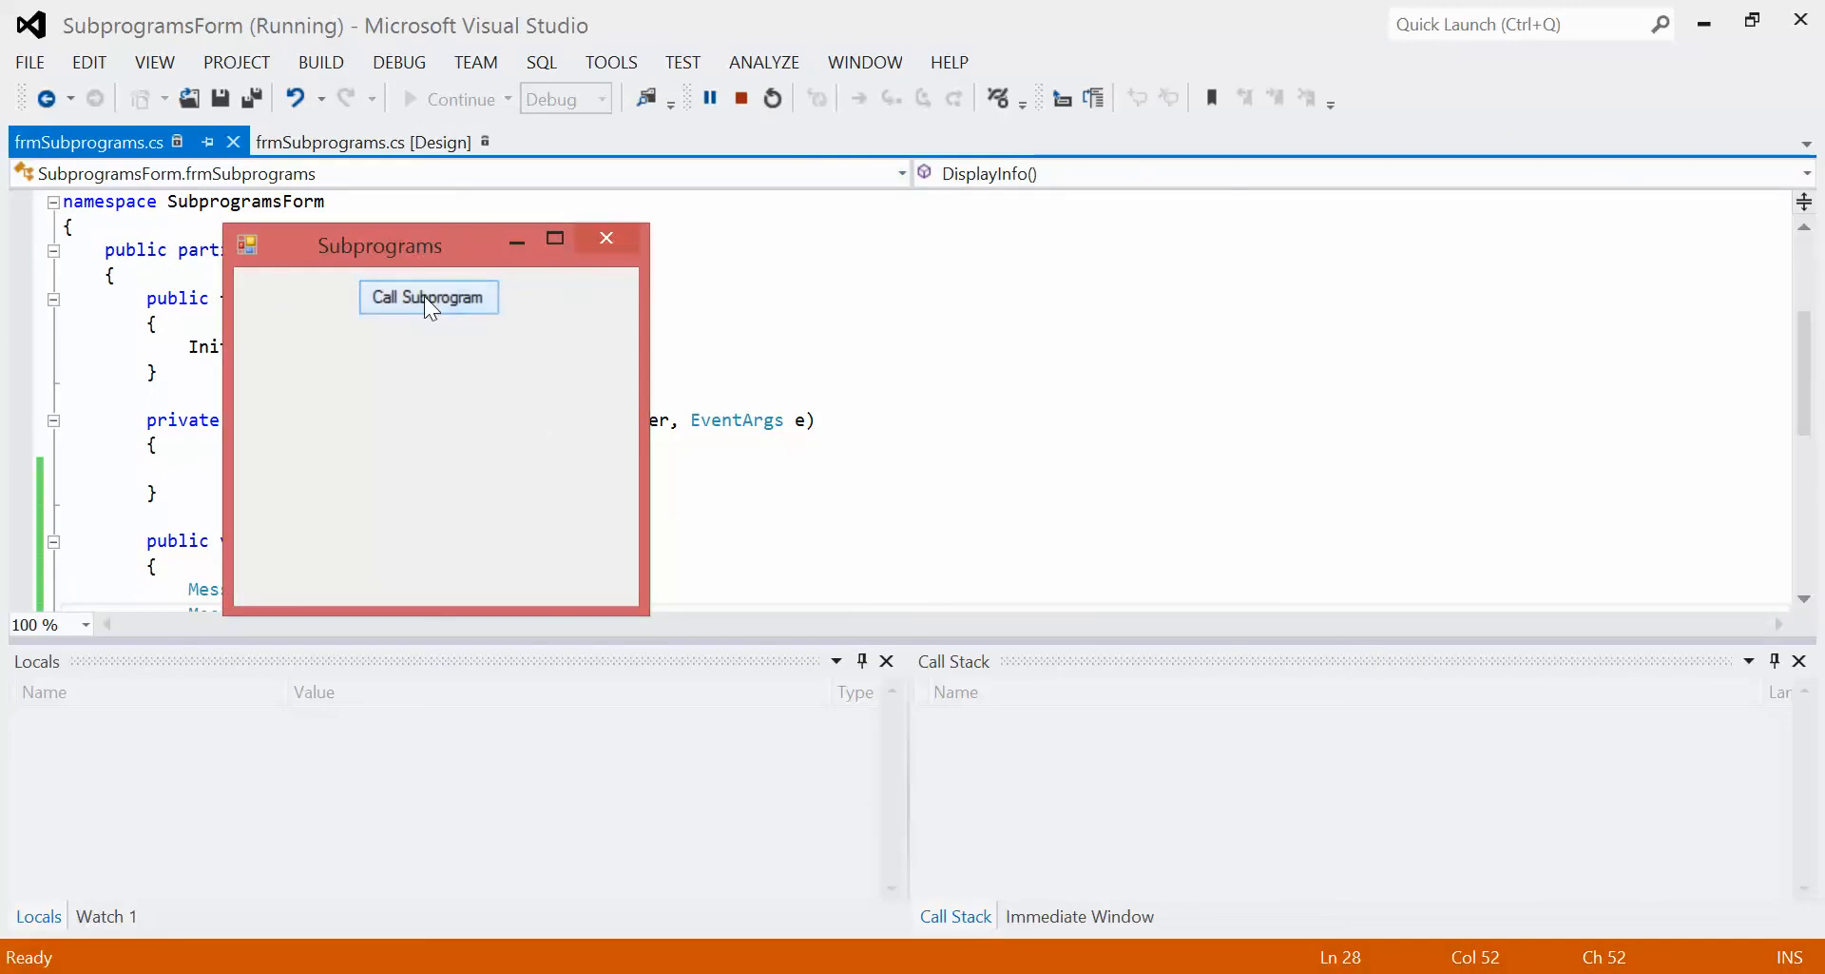
{"action": "left_click", "coordinate": [741, 98]}
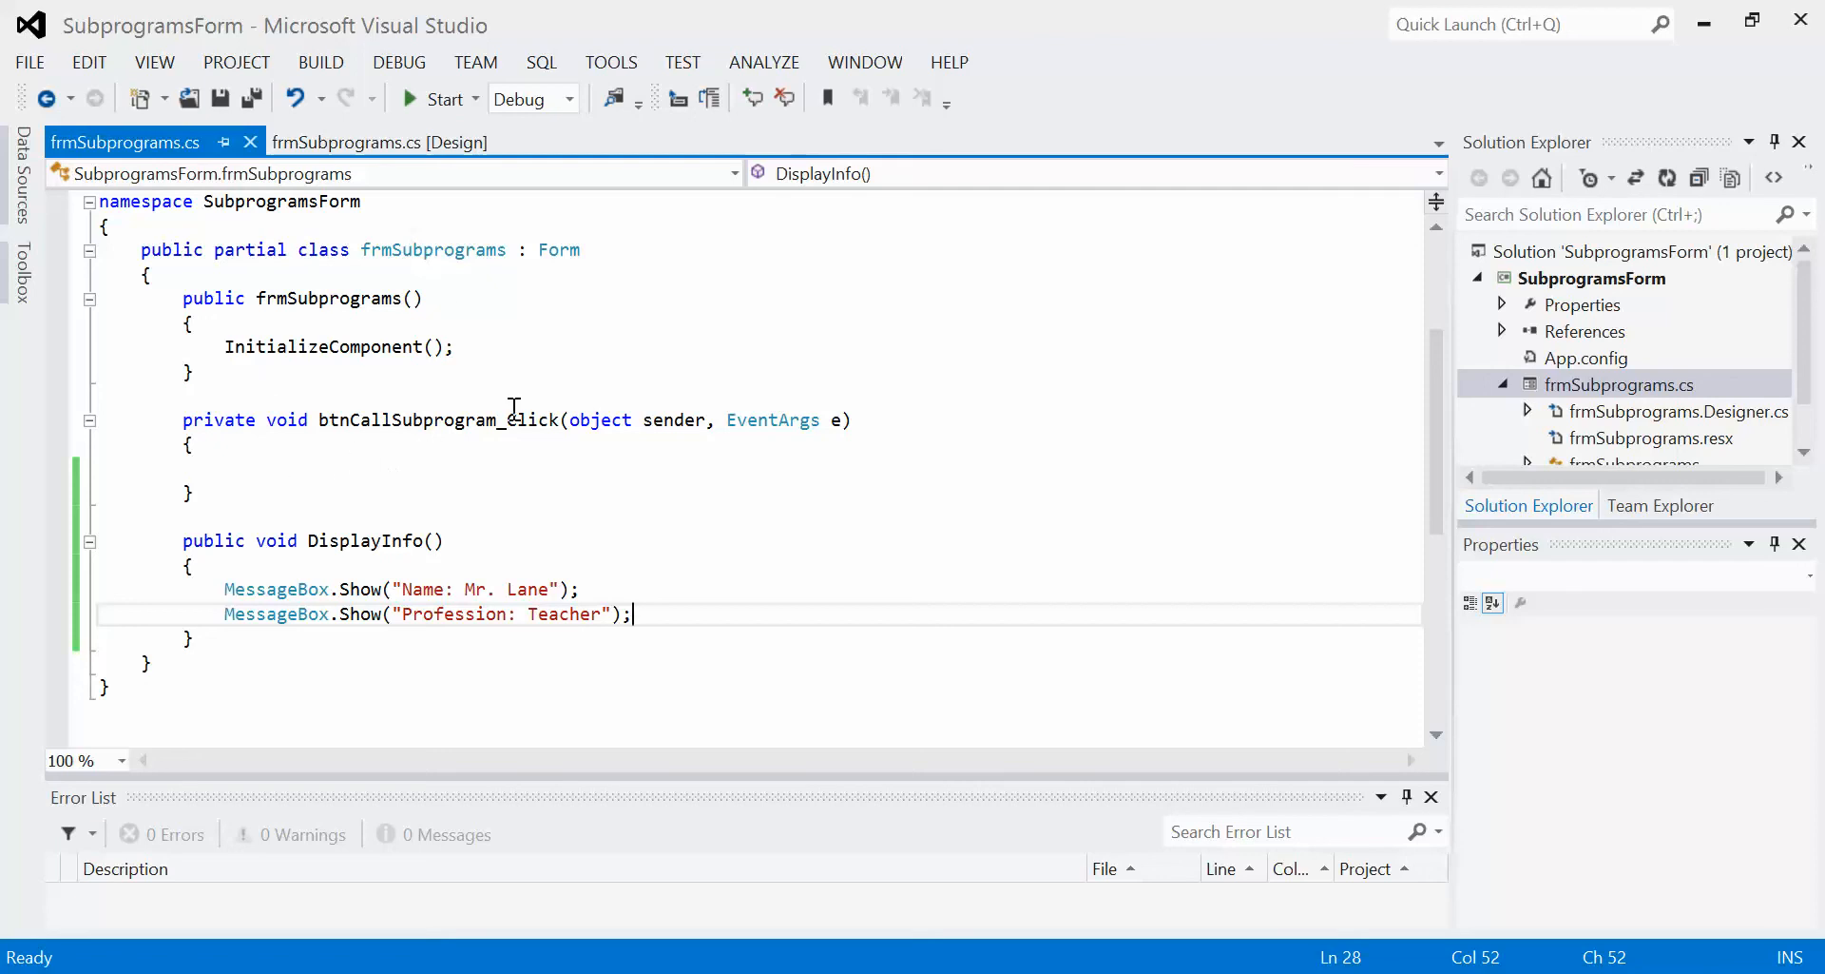
{"action": "mouse_move", "coordinate": [239, 470]}
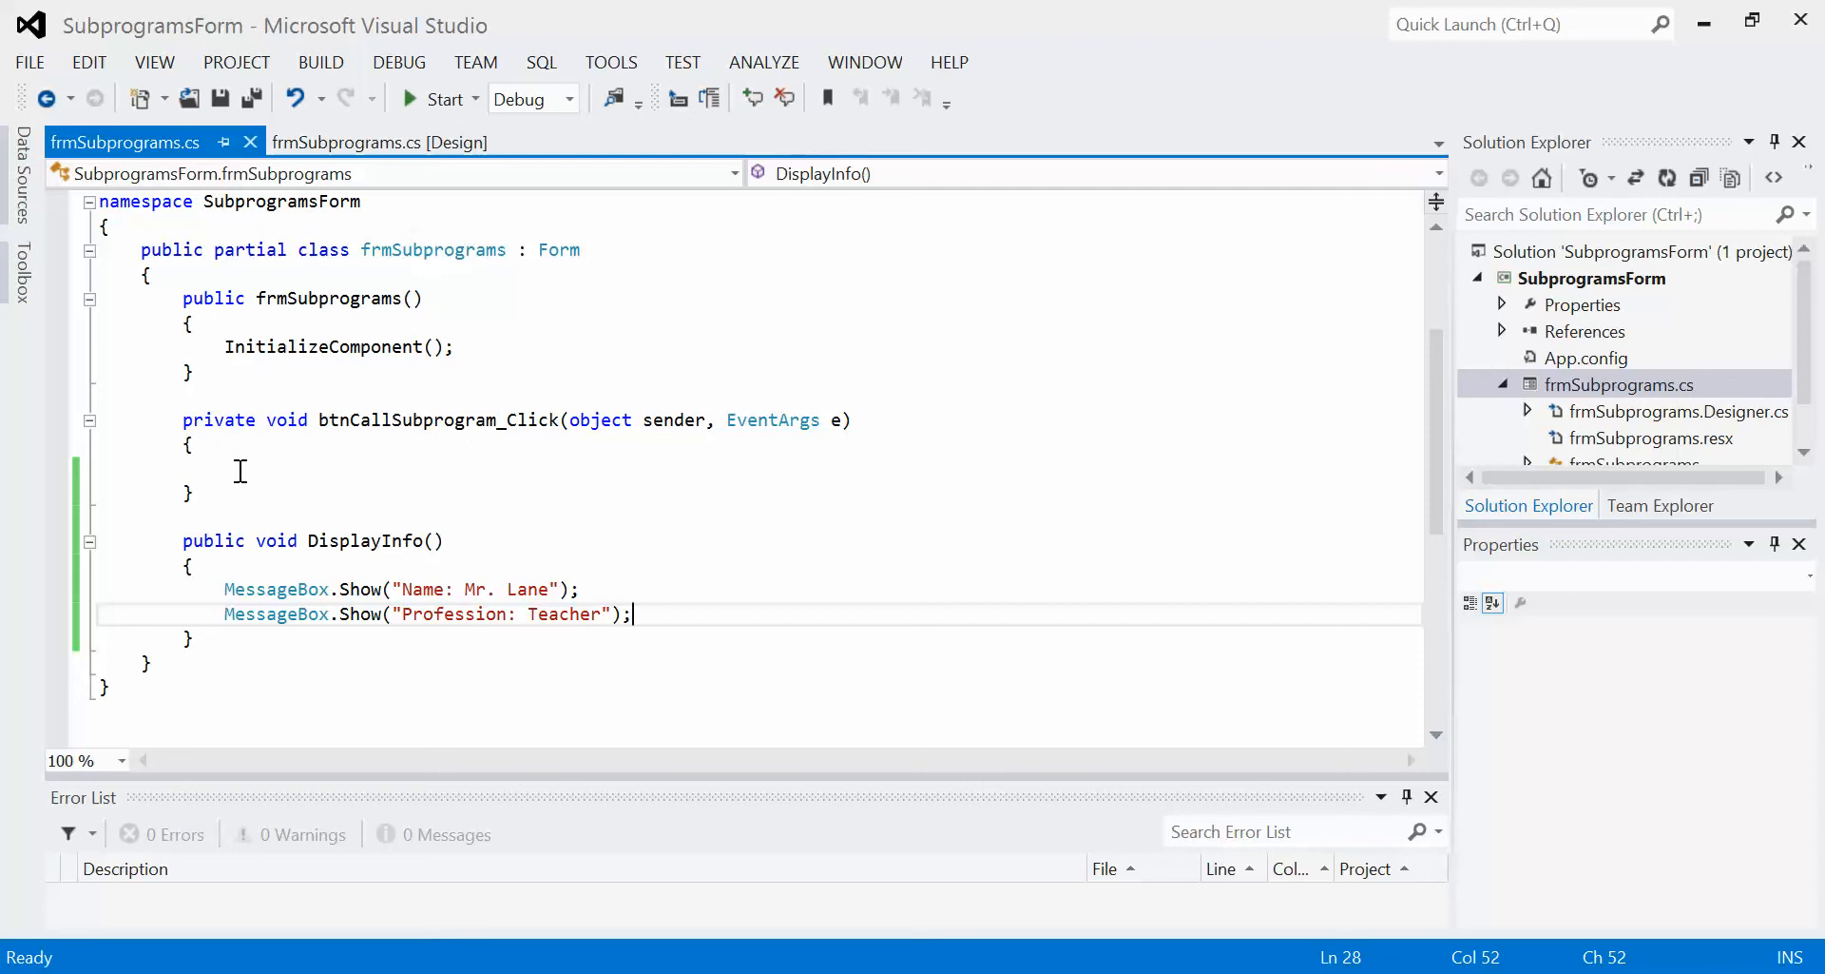
{"action": "mouse_move", "coordinate": [466, 558]}
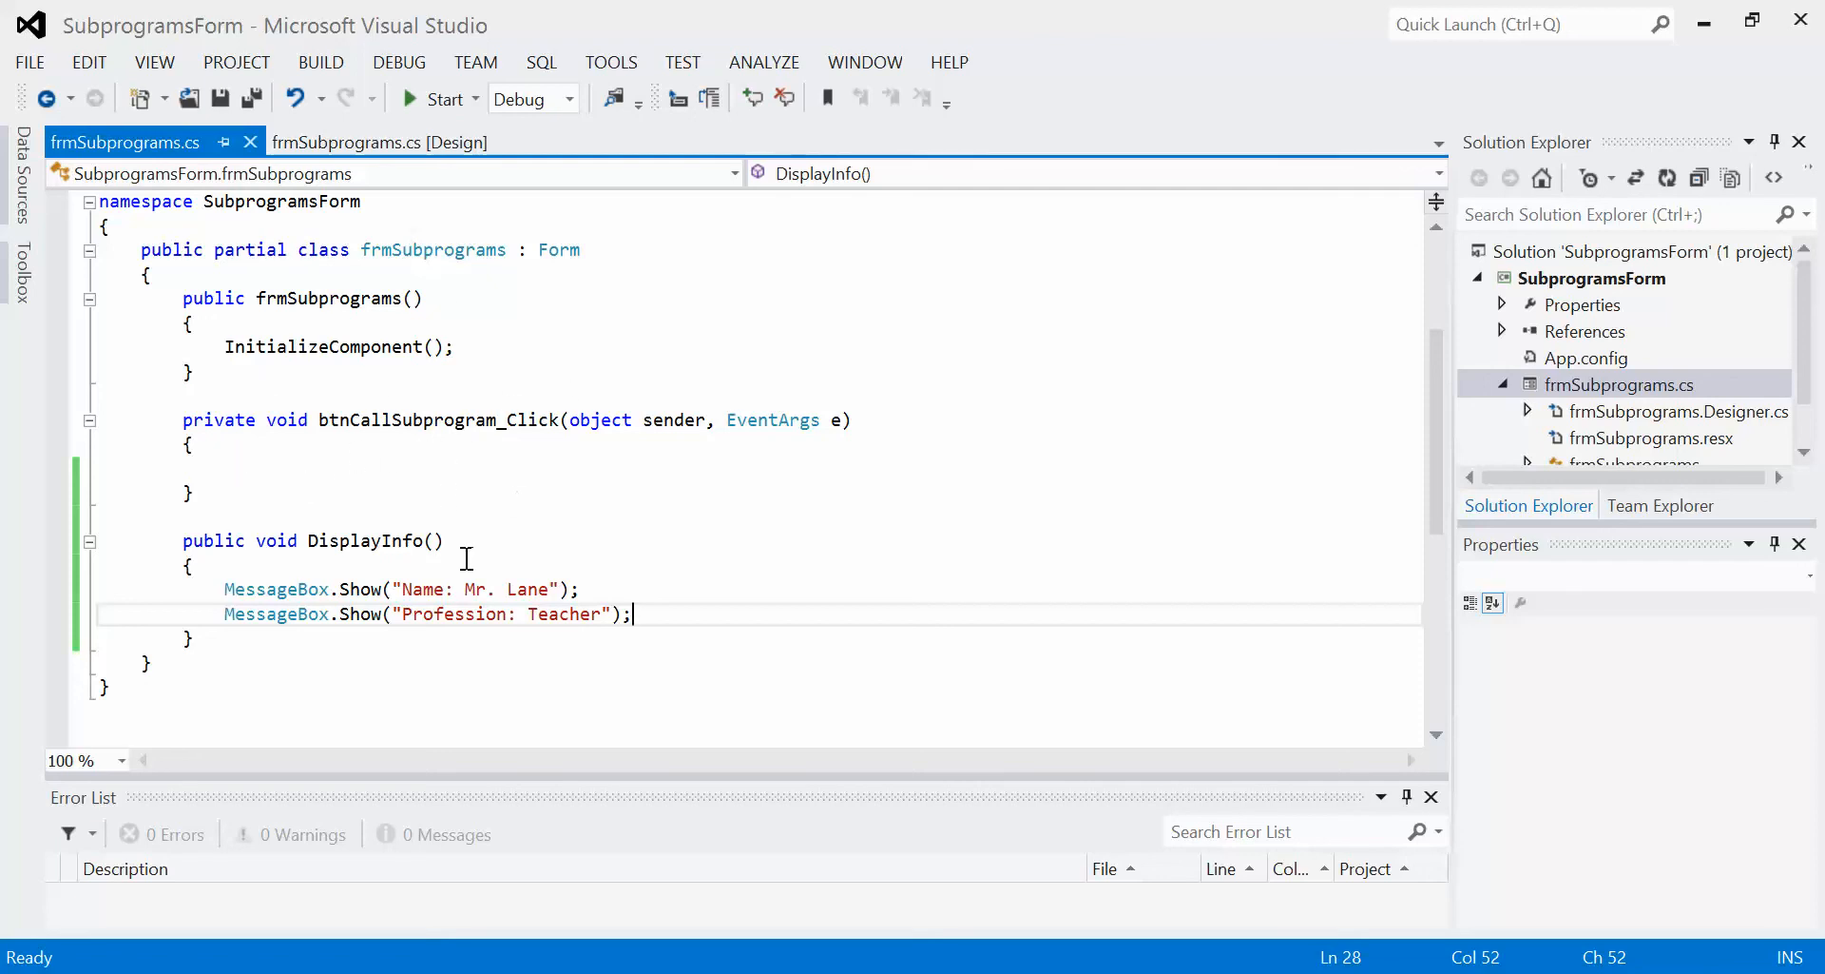
{"action": "mouse_move", "coordinate": [559, 571]}
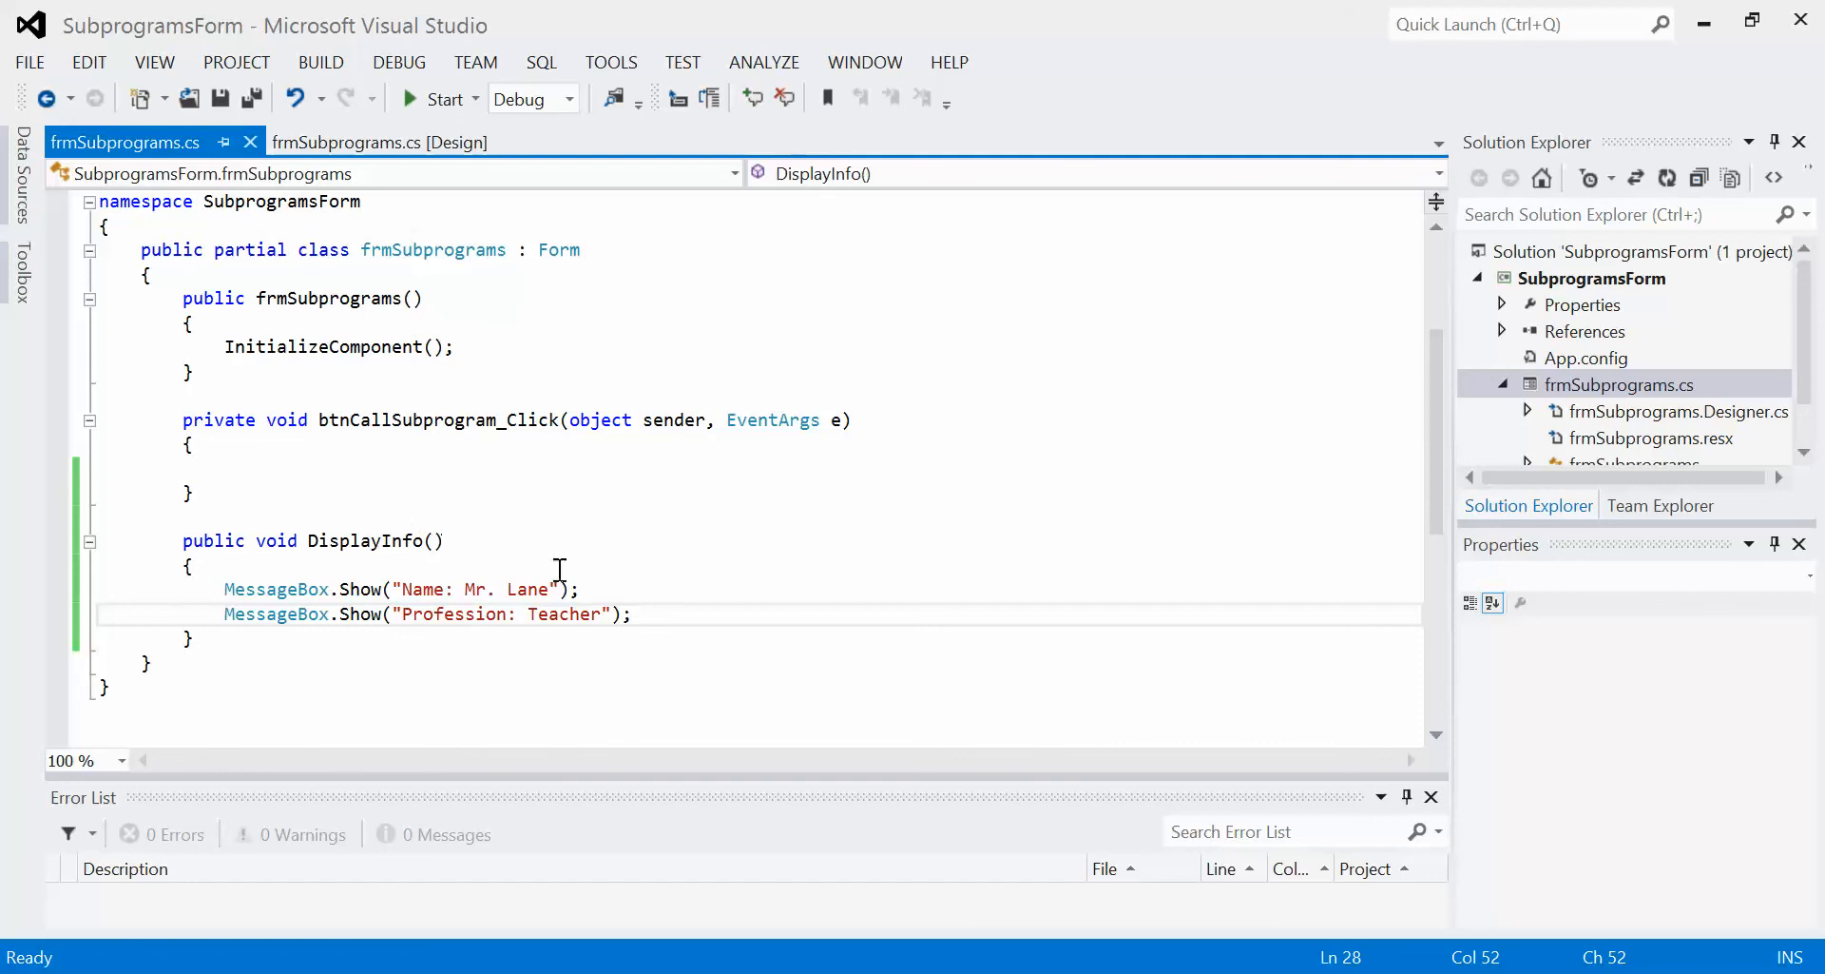
{"action": "mouse_move", "coordinate": [529, 588]}
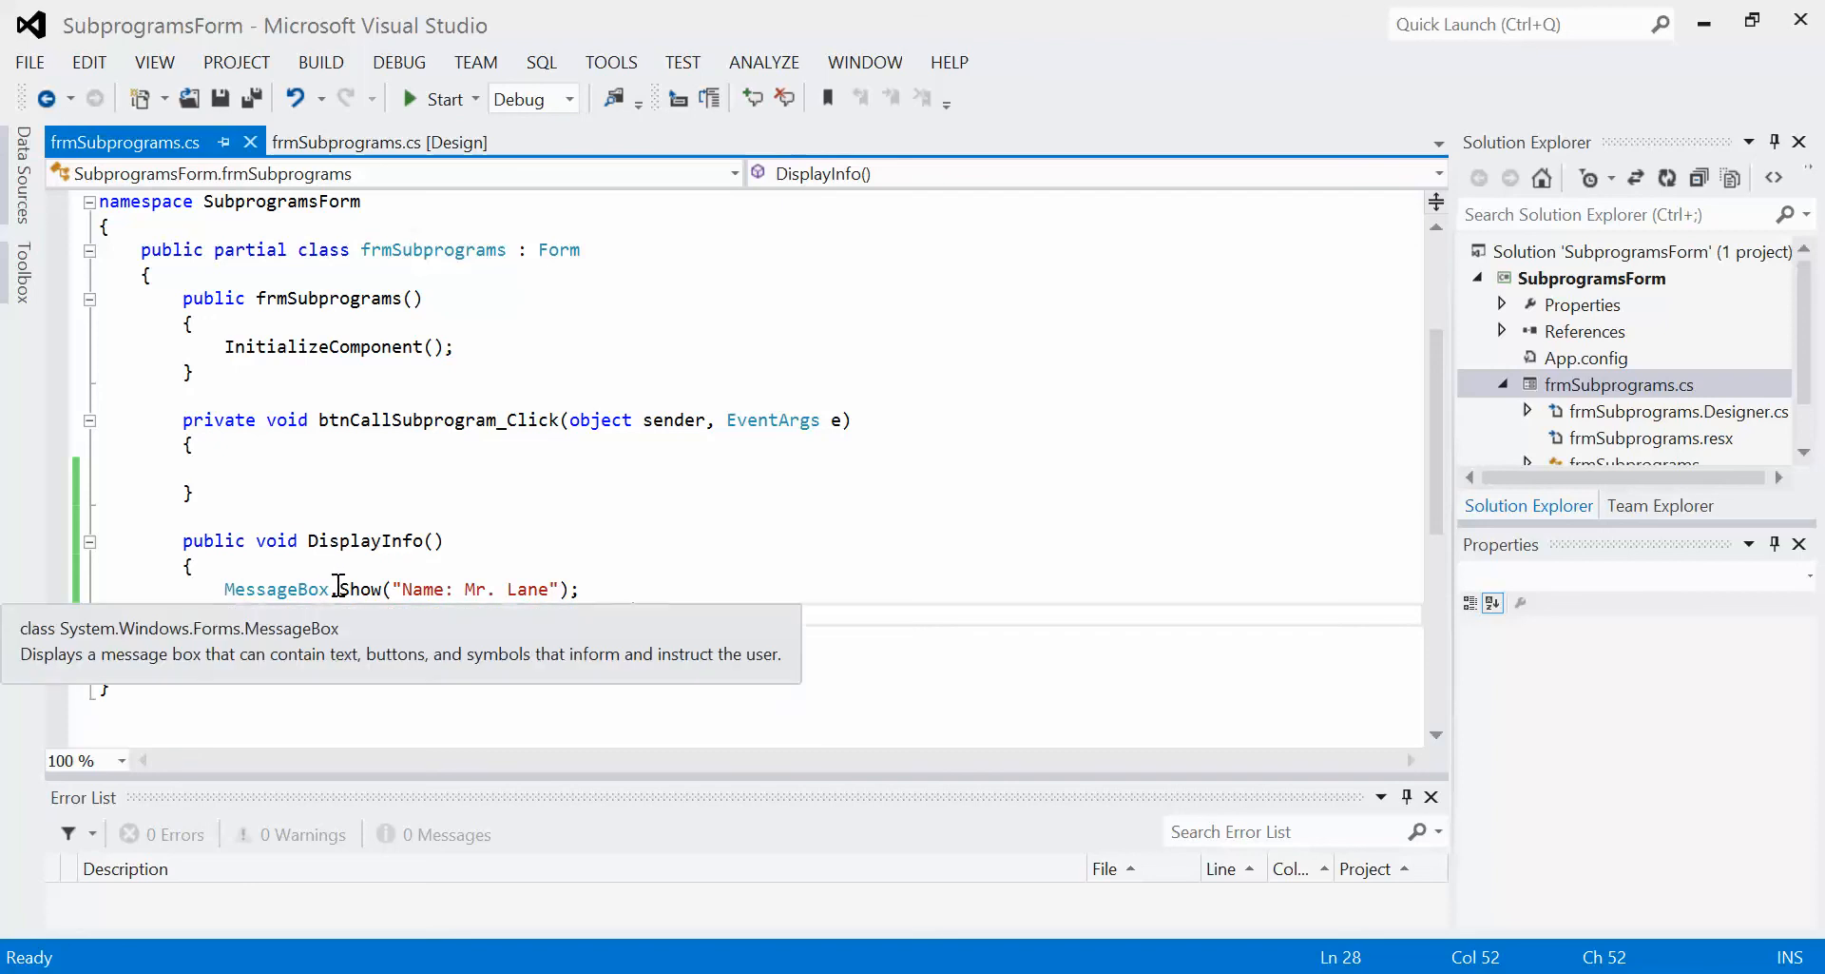
{"action": "type", "text": "MessageBox.Show(\"Profession: Teacher\");"}
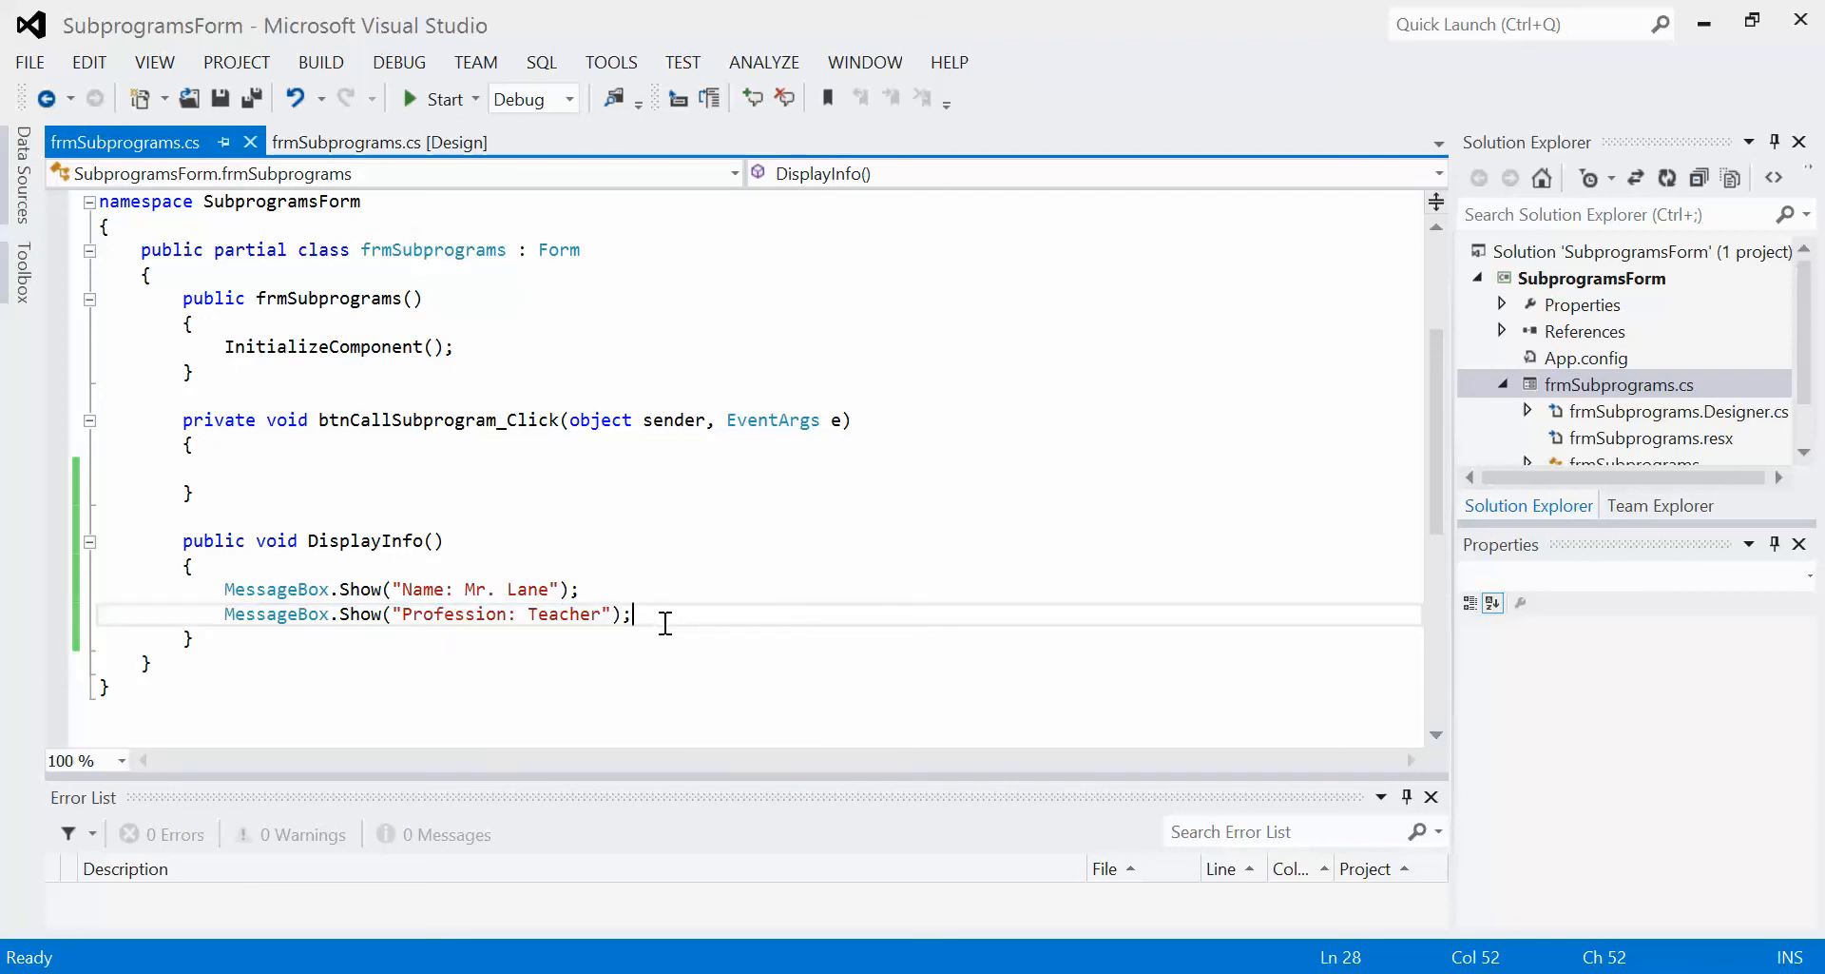
{"action": "mouse_move", "coordinate": [353, 651]}
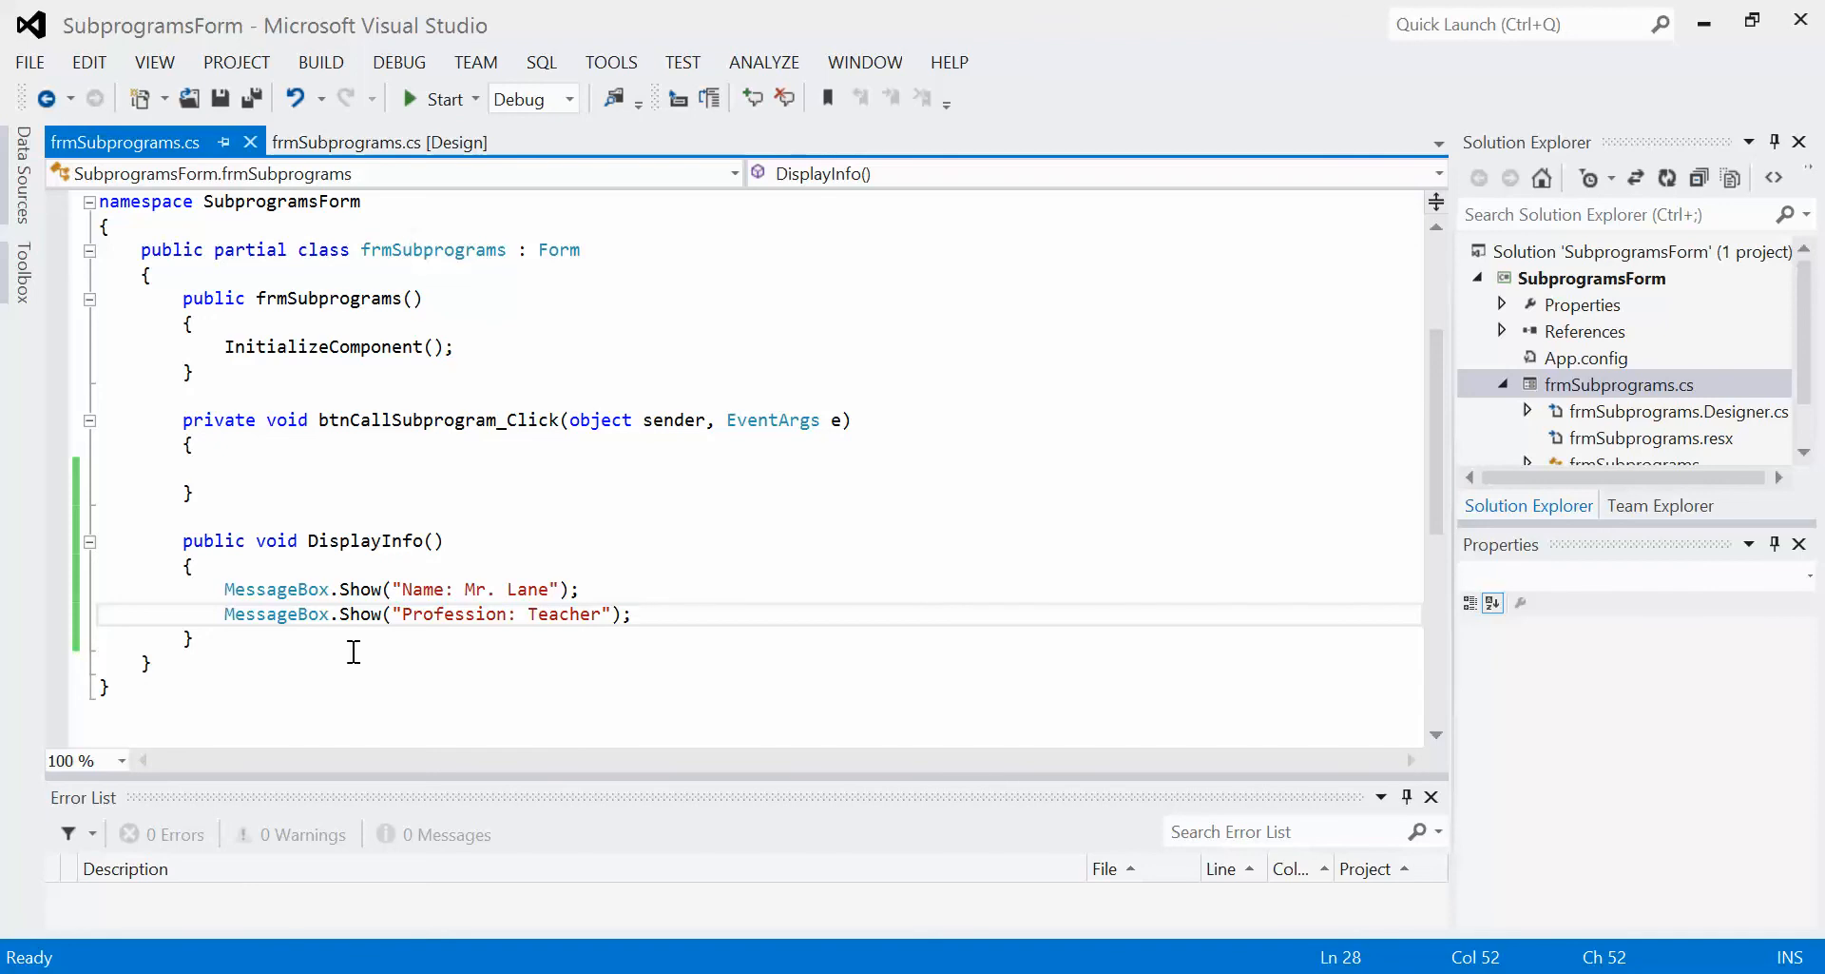
{"action": "mouse_move", "coordinate": [325, 522]}
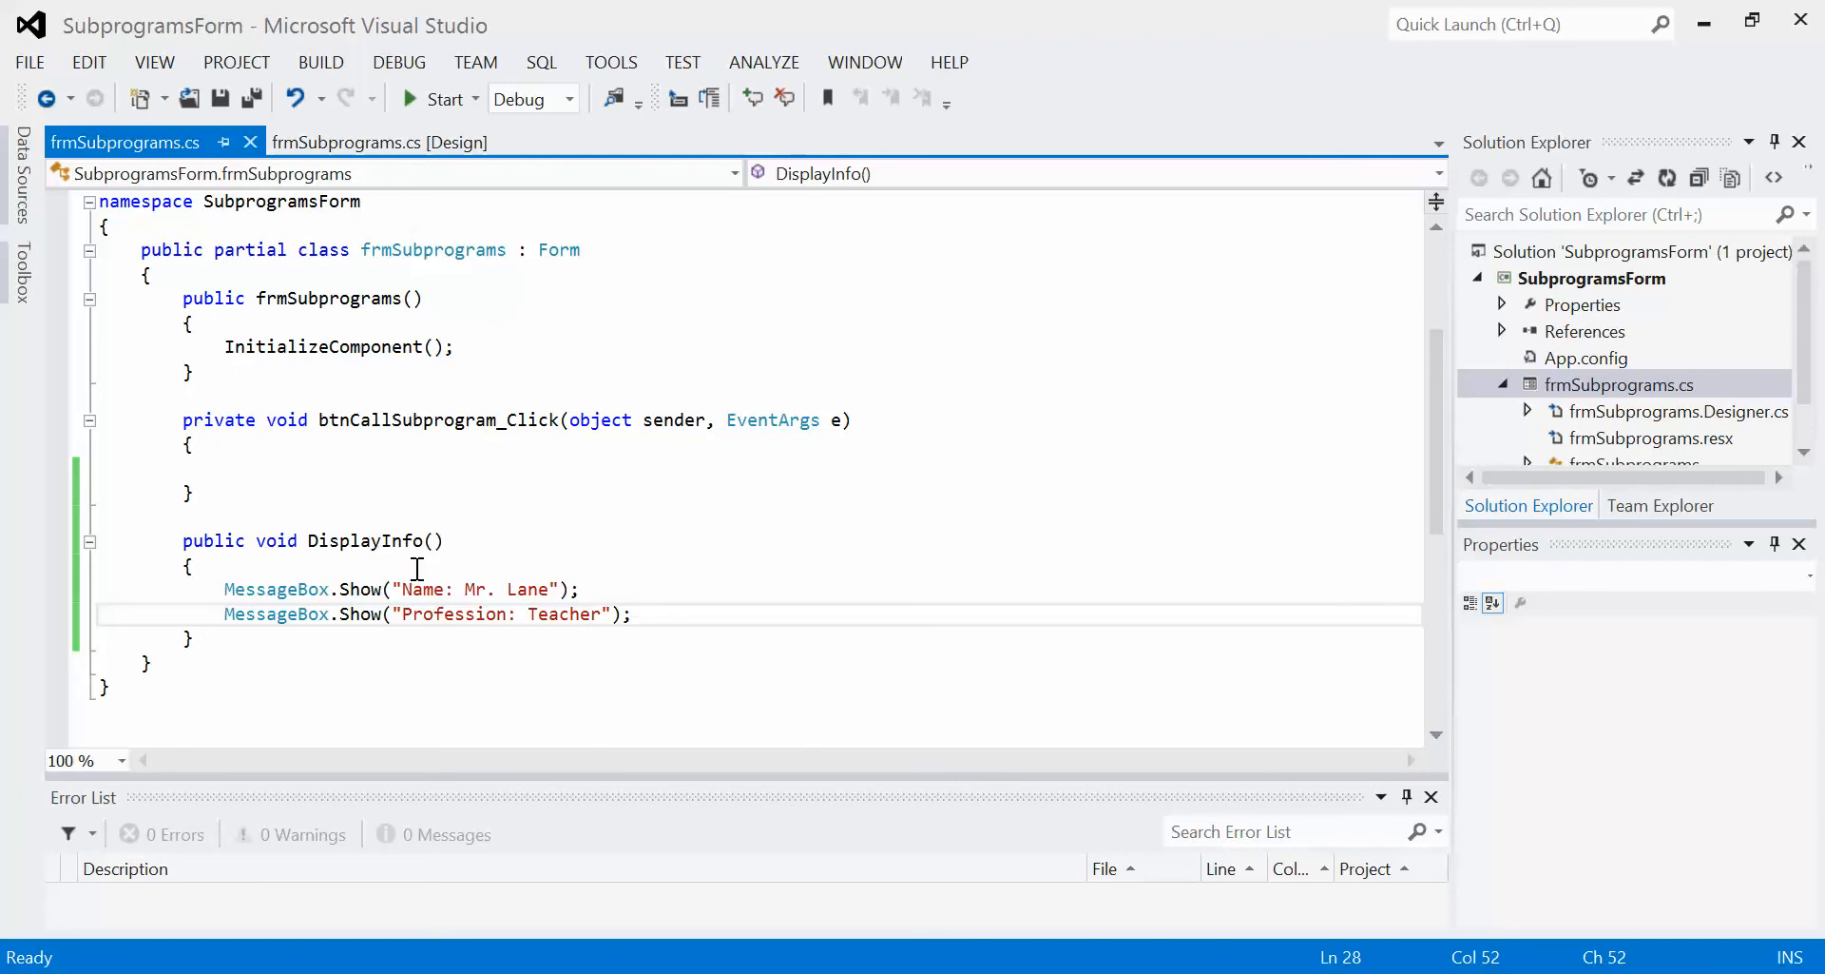
{"action": "mouse_move", "coordinate": [291, 482]}
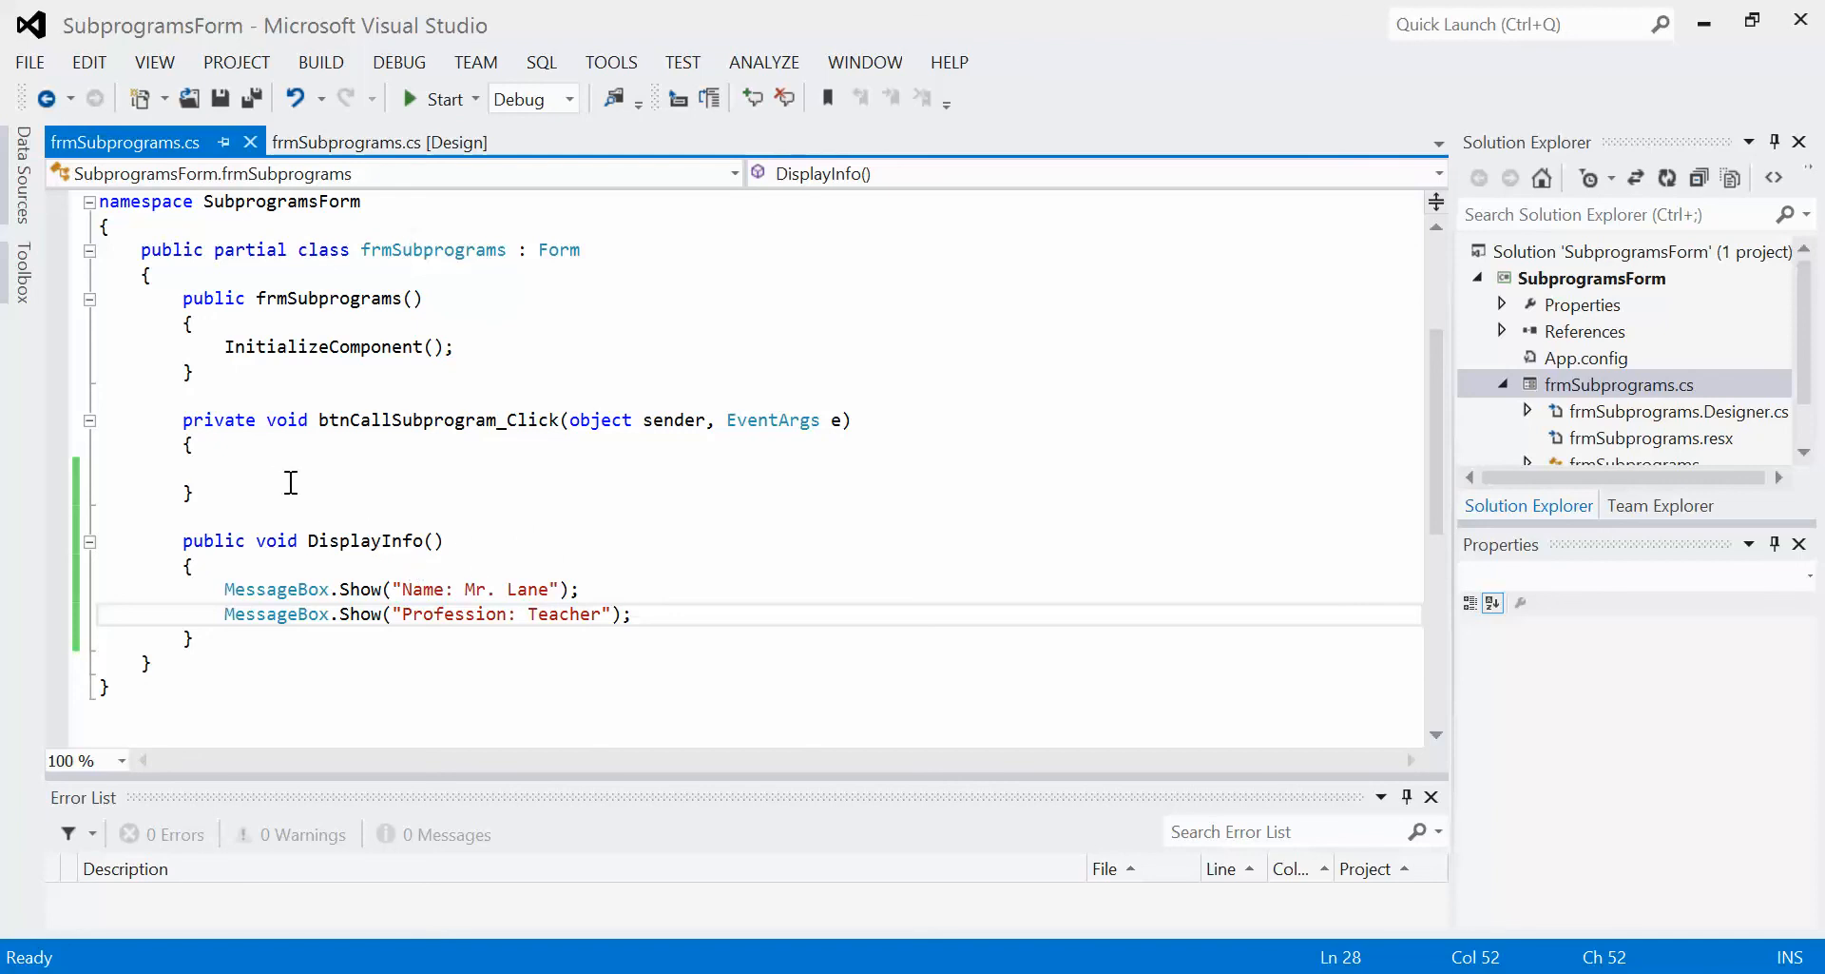
{"action": "left_click", "coordinate": [238, 470]}
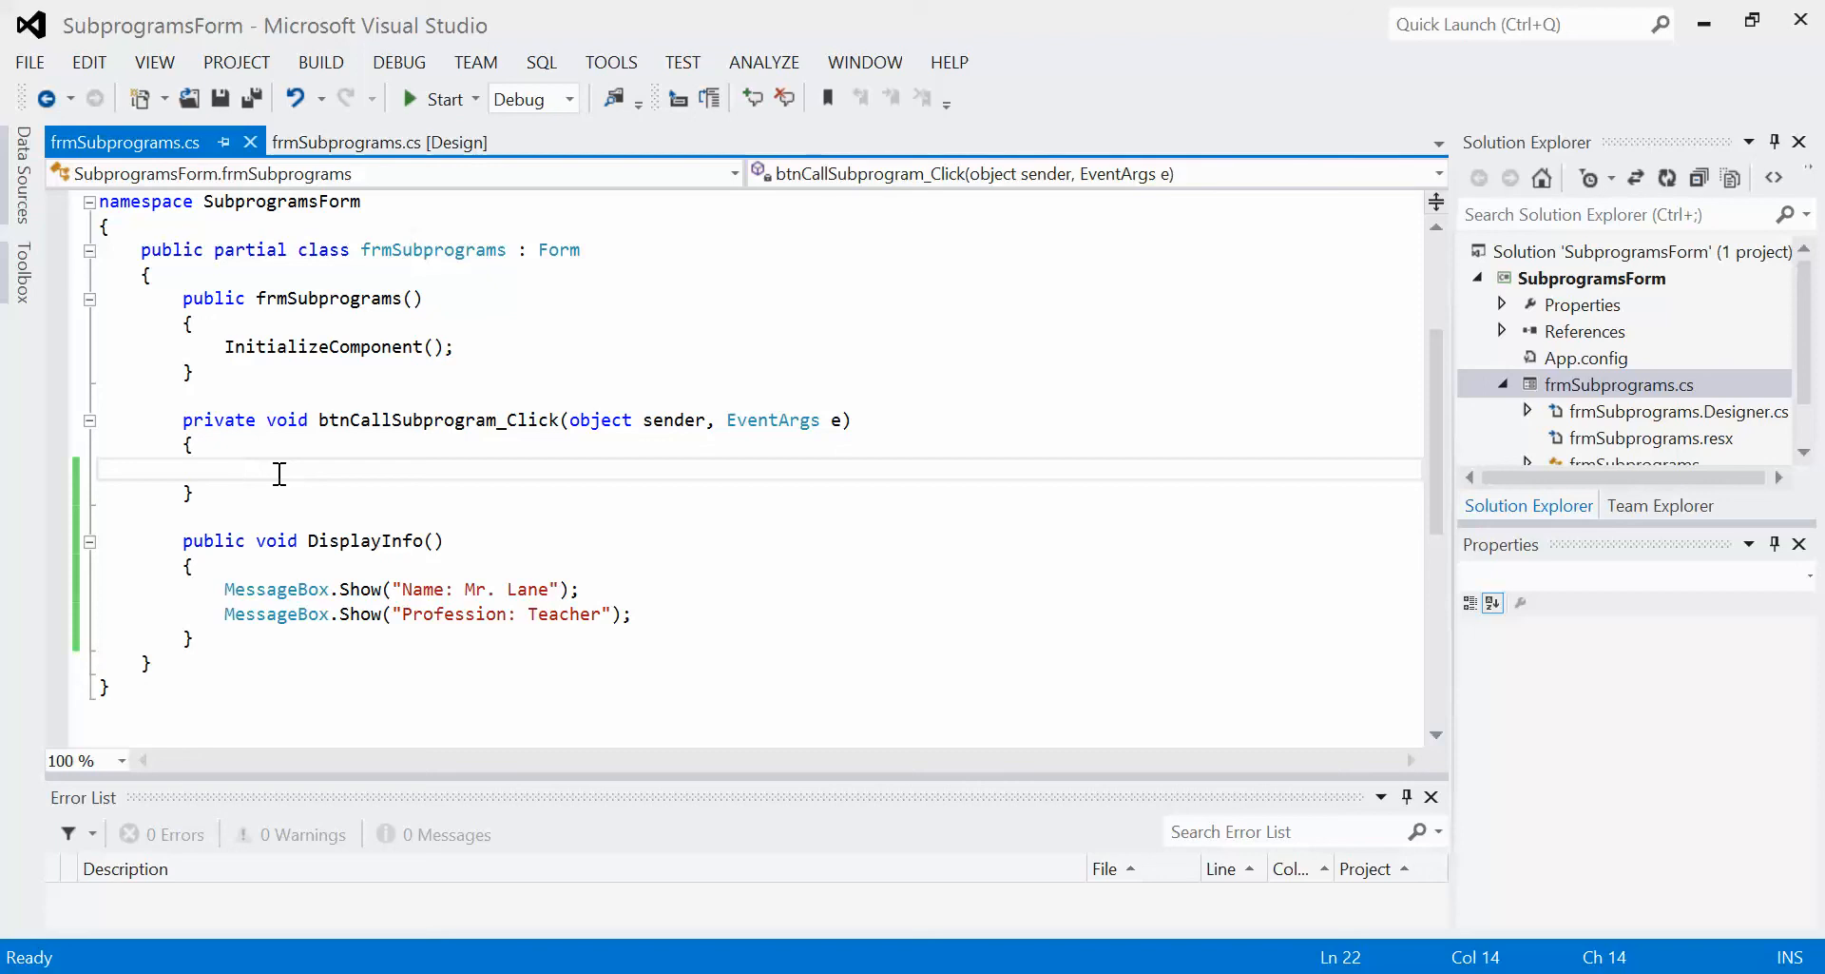
{"action": "mouse_move", "coordinate": [738, 519]}
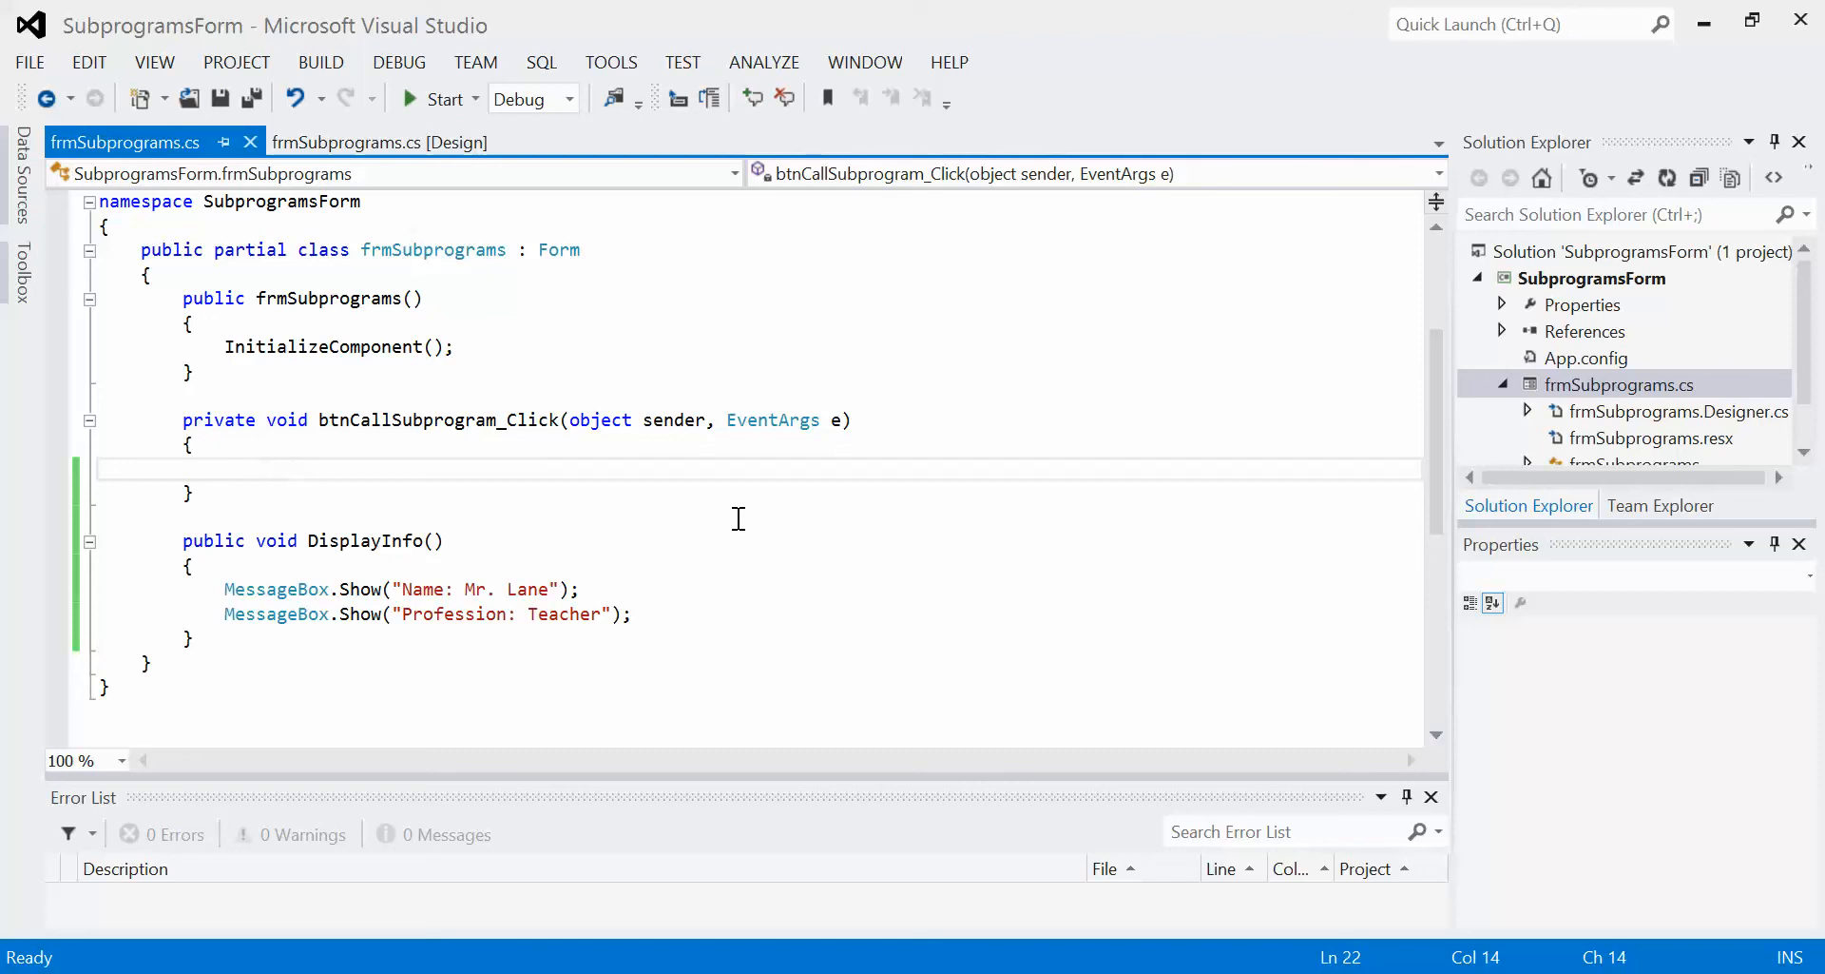
{"action": "mouse_move", "coordinate": [645, 511]}
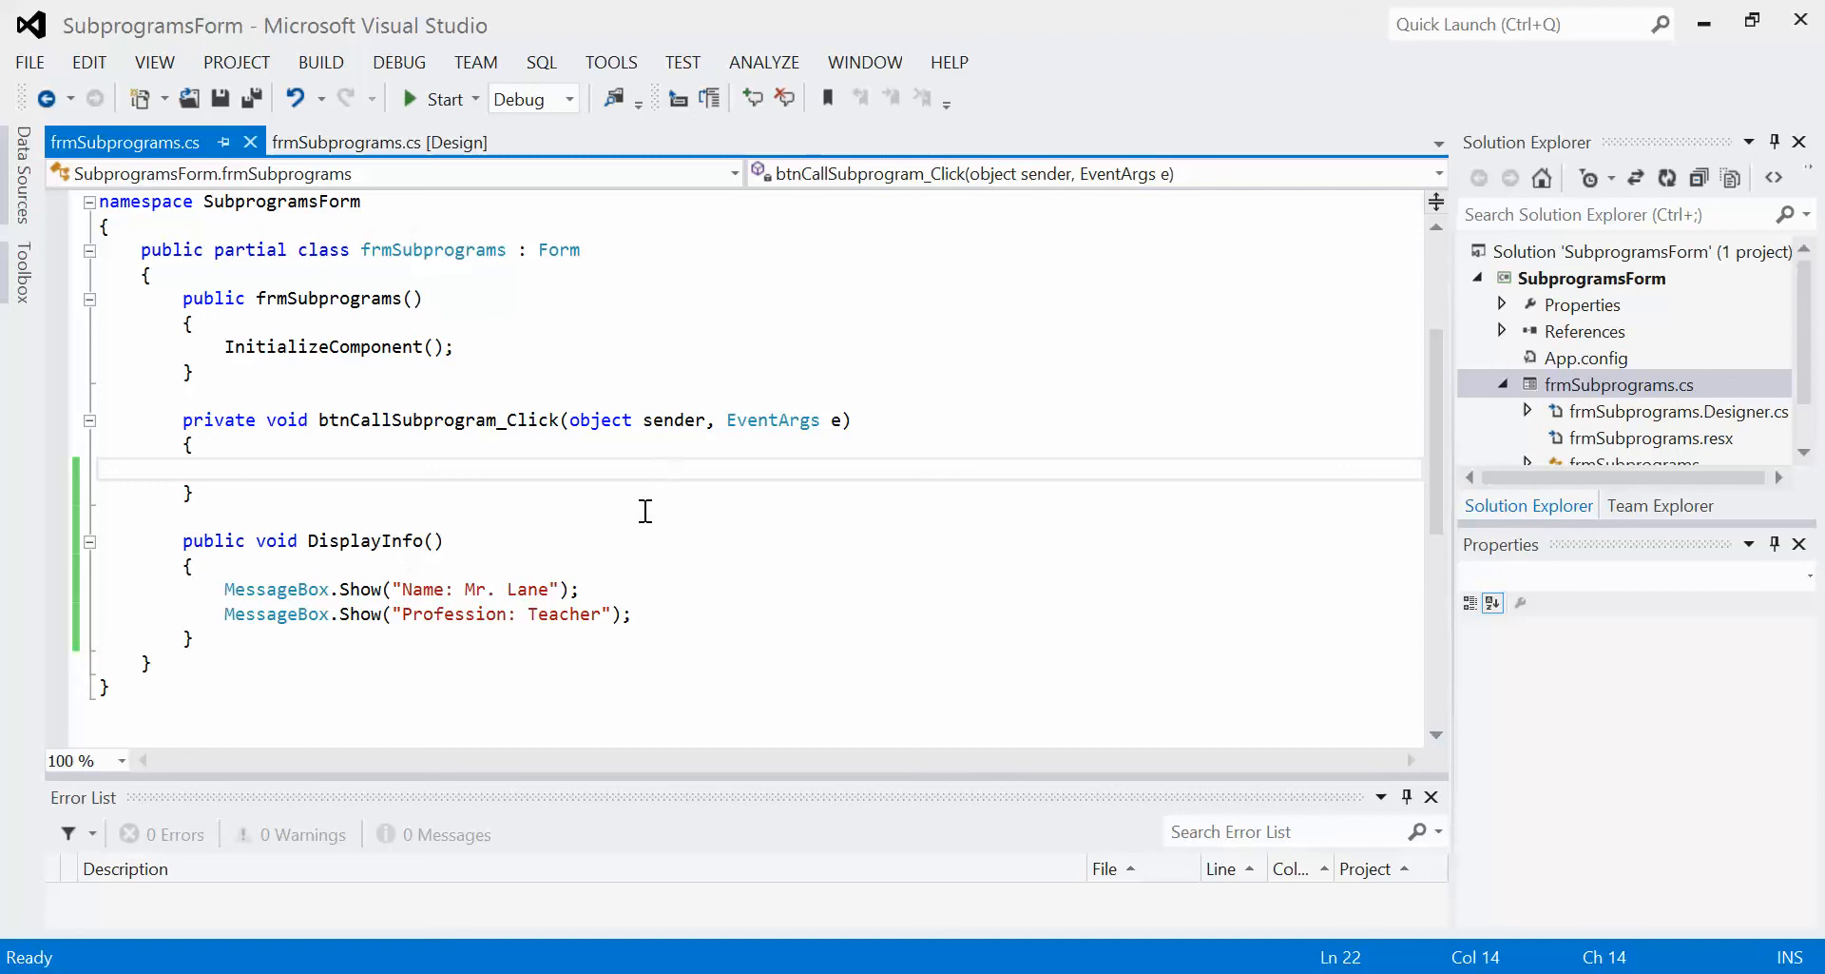
Write the DisplayInfo(); call inside btnCallSubprogram_Click using IntelliSense
{"action": "type", "text": "Display"}
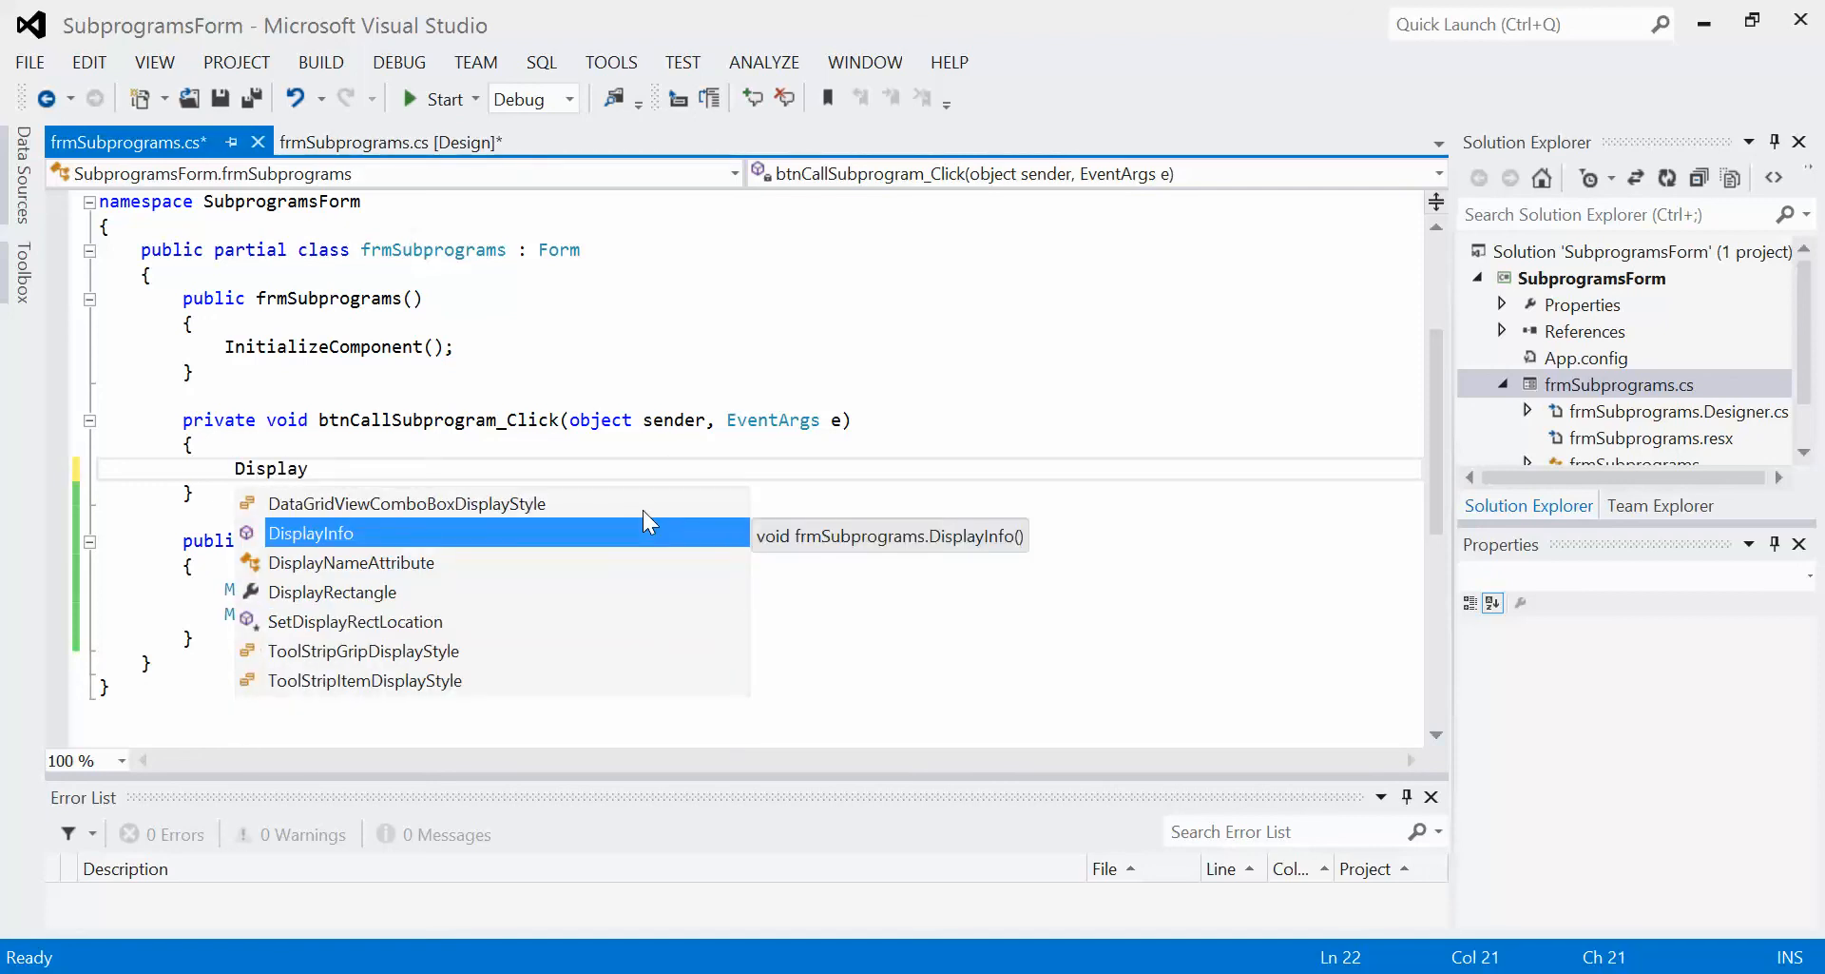
{"action": "type", "text": "I"}
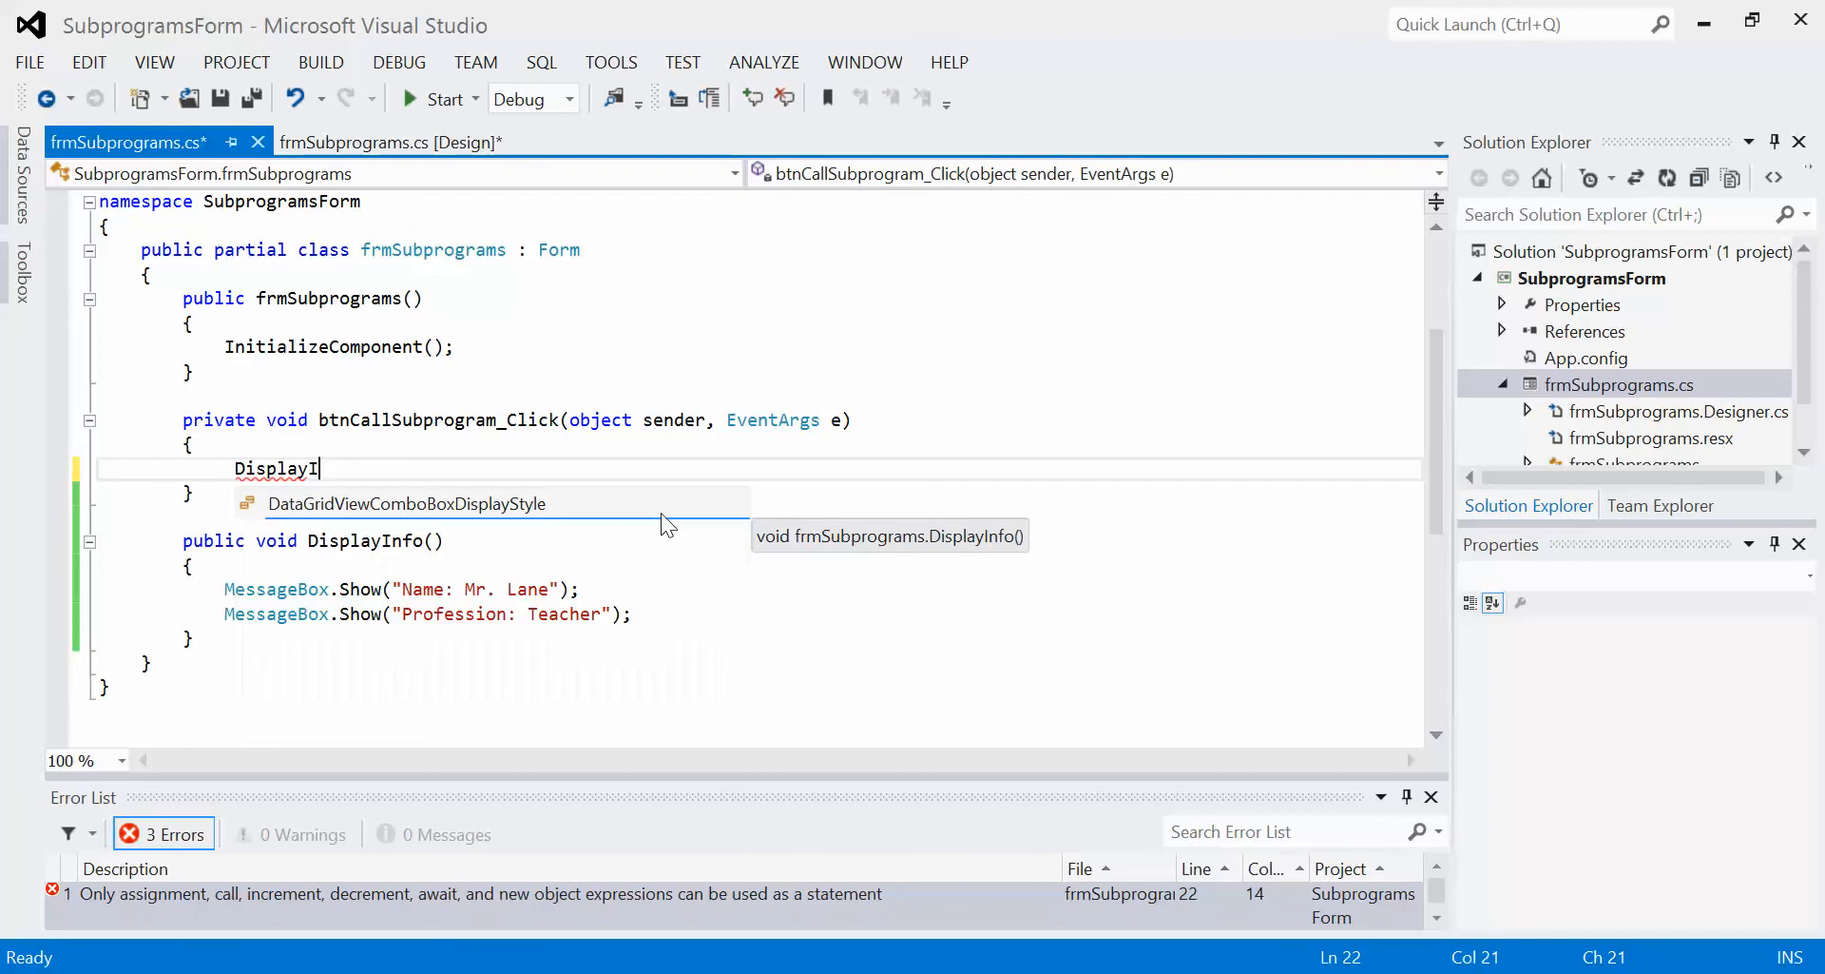
{"action": "type", "text": "nfo("}
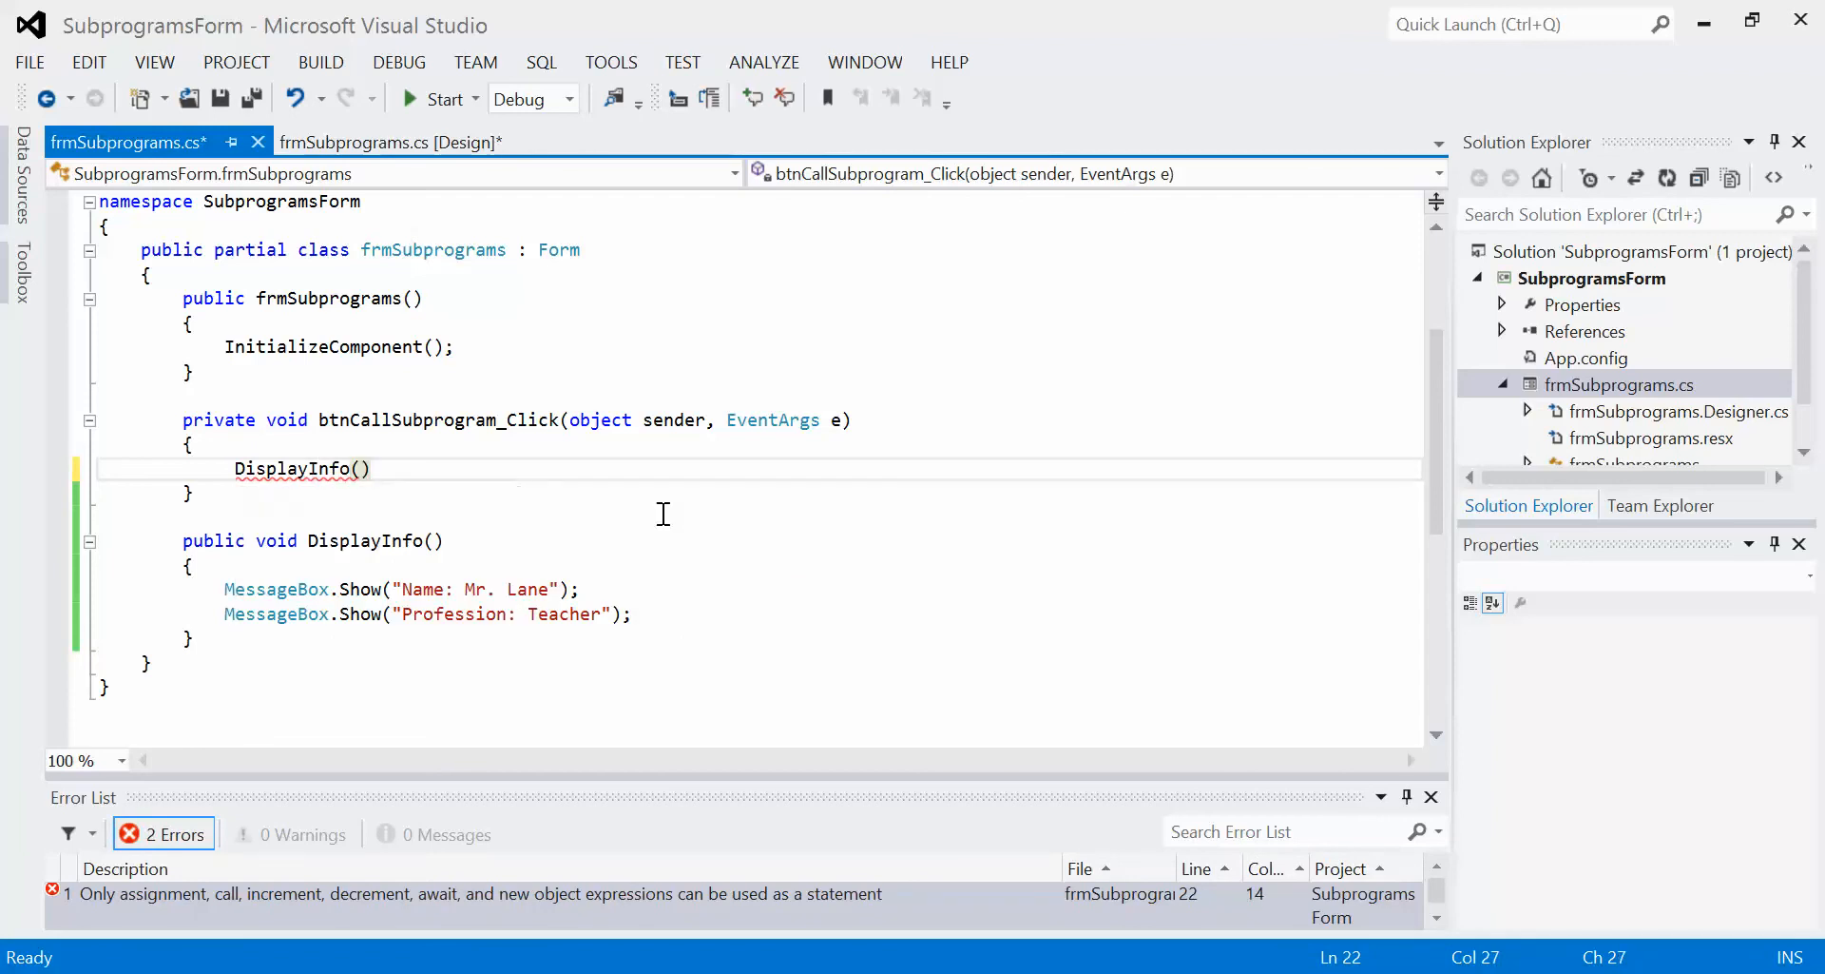
{"action": "type", "text": ";"}
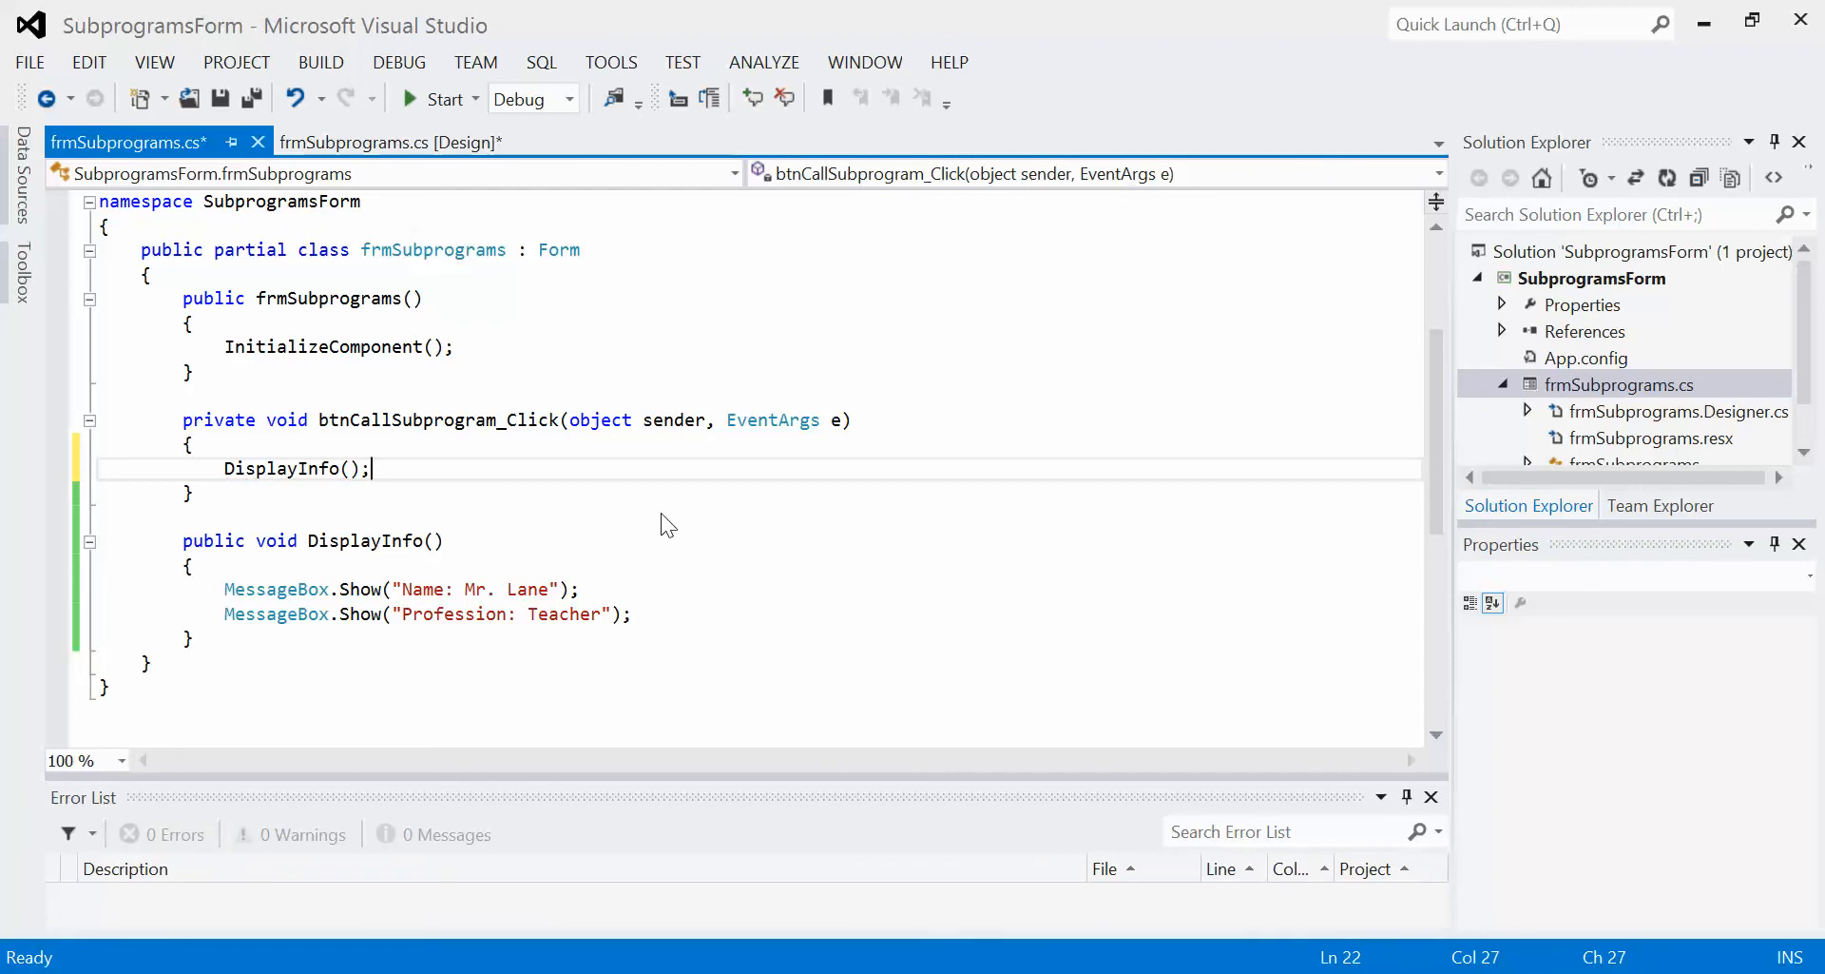
{"action": "mouse_move", "coordinate": [539, 513]}
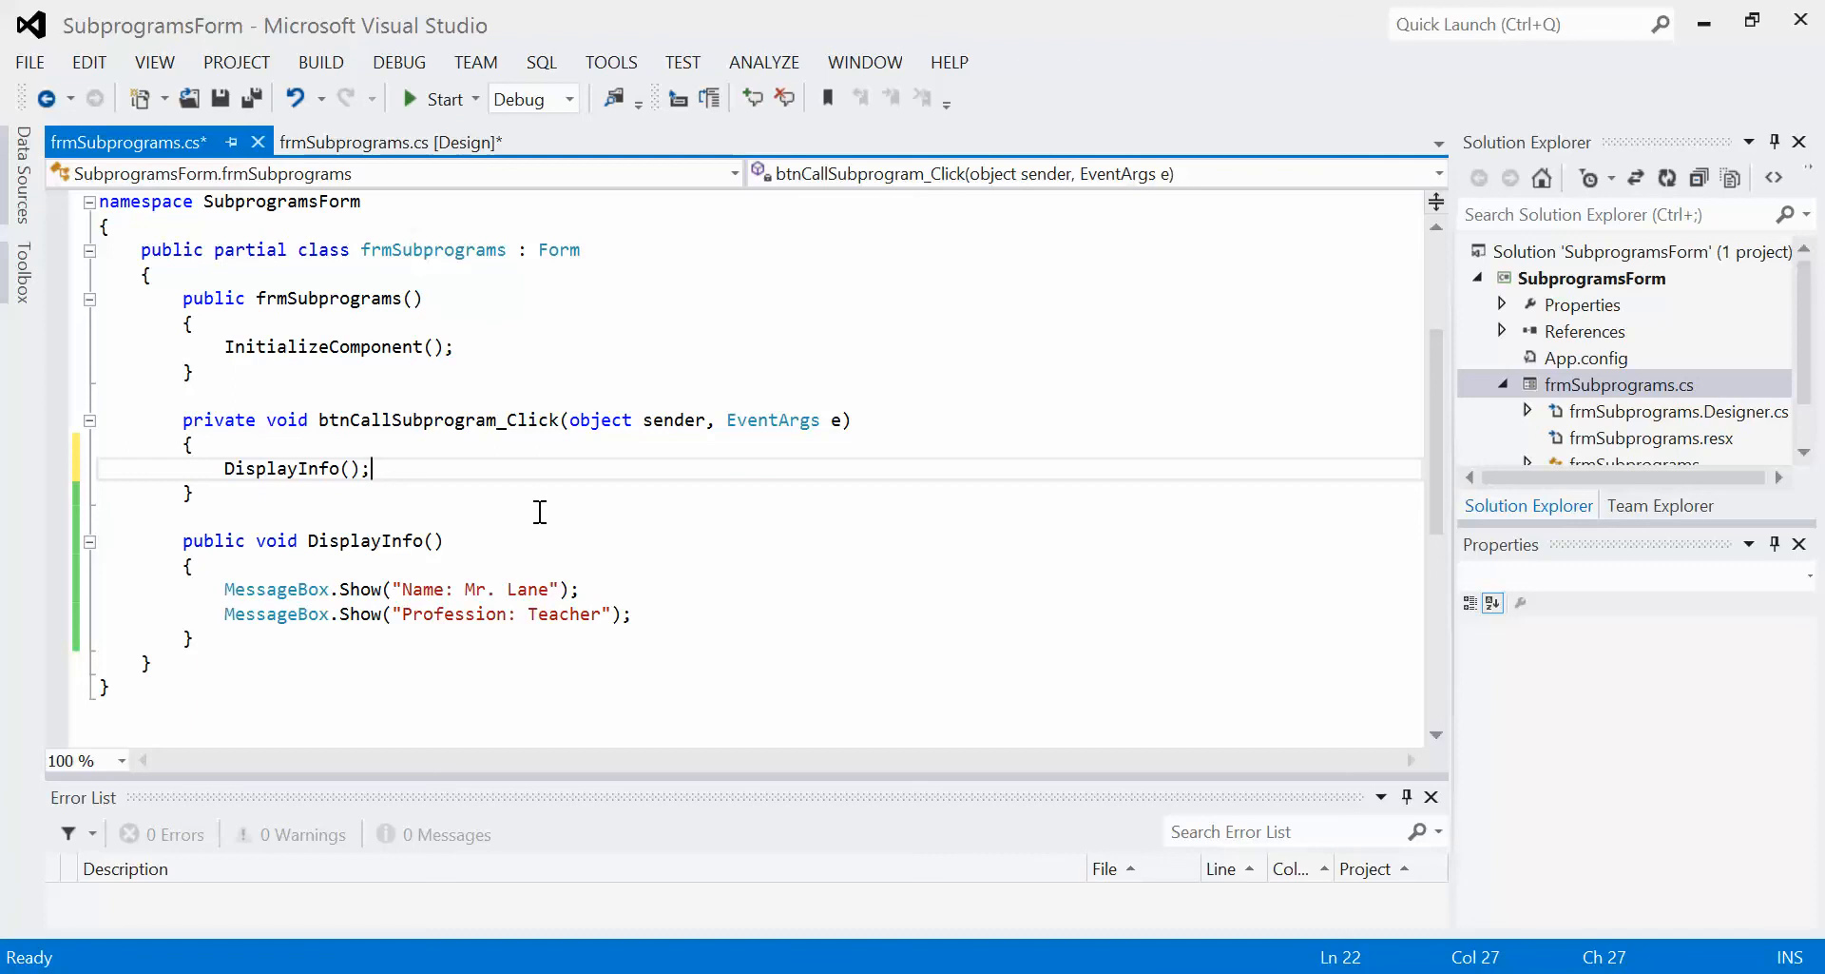
Run the form, click Call Subprogram twice and acknowledge the Name and Profession message boxes
{"action": "left_click", "coordinate": [440, 98]}
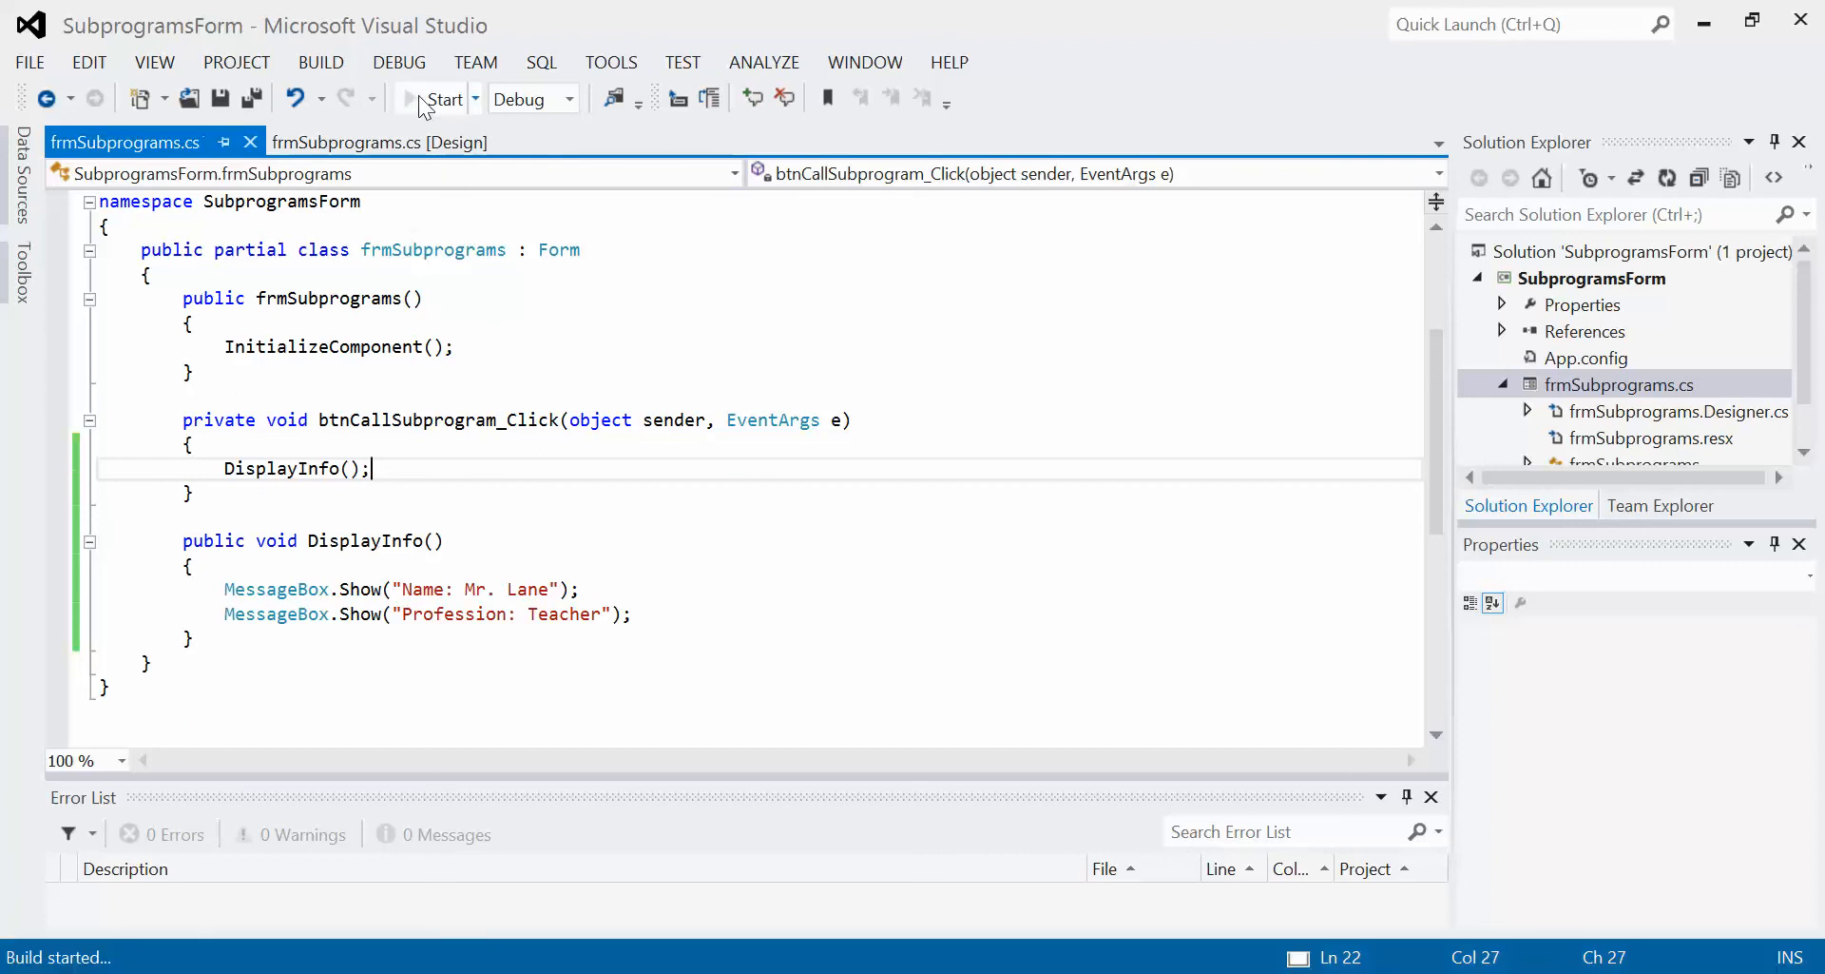
{"action": "left_click", "coordinate": [444, 99]}
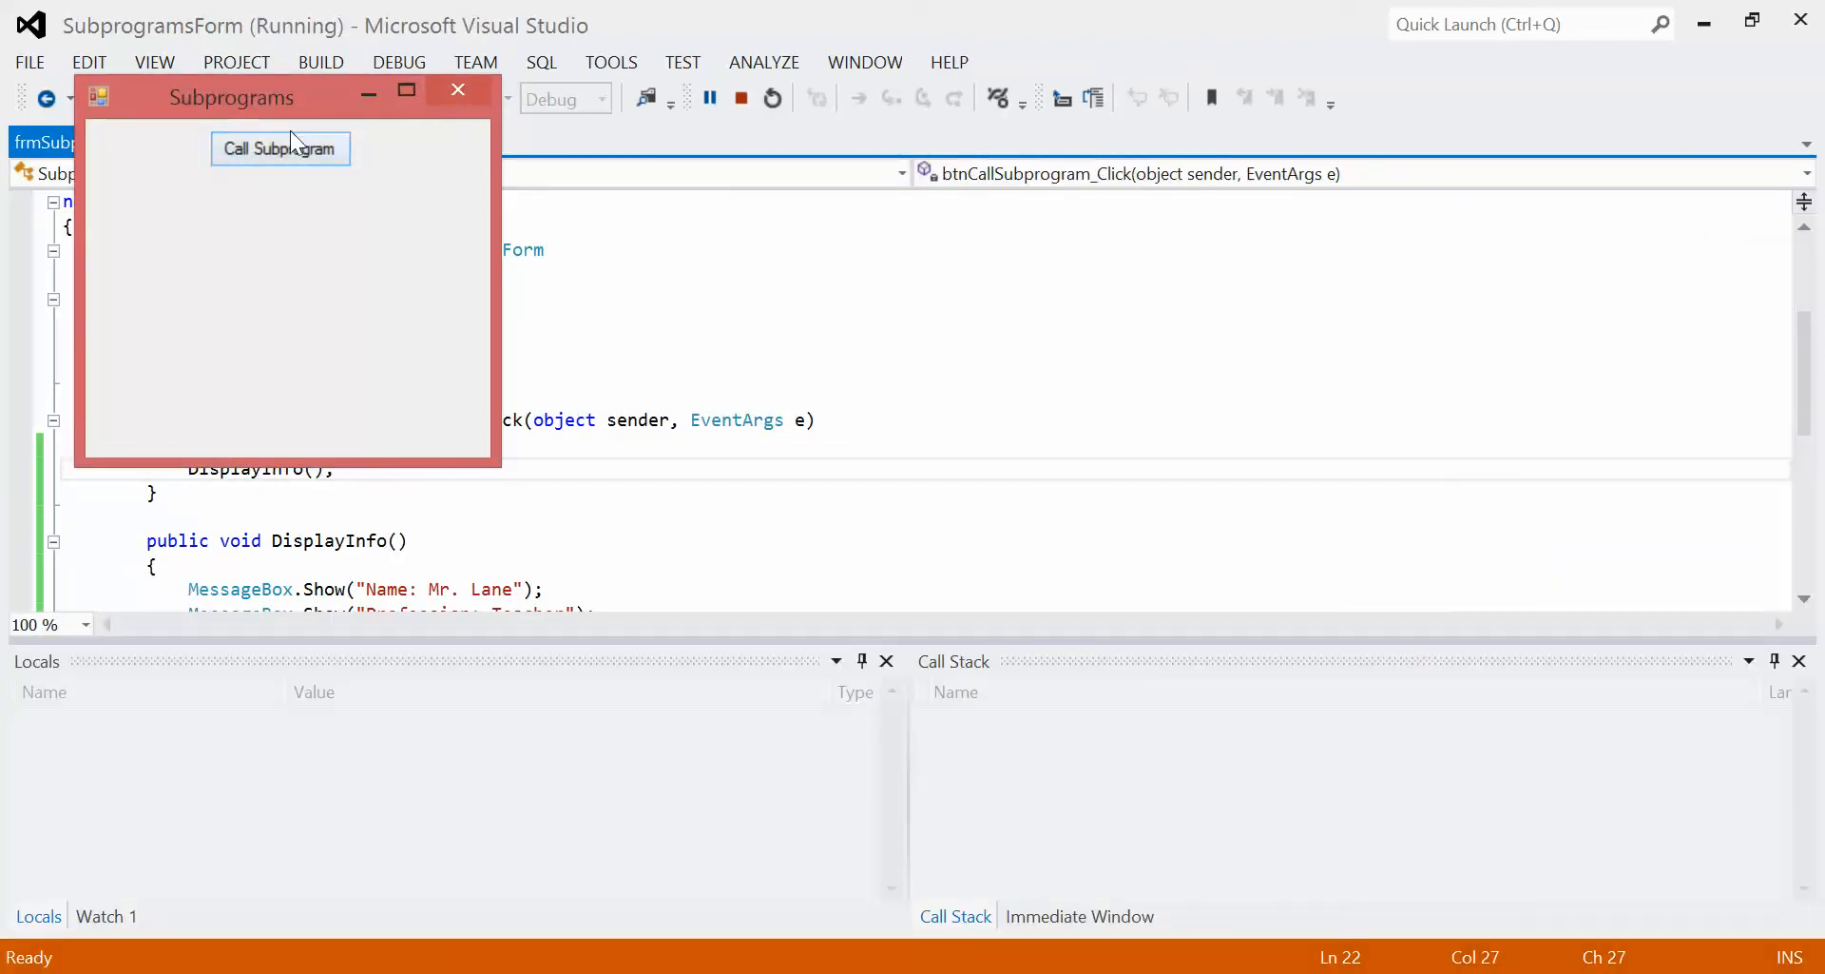
{"action": "left_click", "coordinate": [280, 148]}
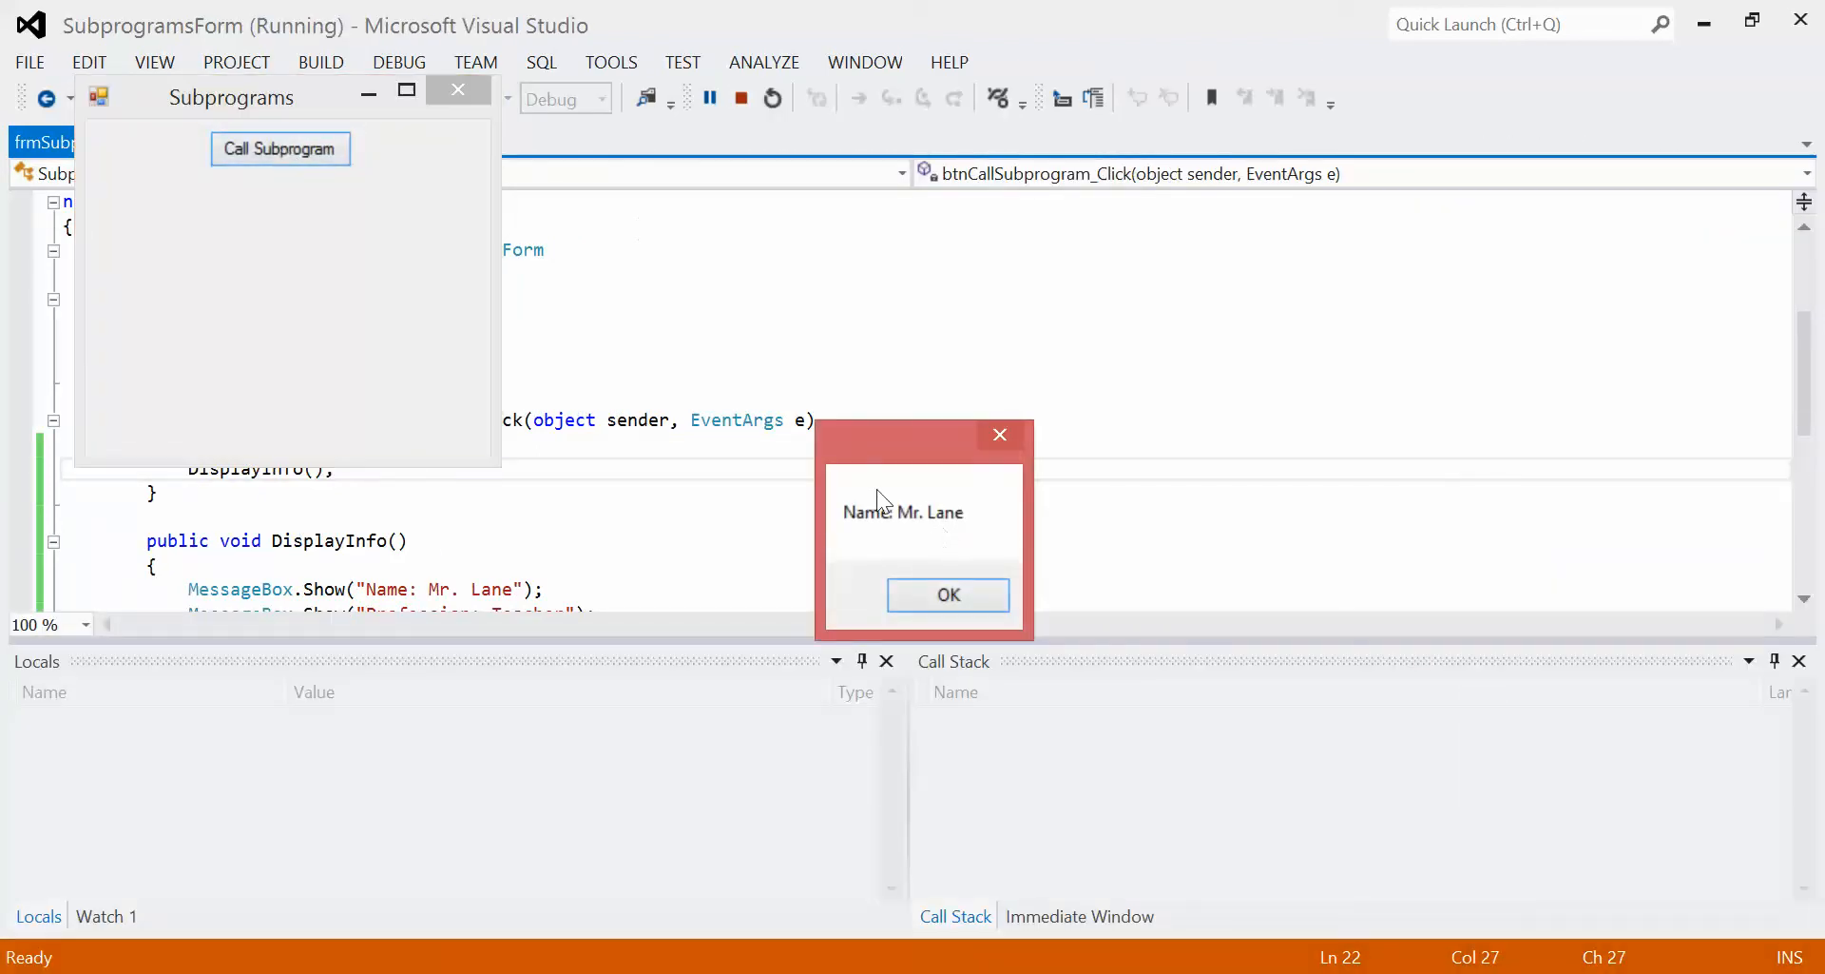
{"action": "left_click", "coordinate": [947, 594]}
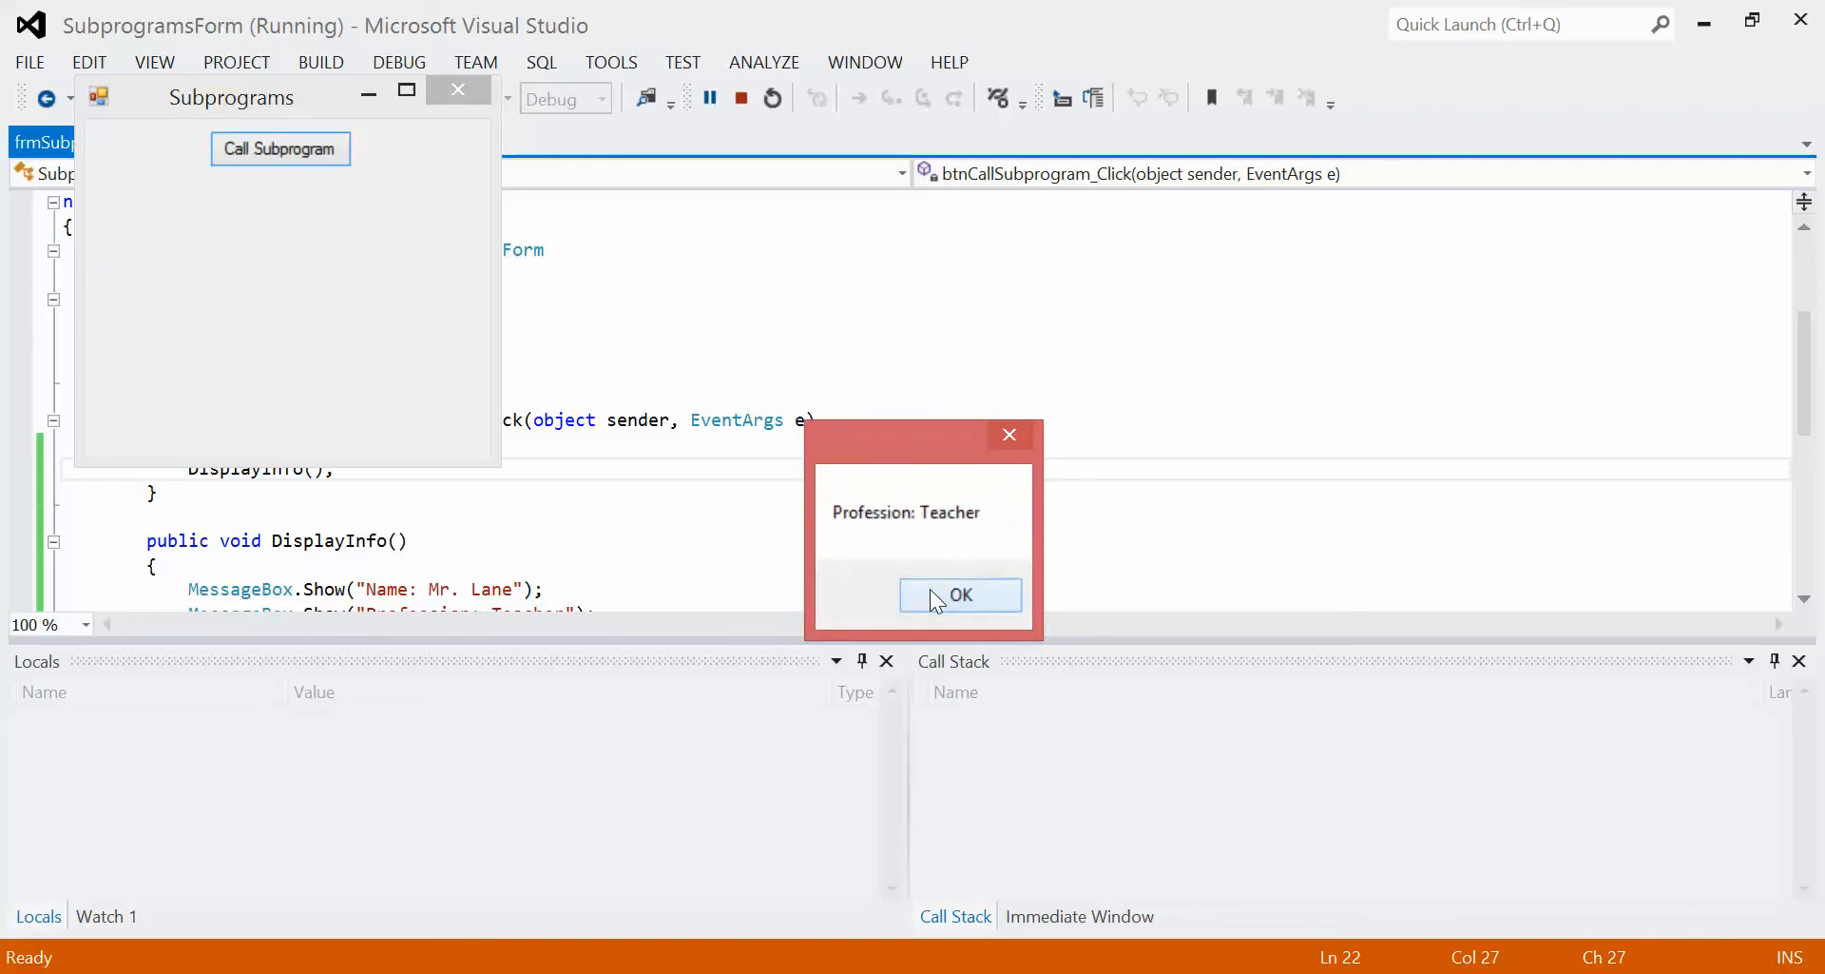
{"action": "left_click", "coordinate": [958, 594]}
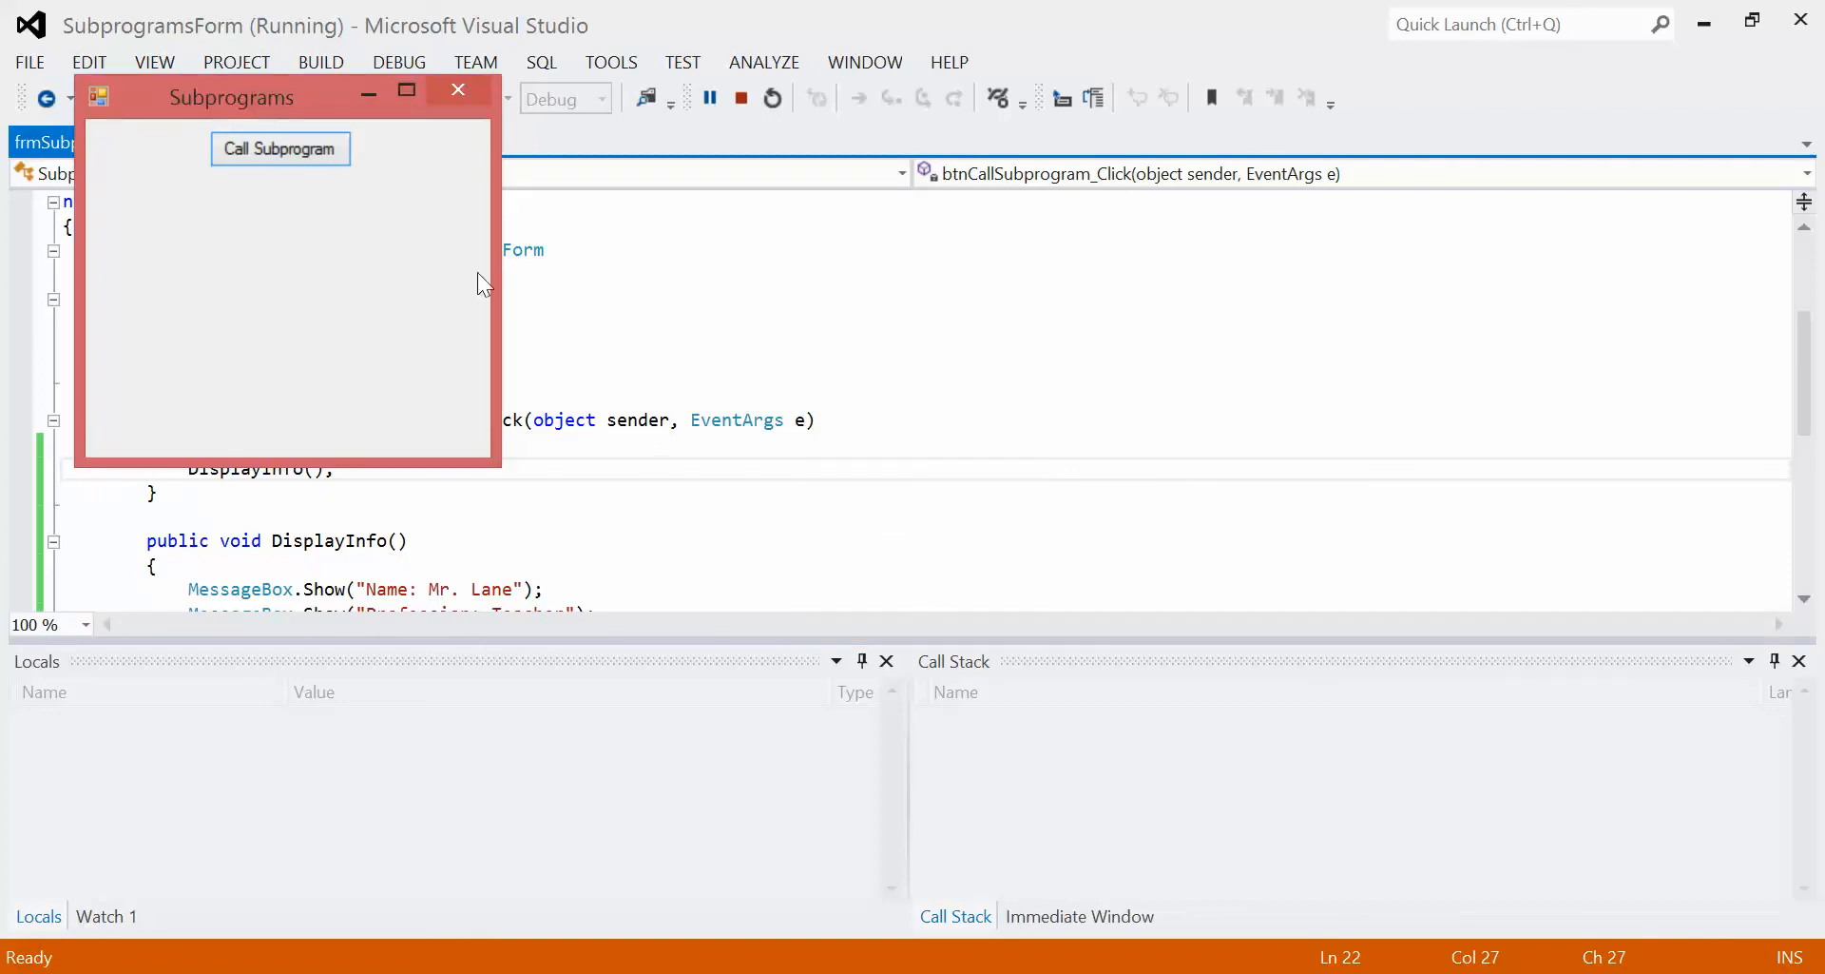
{"action": "left_click", "coordinate": [280, 149]}
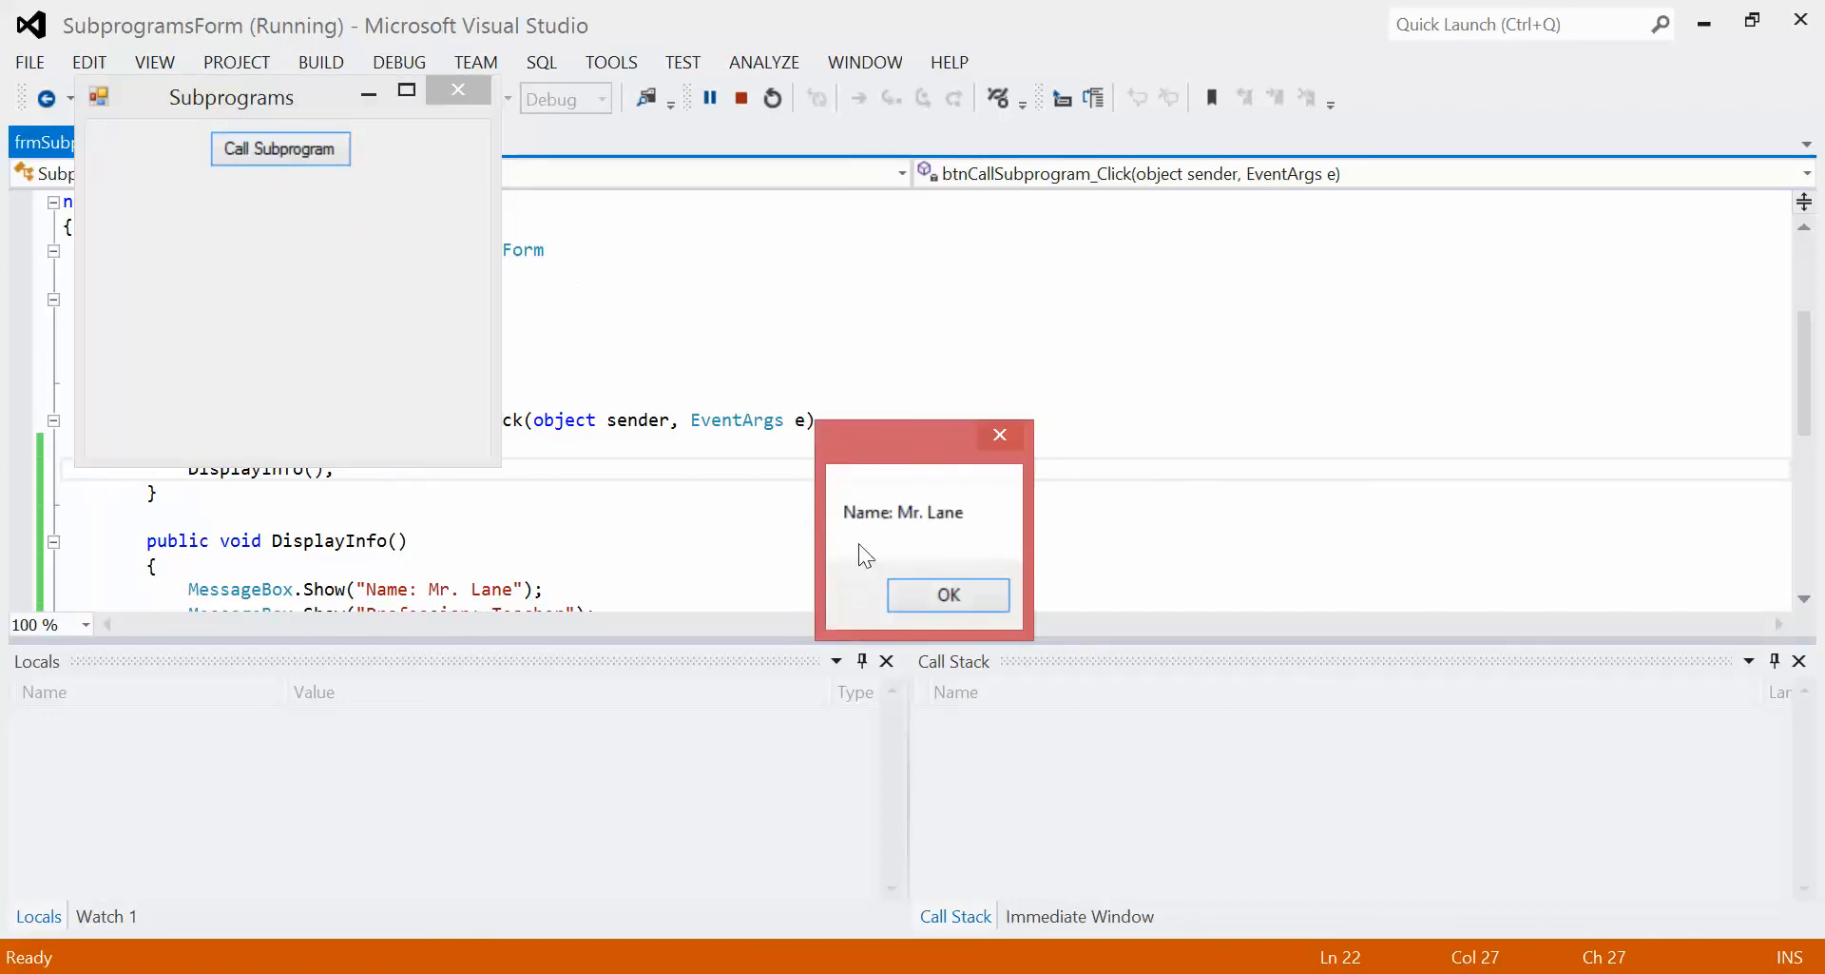
{"action": "left_click", "coordinate": [948, 594]}
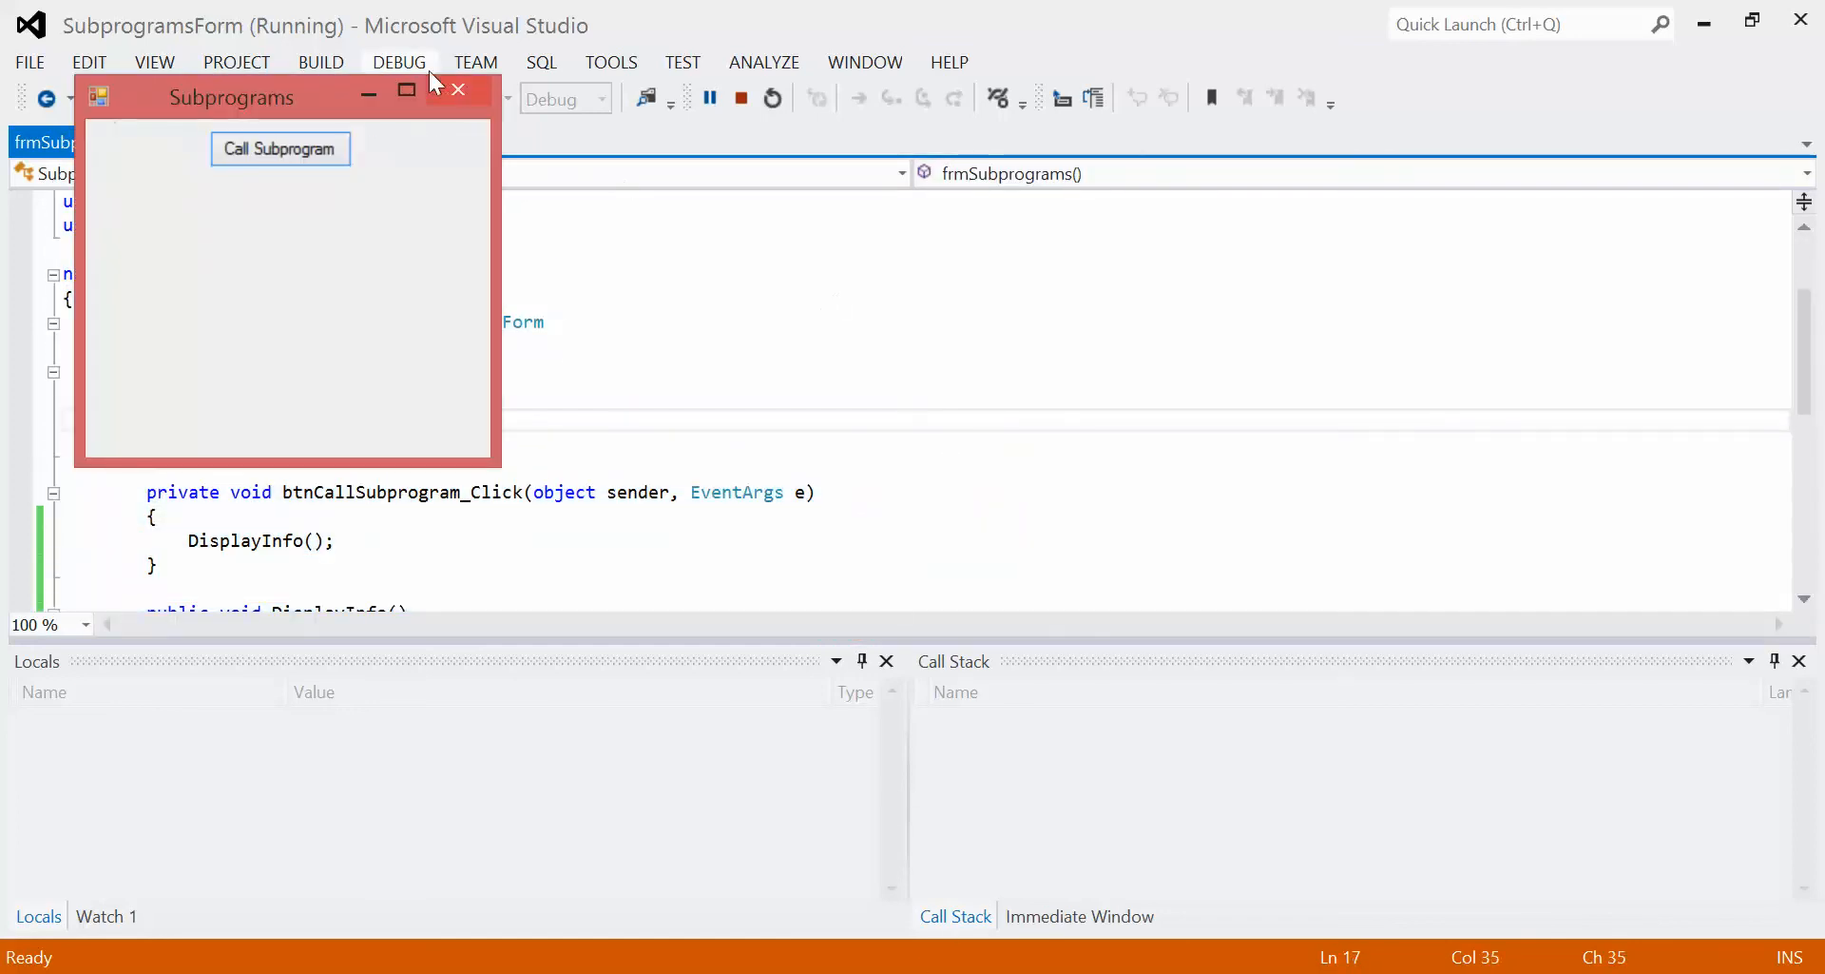
Close the form and add MessageBox.Show("Hello"); then a second DisplayInfo(); call in the handler
{"action": "left_click", "coordinate": [457, 91]}
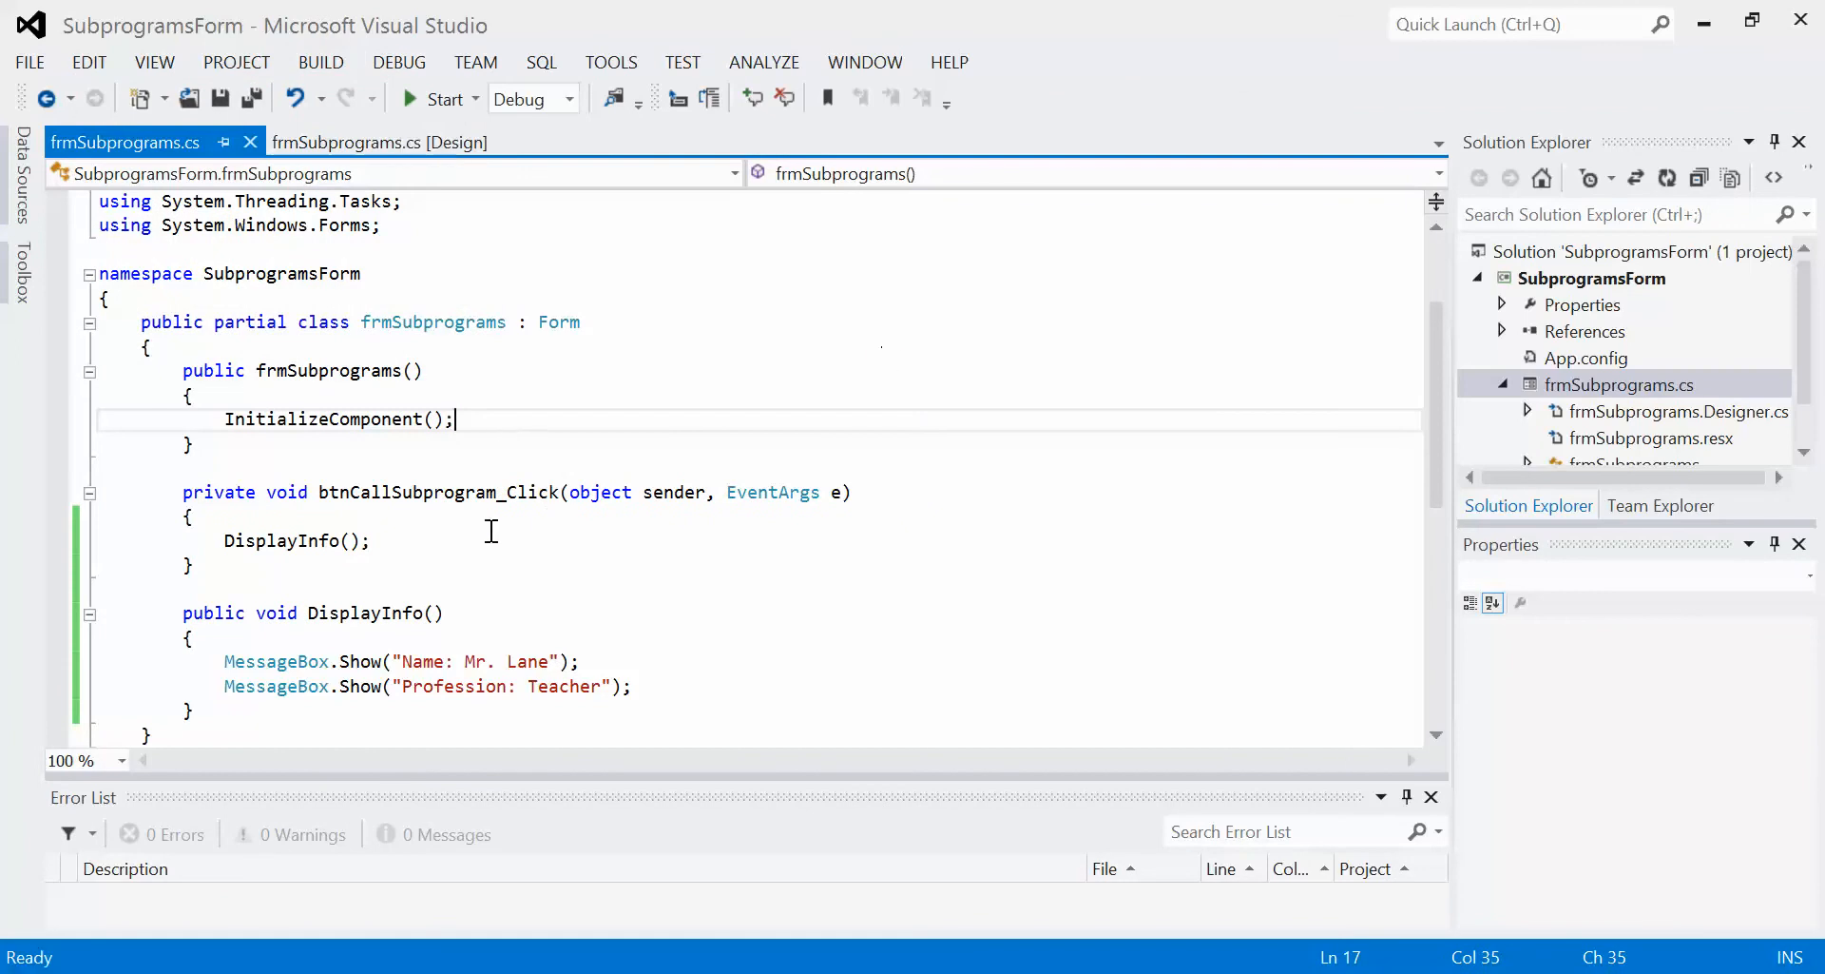
{"action": "mouse_move", "coordinate": [528, 514]}
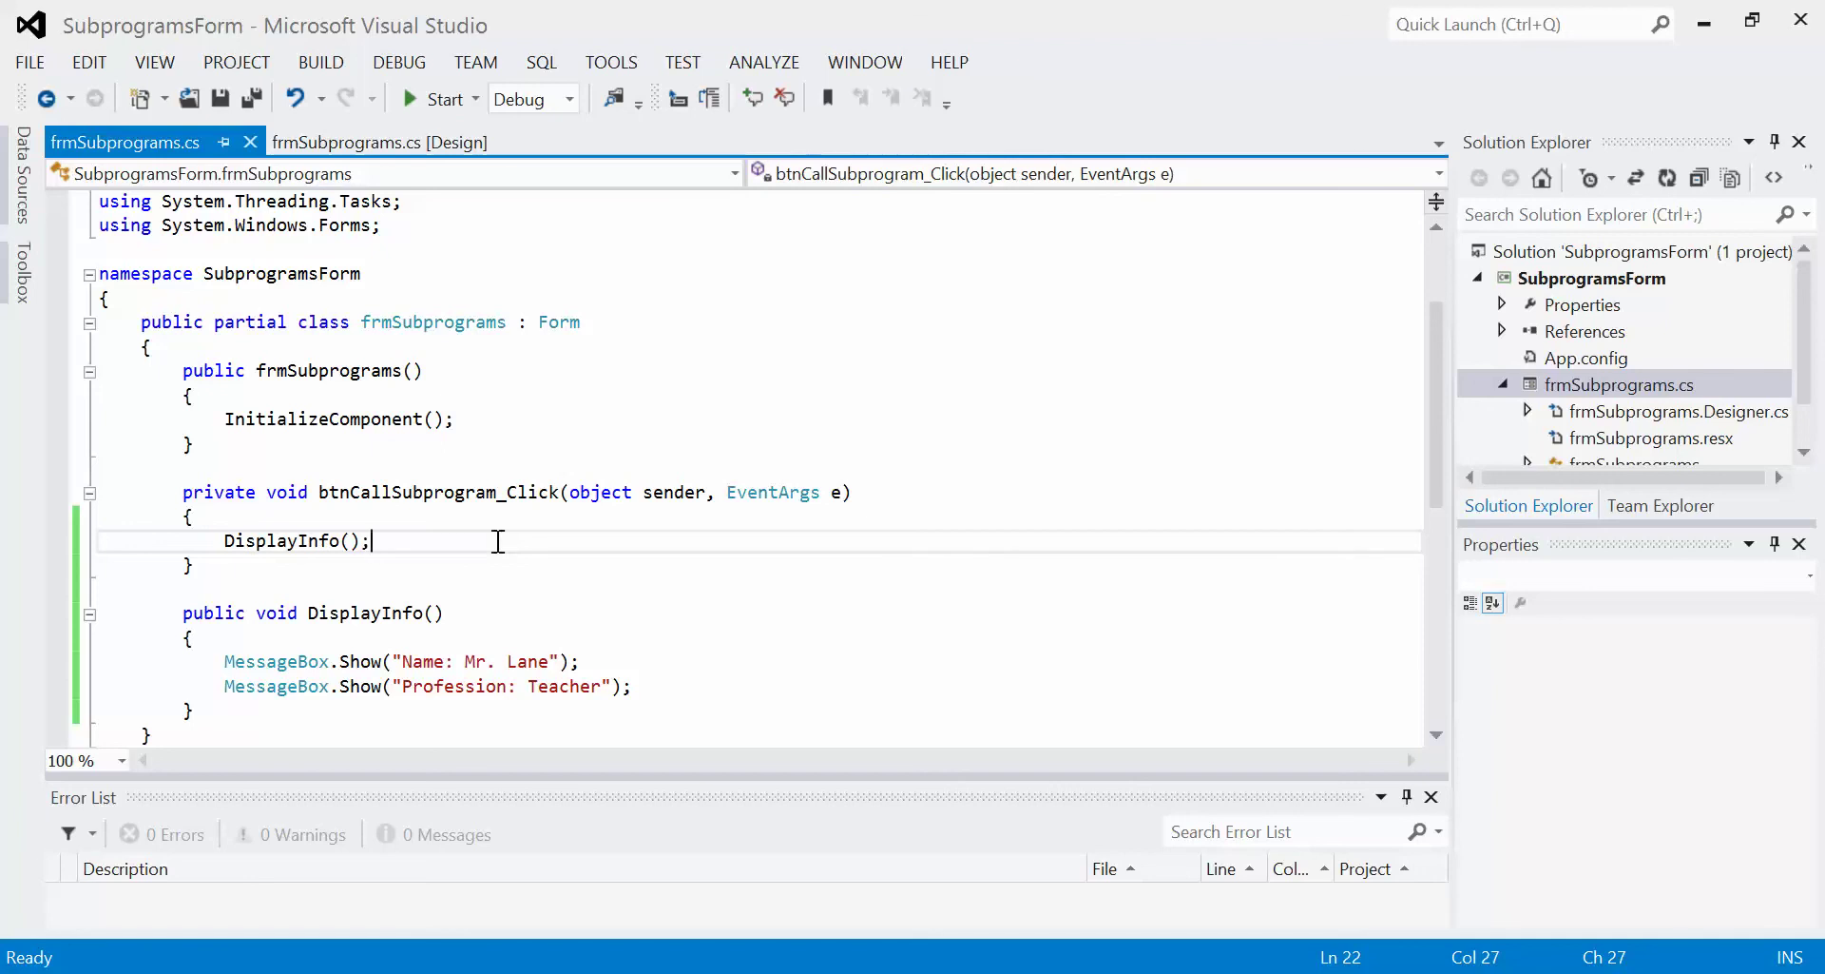
{"action": "key", "text": "Enter"}
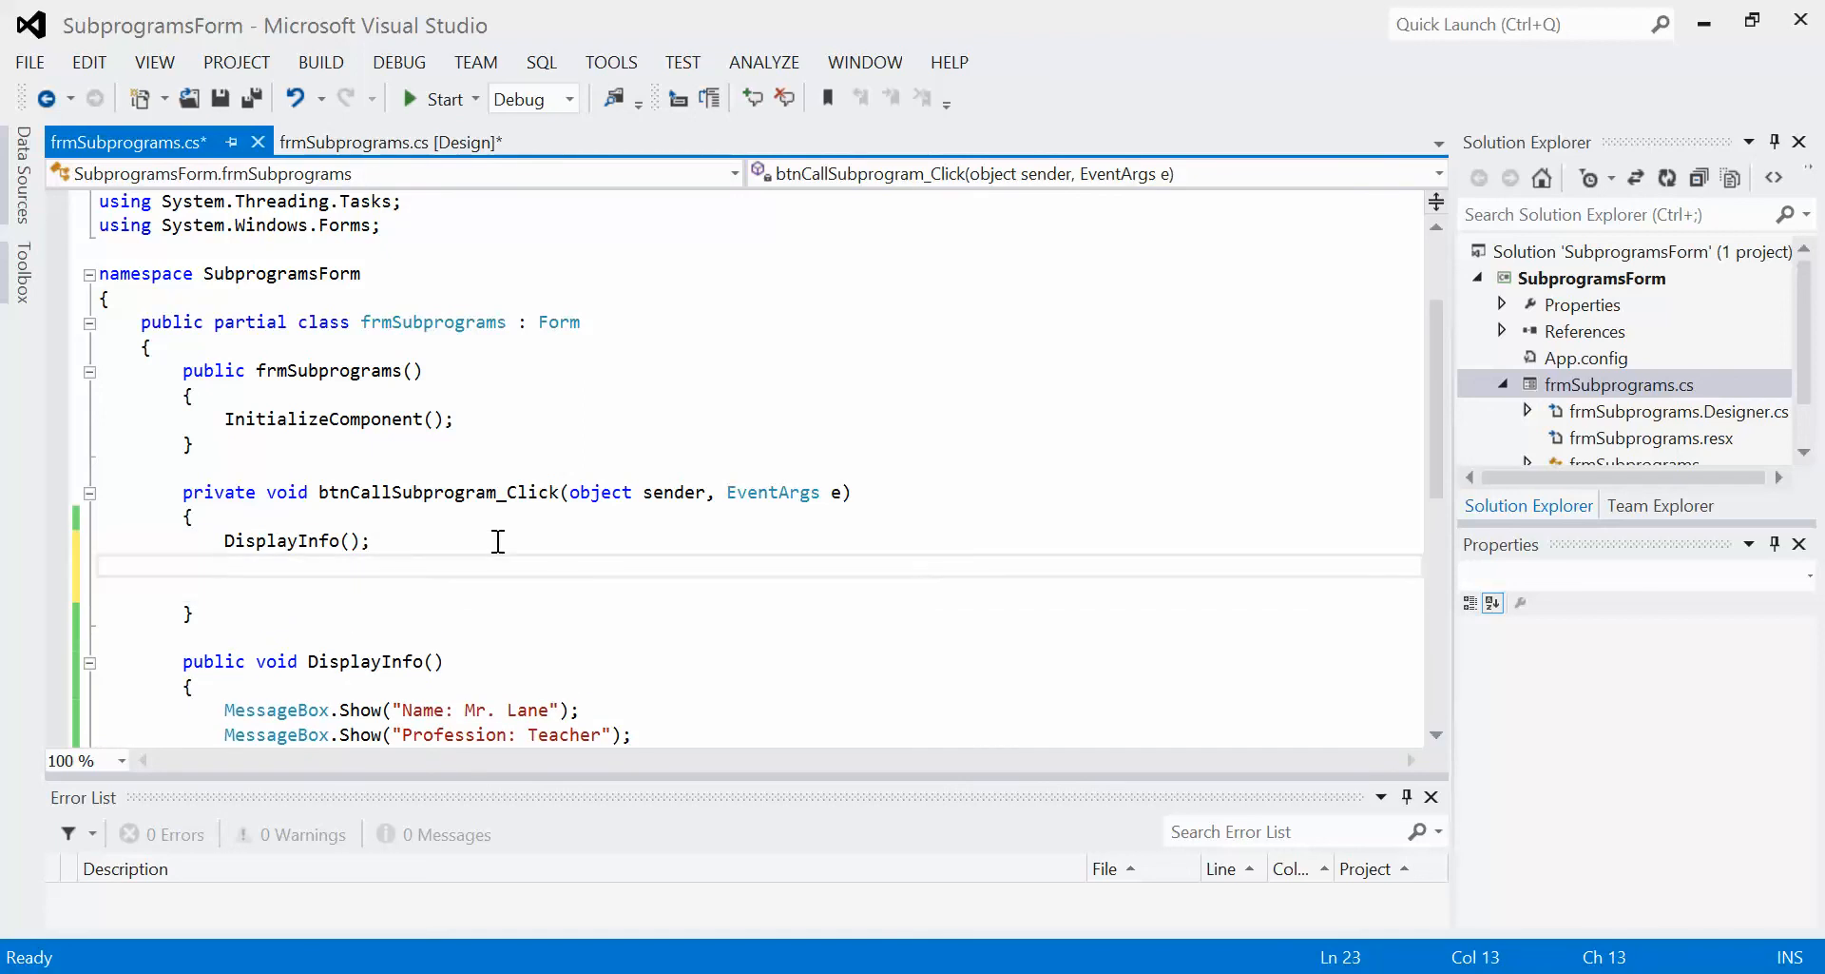
{"action": "type", "text": "MessageBox.Show(\"He"}
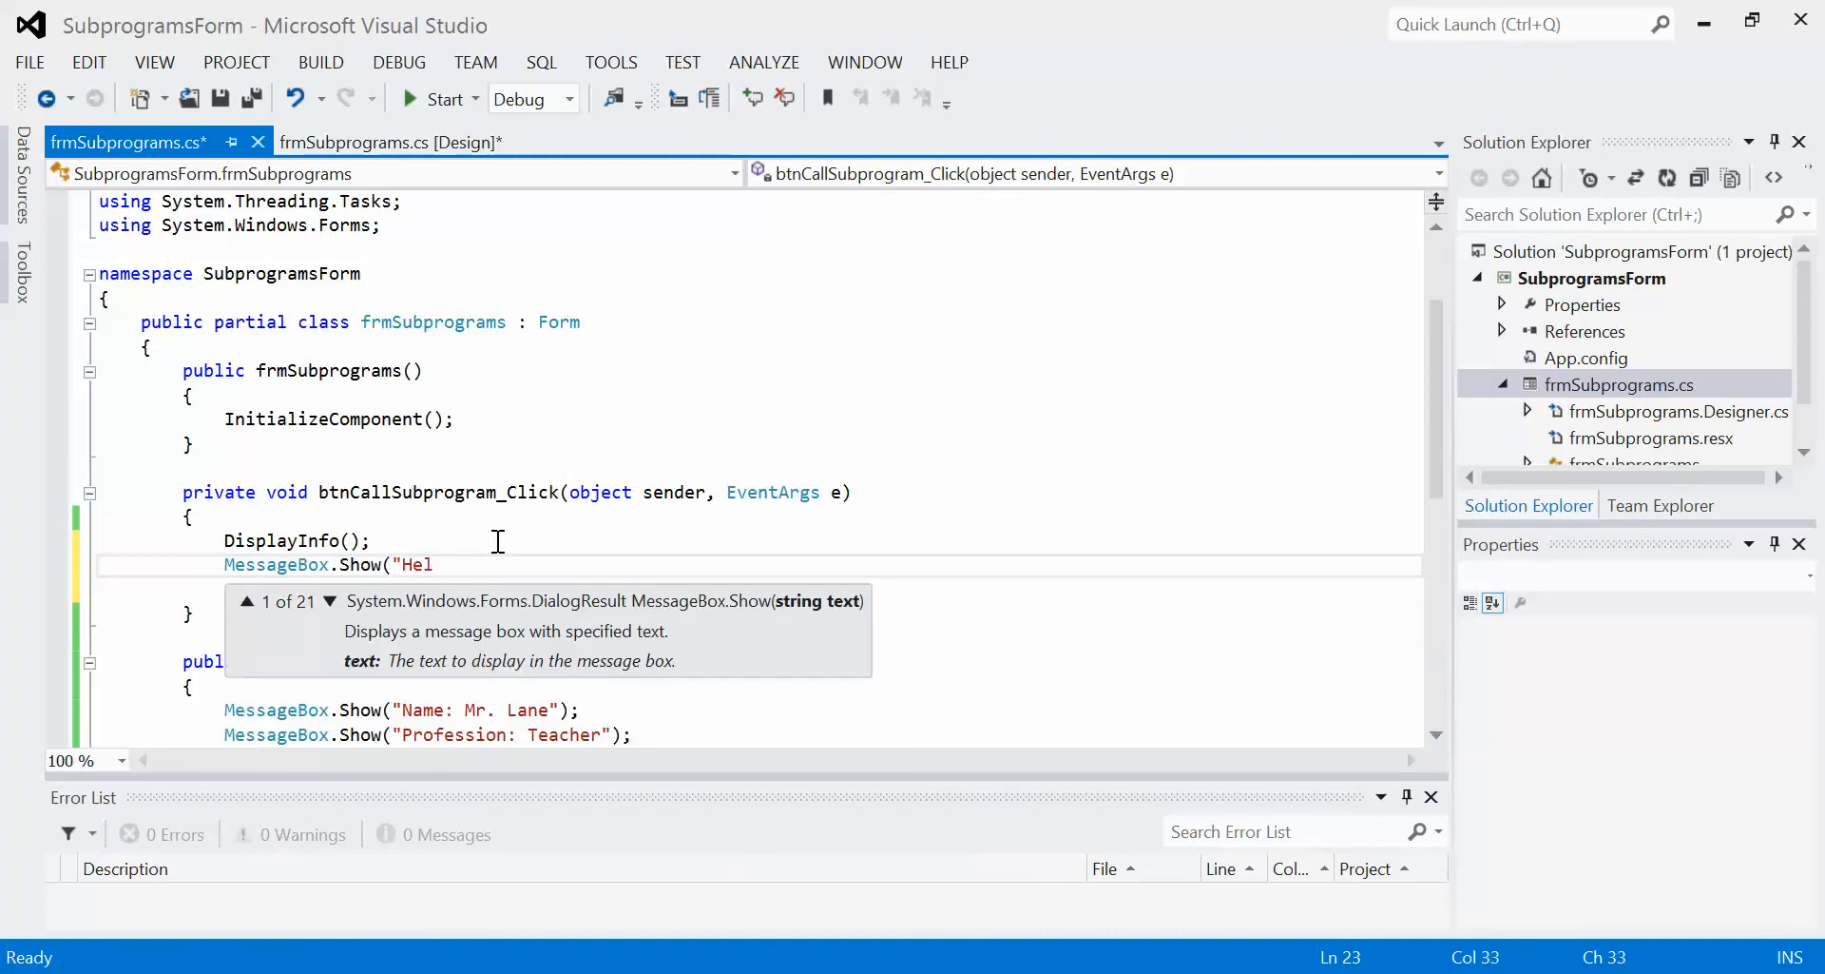
{"action": "type", "text": "lo\");"}
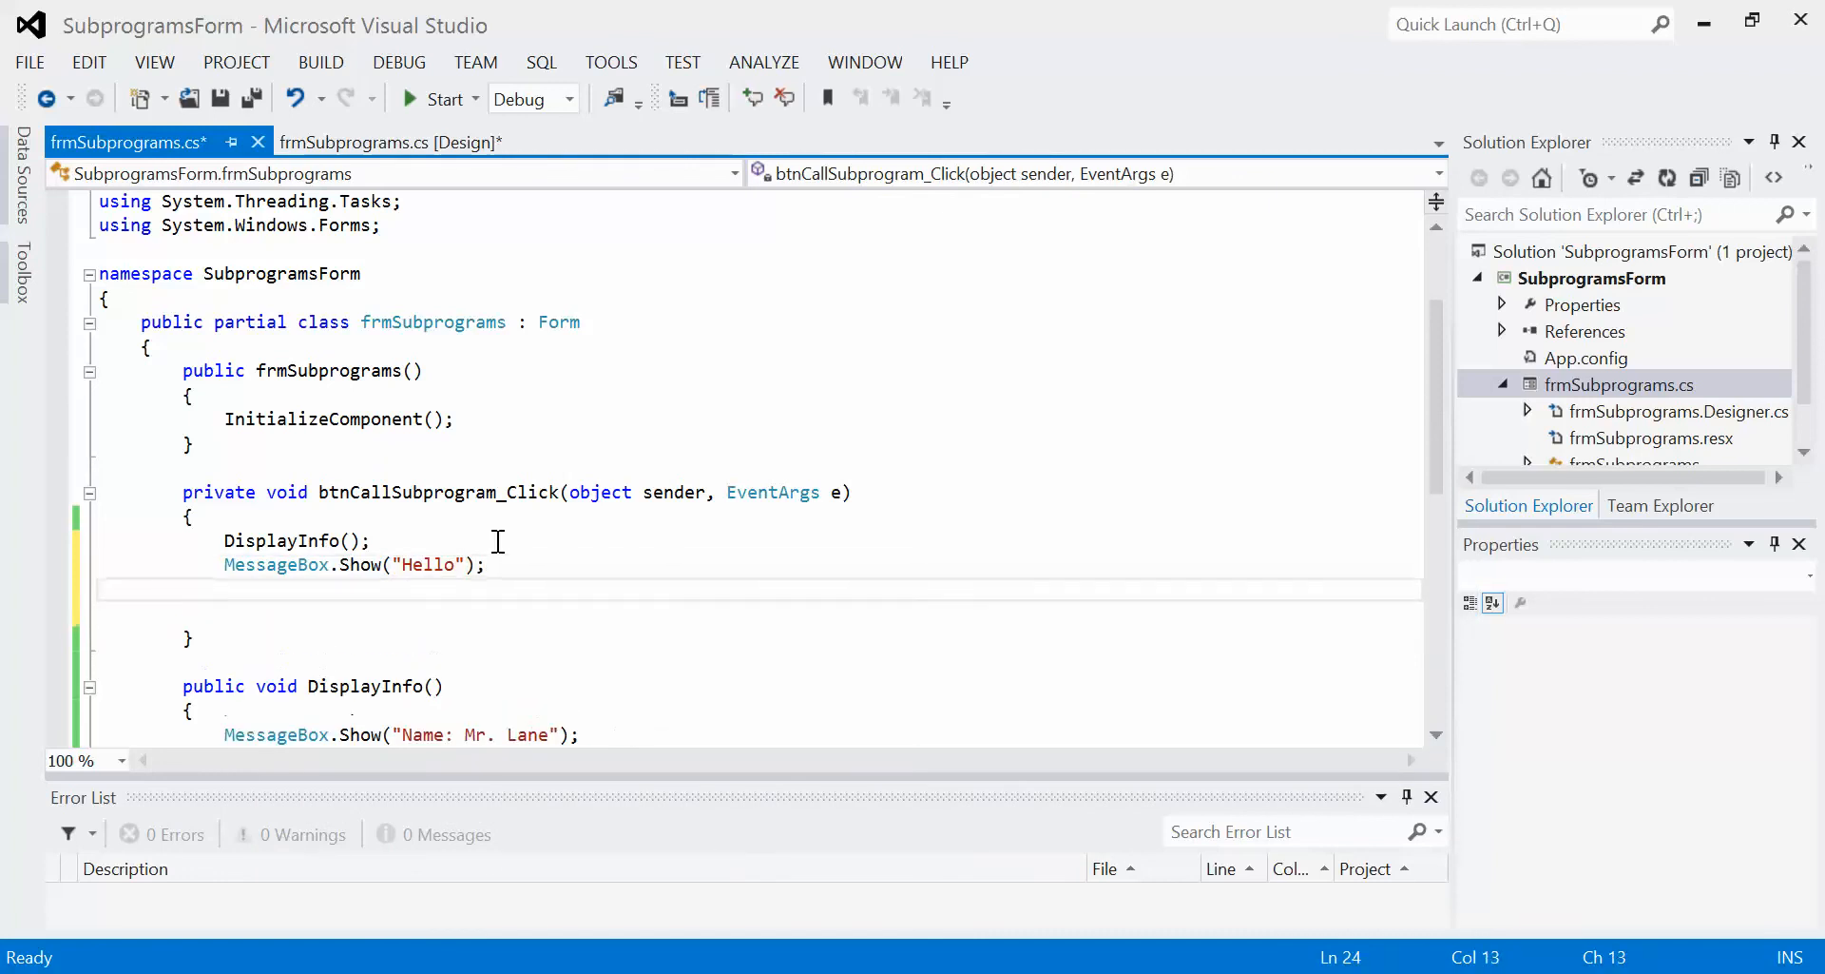
{"action": "type", "text": "DisplayInfo();"}
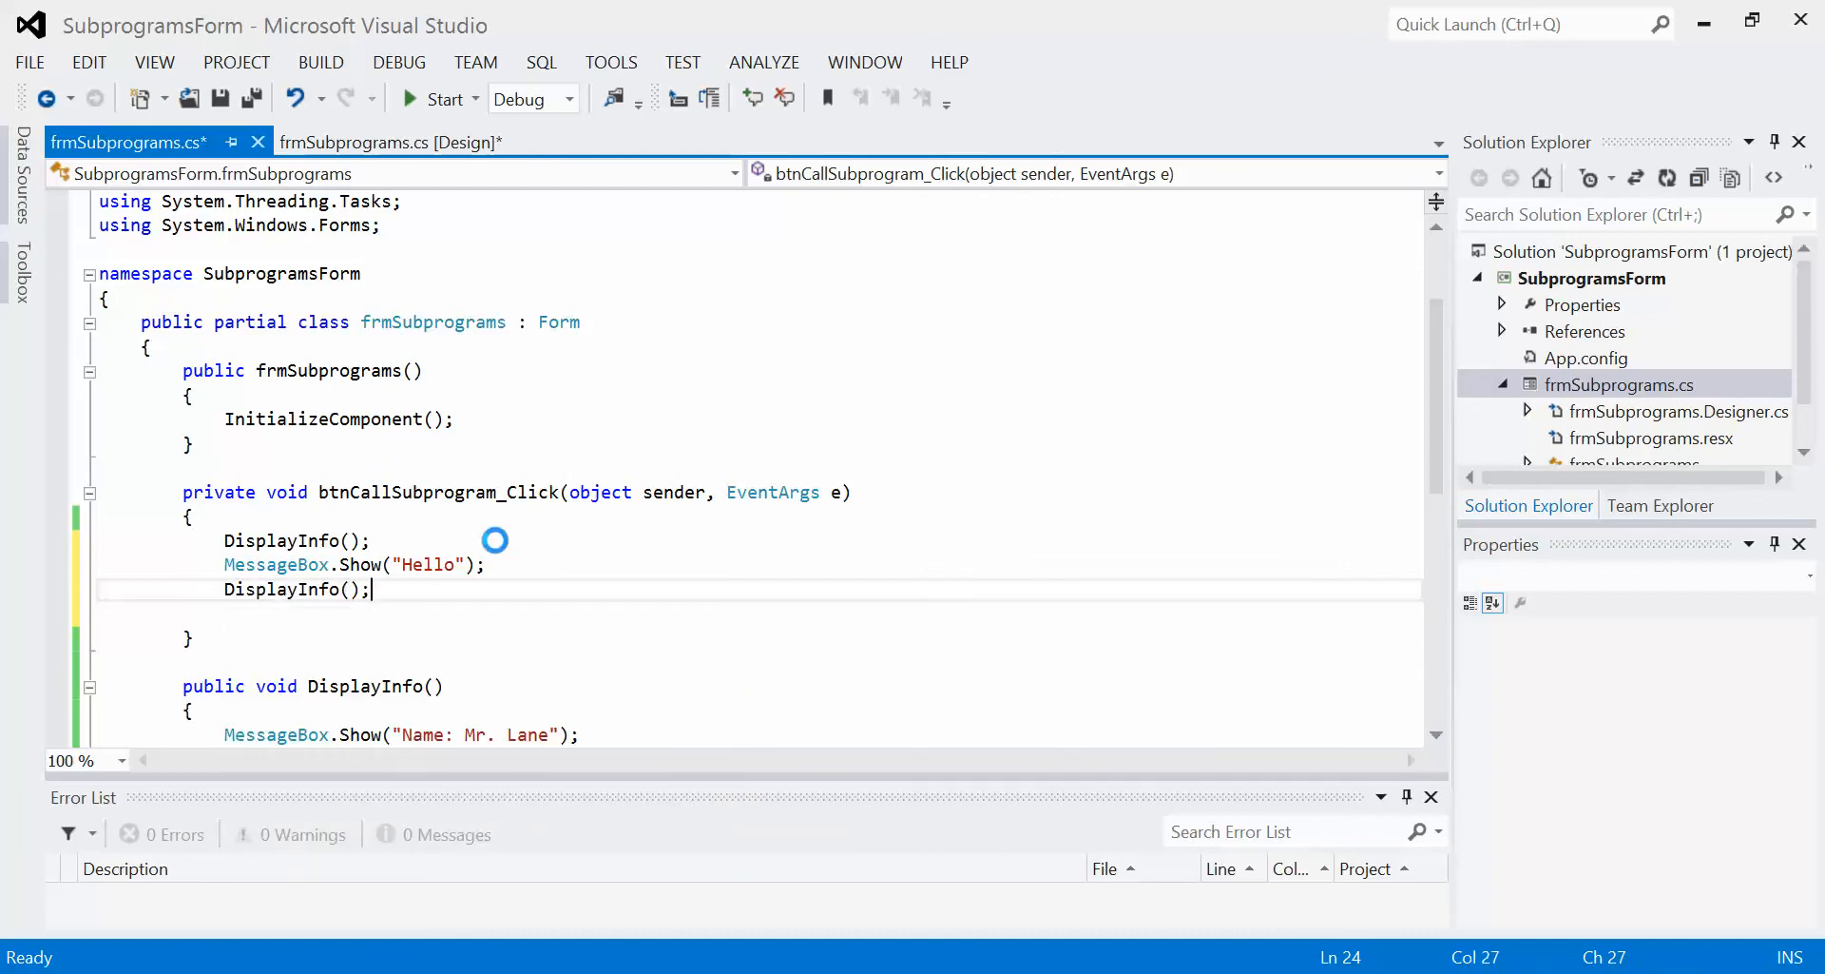
Run the form, call the subprogram, acknowledge the name and profession messages twice, and close the form
{"action": "left_click", "coordinate": [439, 98]}
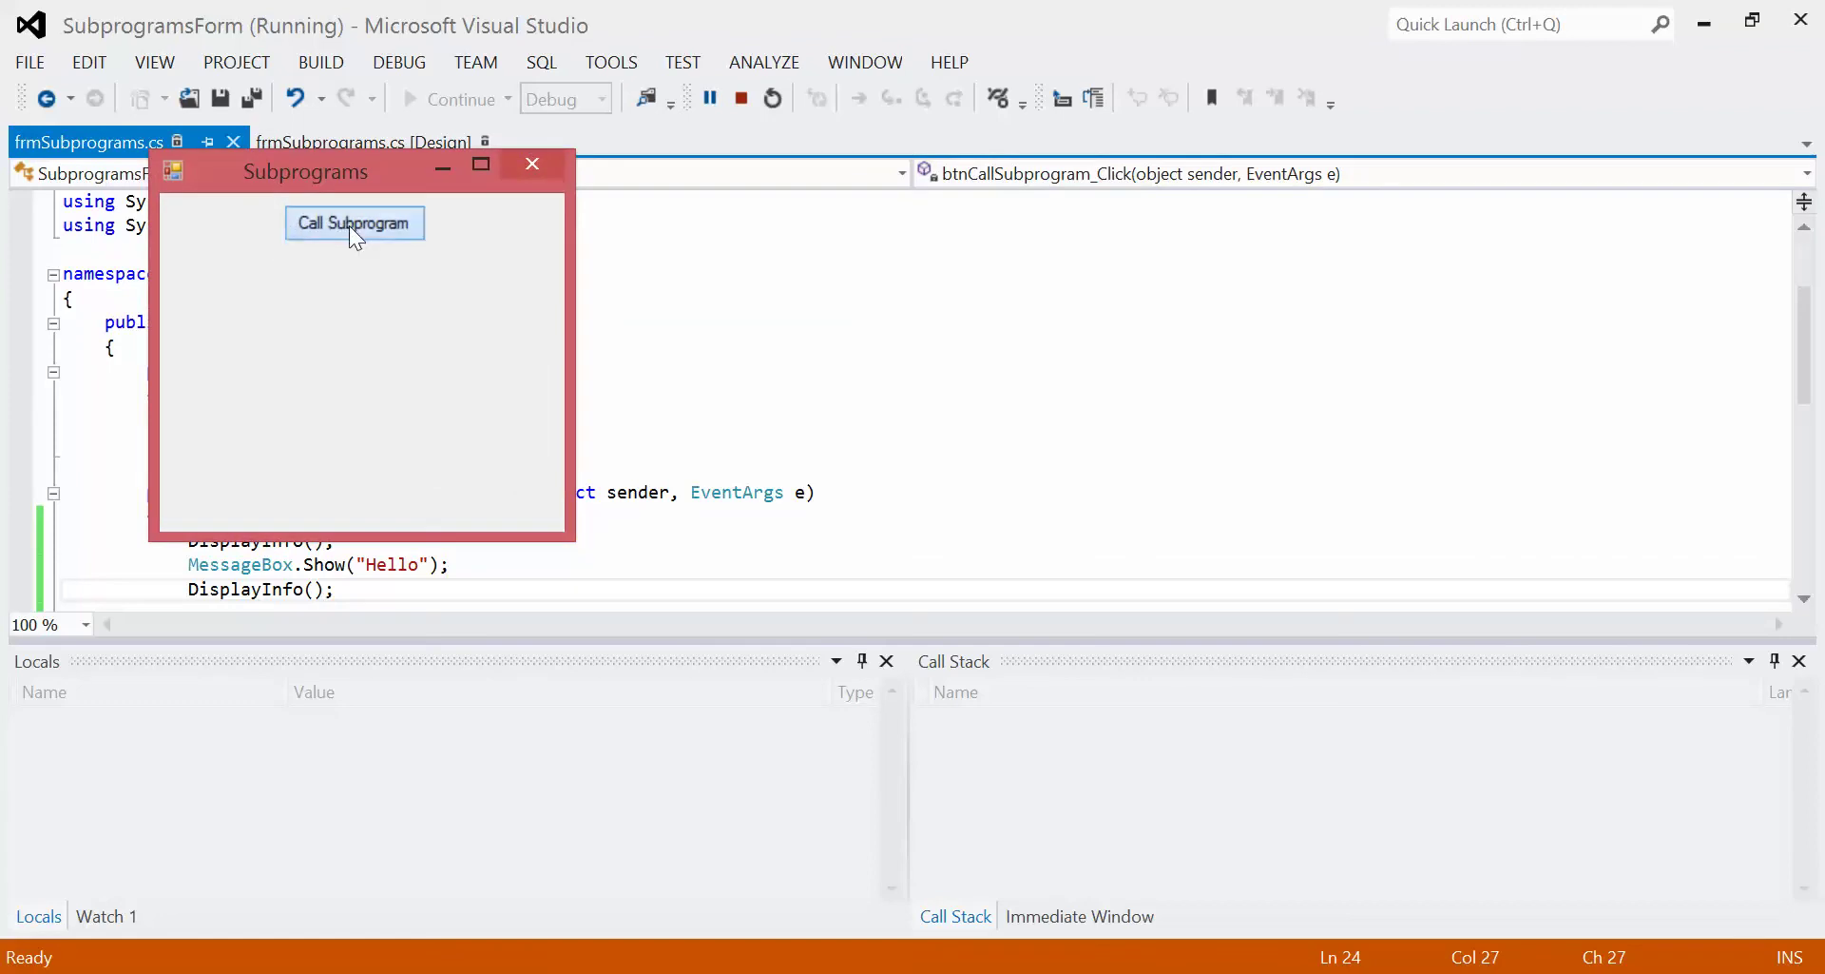
{"action": "left_click", "coordinate": [353, 222]}
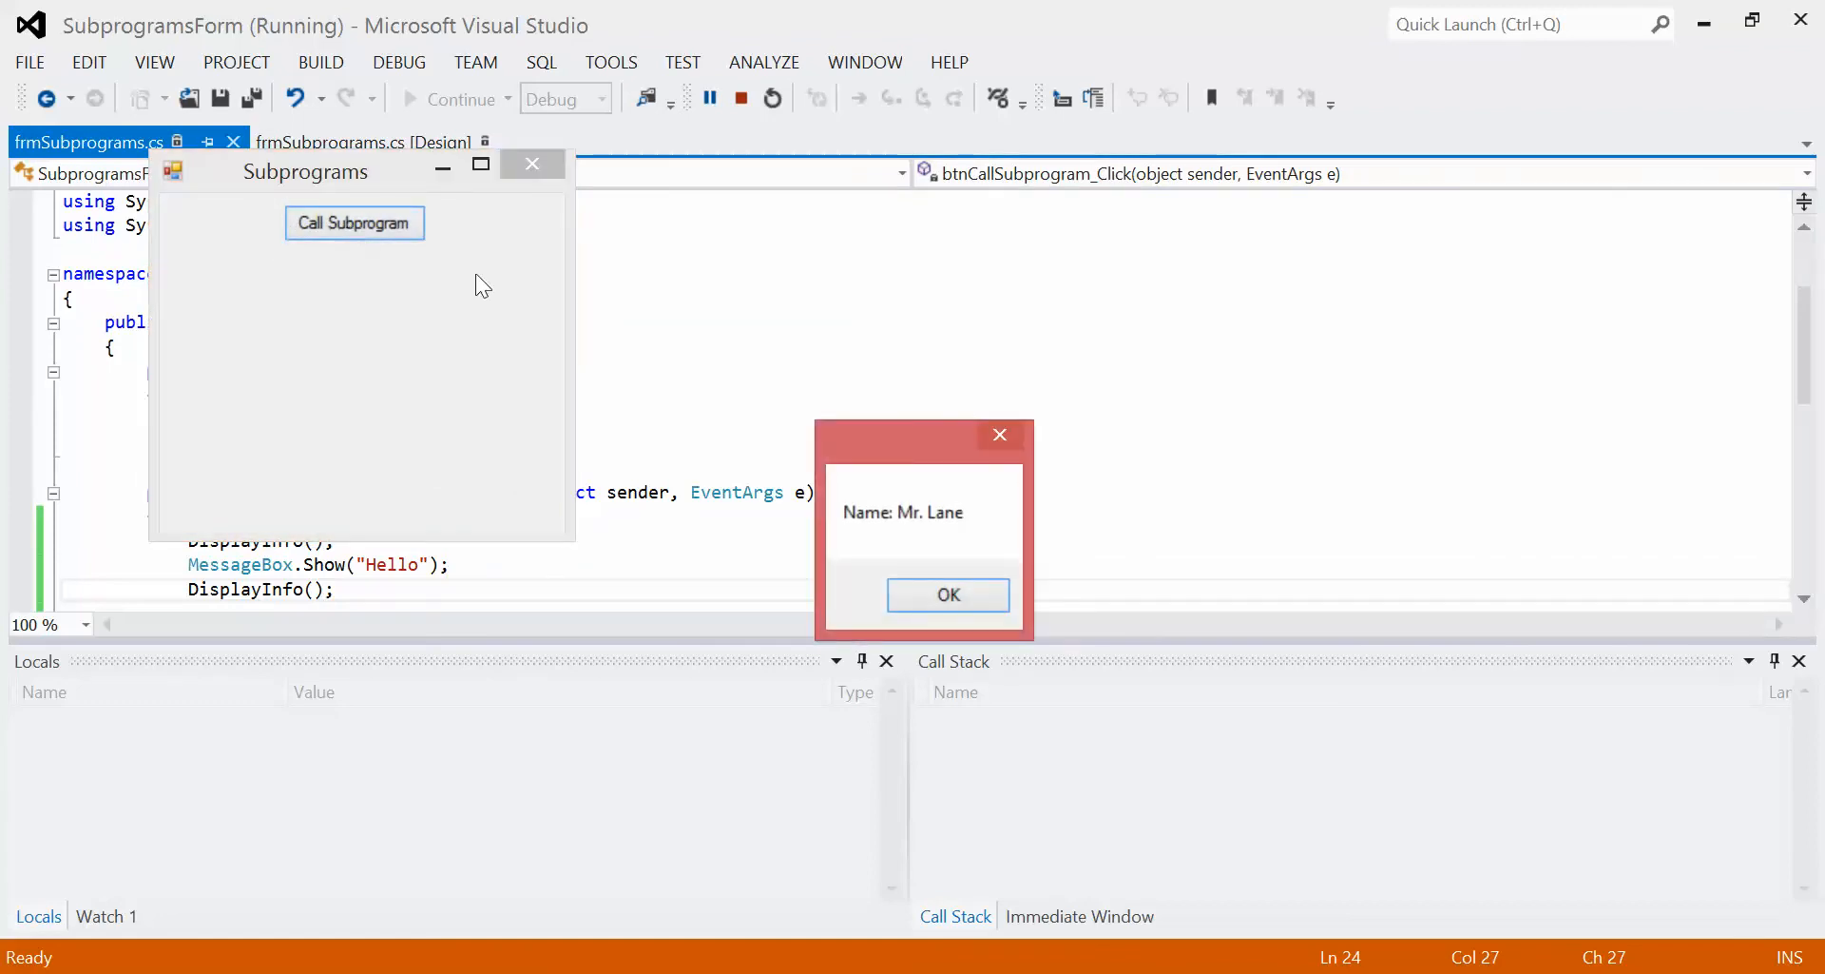
{"action": "left_click", "coordinate": [948, 594]}
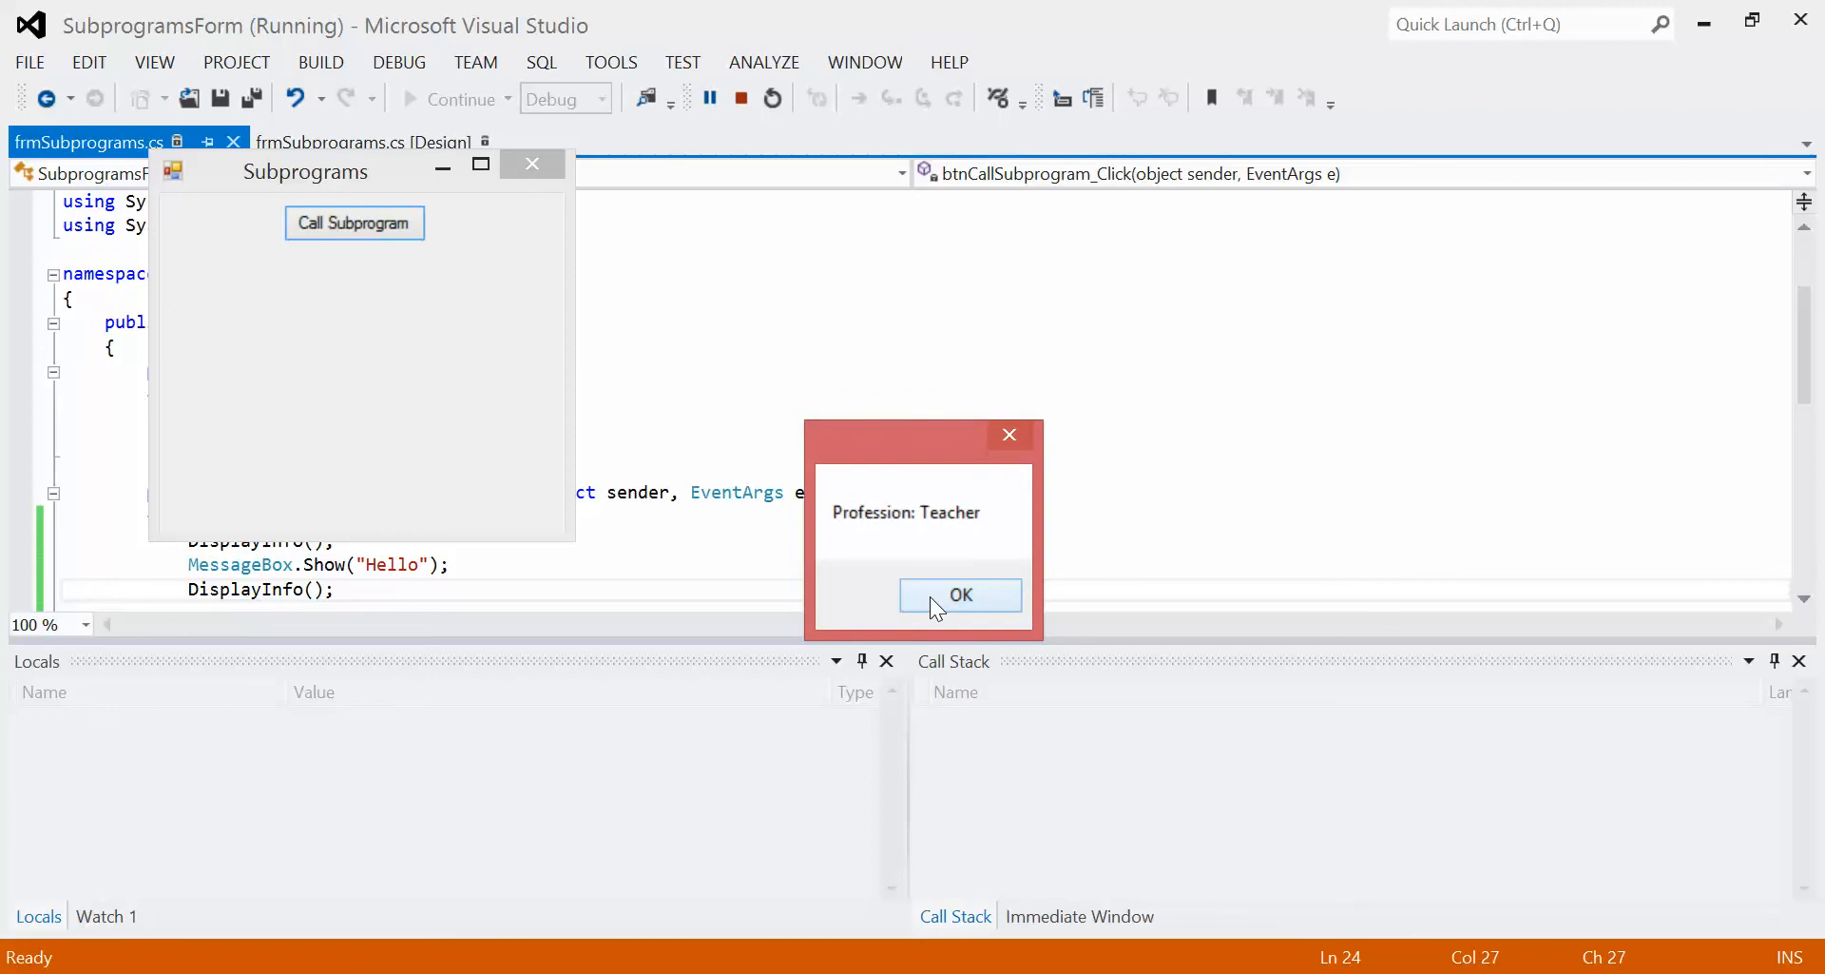
{"action": "mouse_move", "coordinate": [192, 534]}
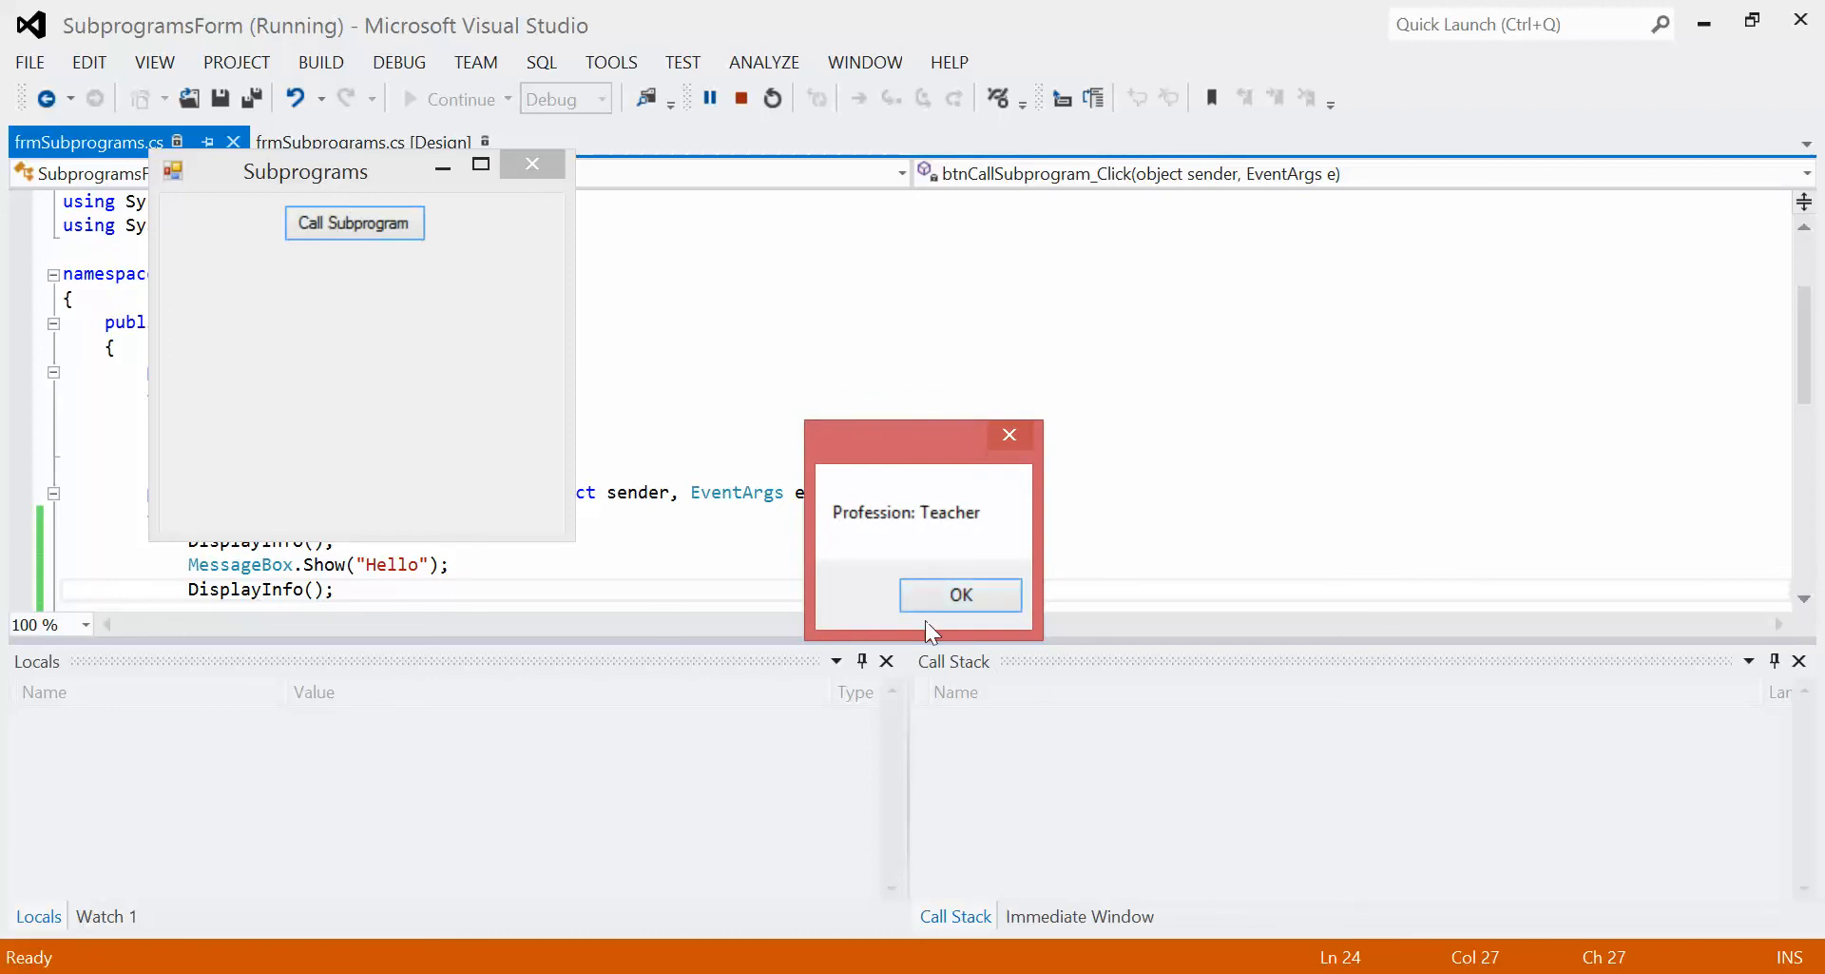
{"action": "left_click", "coordinate": [959, 594]}
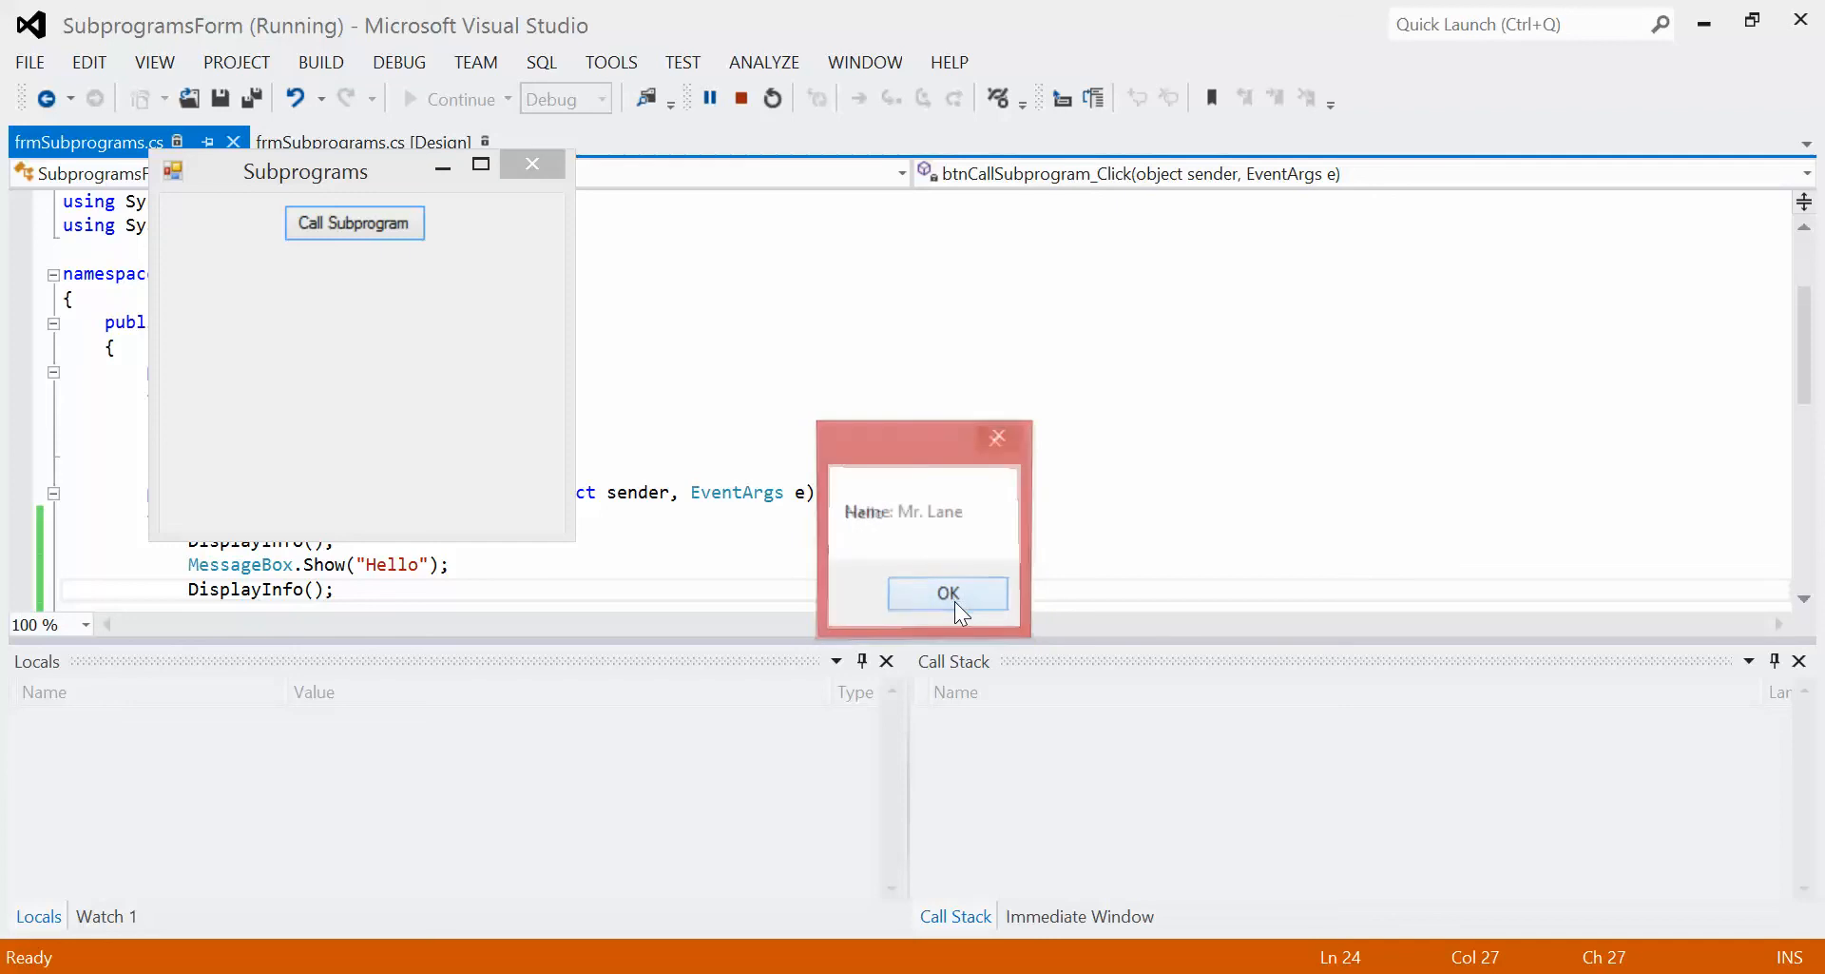
{"action": "left_click", "coordinate": [947, 592]}
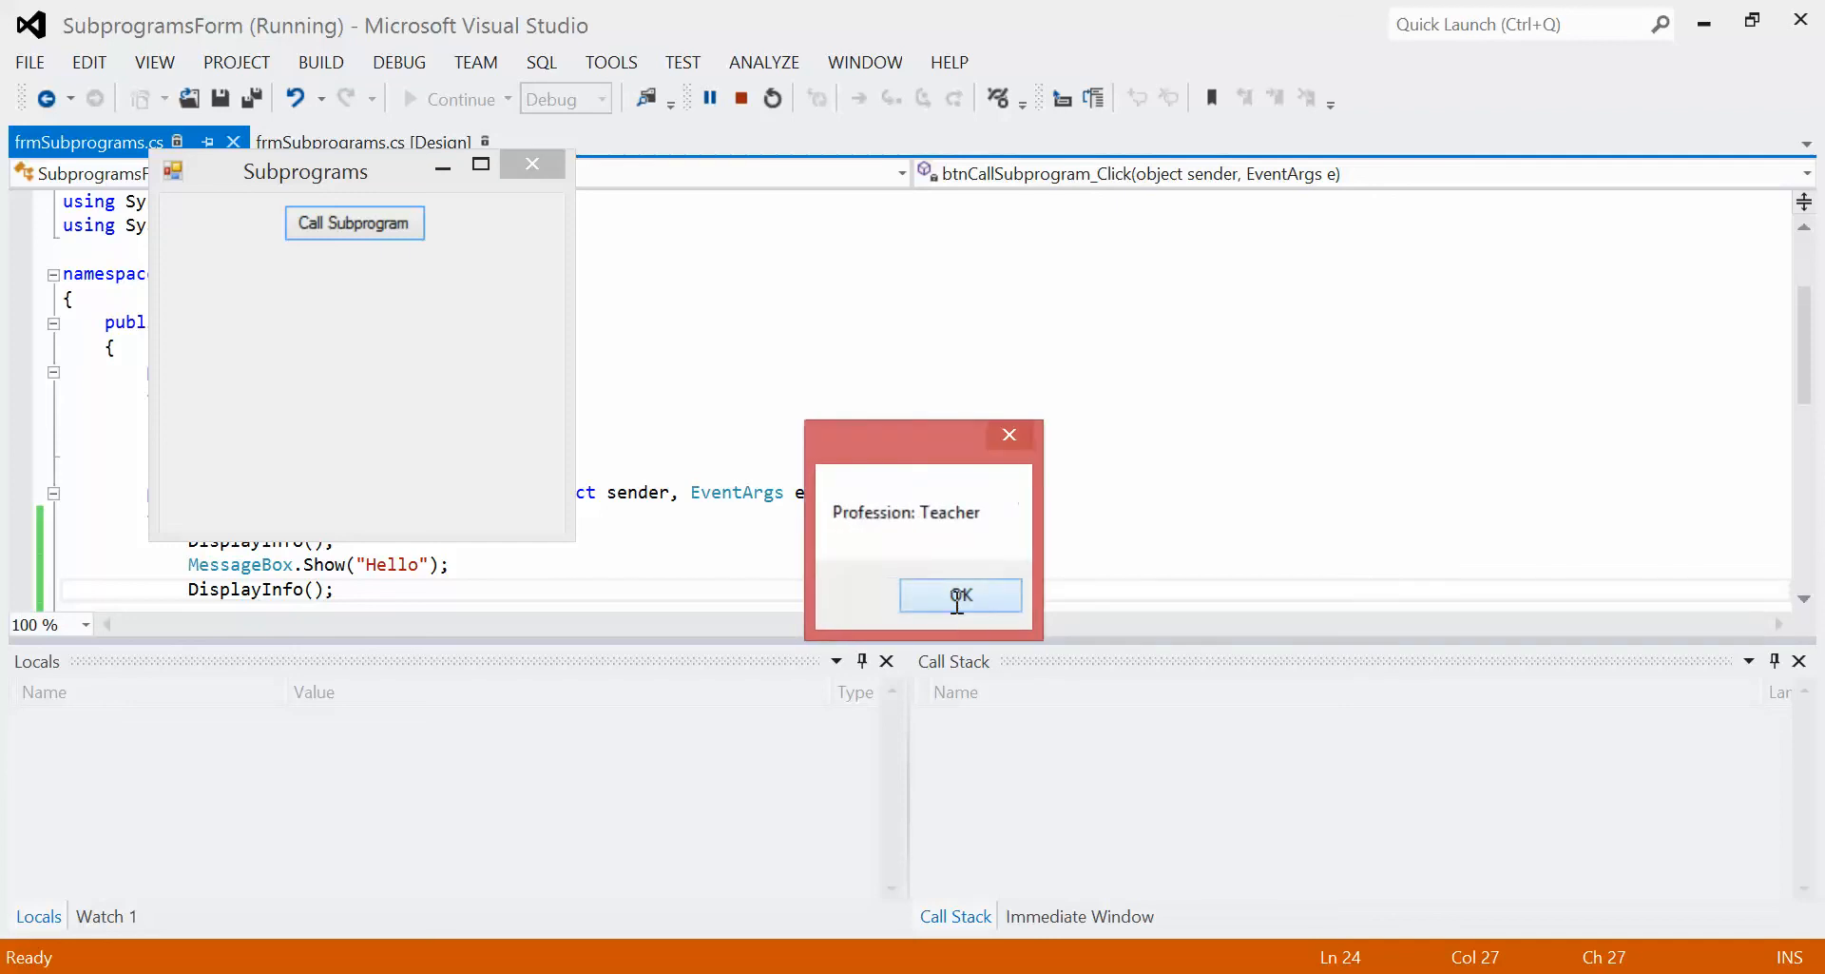
{"action": "left_click", "coordinate": [960, 595]}
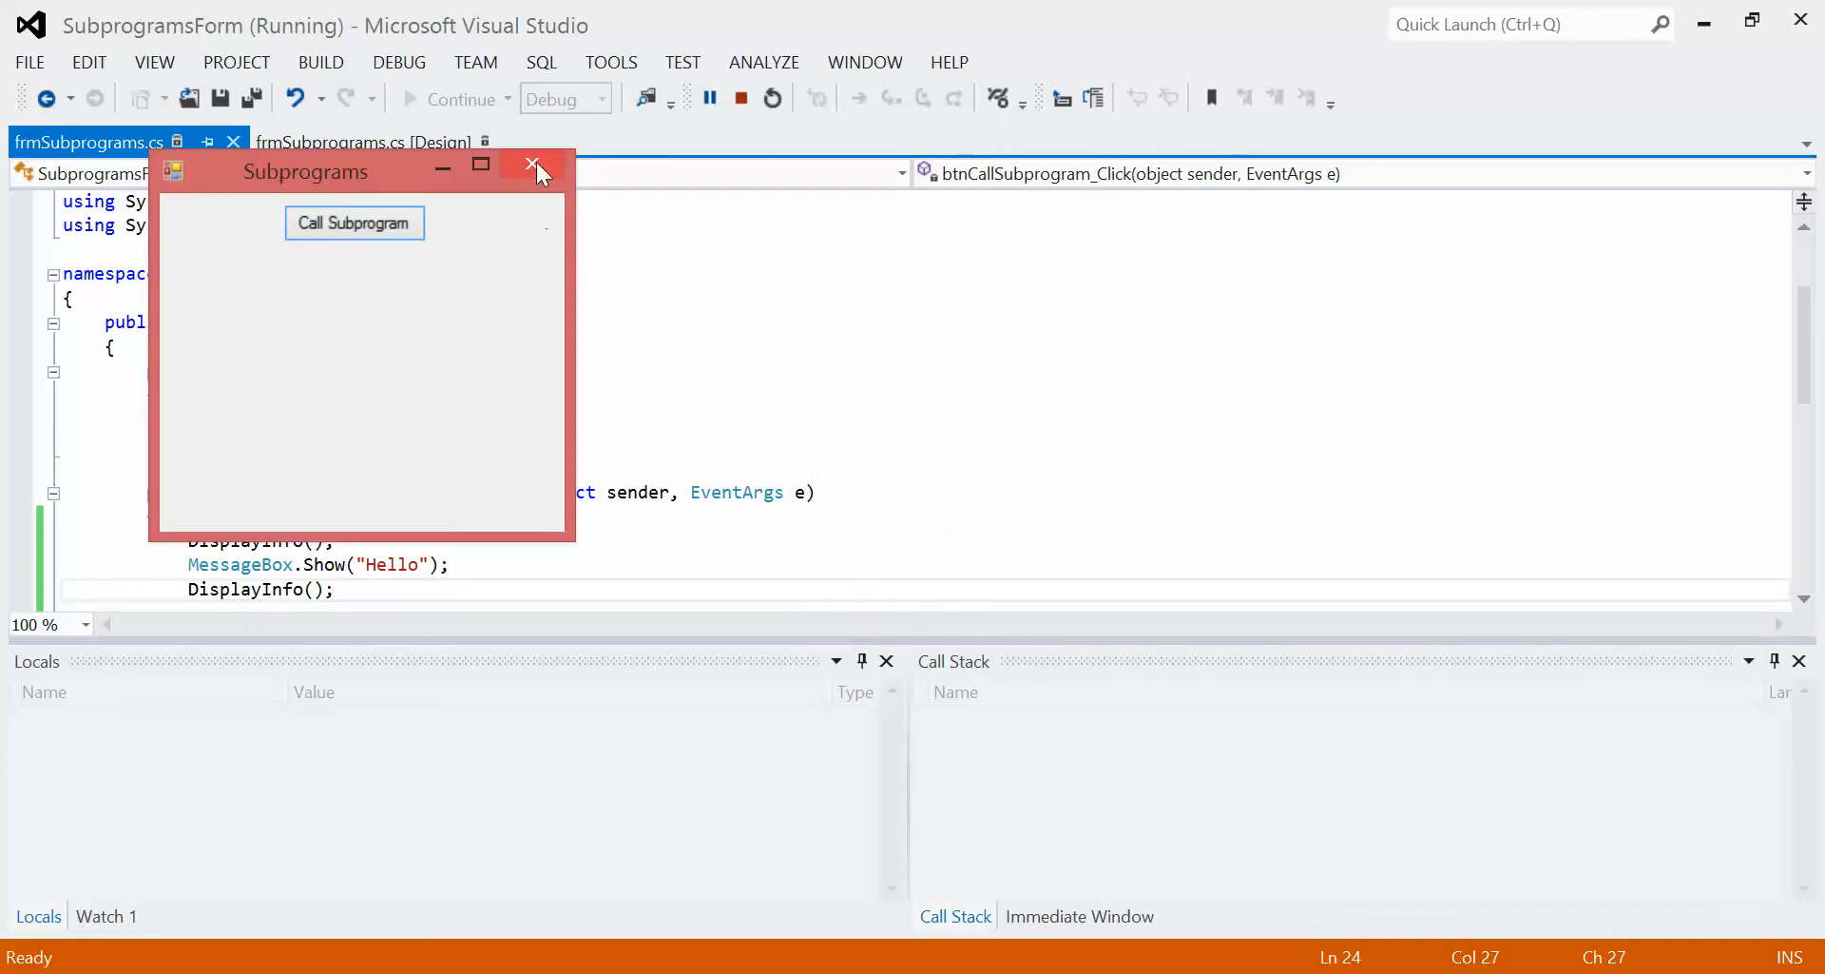
{"action": "left_click", "coordinate": [535, 170]}
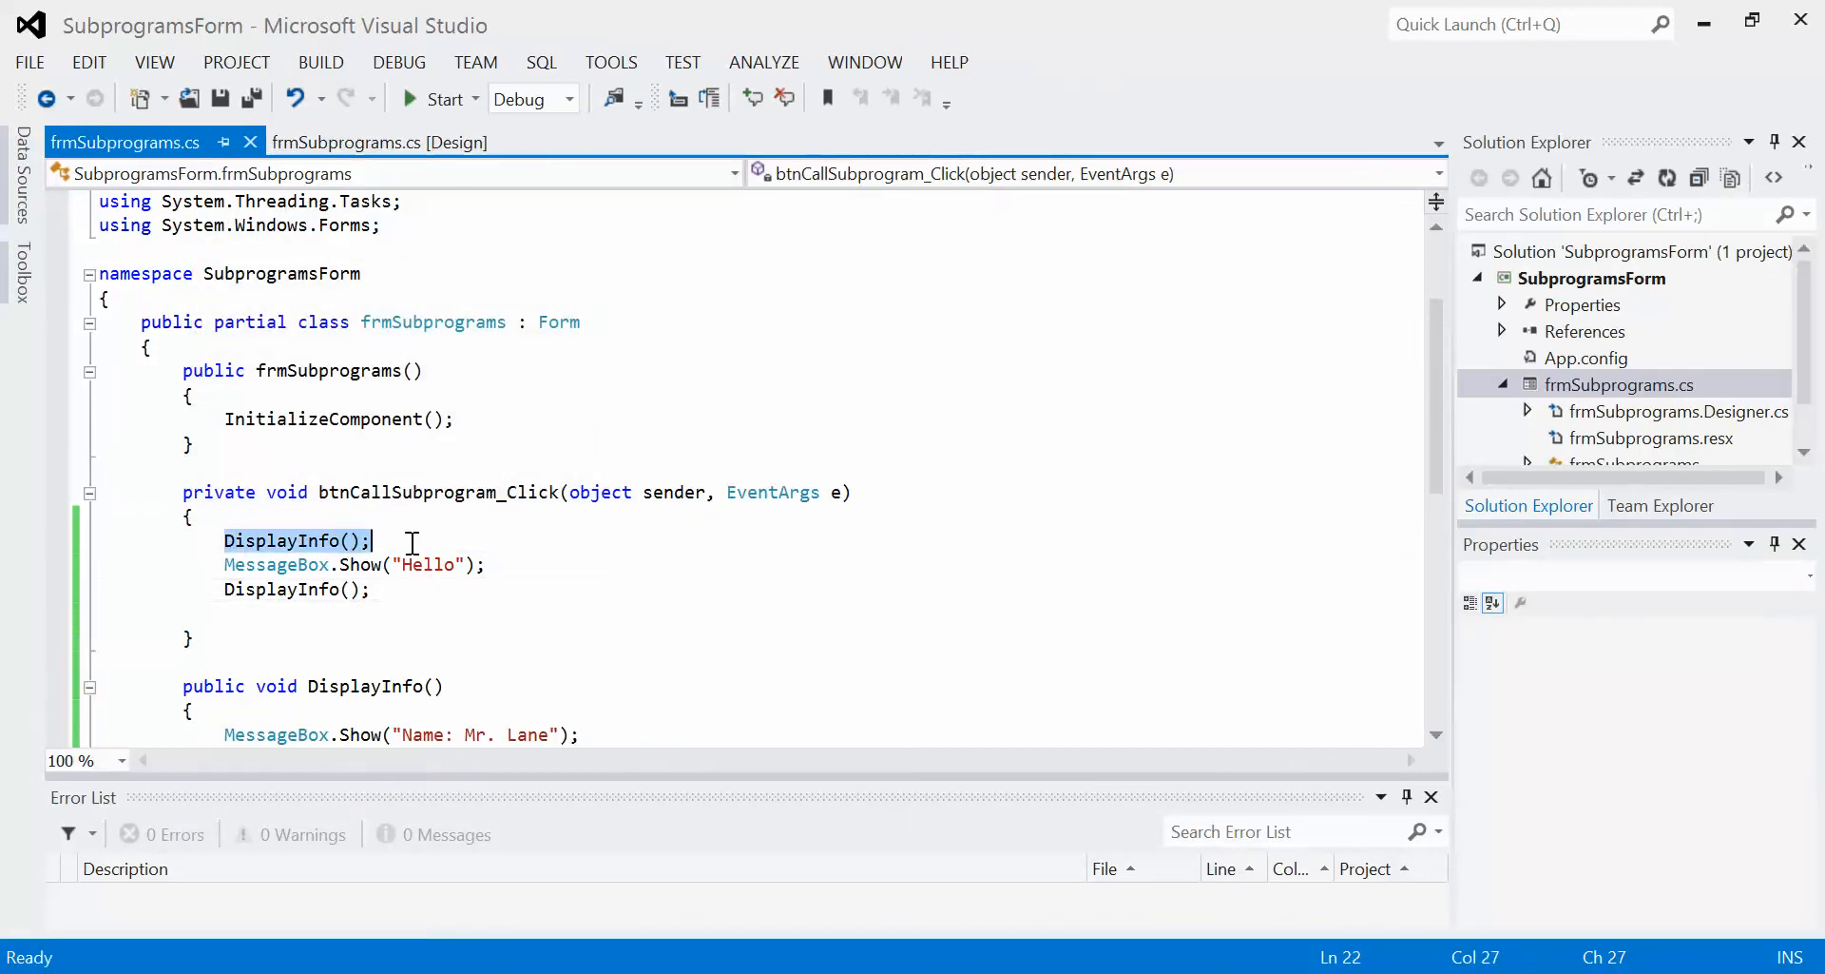
{"action": "left_click", "coordinate": [370, 564]}
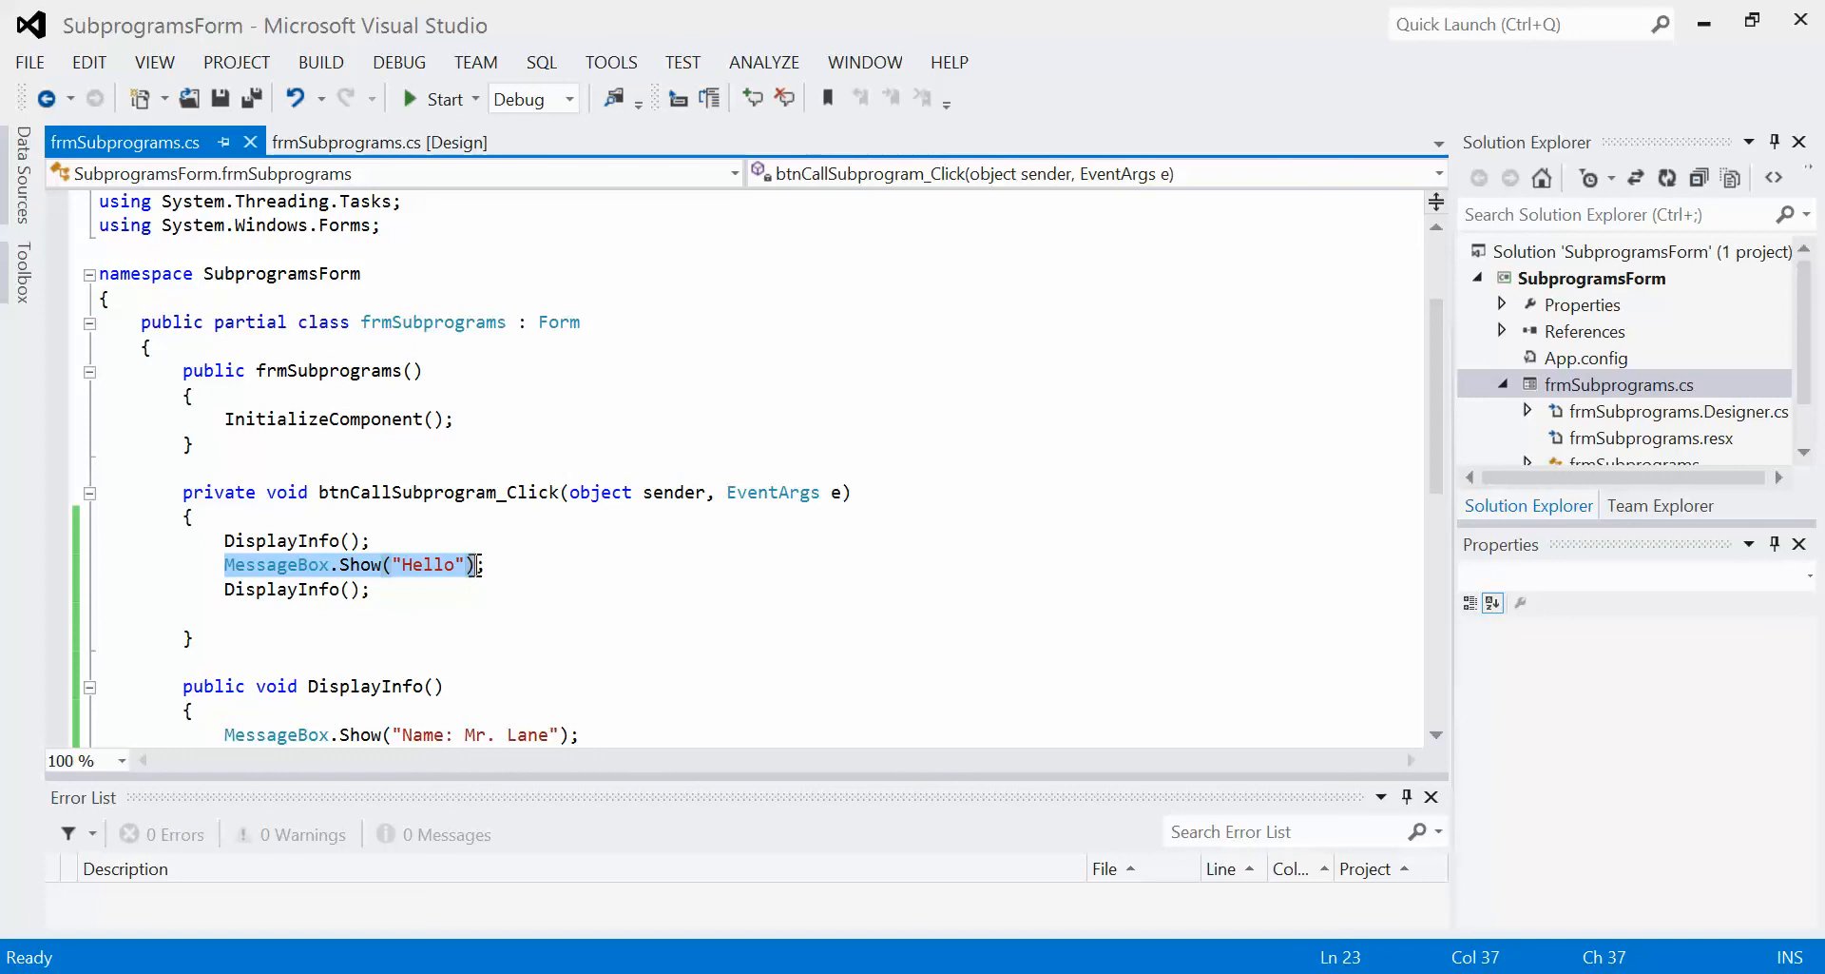
{"action": "left_click", "coordinate": [310, 588]}
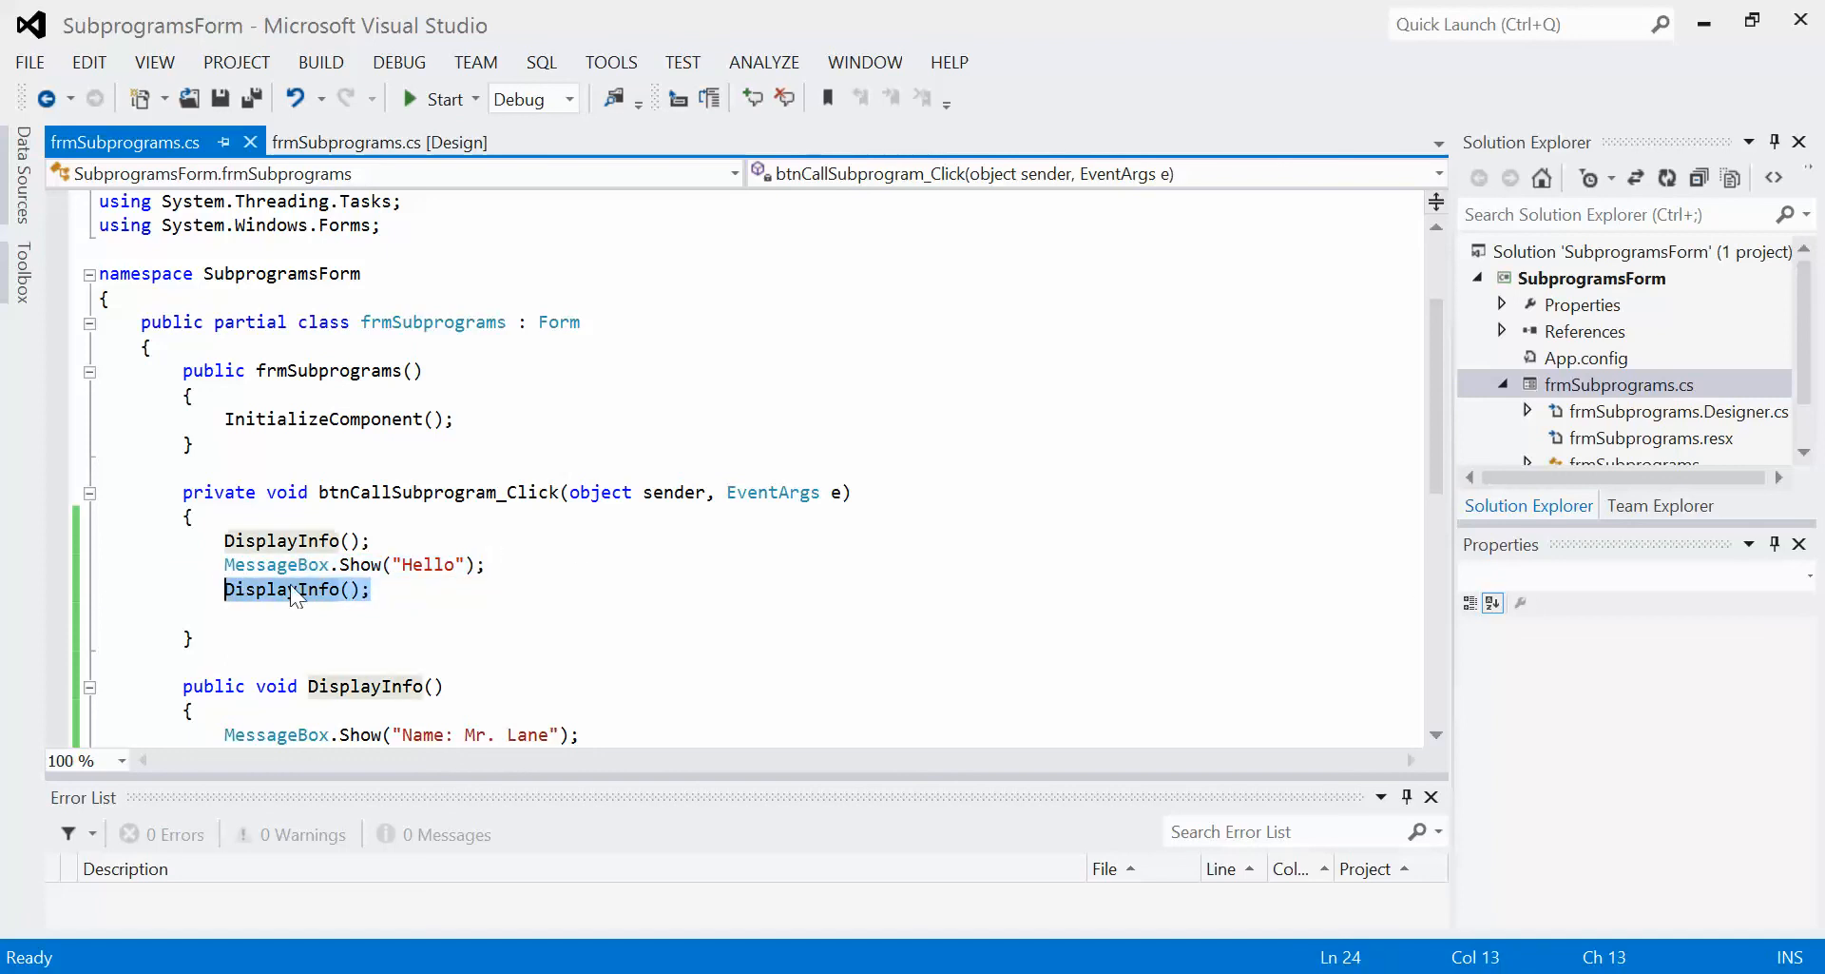
{"action": "mouse_move", "coordinate": [1443, 454]}
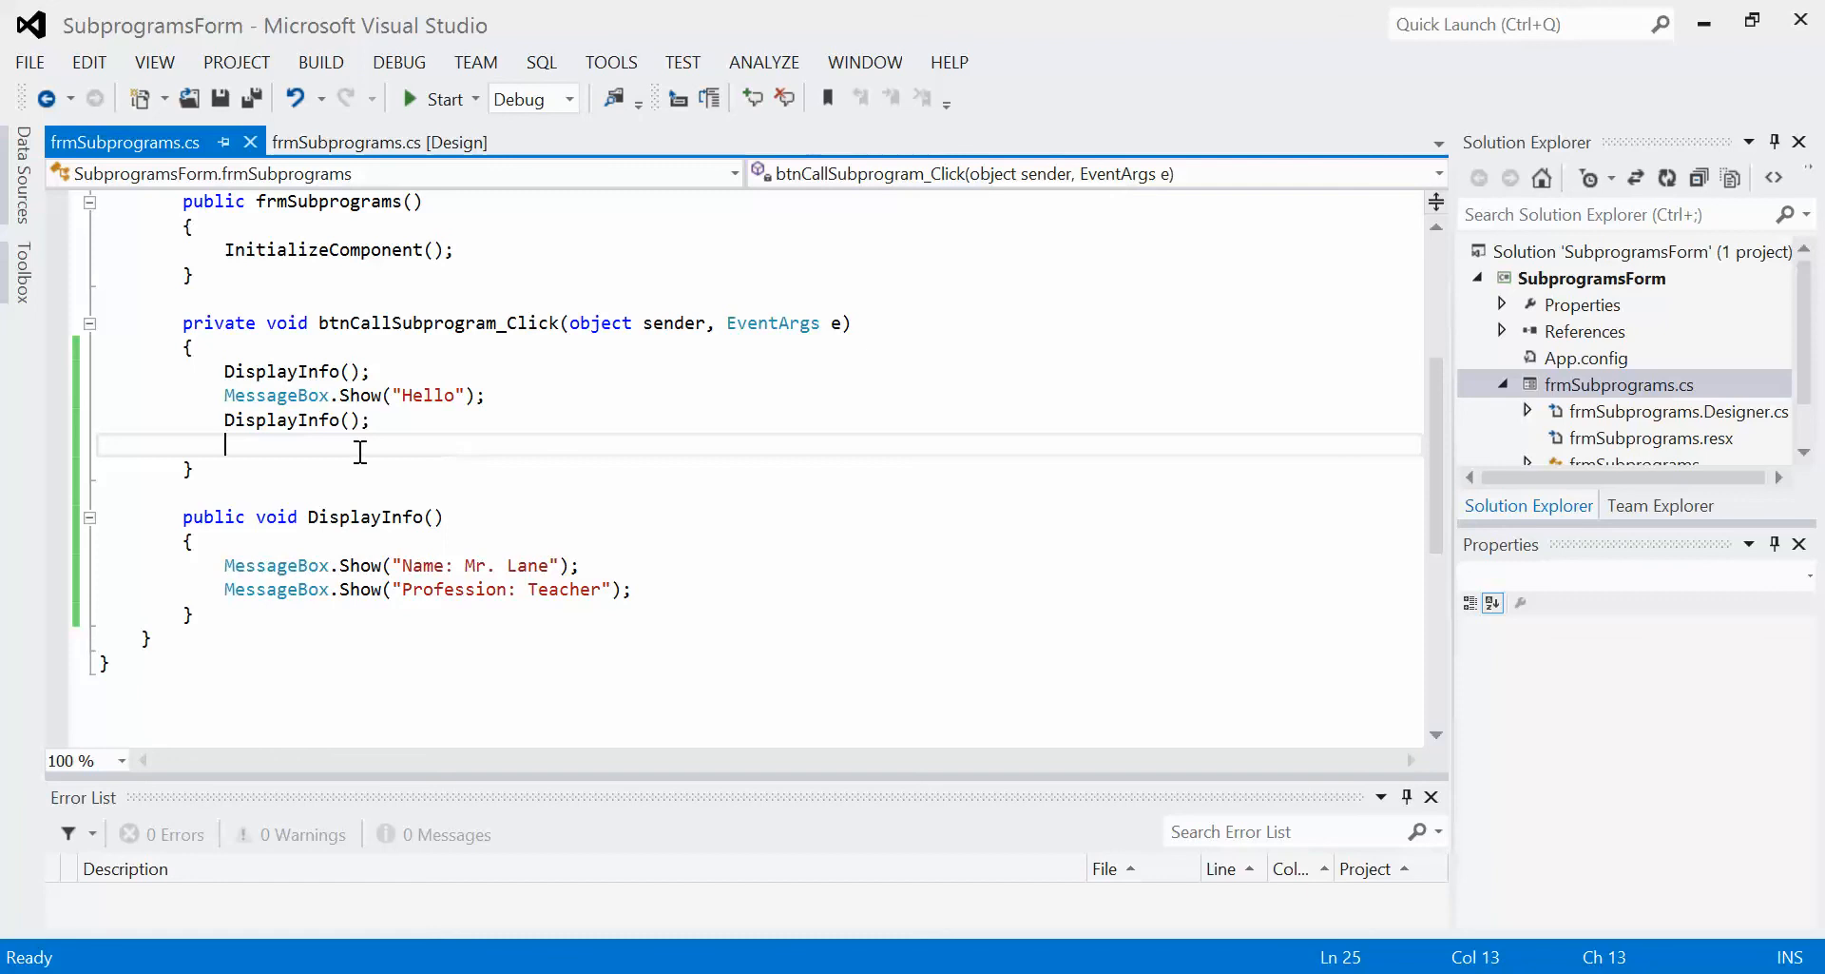
{"action": "mouse_move", "coordinate": [289, 419]}
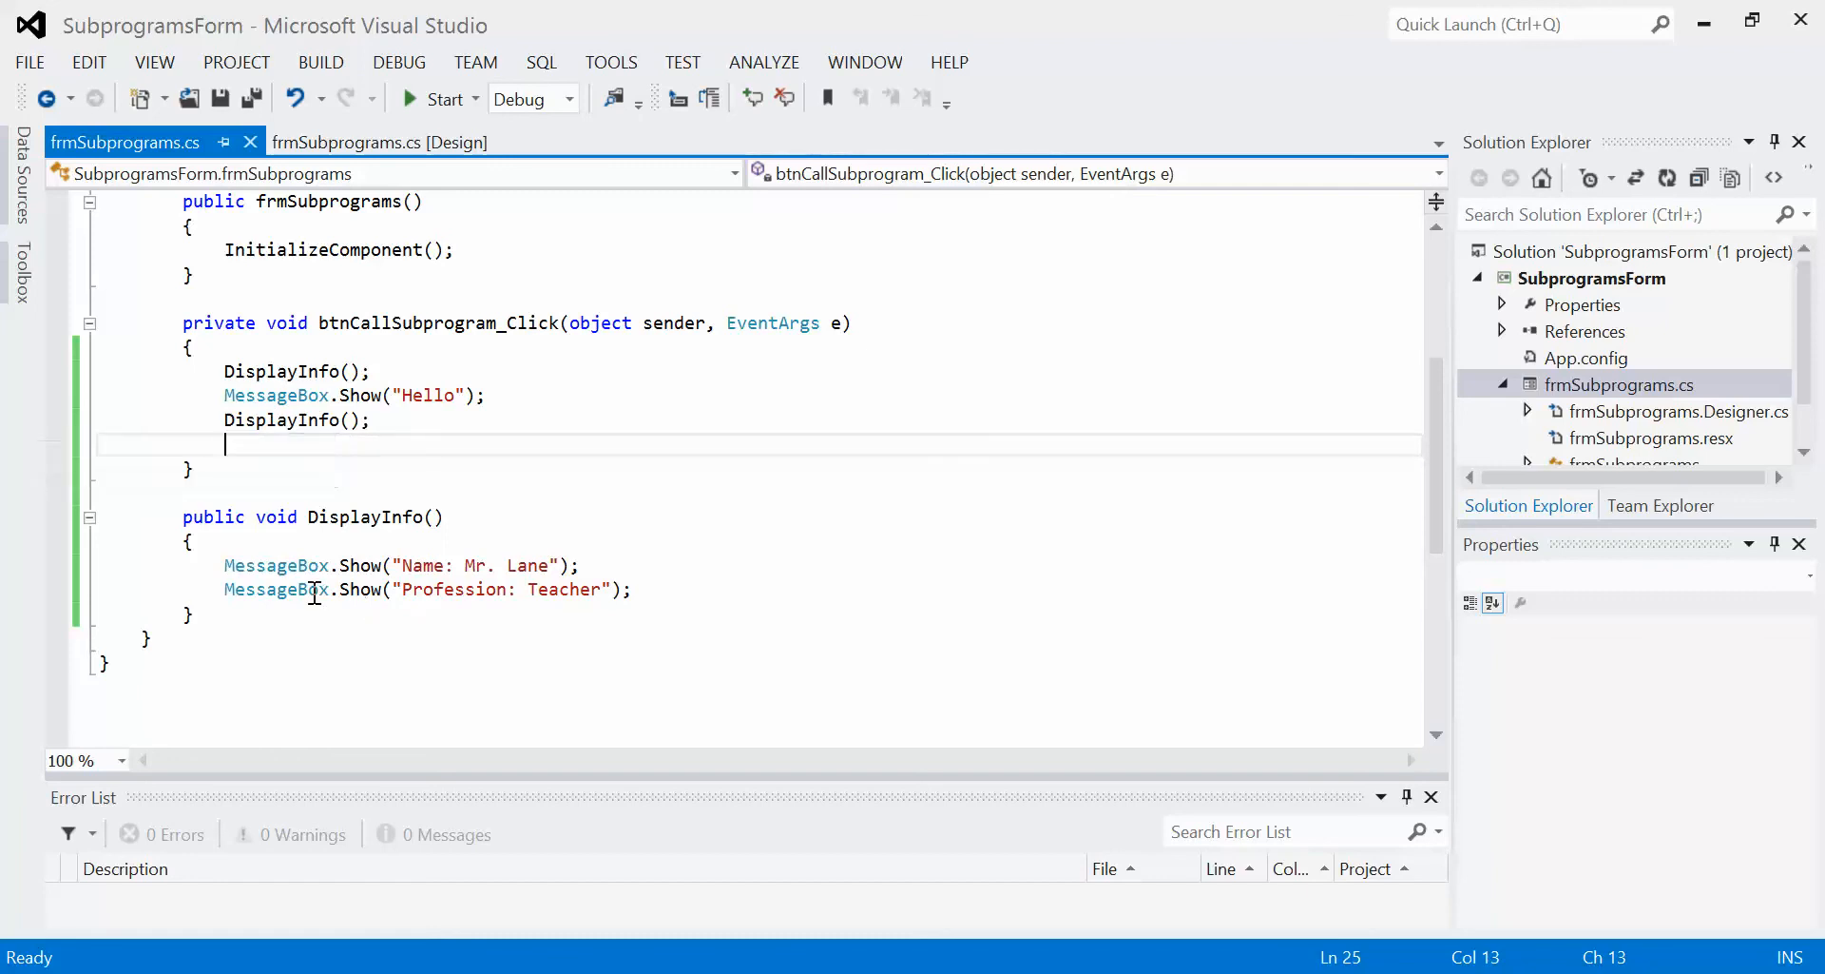
{"action": "mouse_move", "coordinate": [349, 393]}
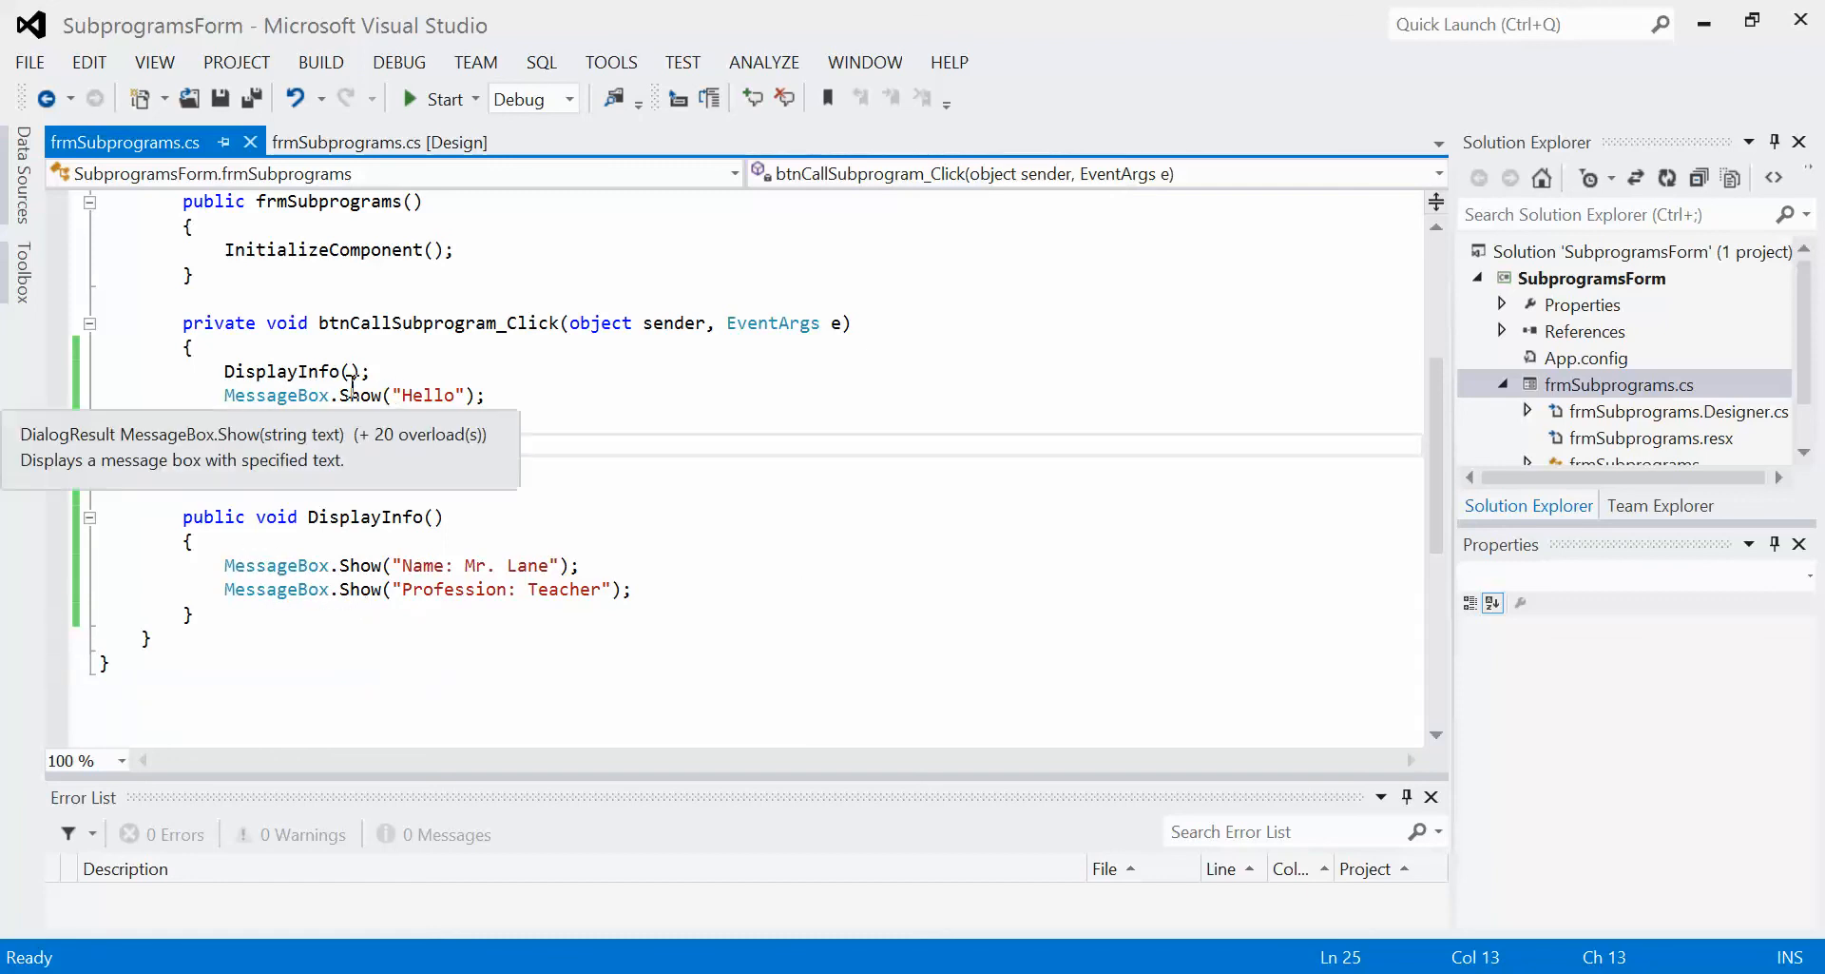
{"action": "type", "text": "DisplayInfo();"}
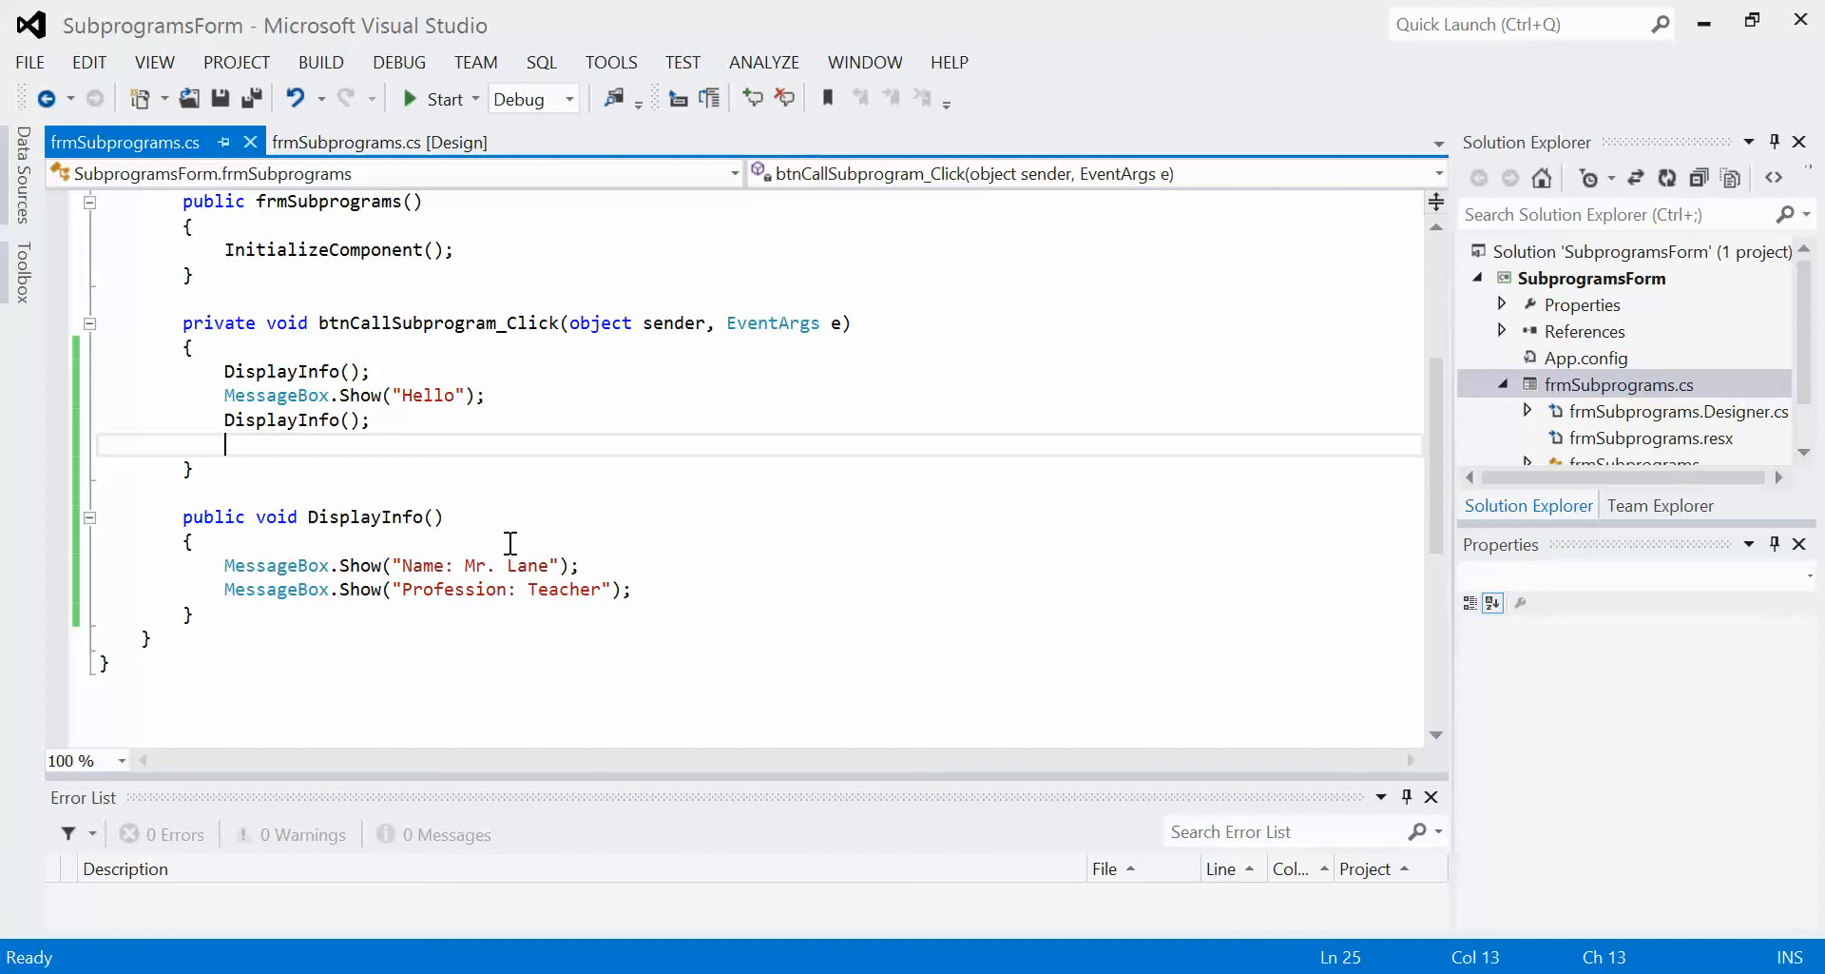
{"action": "mouse_move", "coordinate": [282, 371]}
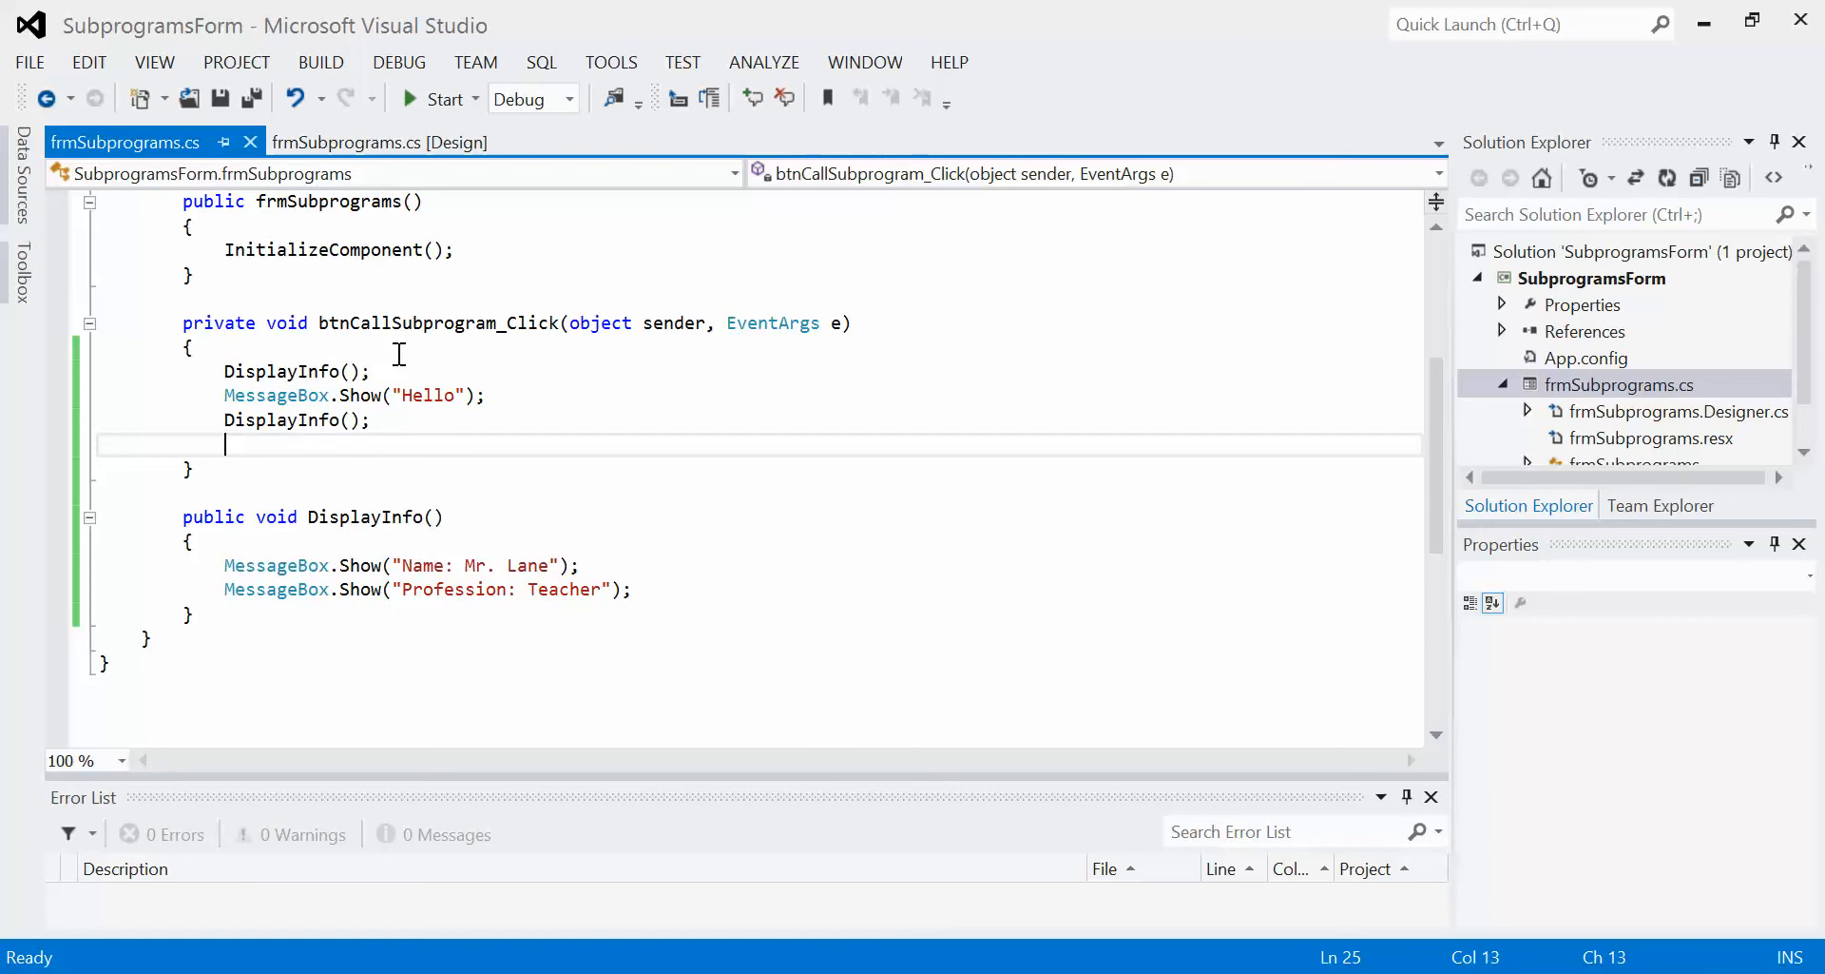
{"action": "mouse_move", "coordinate": [1343, 399]}
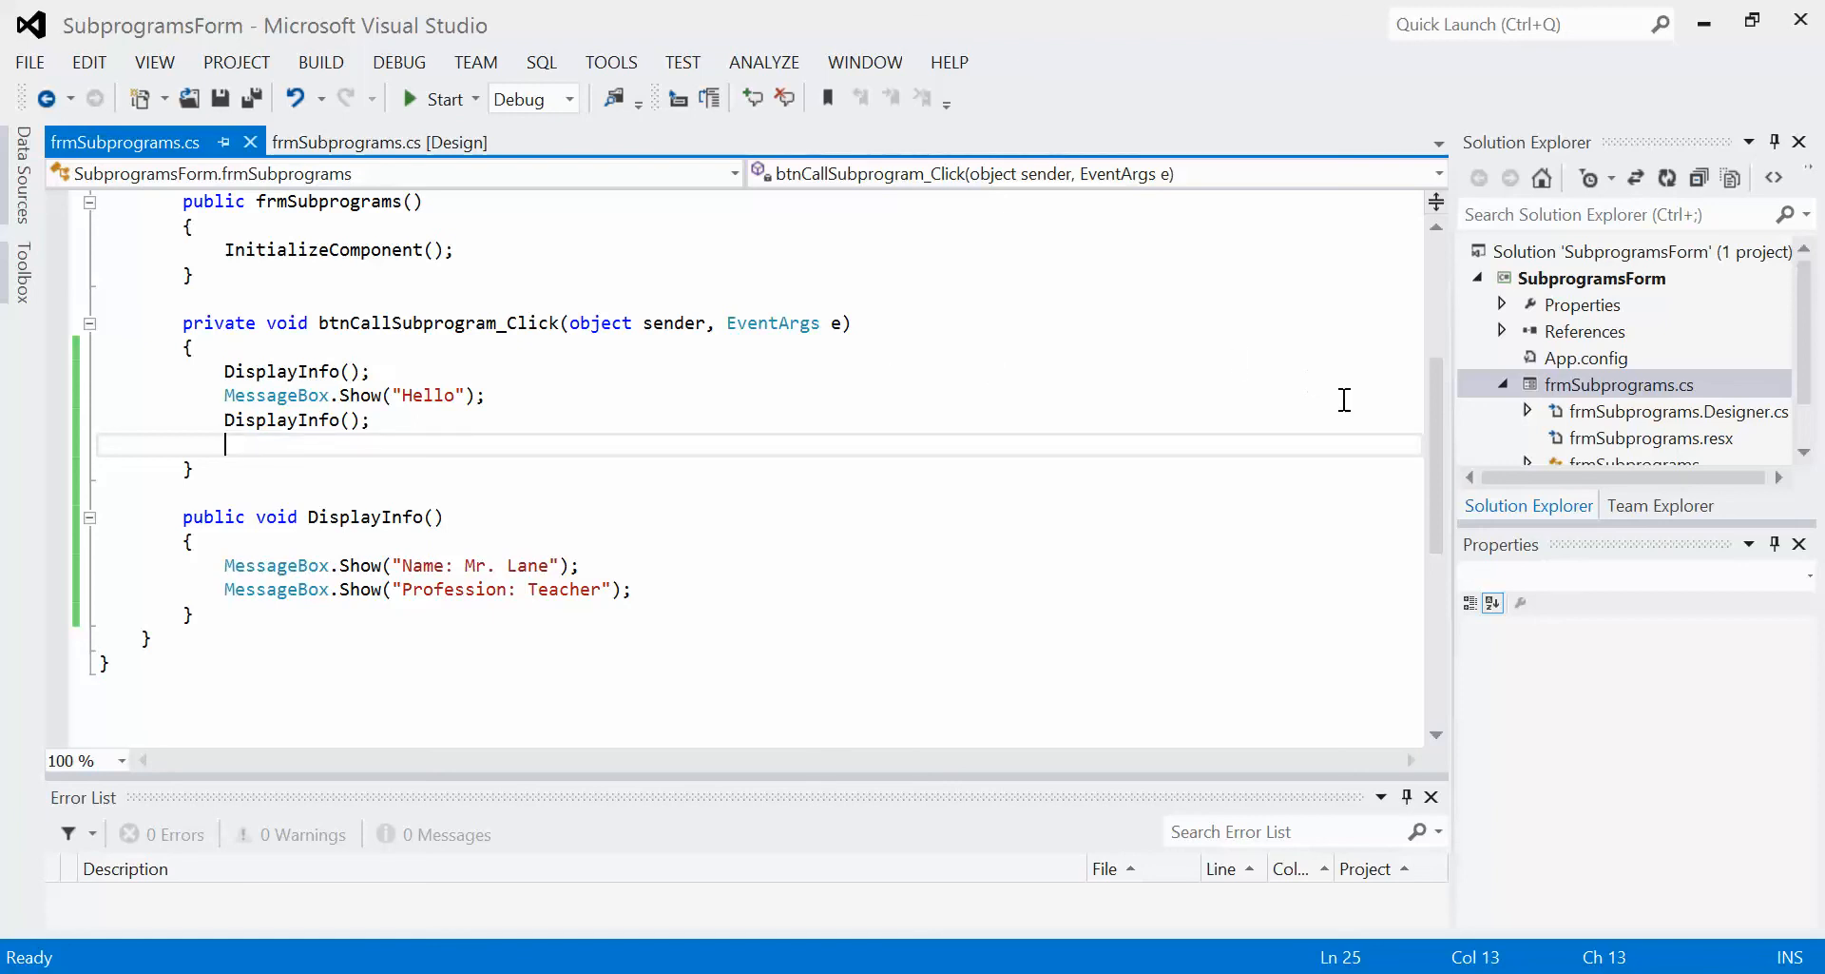
{"action": "mouse_move", "coordinate": [701, 553]}
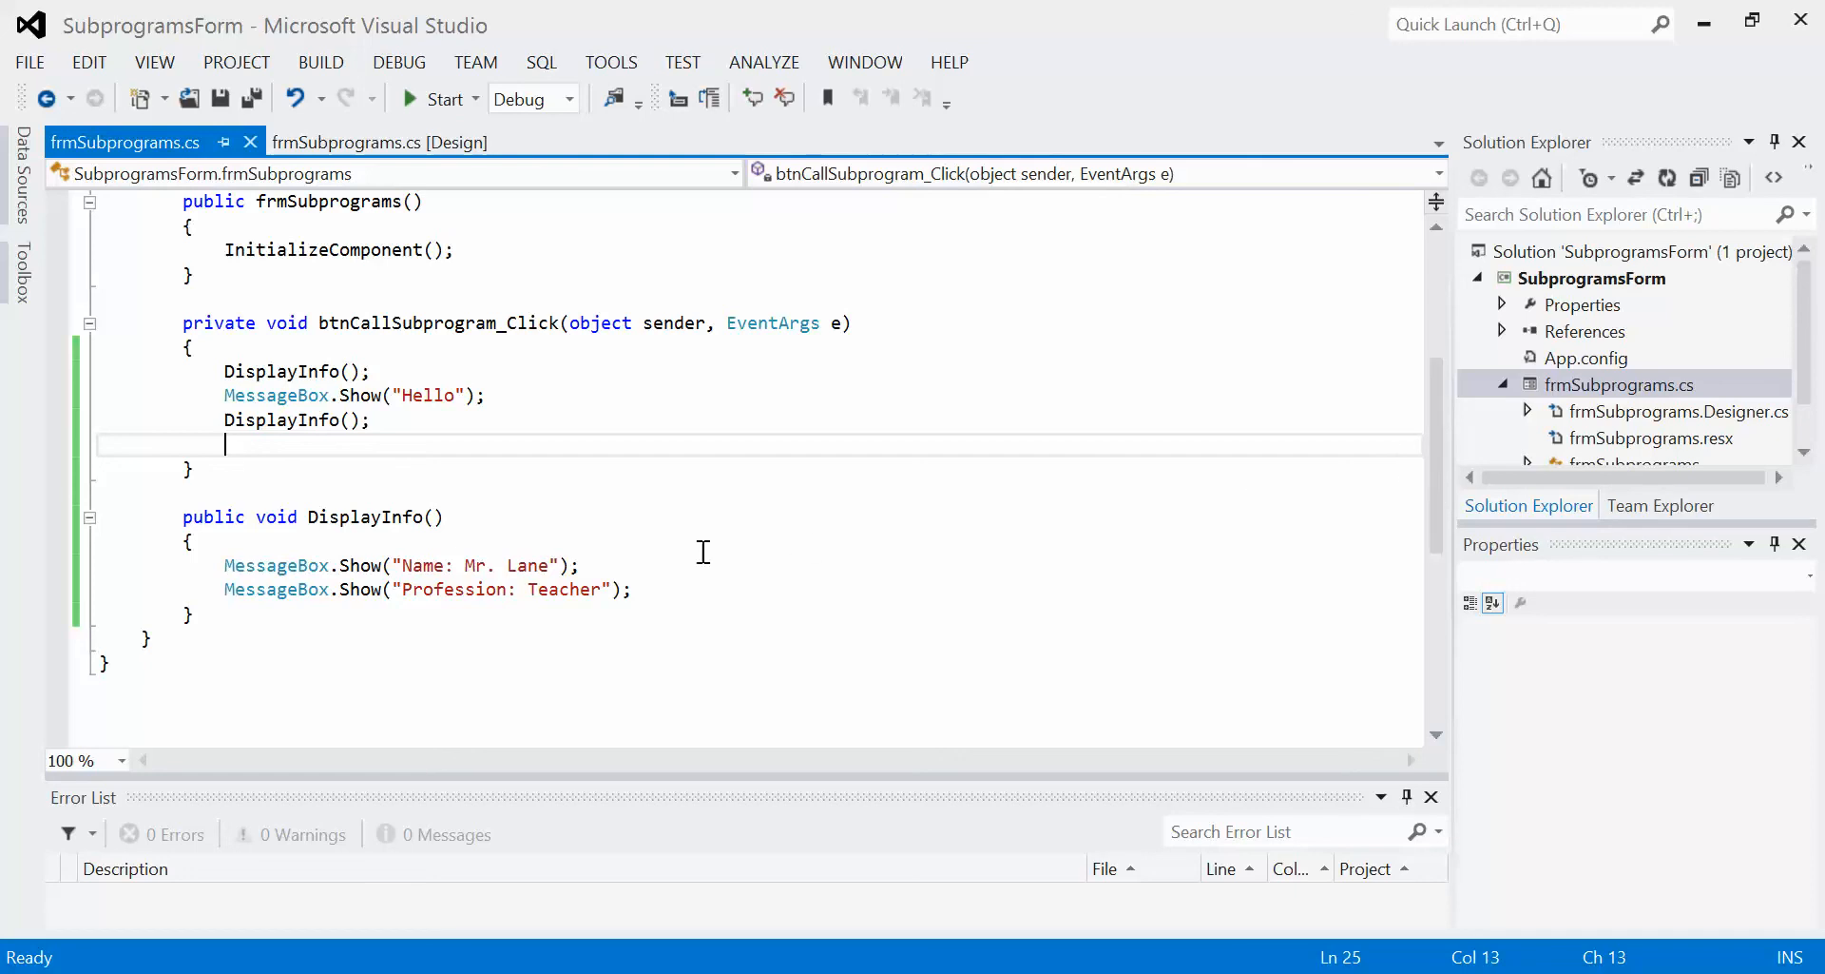
{"action": "left_click", "coordinate": [634, 590]}
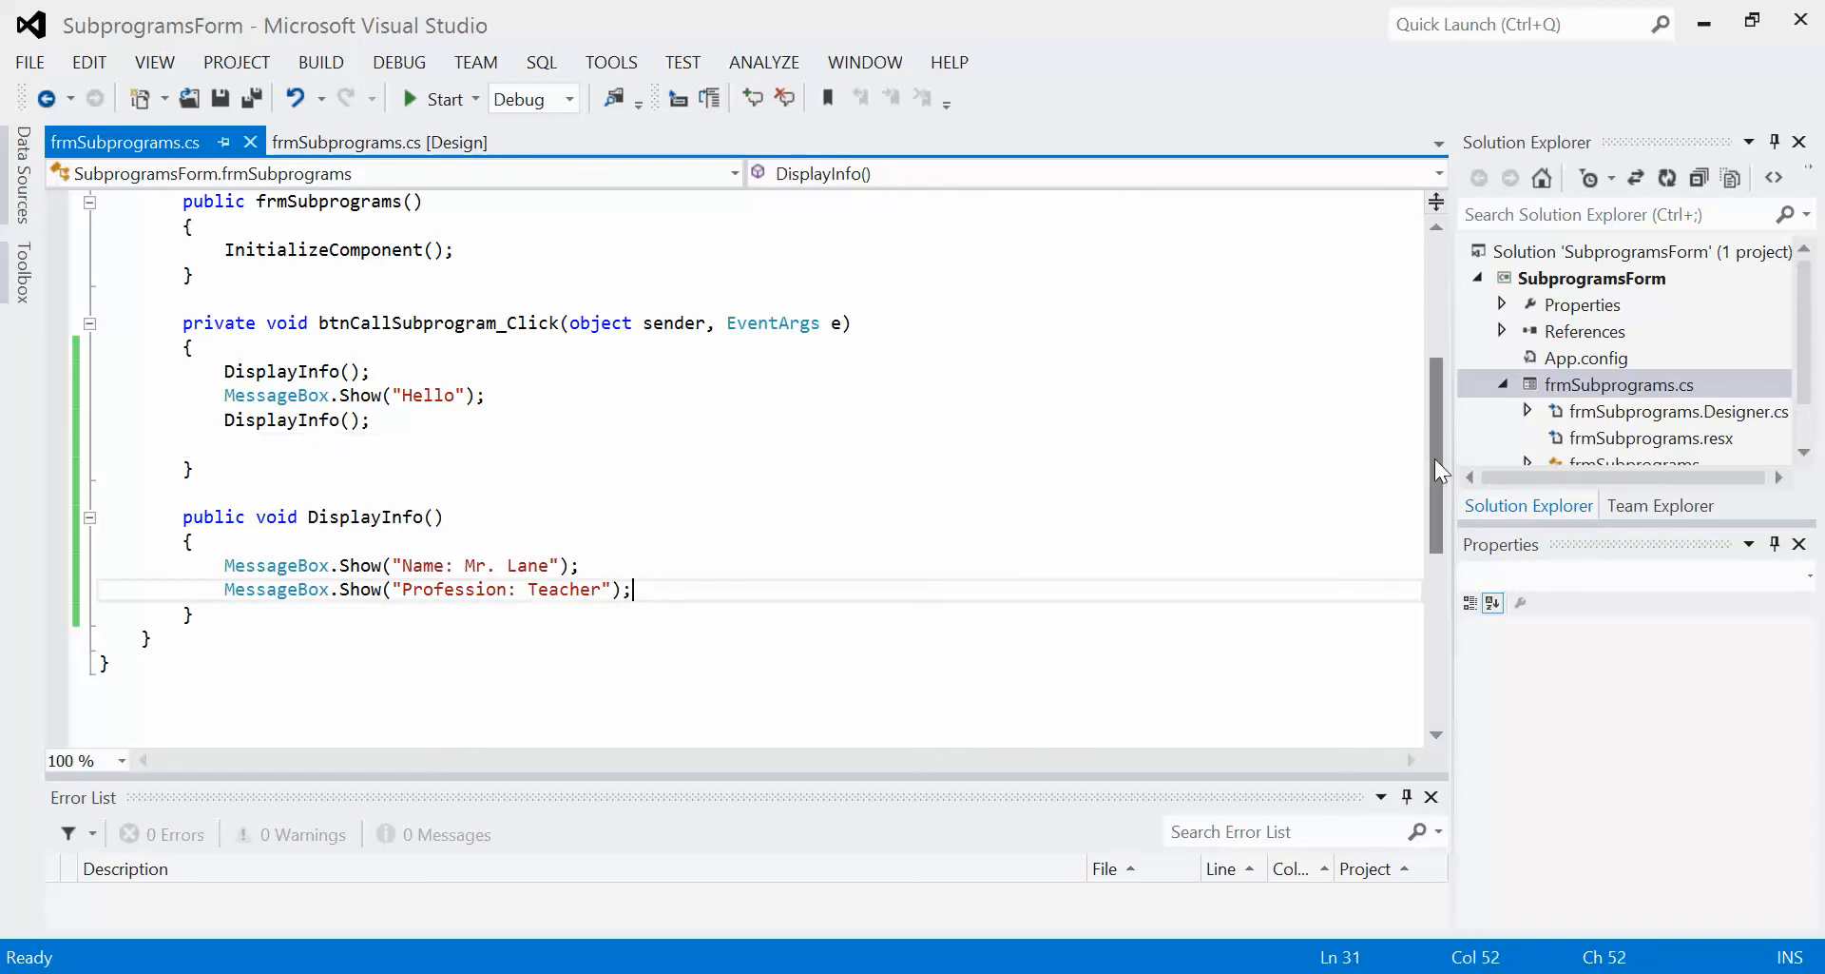
Add the field 'int counter = 0;' on a new line at the top of the frmSubprograms class
{"action": "scroll", "scroll_direction": "up", "scroll_amount": 3}
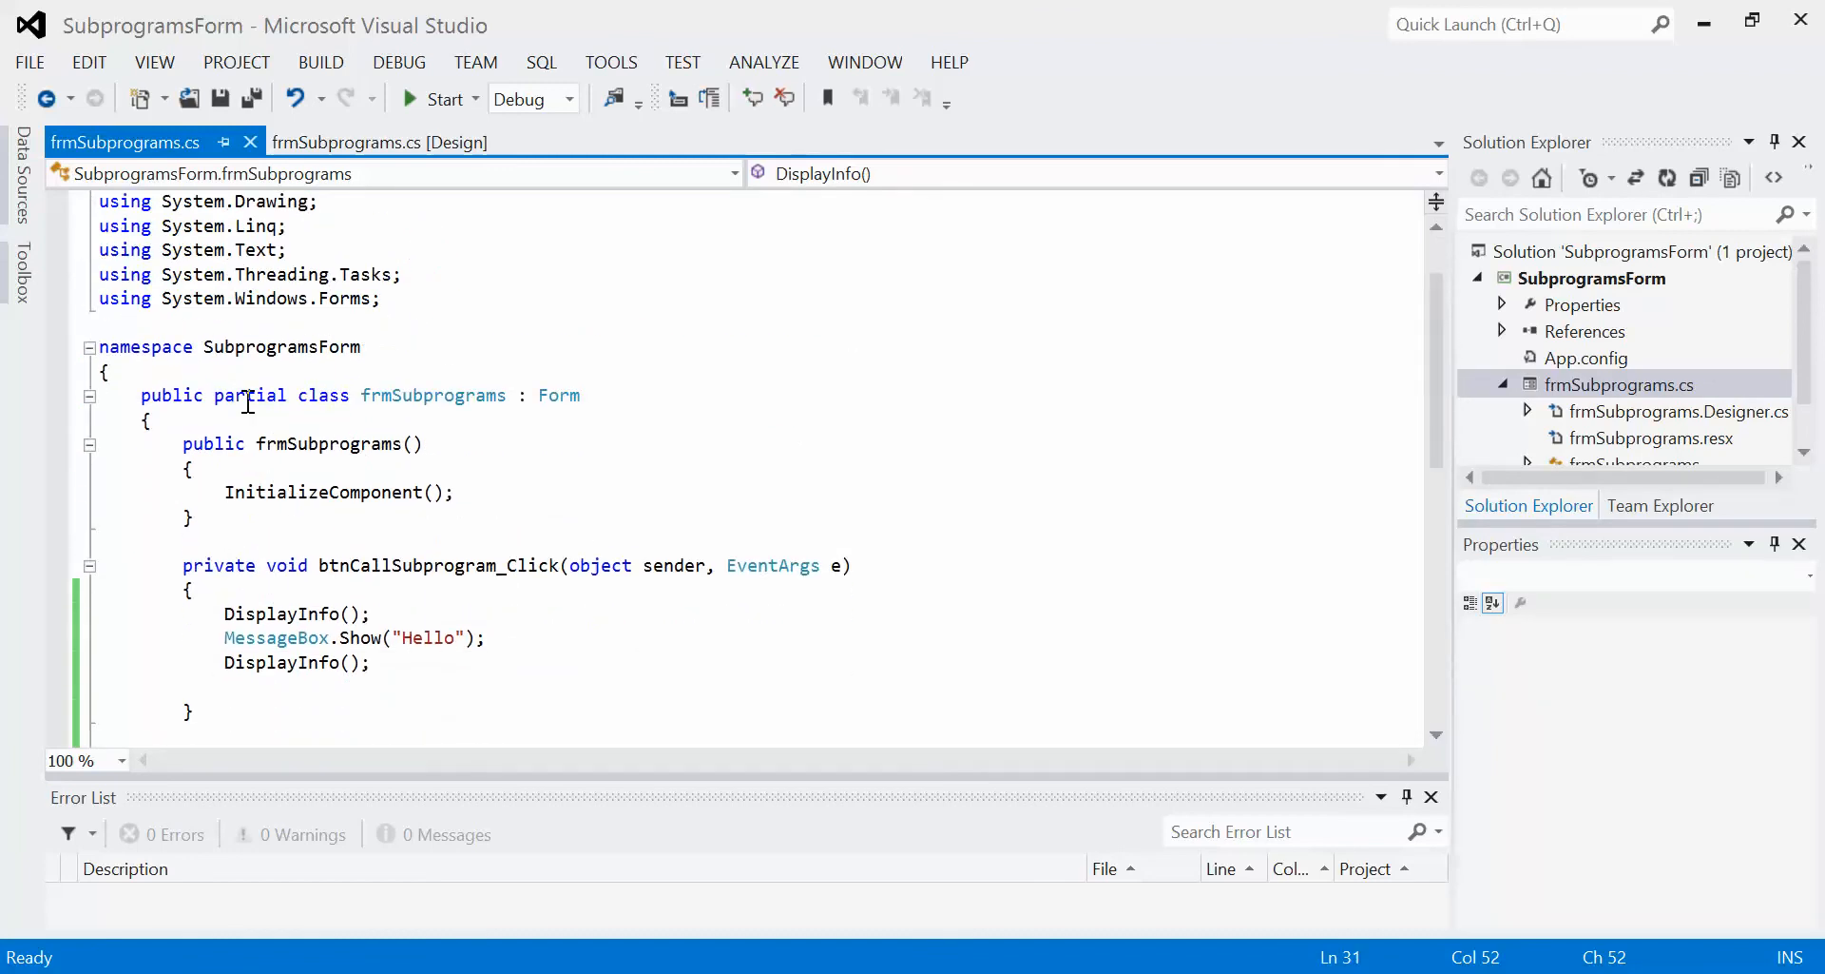
{"action": "left_click", "coordinate": [263, 420]}
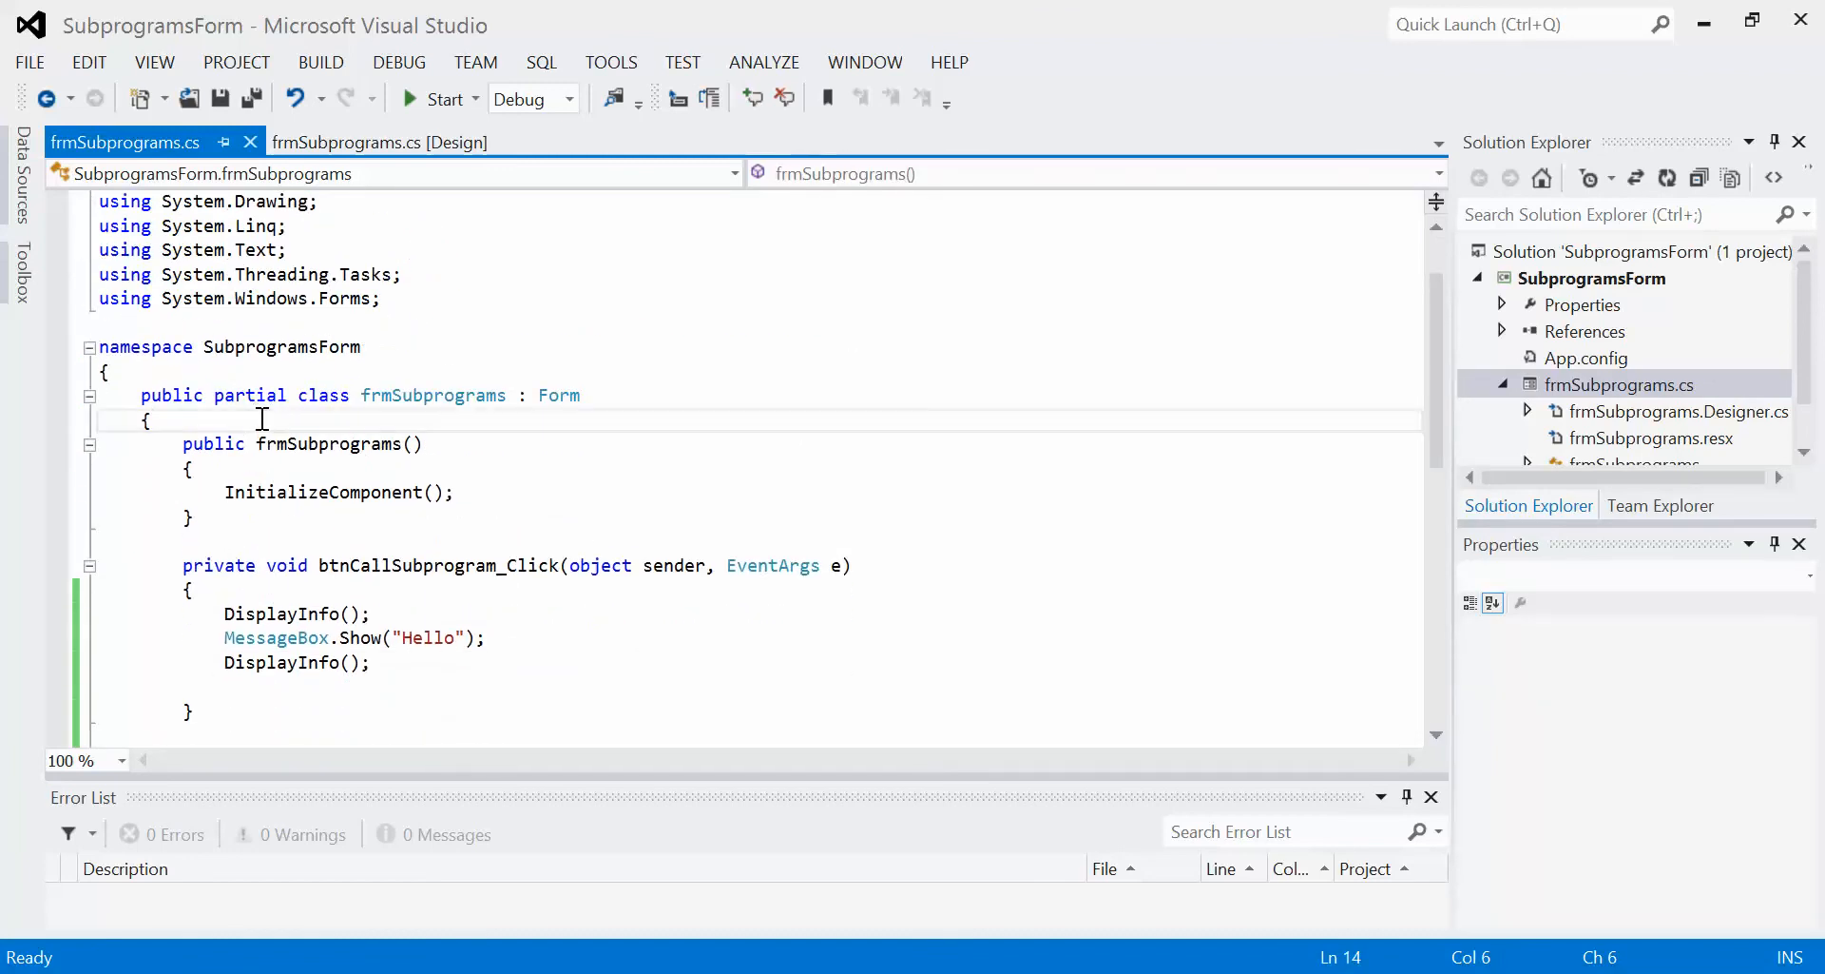
{"action": "key", "text": "enter"}
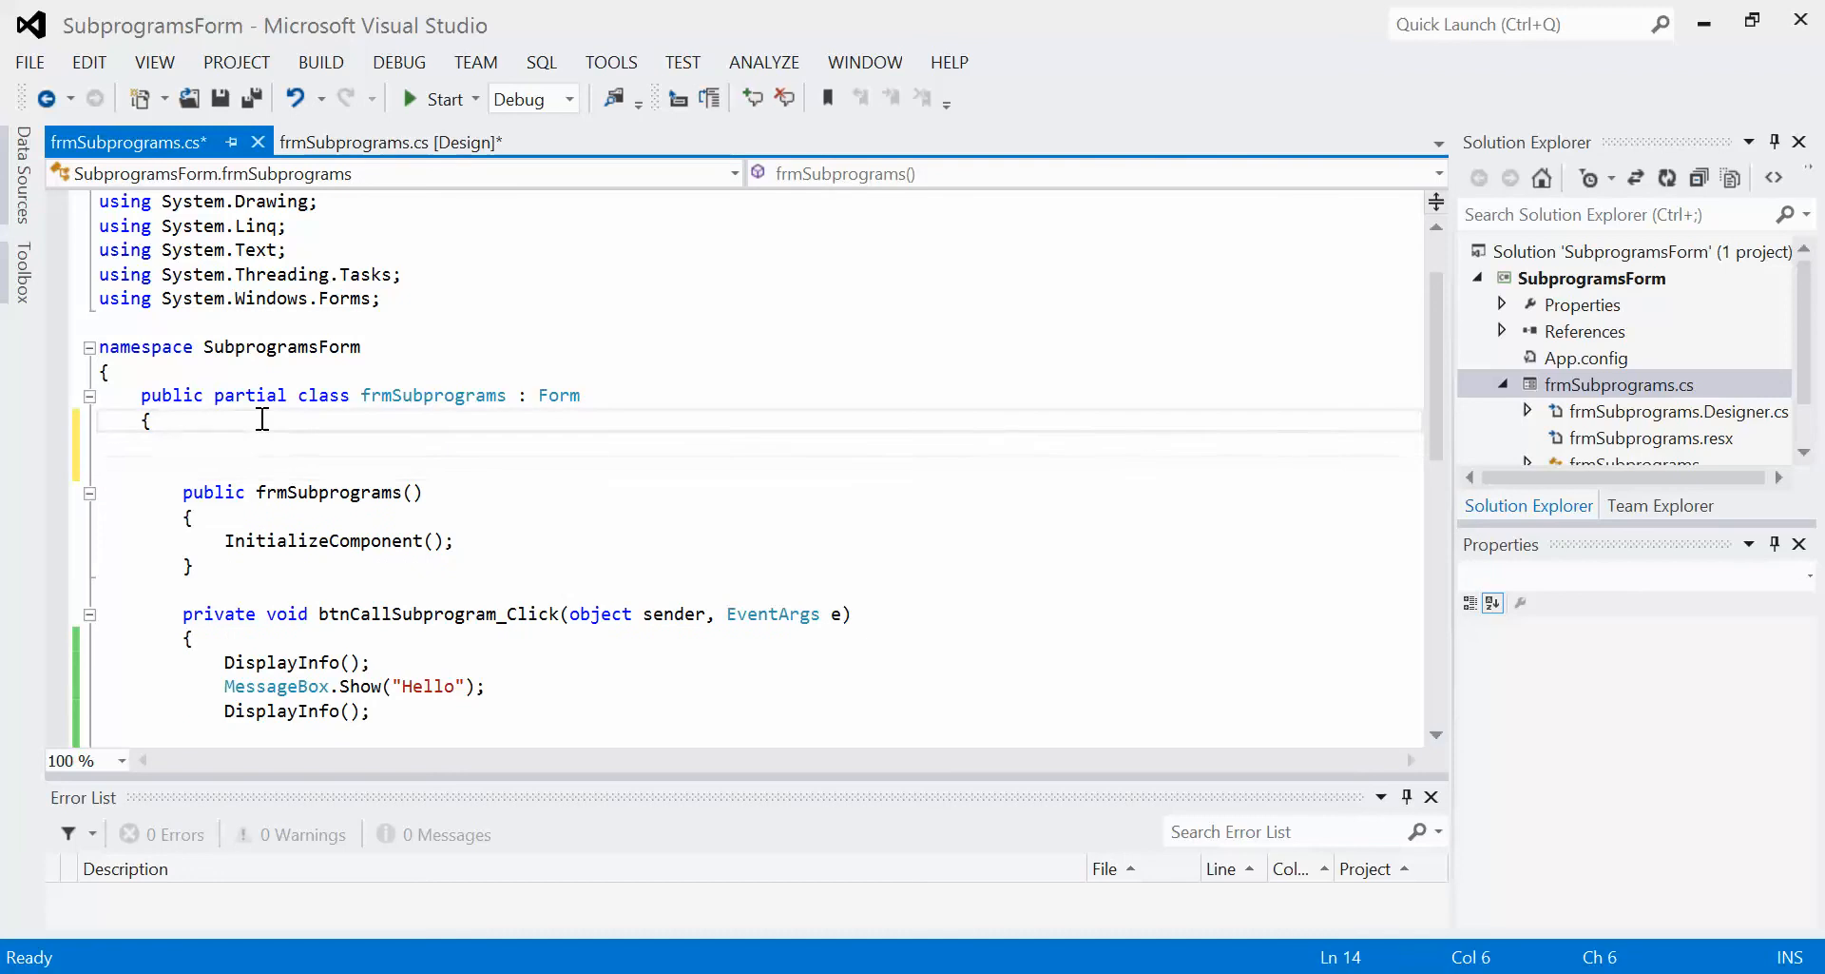
{"action": "type", "text": "int"}
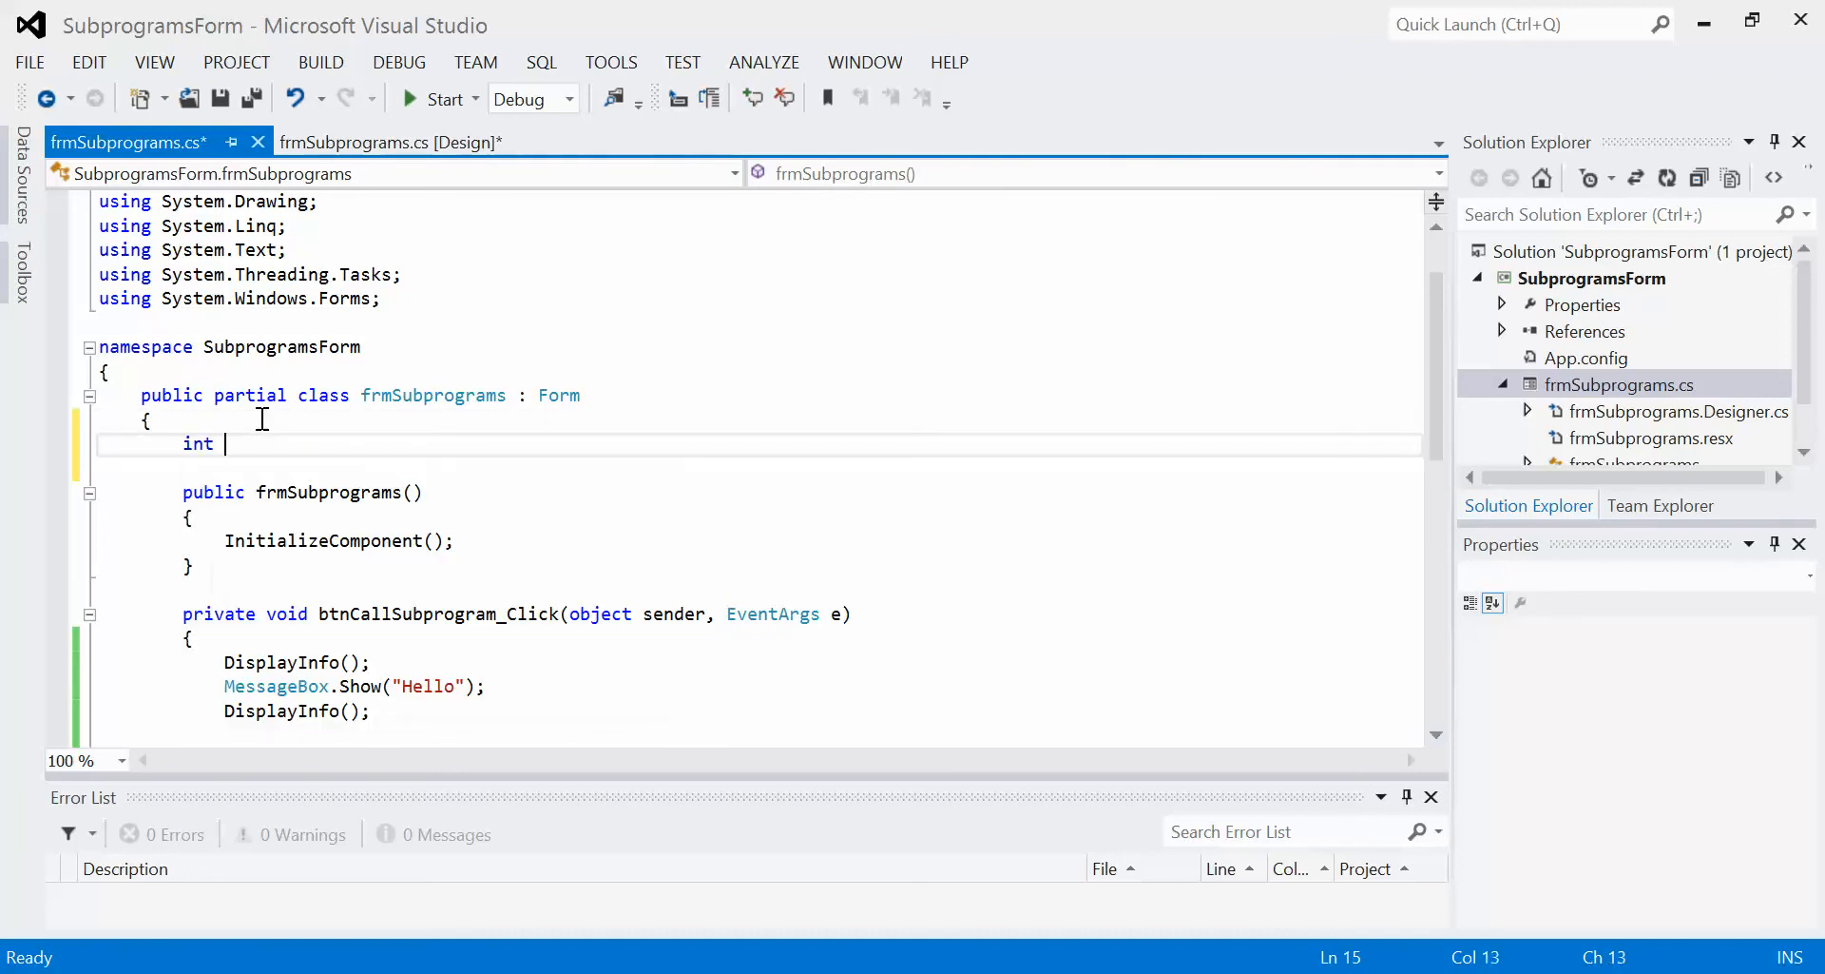
{"action": "type", "text": "counter ="}
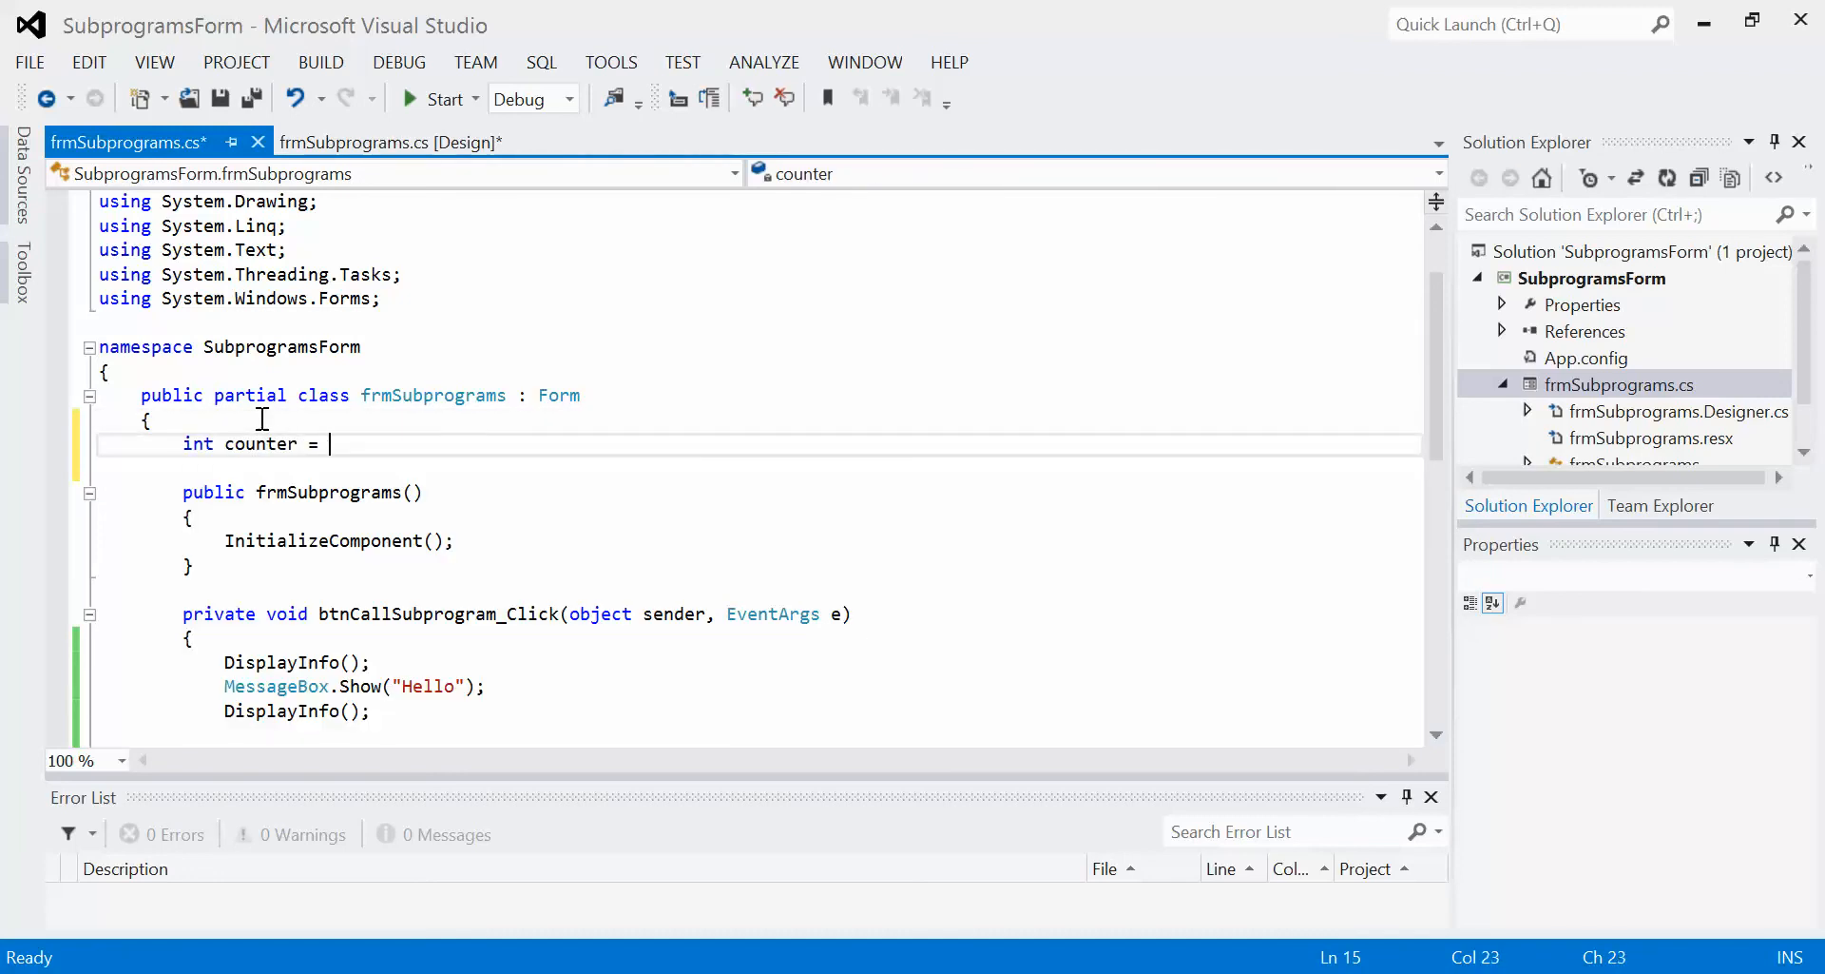
{"action": "type", "text": "0;"}
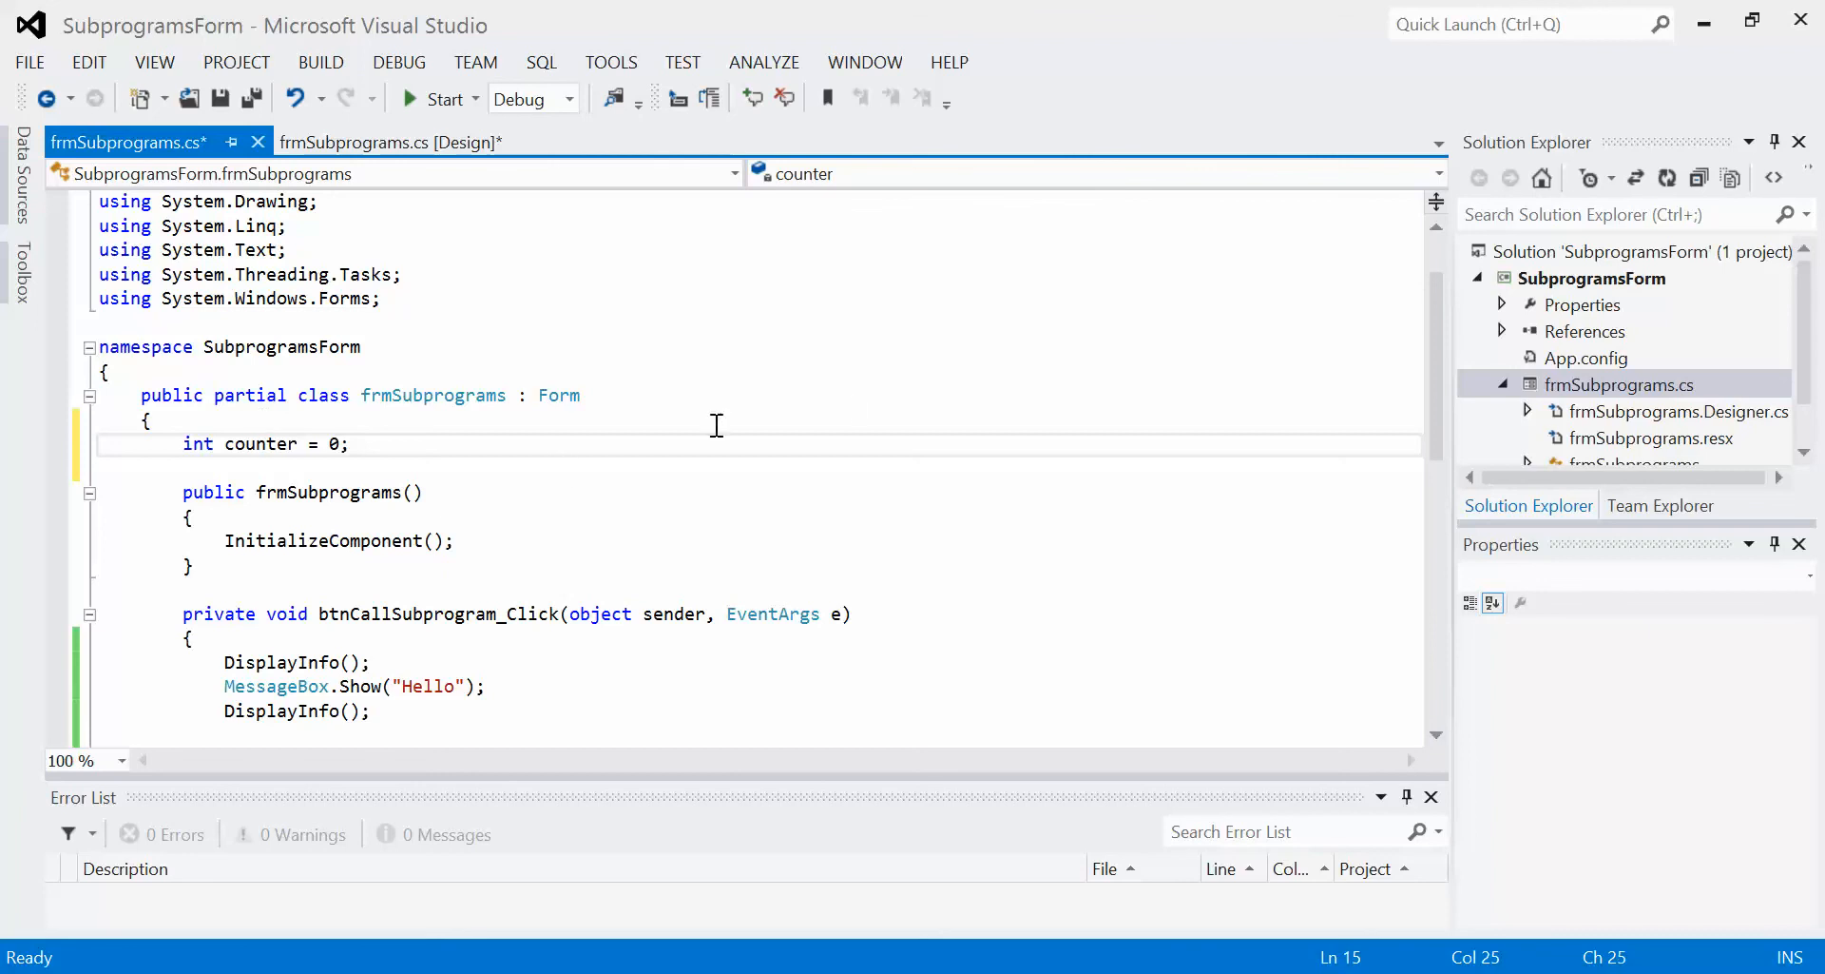
{"action": "scroll", "scroll_direction": "down", "scroll_amount": 3}
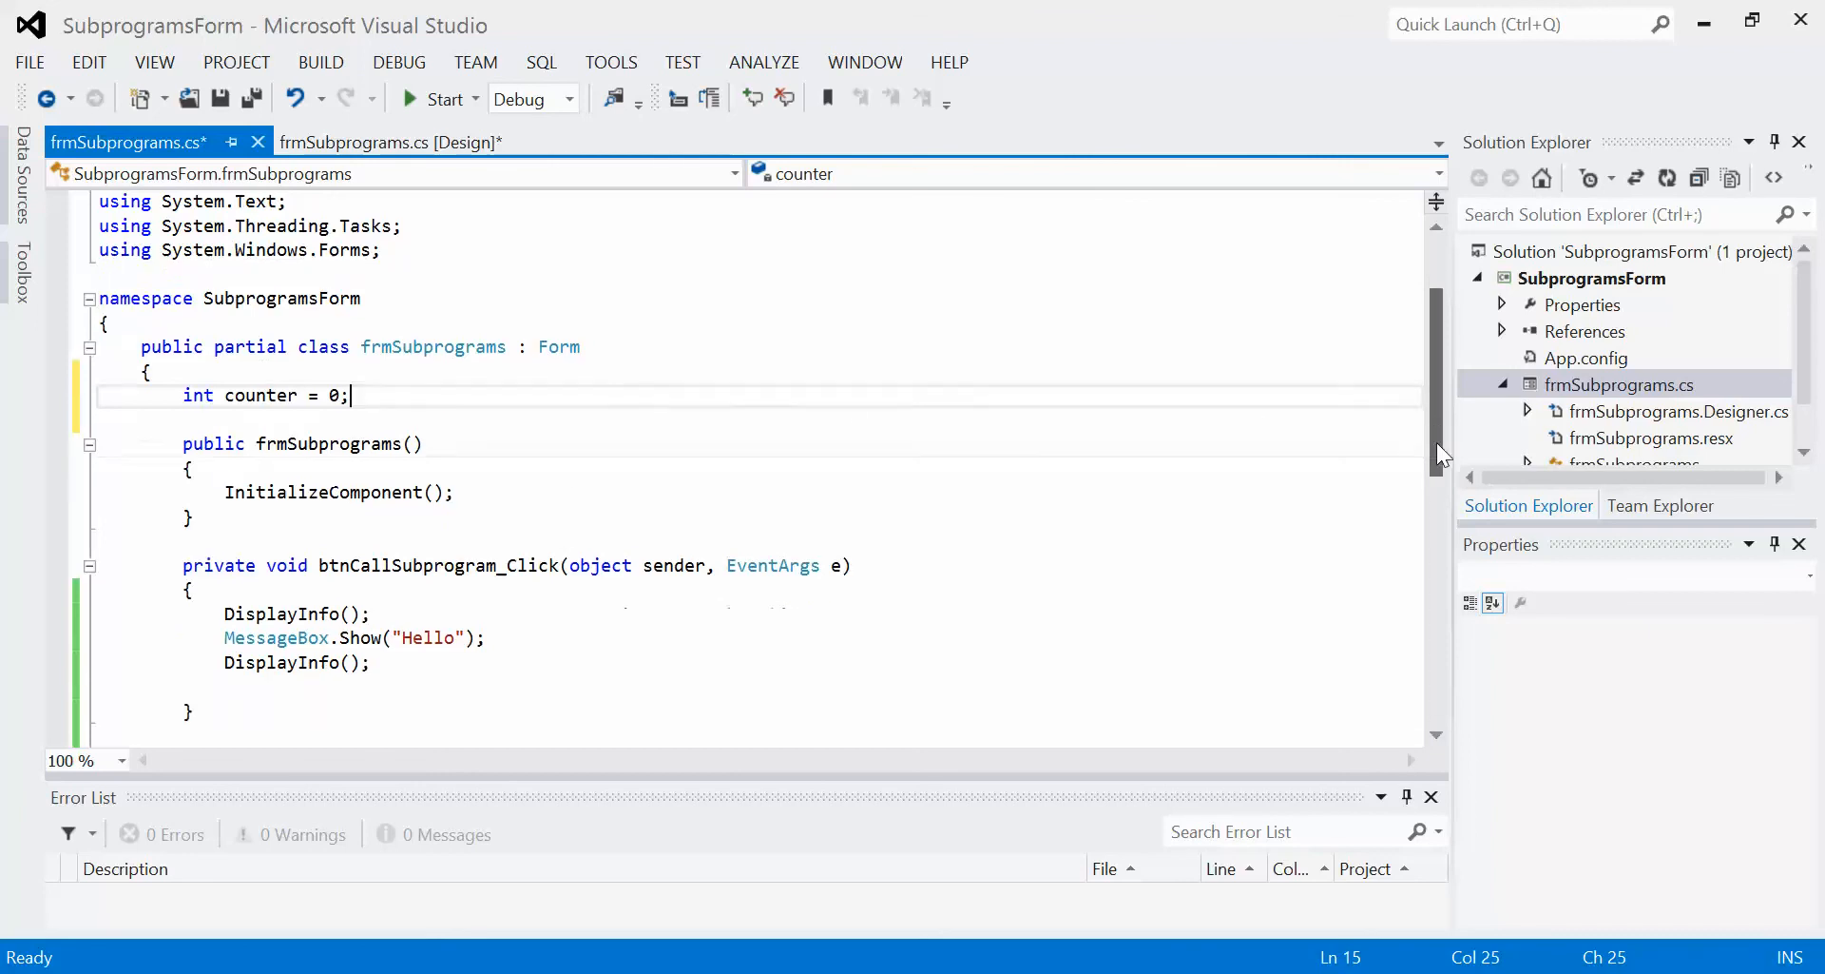
{"action": "scroll", "scroll_direction": "down", "scroll_amount": 3}
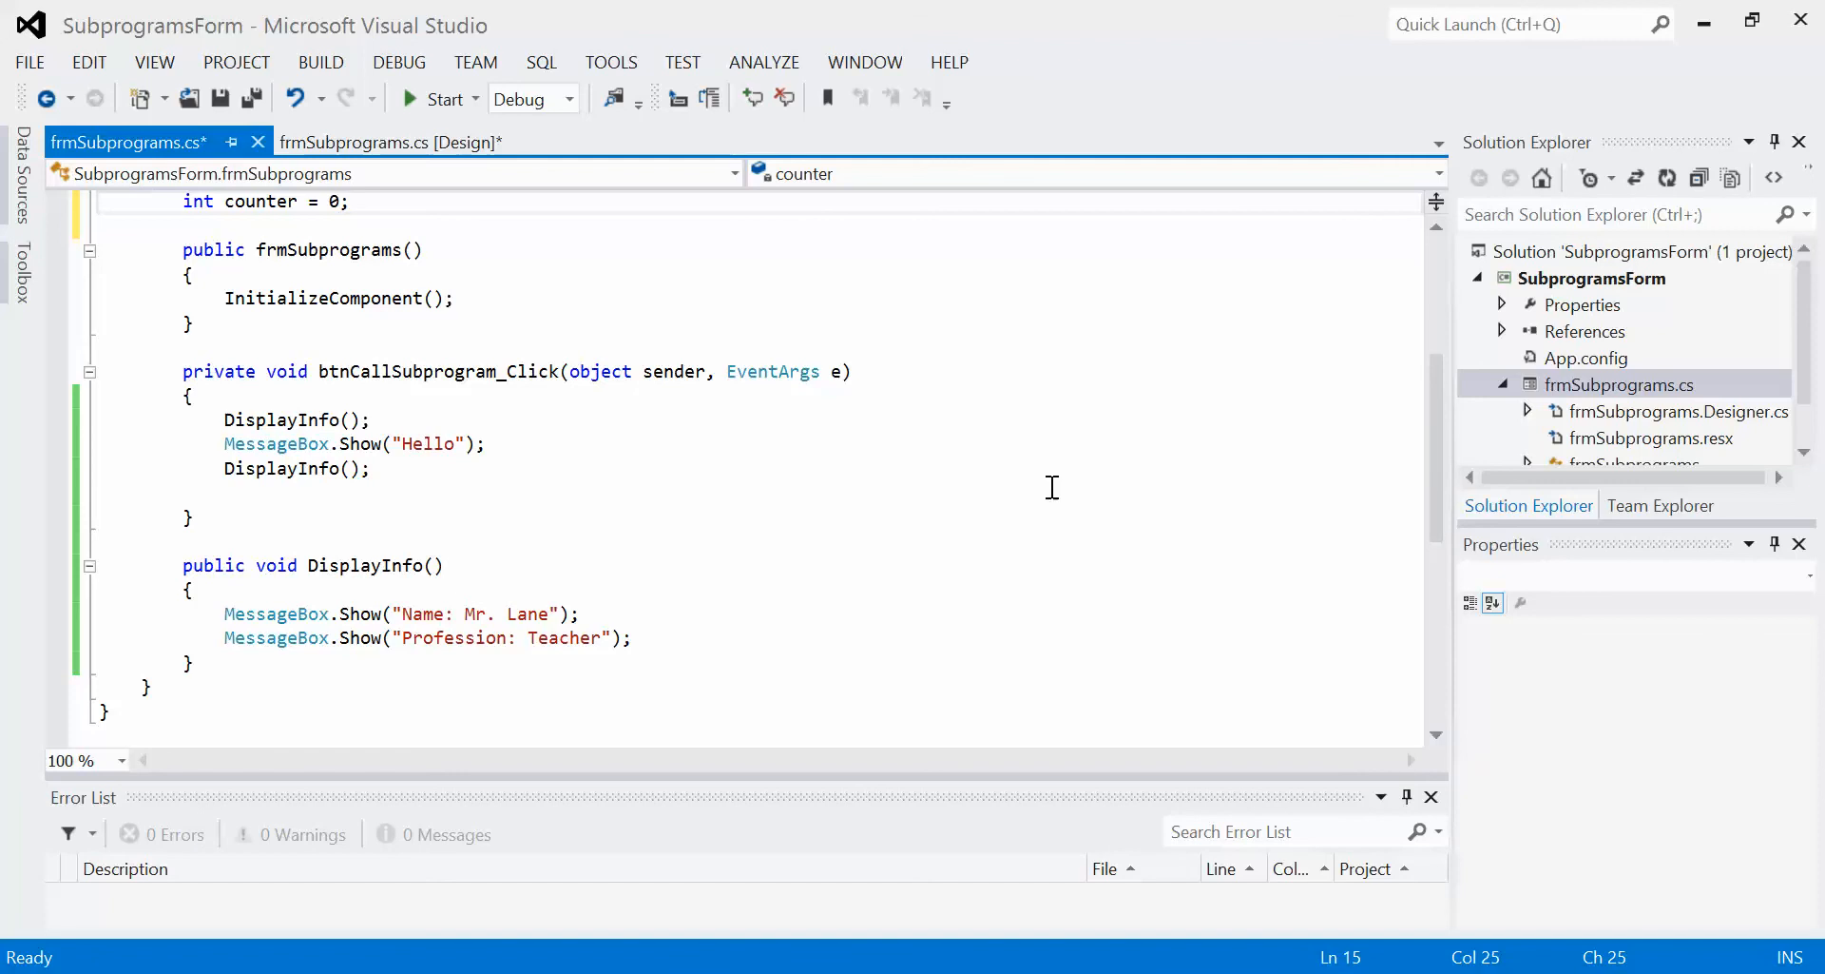
{"action": "mouse_move", "coordinate": [416, 591]}
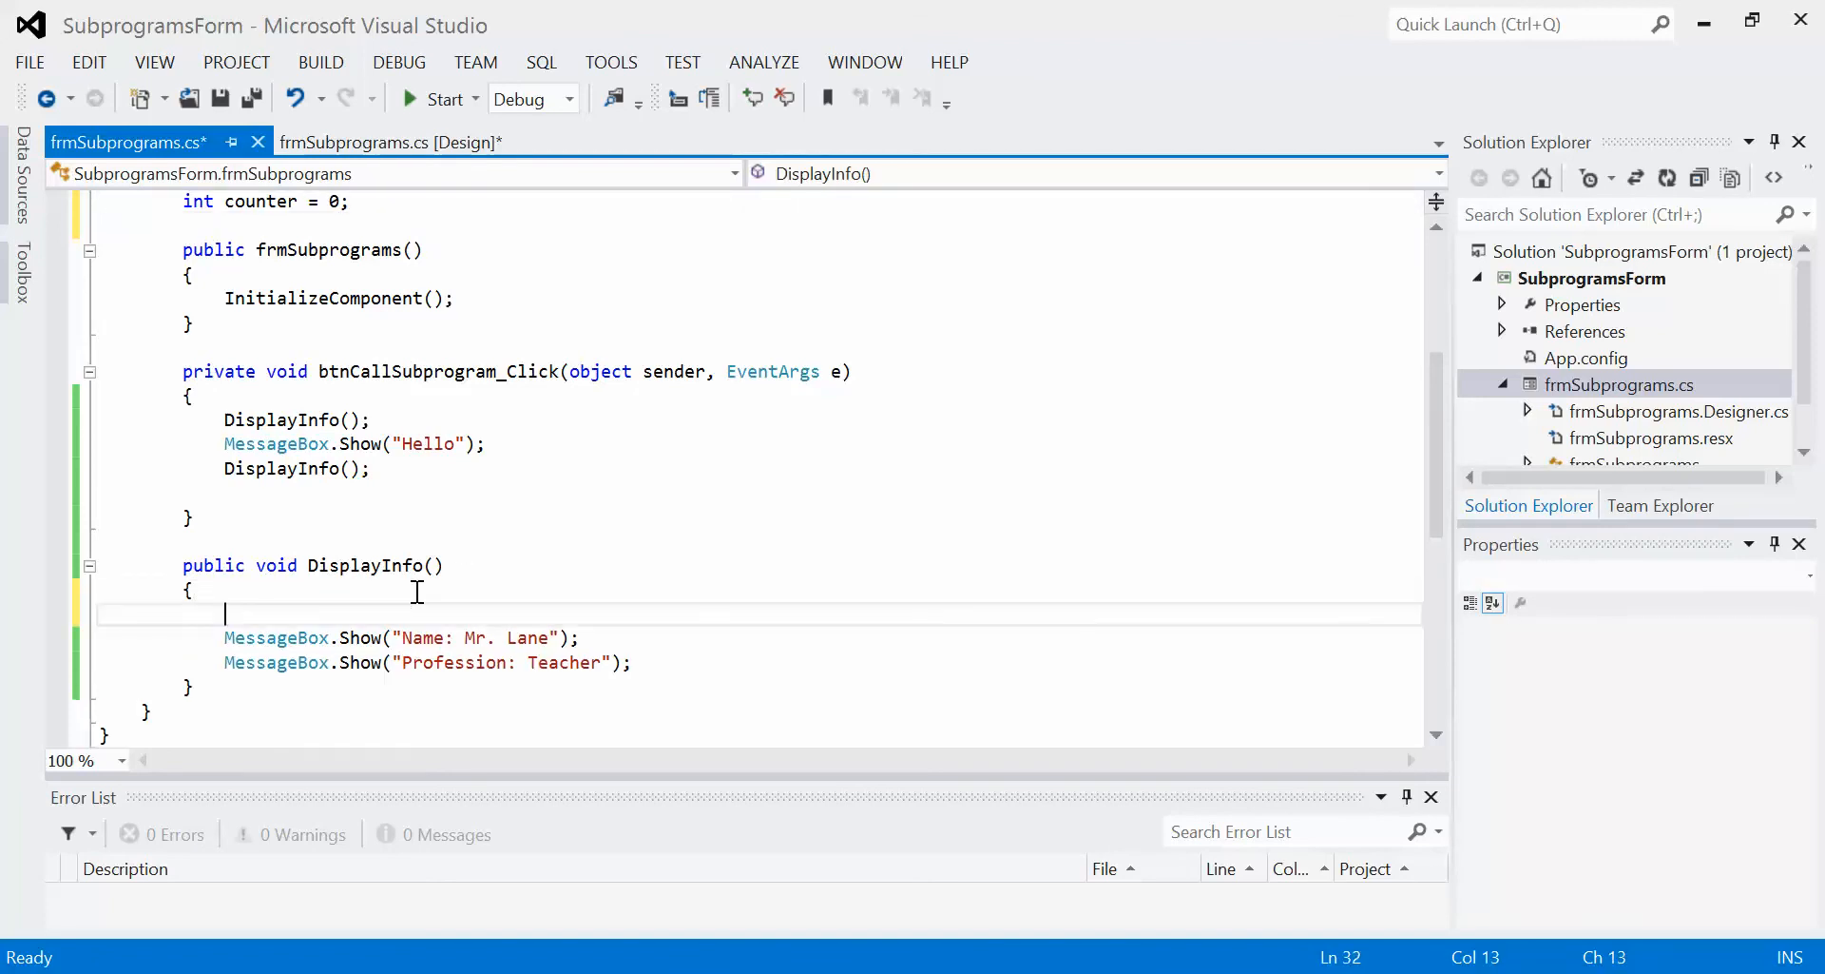
Begin DisplayInfo() with 'counter = counter + 1;', briefly trying 'counter++;' as an alternative
{"action": "type", "text": "counter ="}
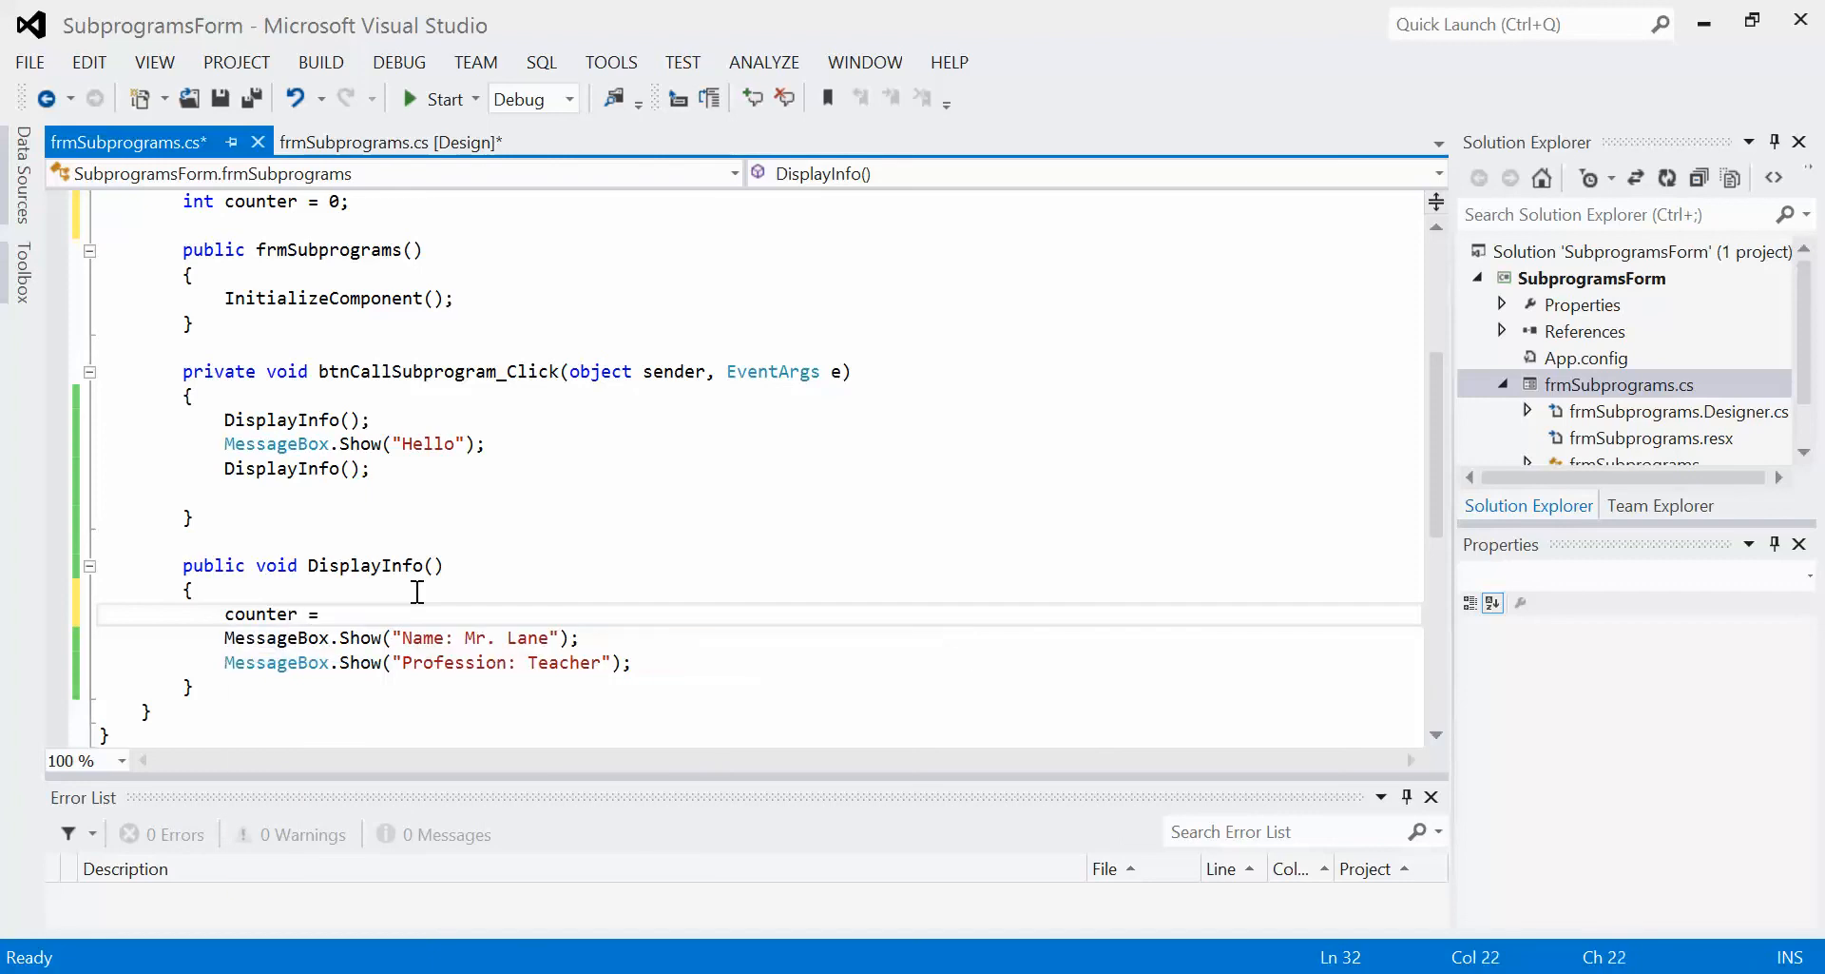
{"action": "type", "text": "counter"}
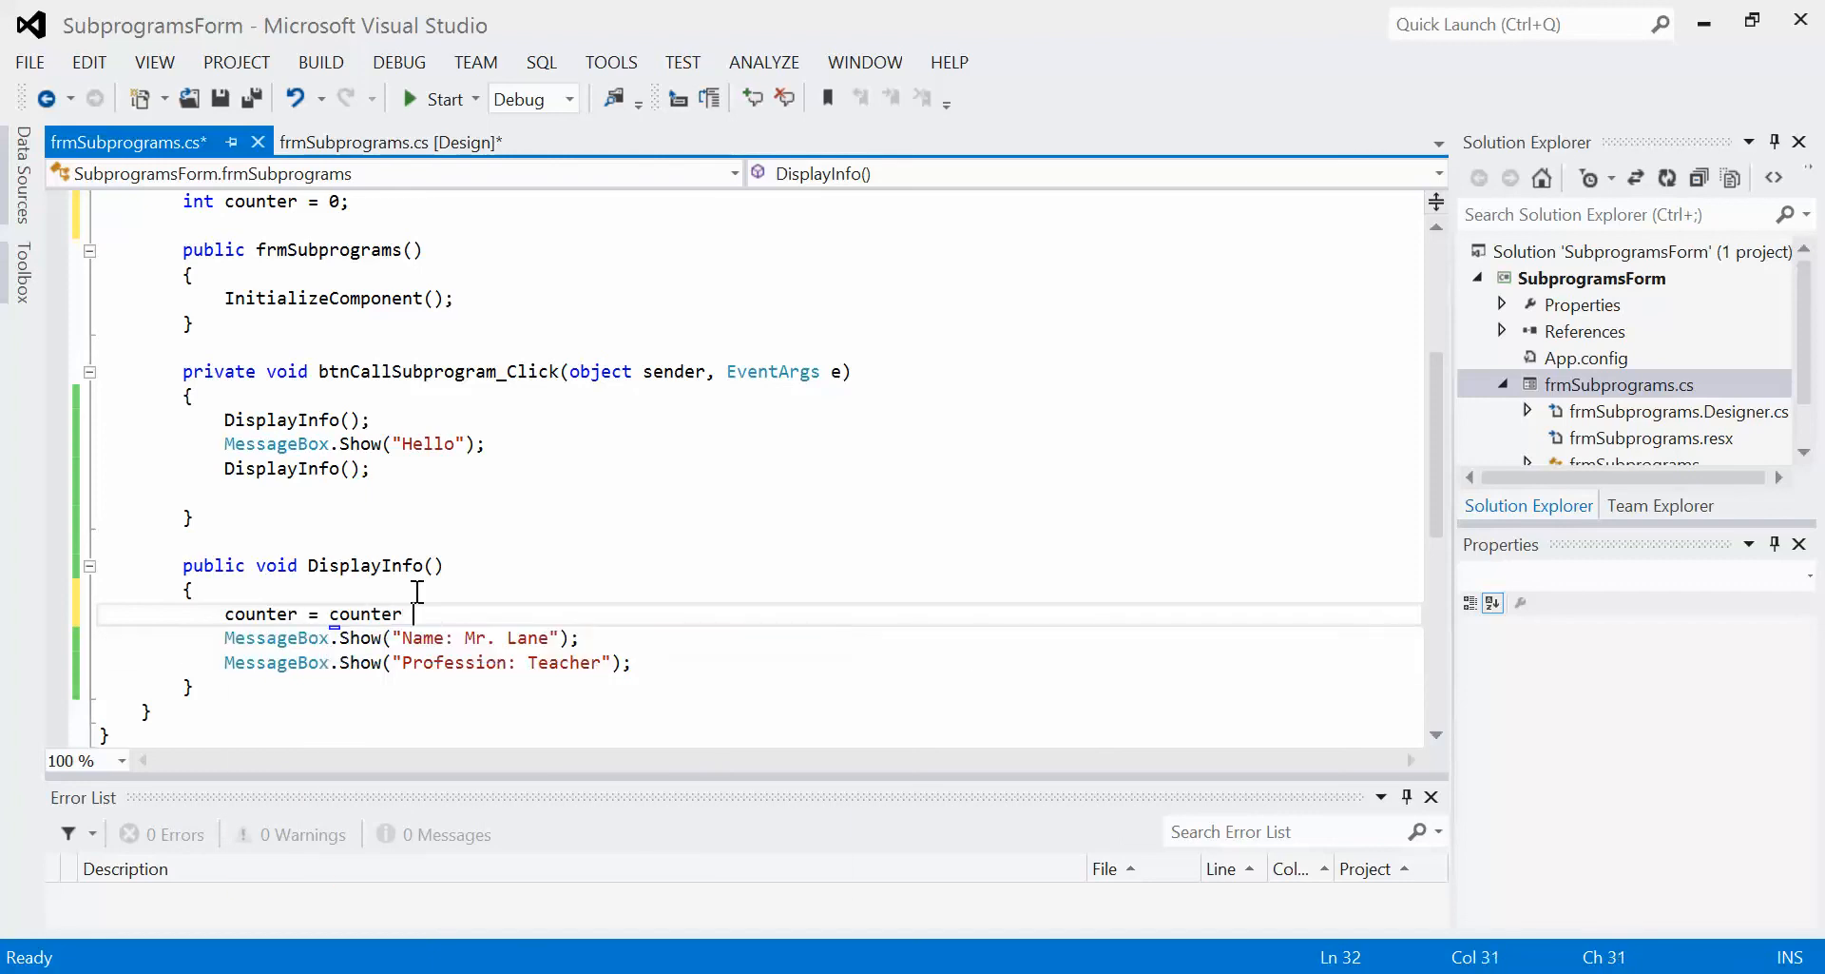
{"action": "type", "text": "+ 1;"}
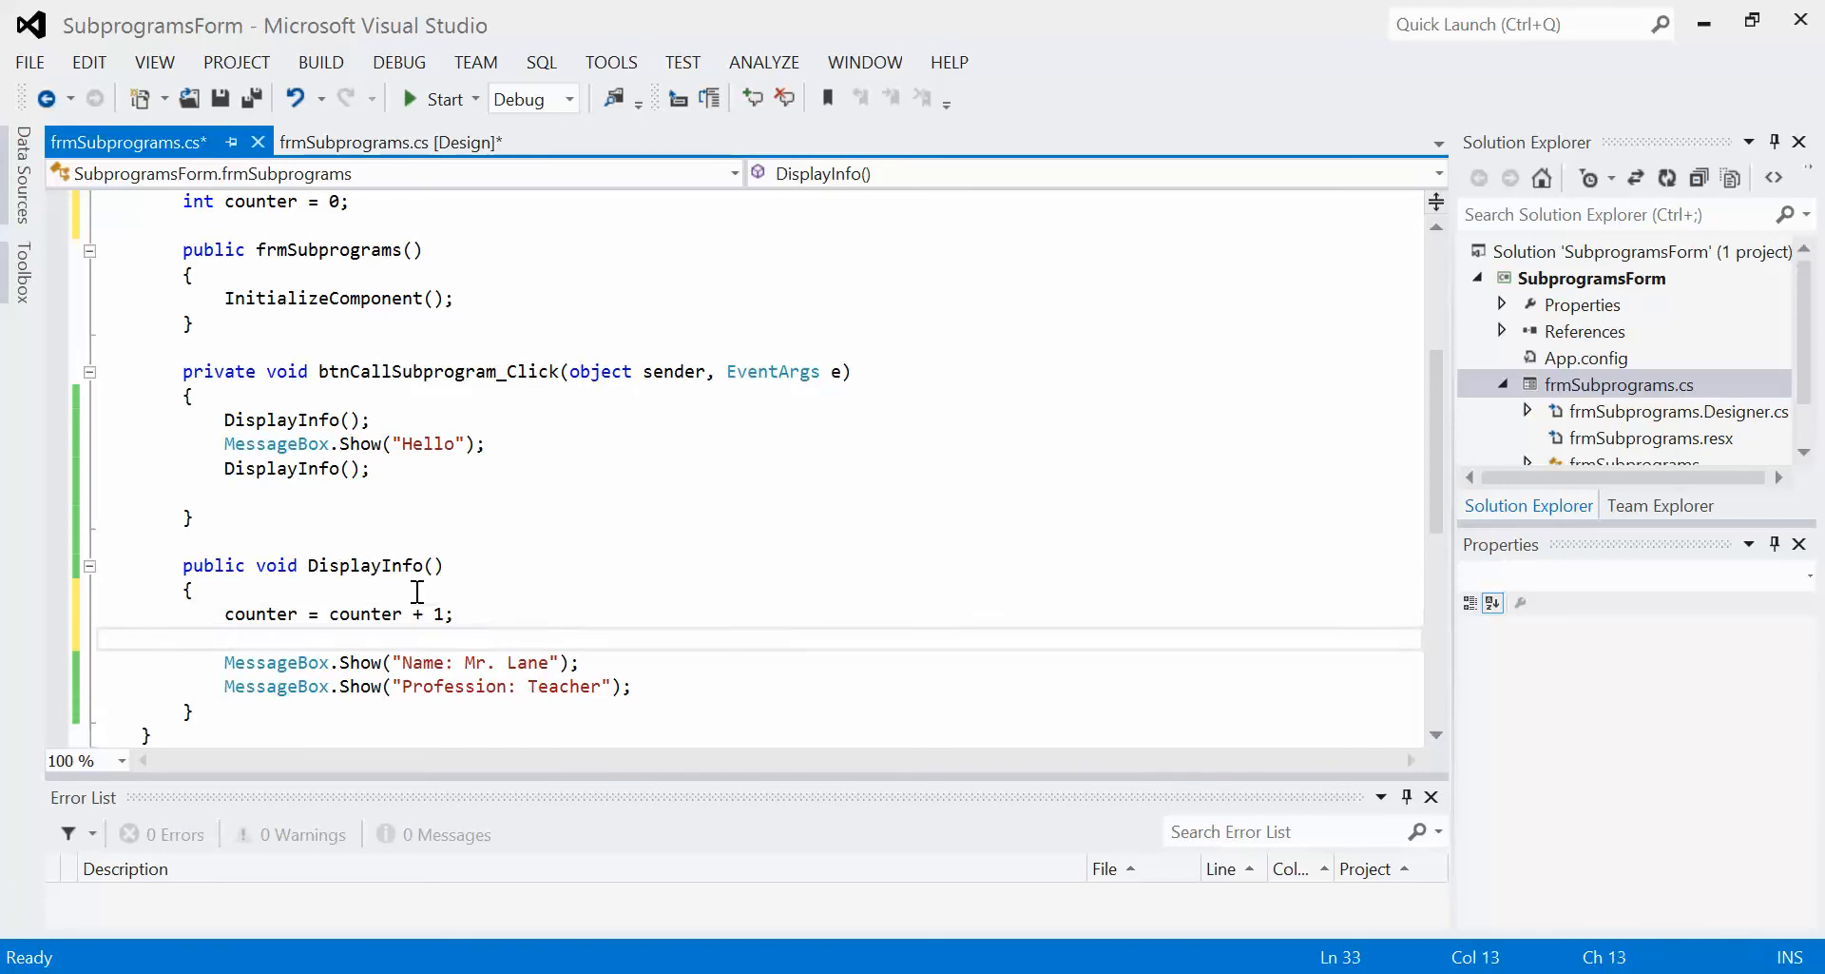
{"action": "type", "text": "counter++"}
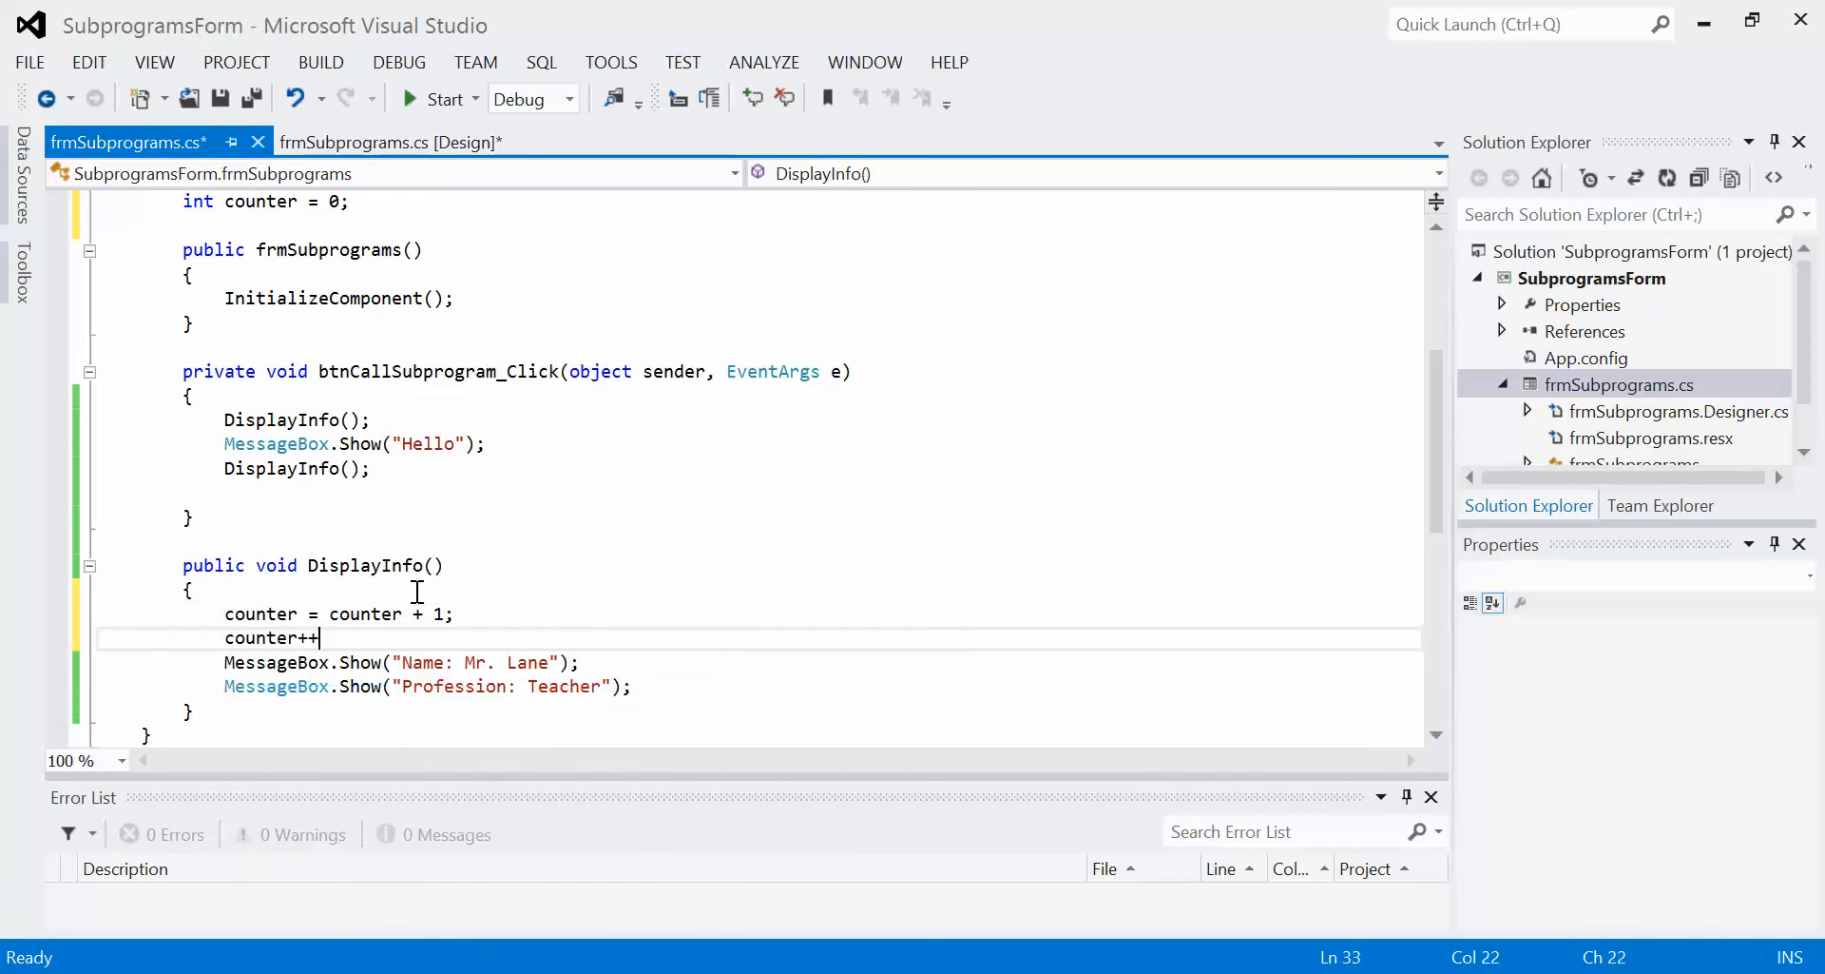
{"action": "type", "text": ";"}
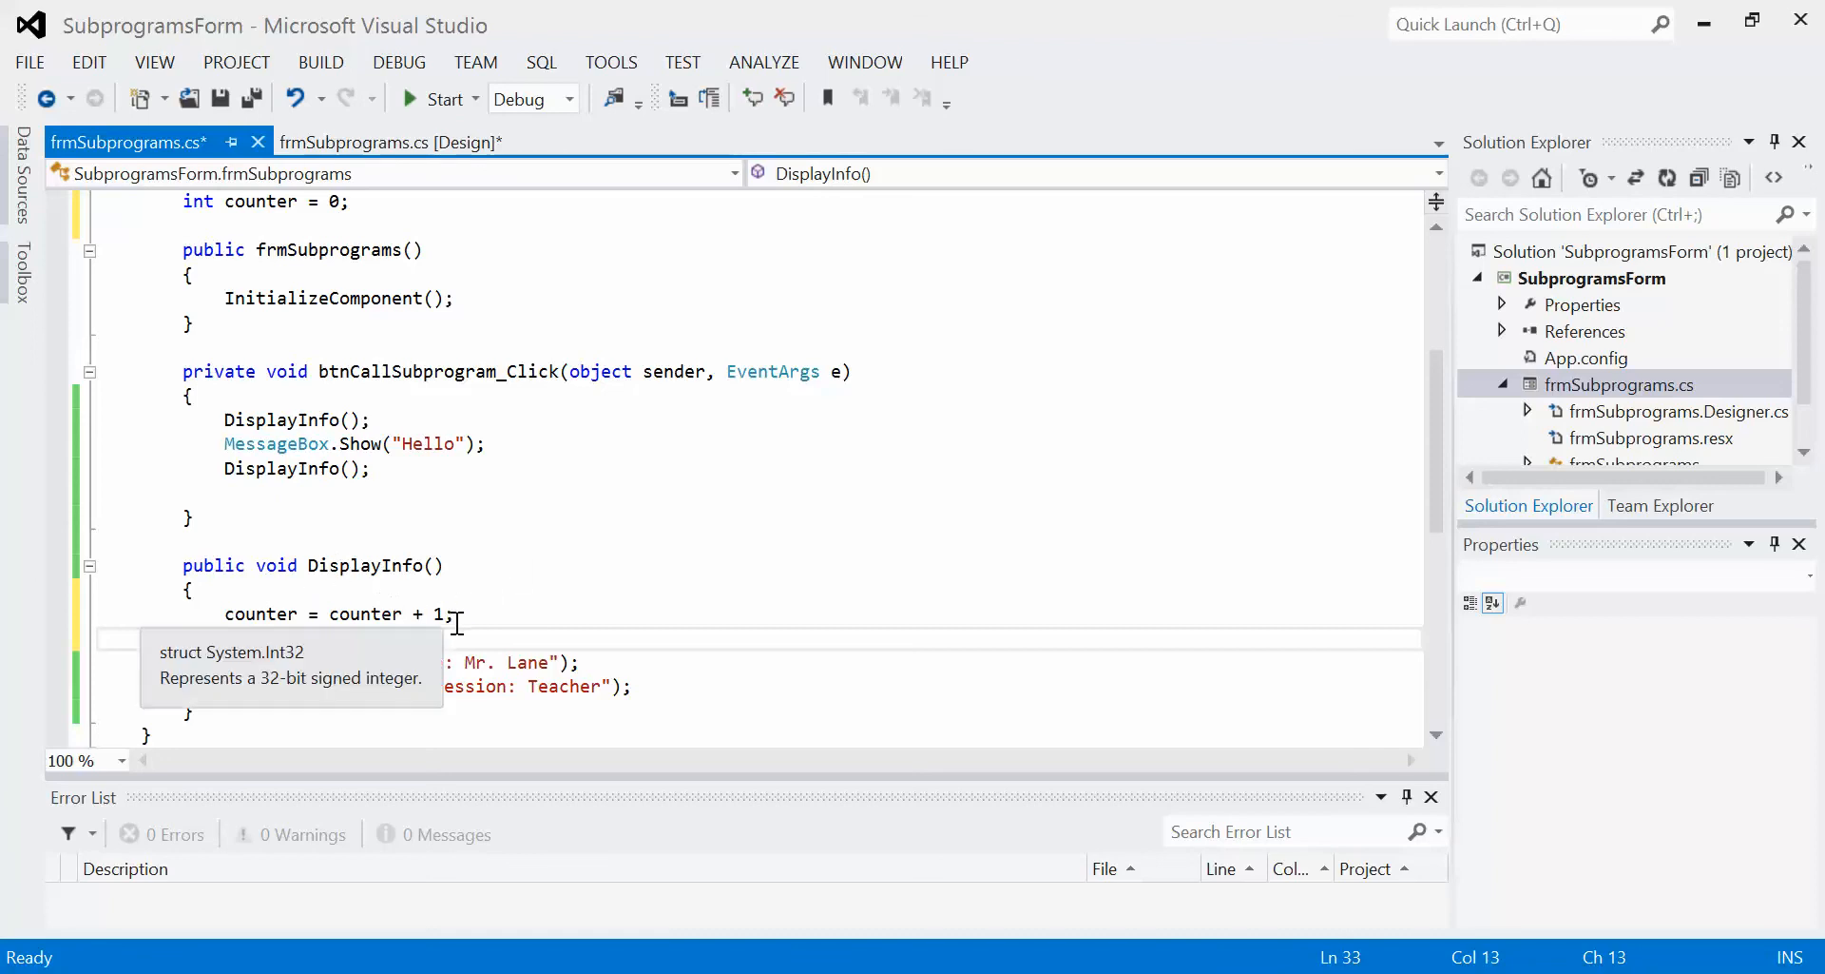
{"action": "mouse_move", "coordinate": [276, 662]}
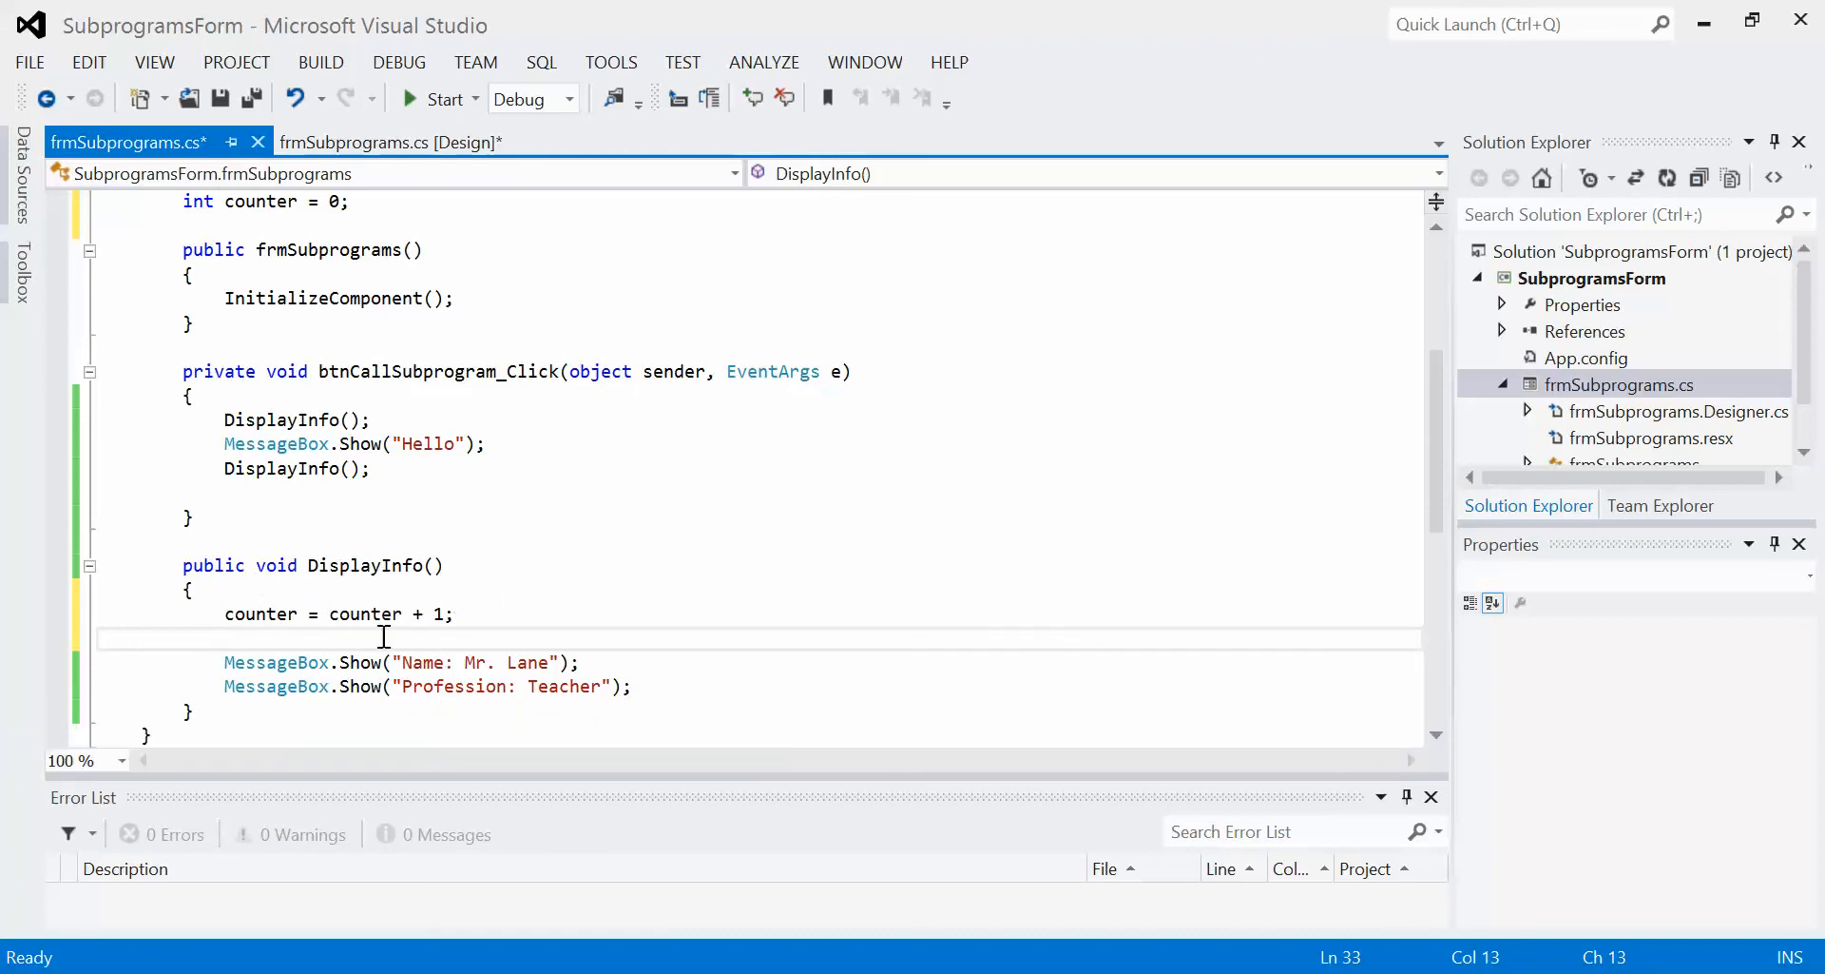
{"action": "mouse_move", "coordinate": [547, 622]}
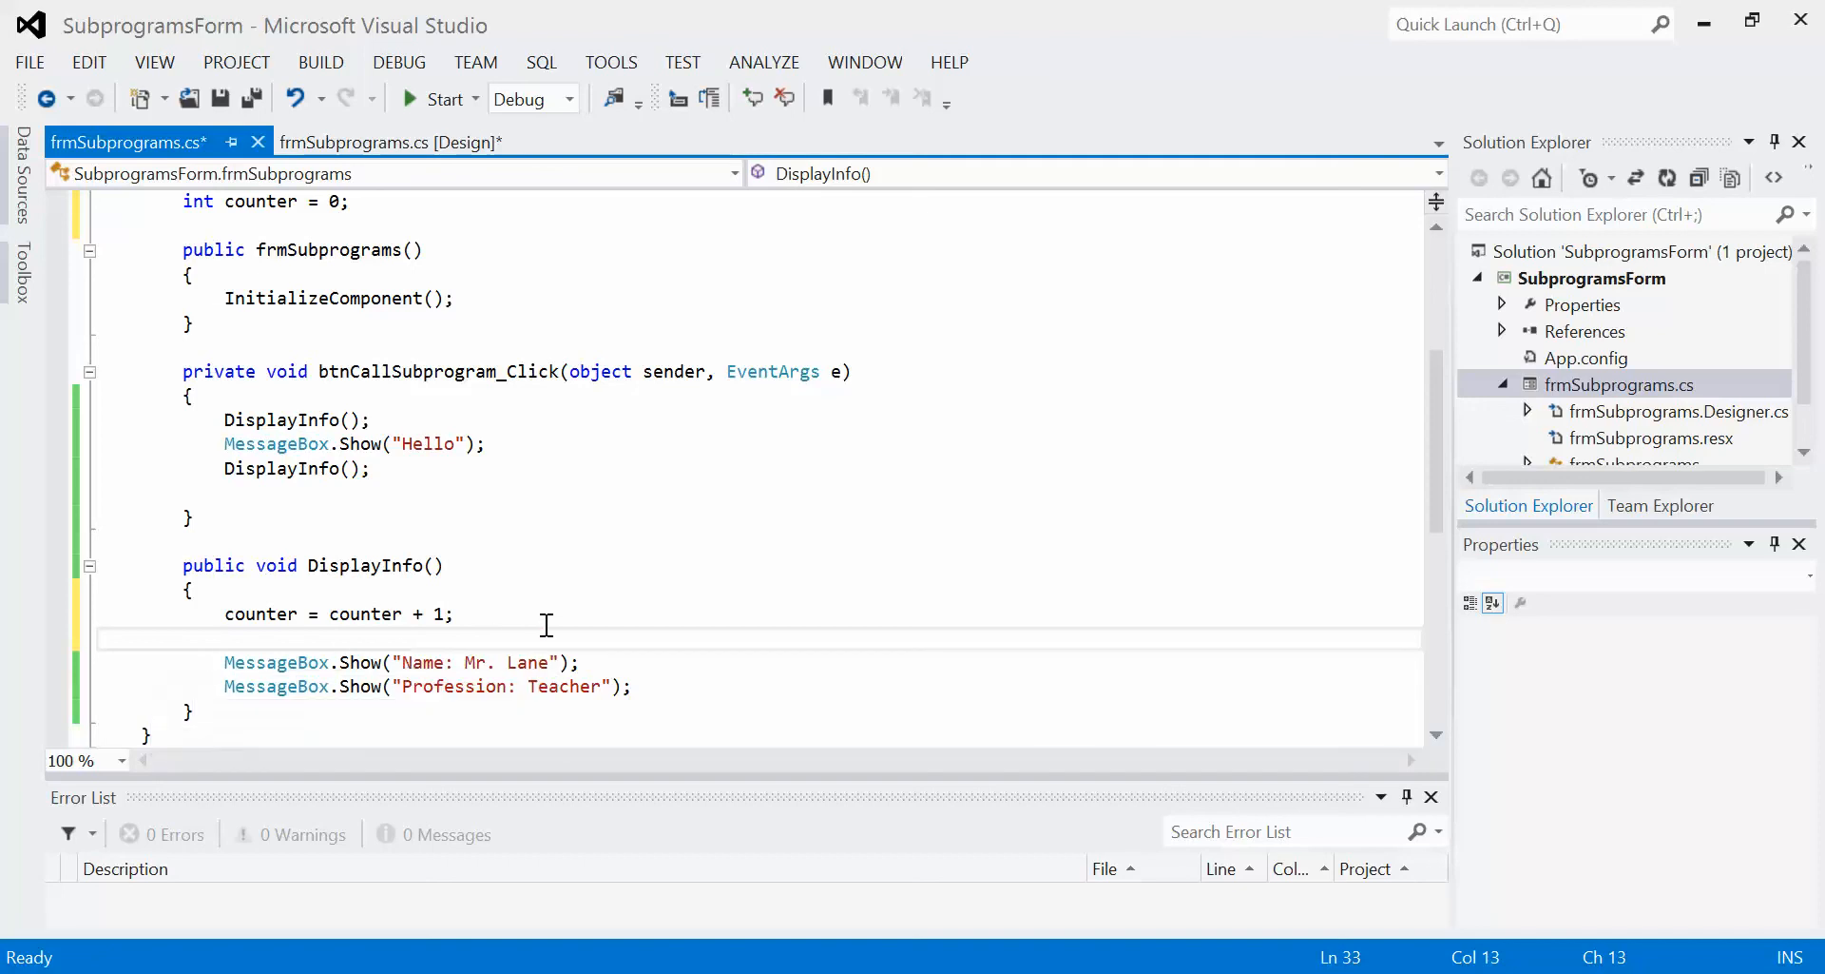
{"action": "mouse_move", "coordinate": [556, 623]}
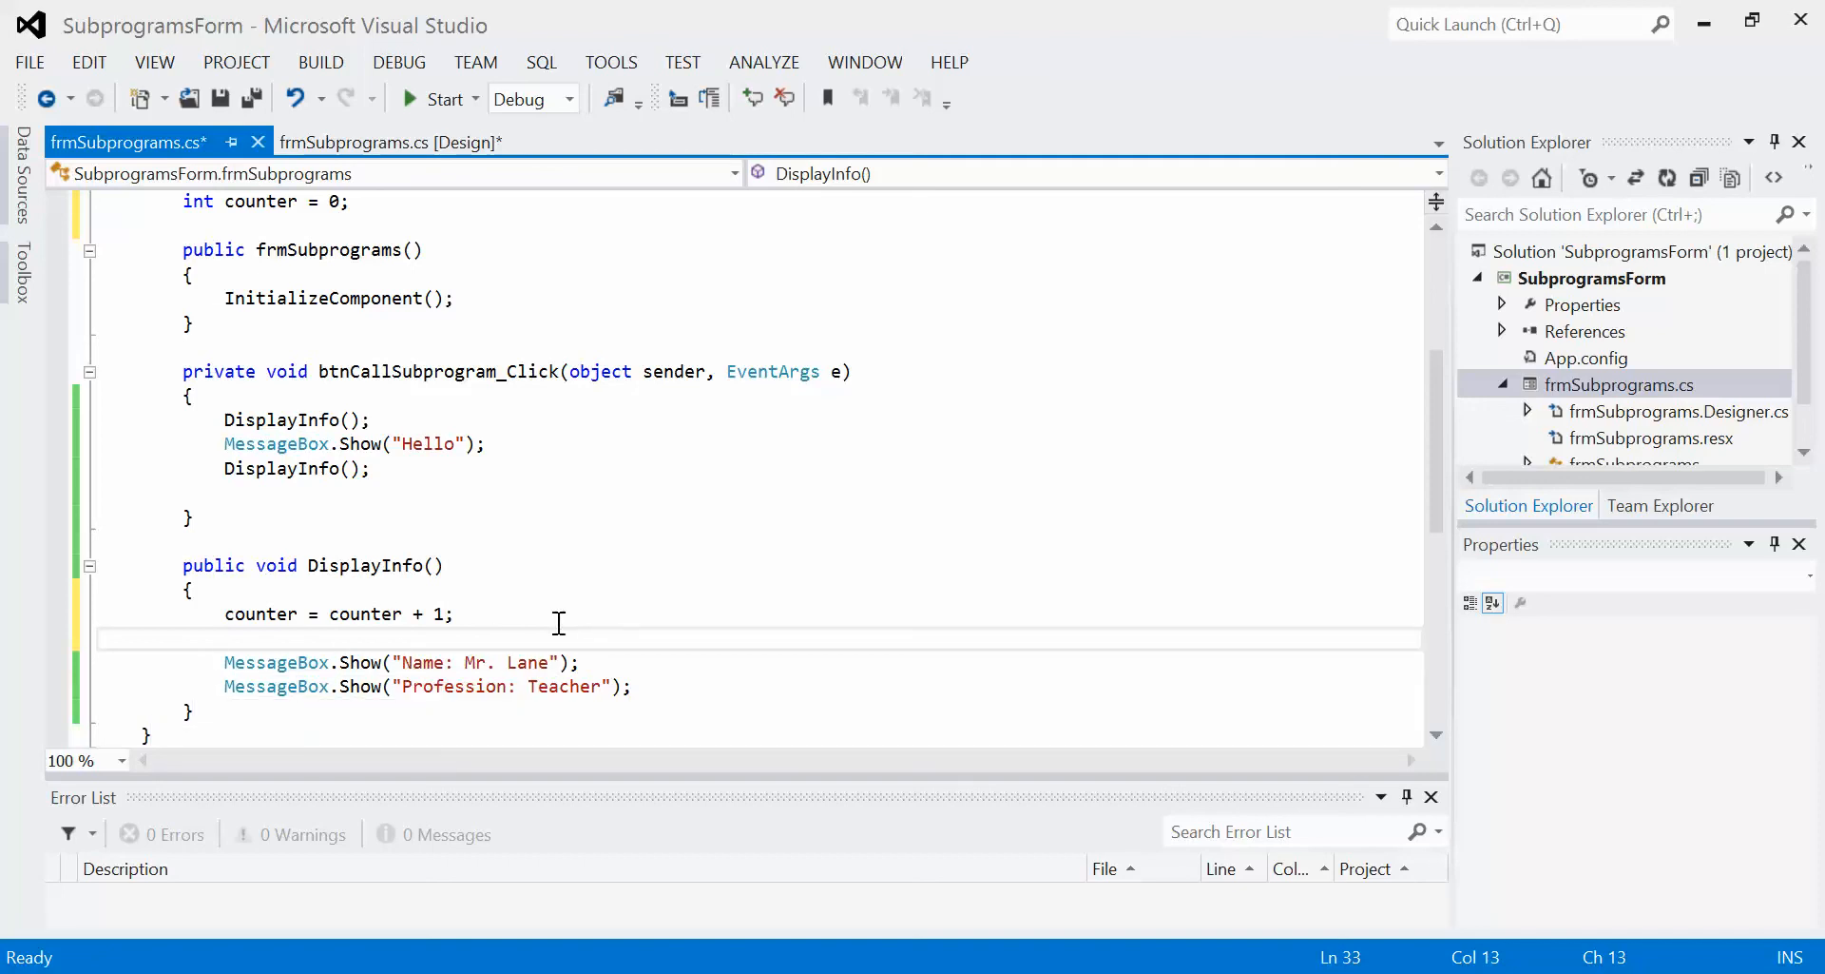
Add 'MessageBox.Show("Count: " + counter);' after the increment and start the form
{"action": "type", "text": "MessageBox.Show(\"Count: \" + counter);"}
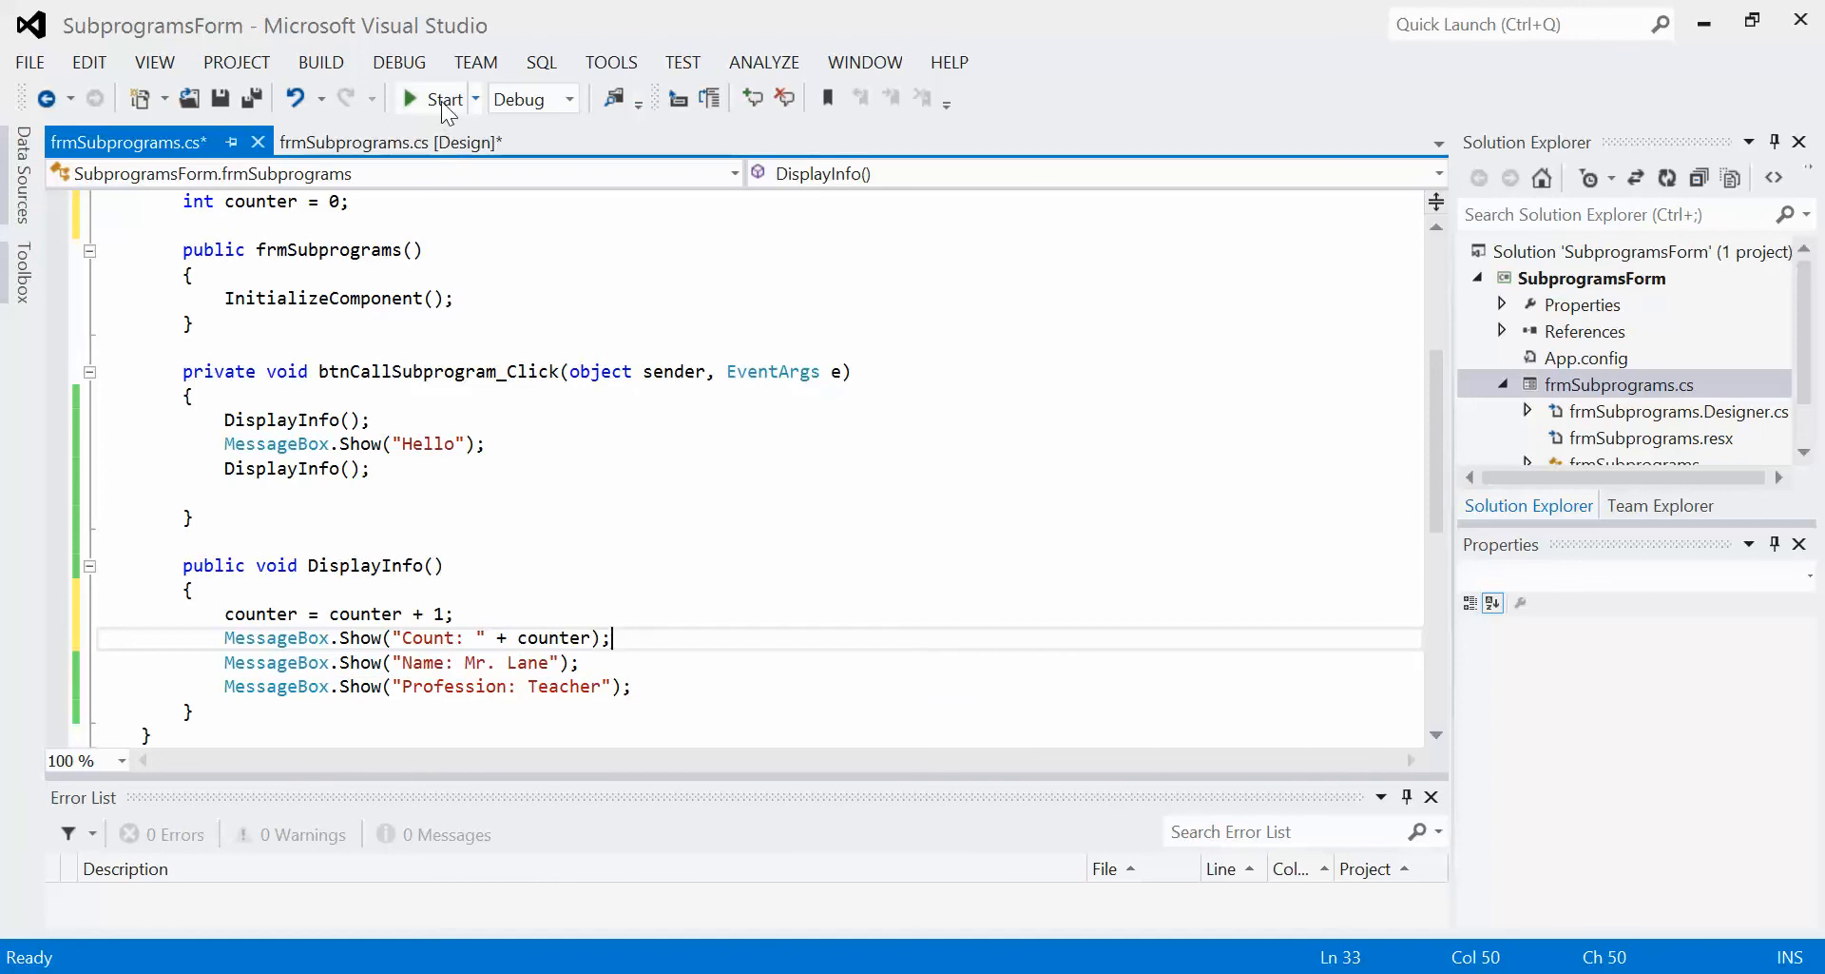
{"action": "left_click", "coordinate": [410, 98]}
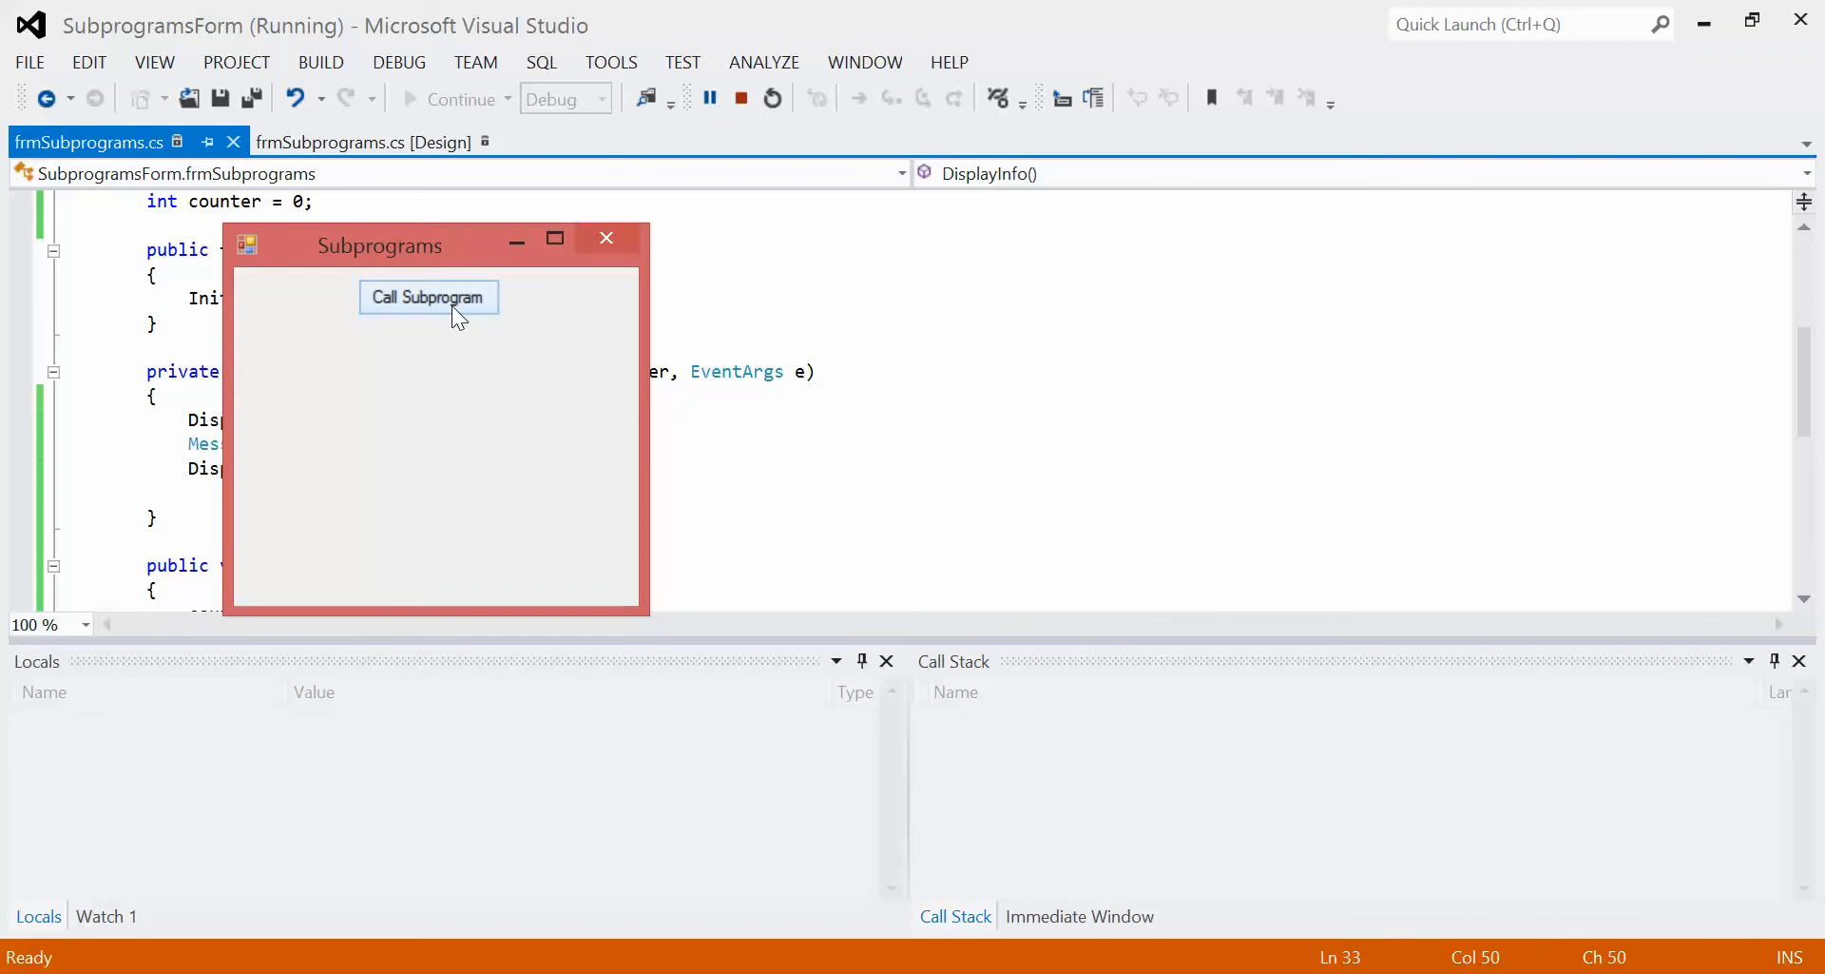
Call the subprogram, dismiss Count: 1, the name and profession messages, then Count: 2, and close the form
{"action": "left_click", "coordinate": [427, 296]}
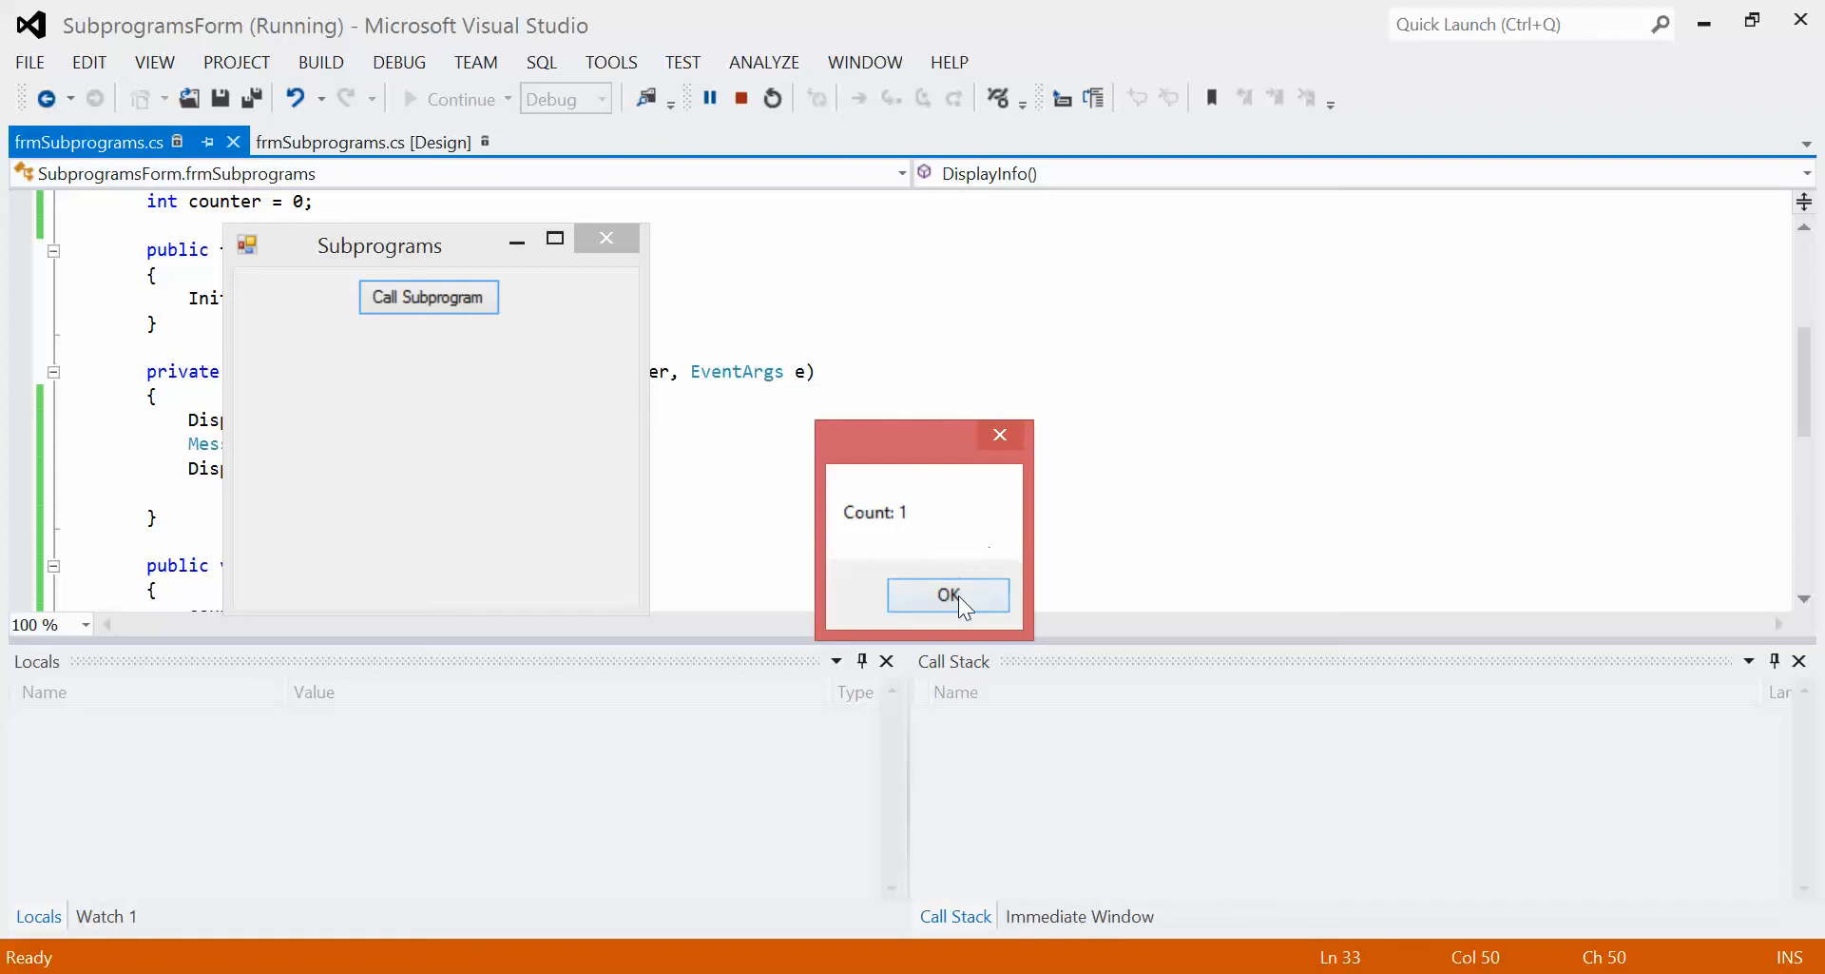
{"action": "left_click", "coordinate": [948, 594]}
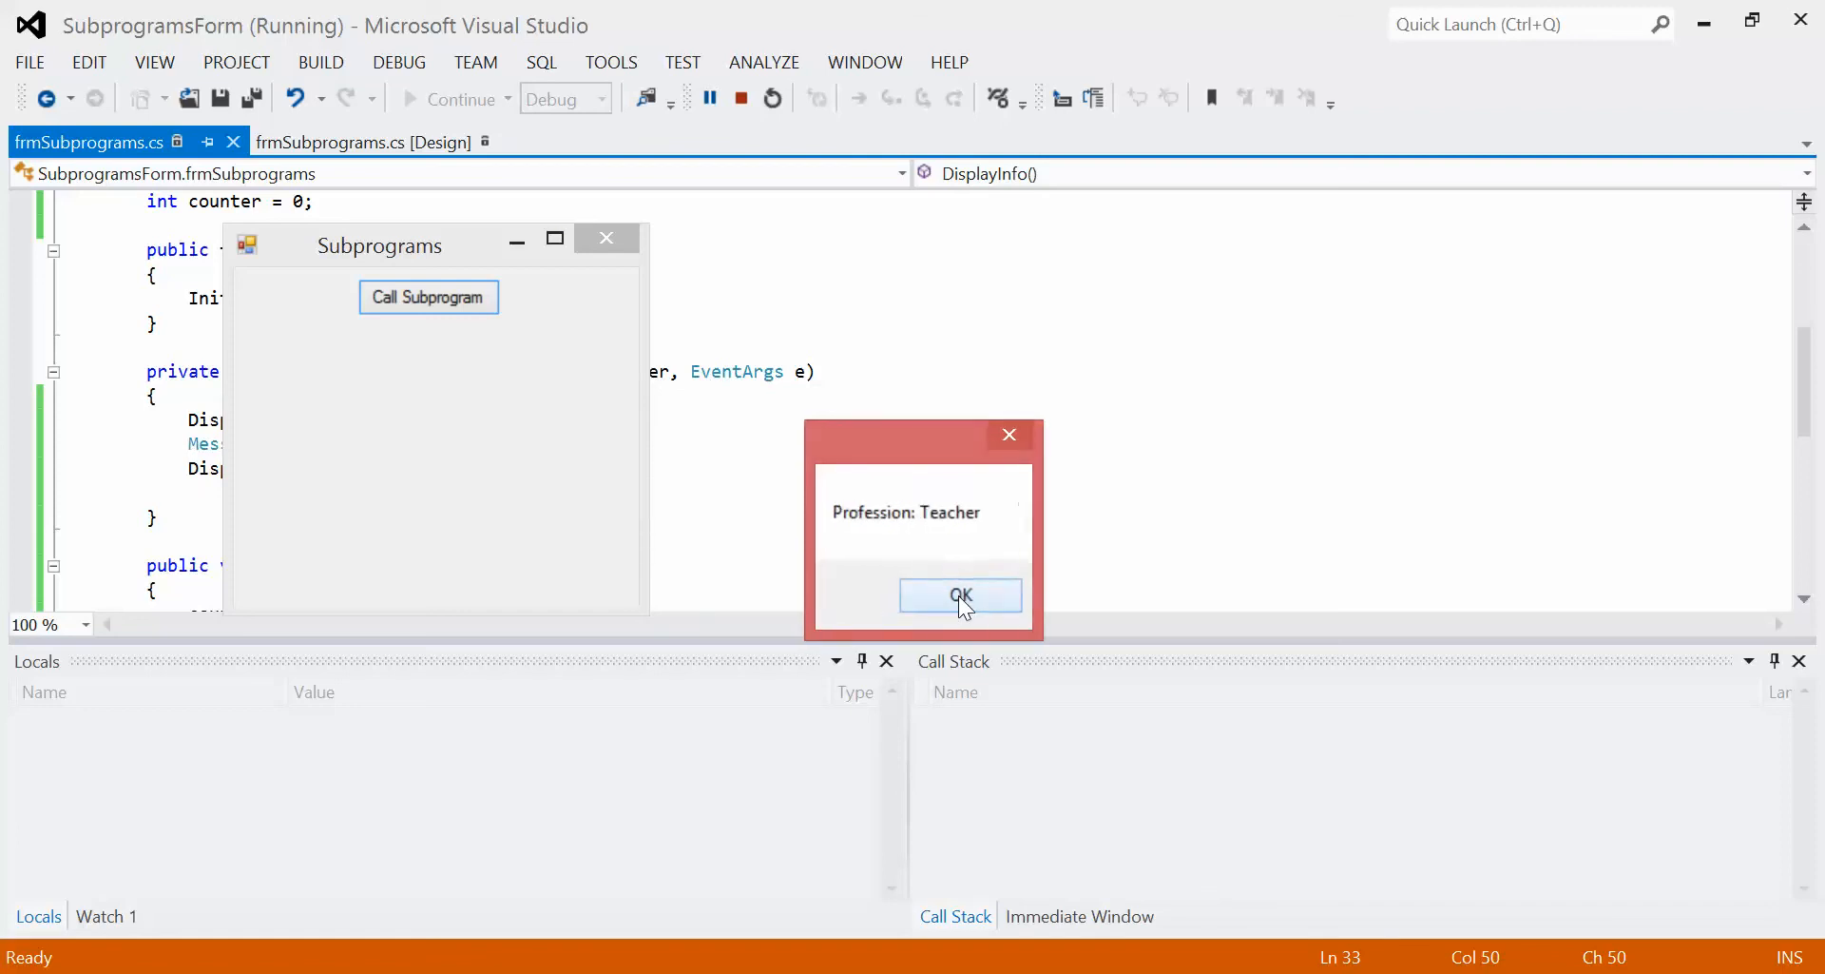
{"action": "left_click", "coordinate": [957, 595]}
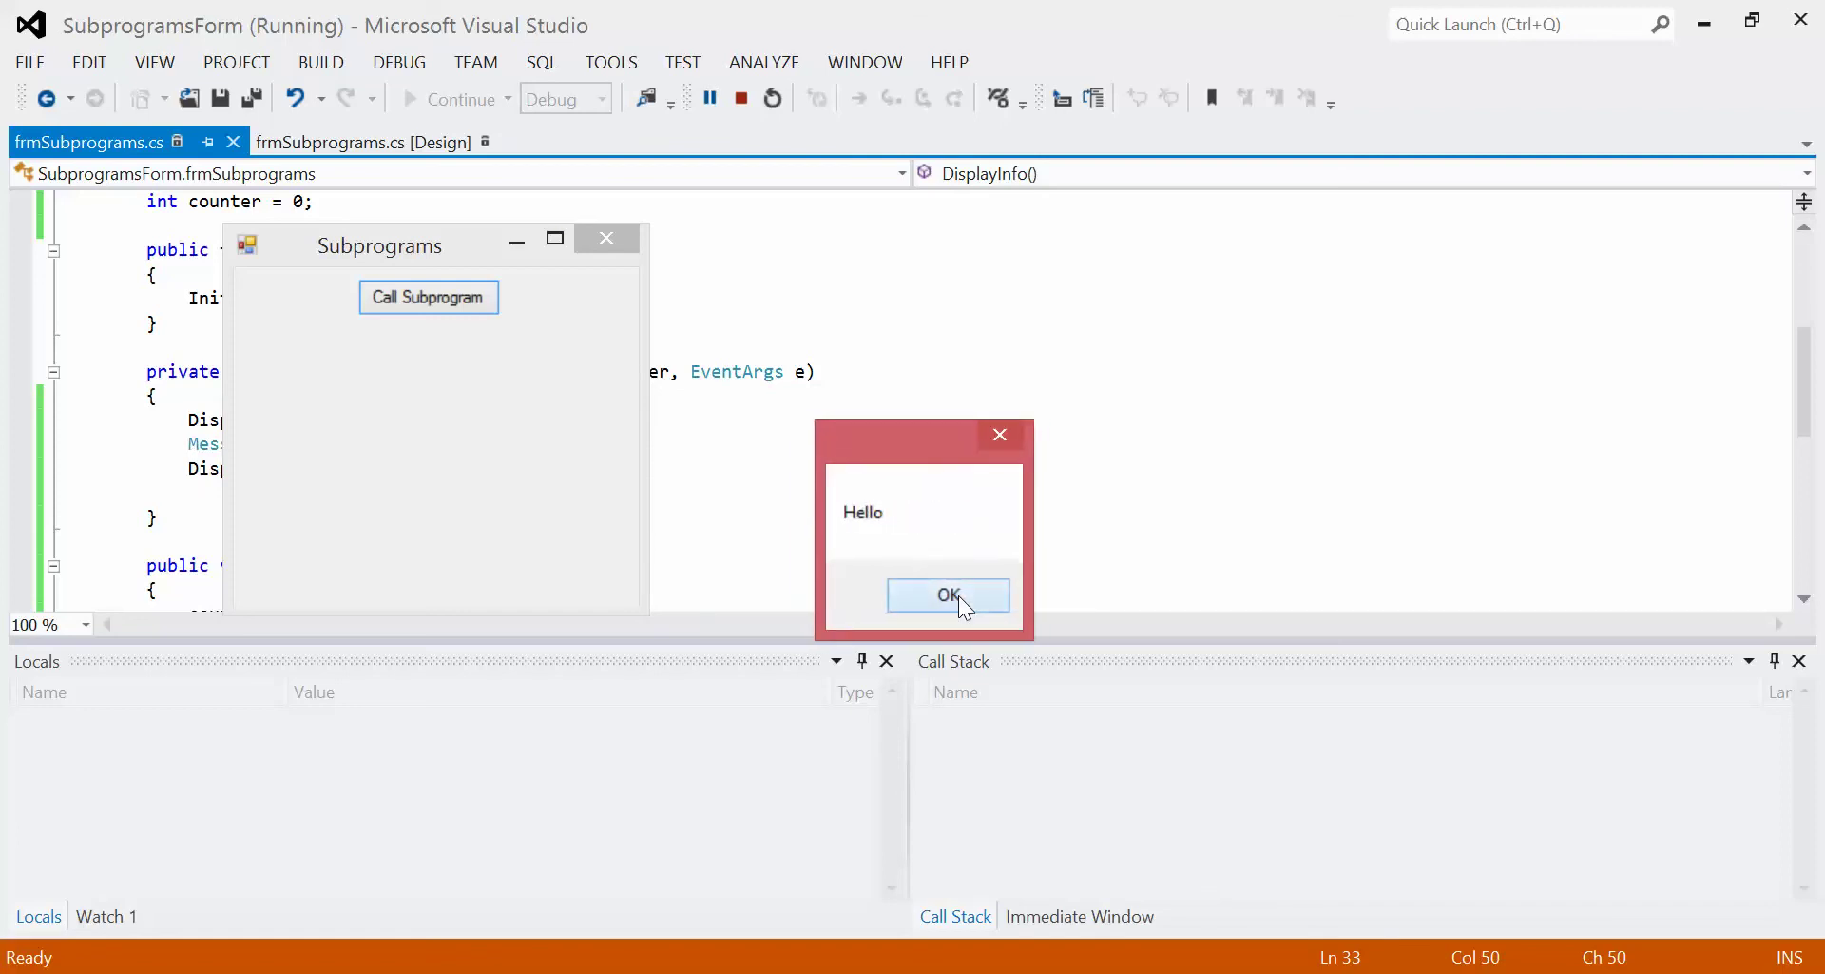
{"action": "left_click", "coordinate": [947, 594]}
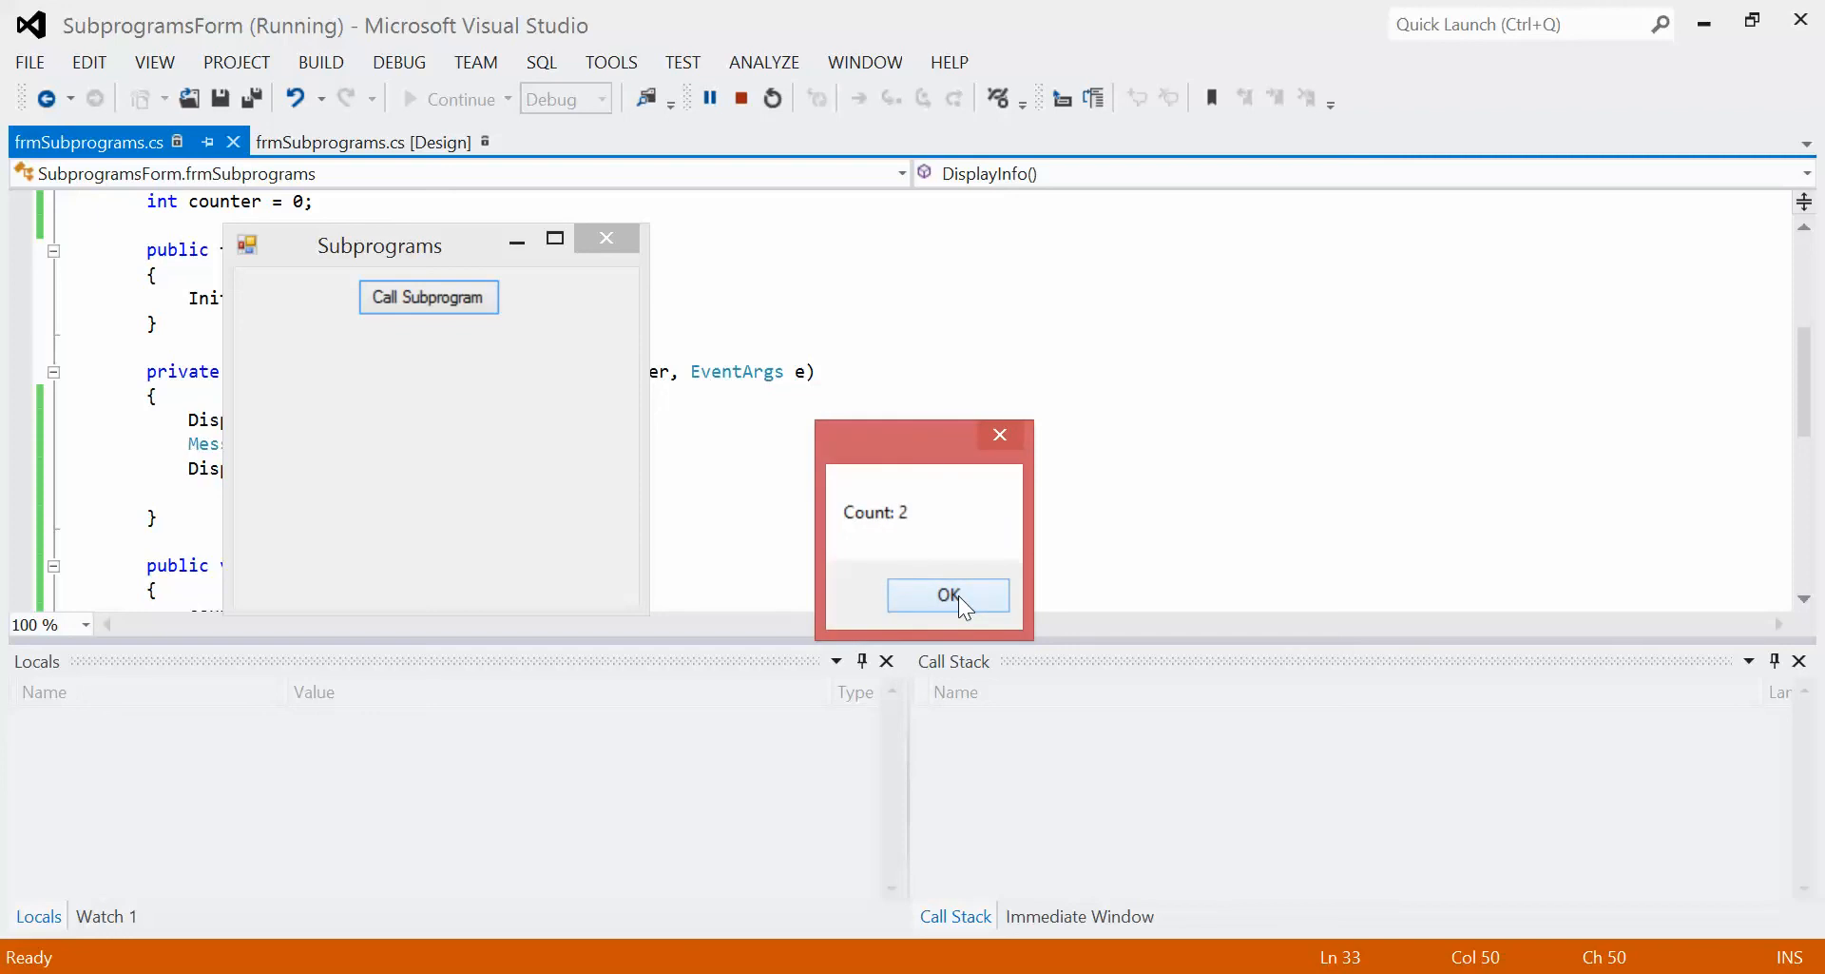
{"action": "left_click", "coordinate": [947, 594]}
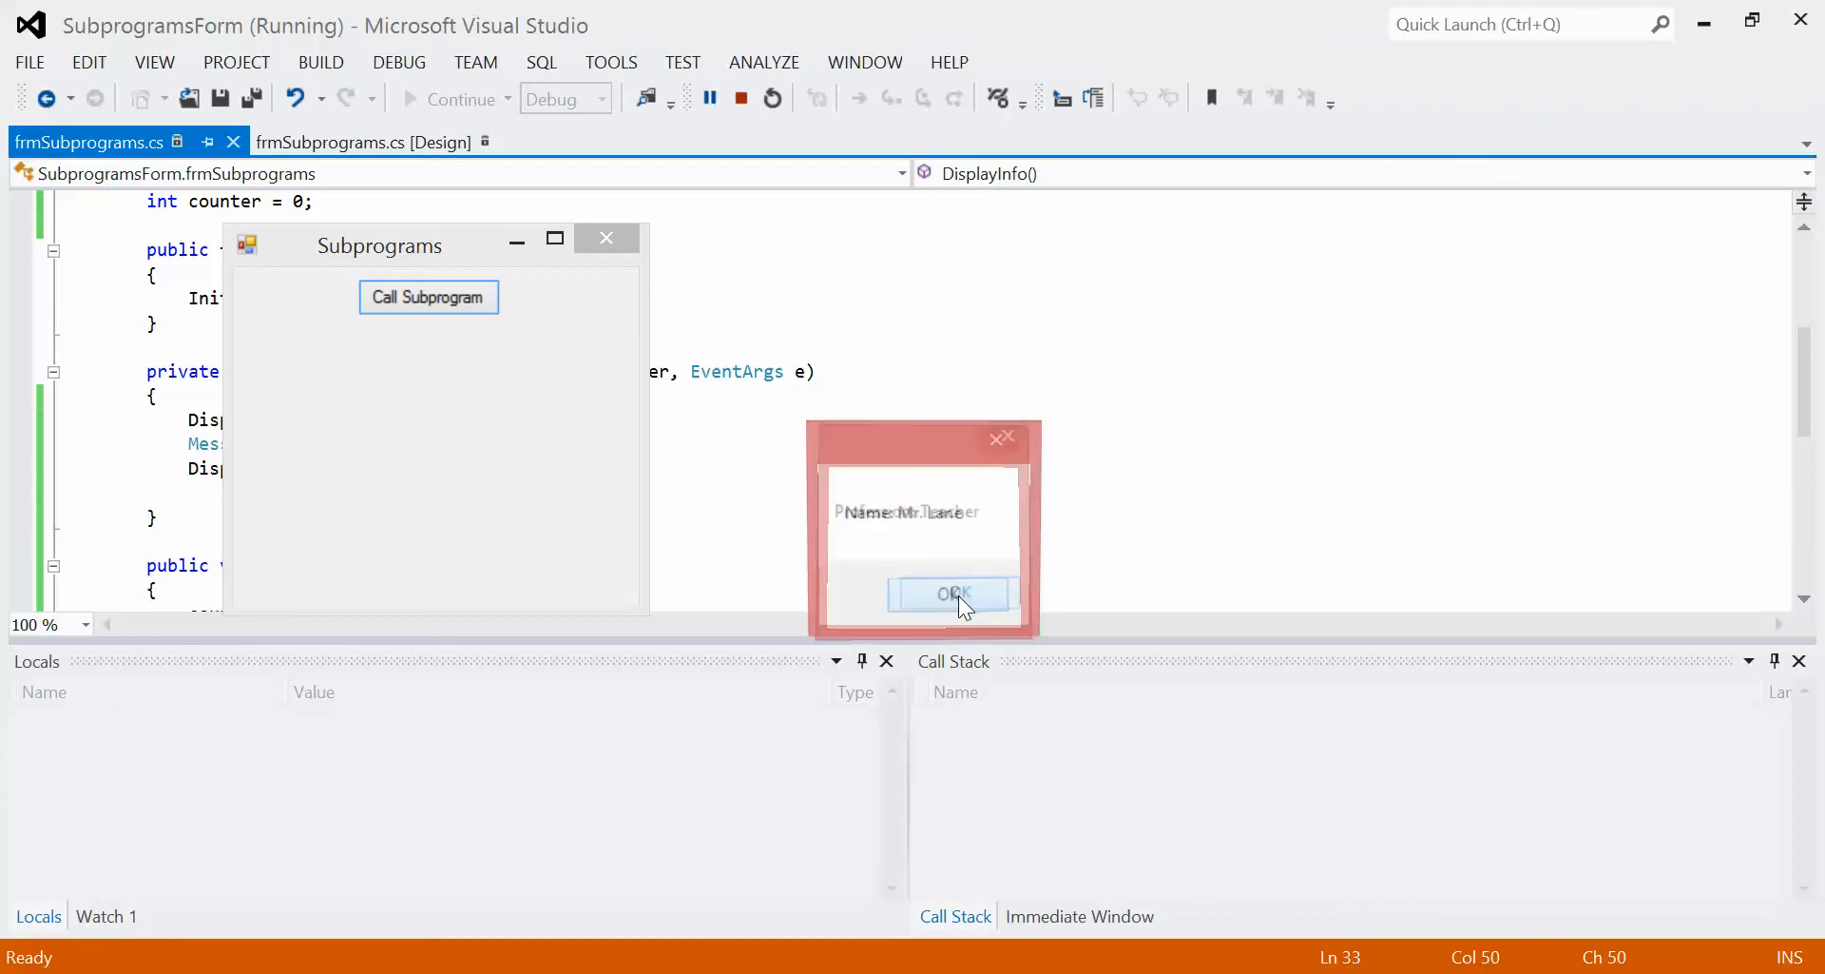
{"action": "left_click", "coordinate": [952, 594]}
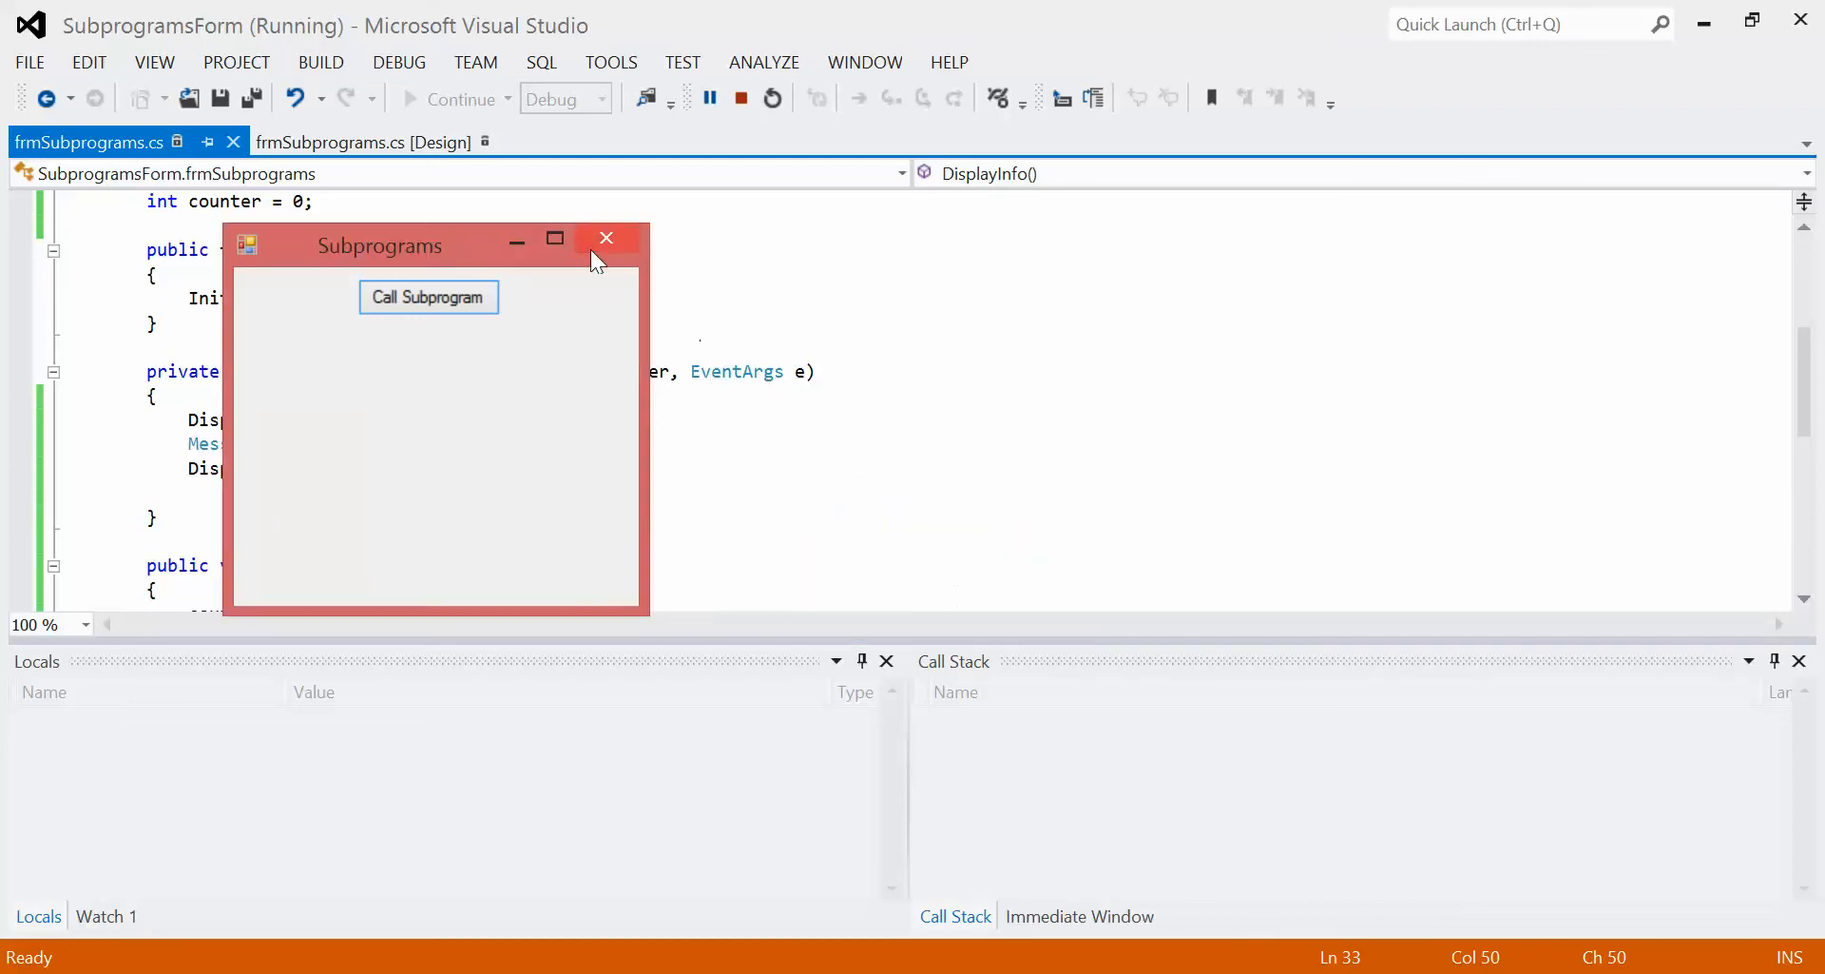
{"action": "left_click", "coordinate": [605, 238]}
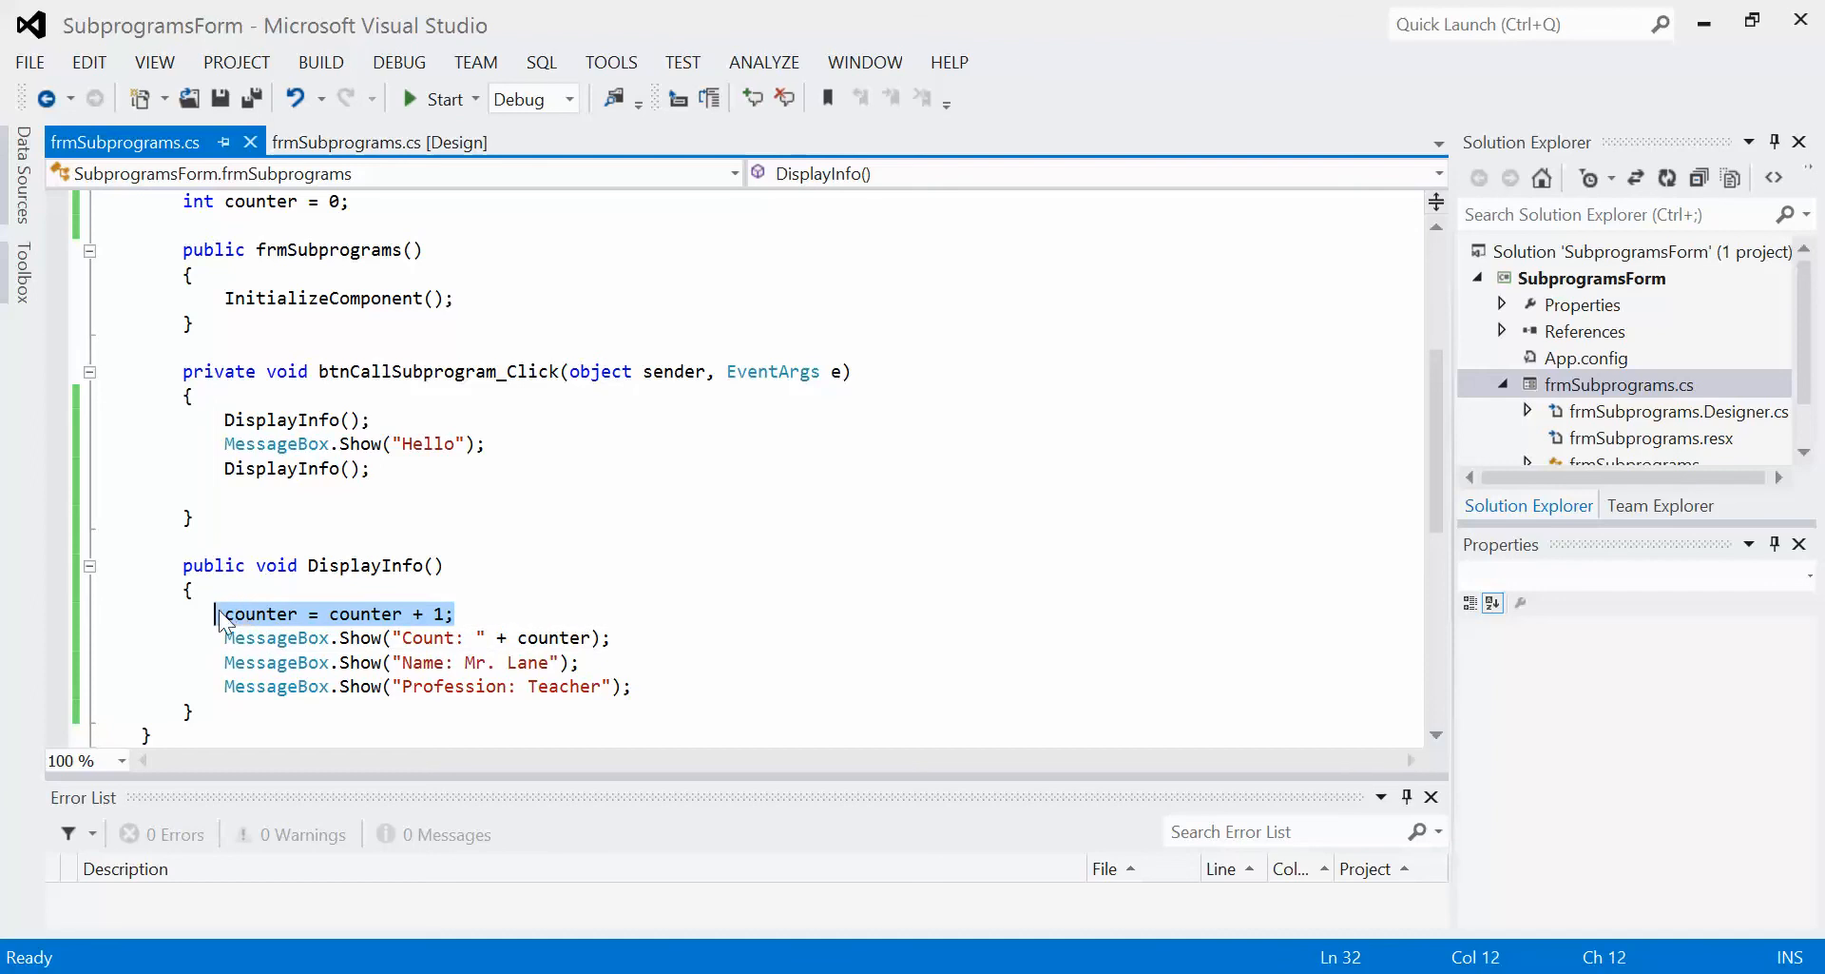
{"action": "scroll", "scroll_direction": "up", "scroll_amount": 3}
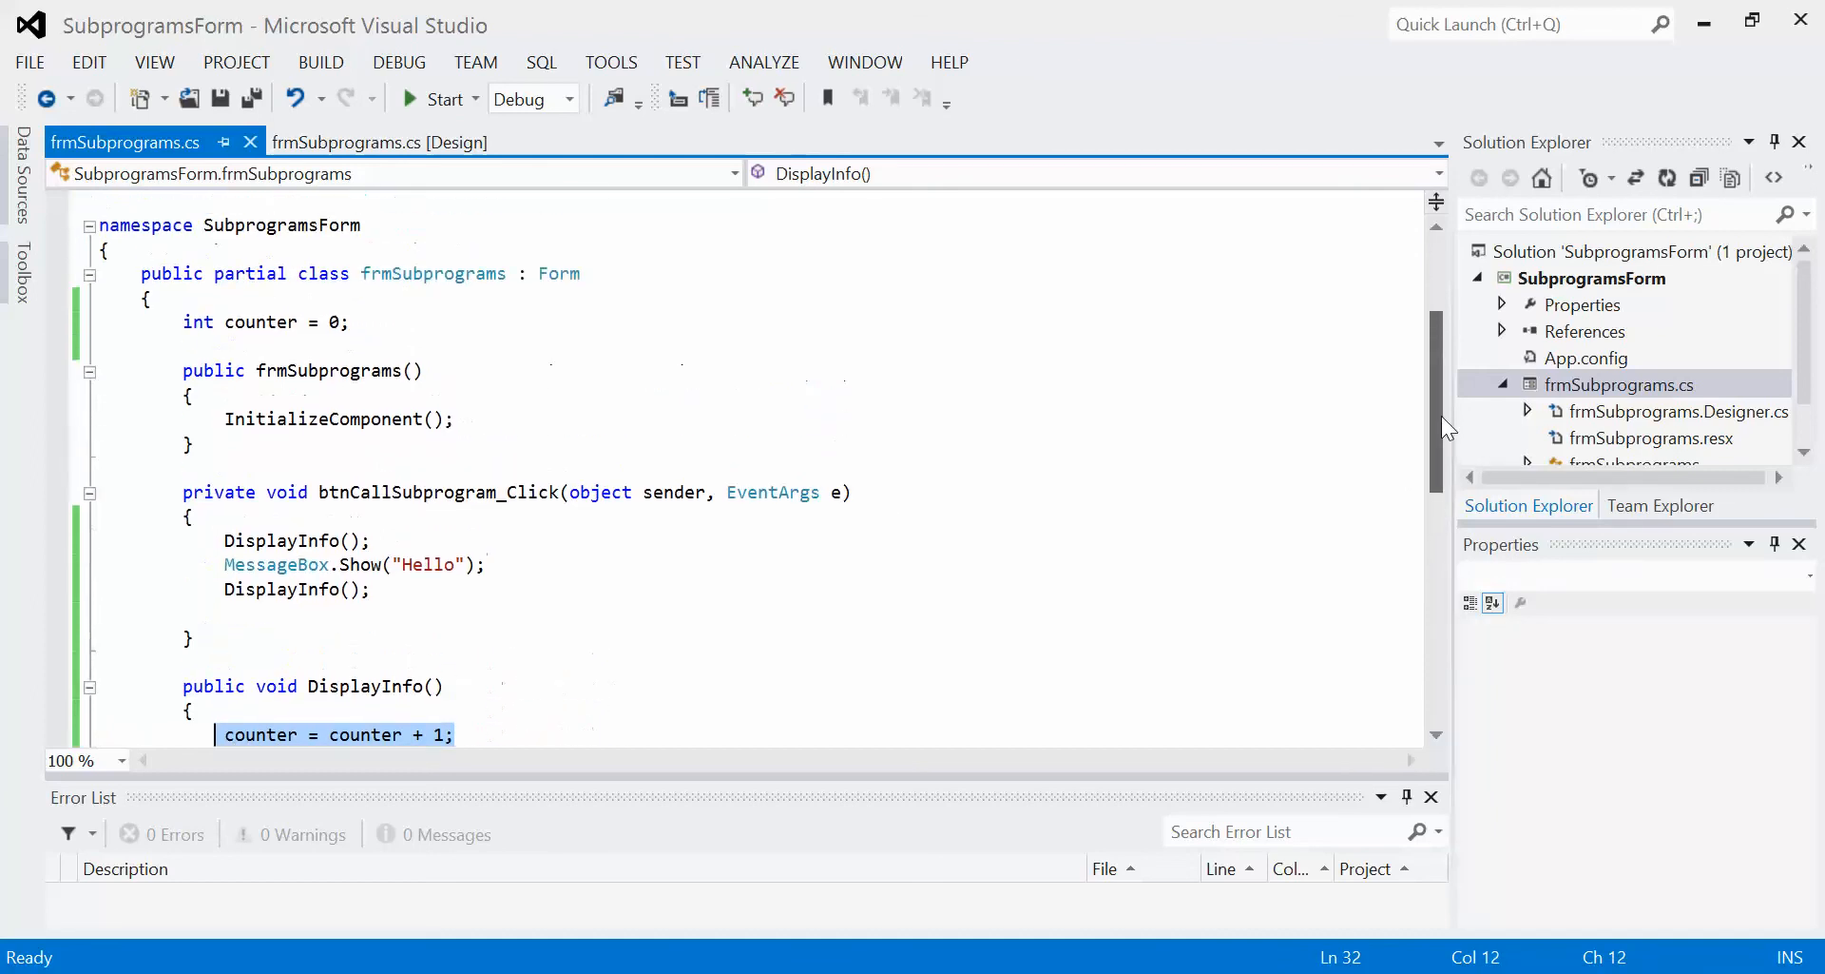
{"action": "scroll", "scroll_direction": "down", "scroll_amount": 3}
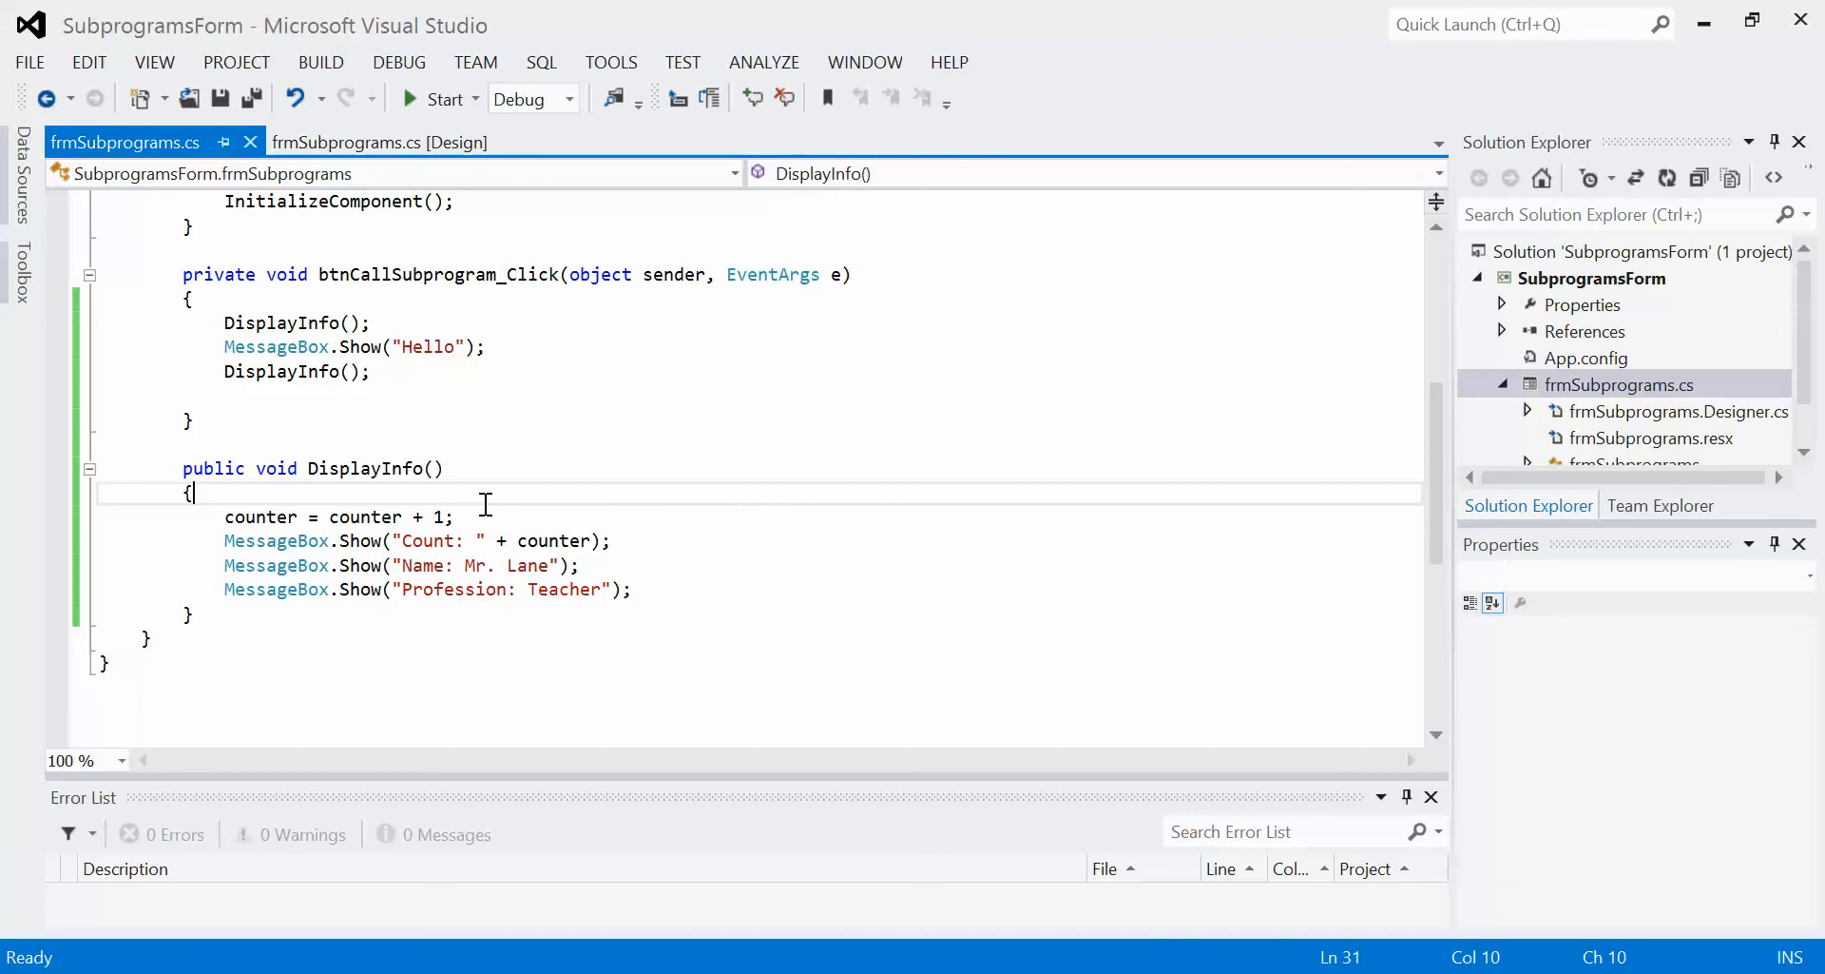
{"action": "mouse_move", "coordinate": [314, 322]}
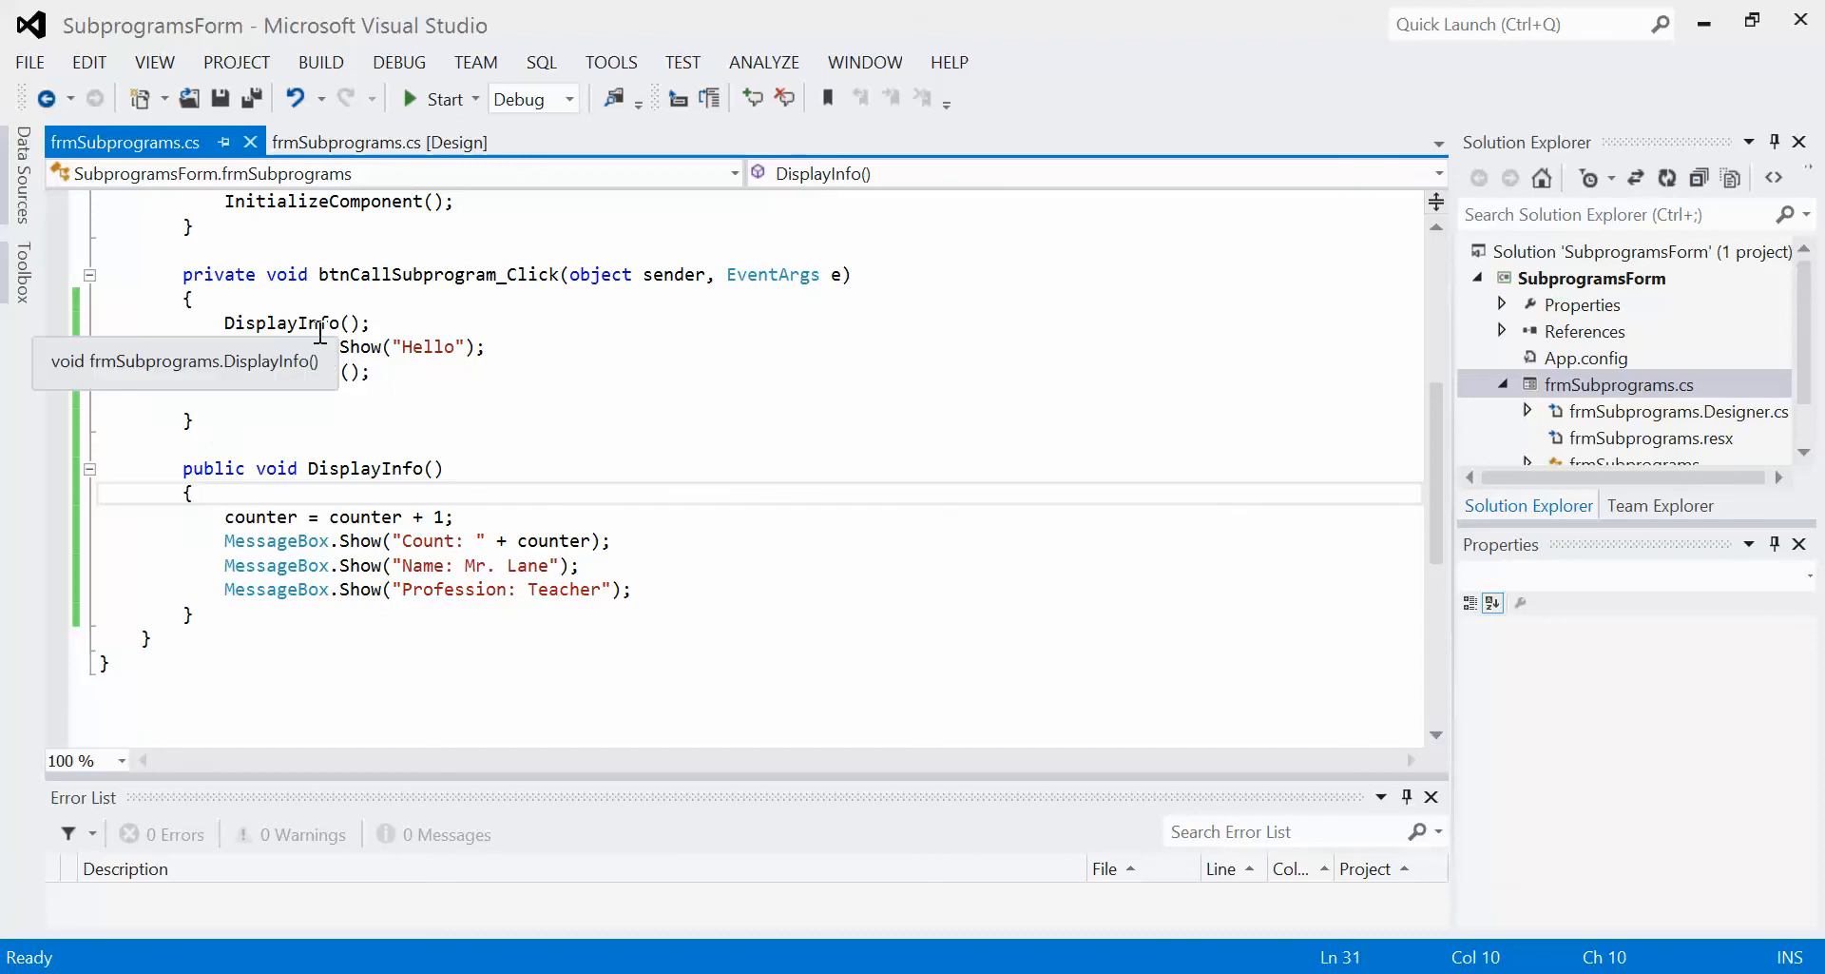
{"action": "mouse_move", "coordinate": [428, 381]}
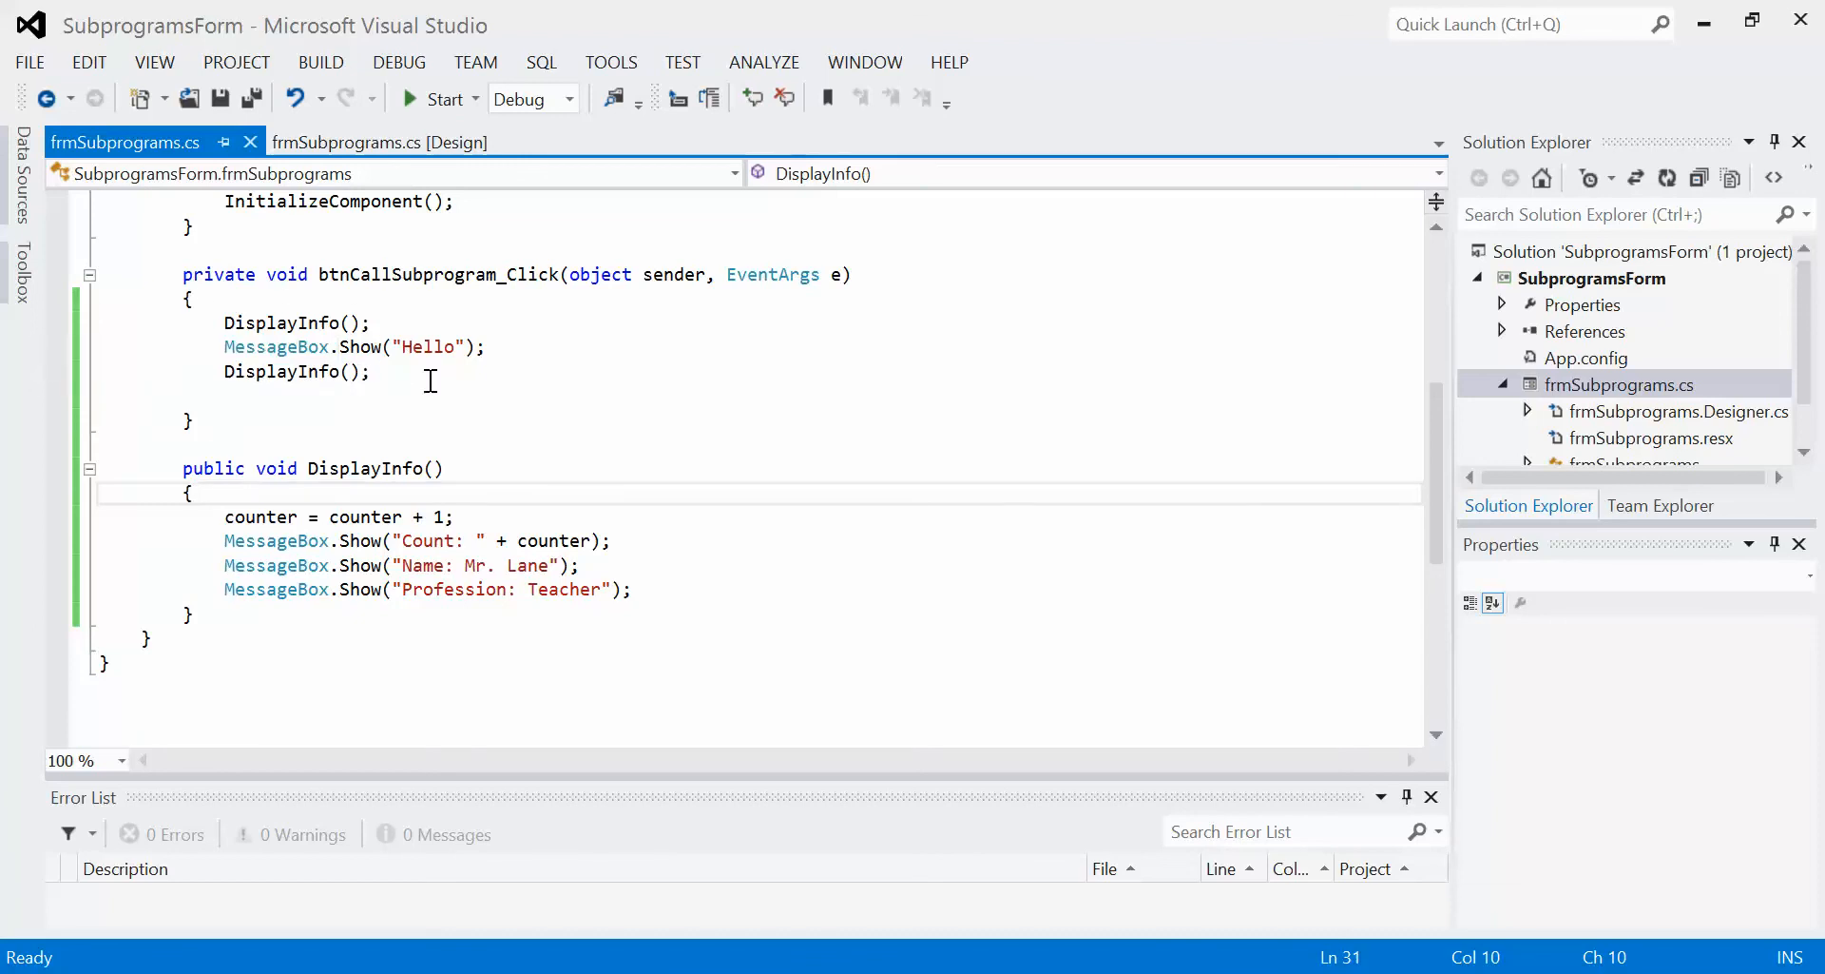